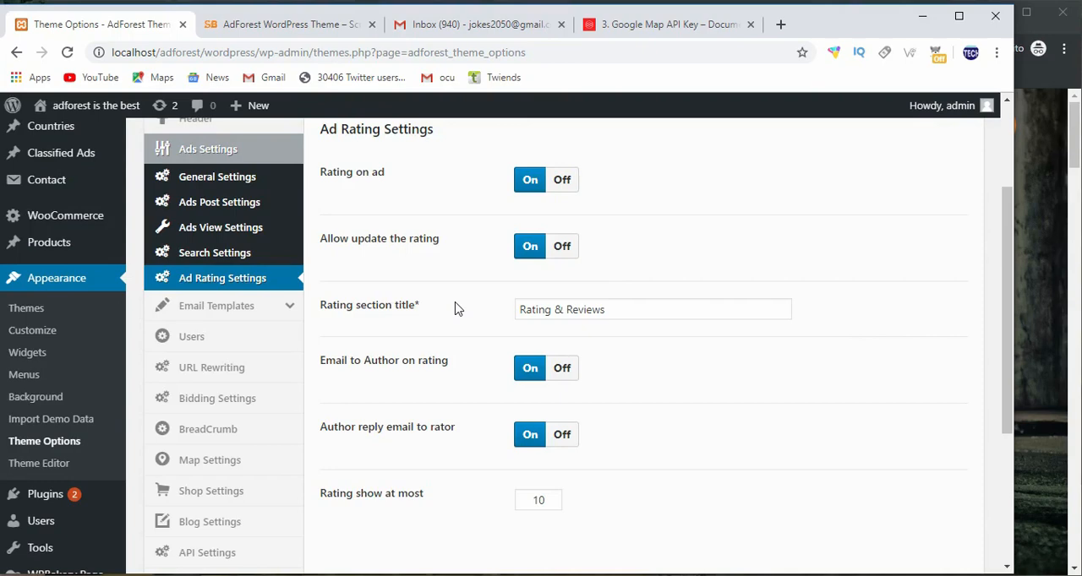
mouse_move(219, 202)
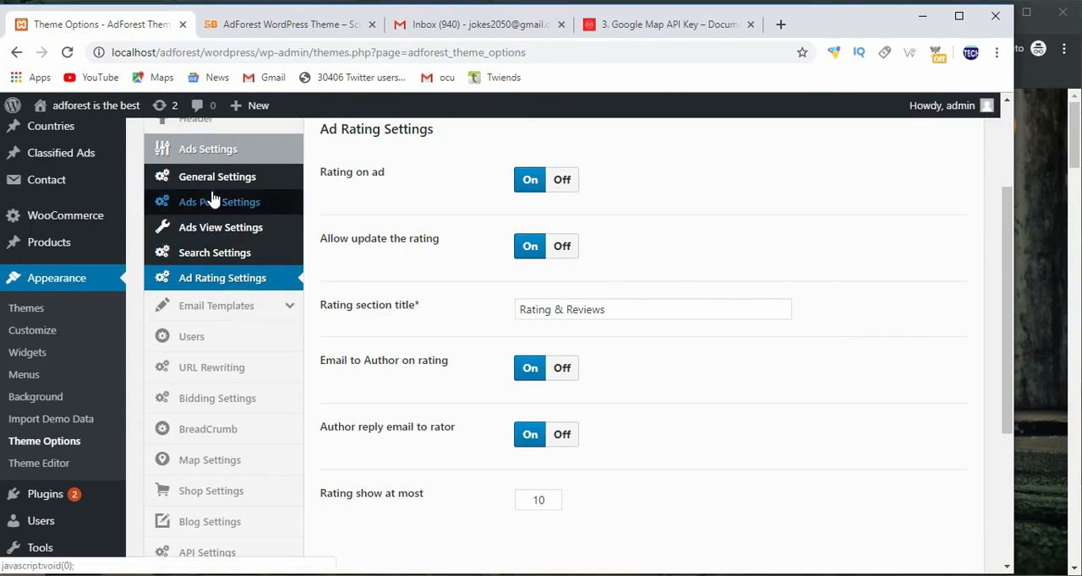
Scroll the Theme Options sidebar up from Ad Rating toward the URL Rewriting section
scroll(up, 3)
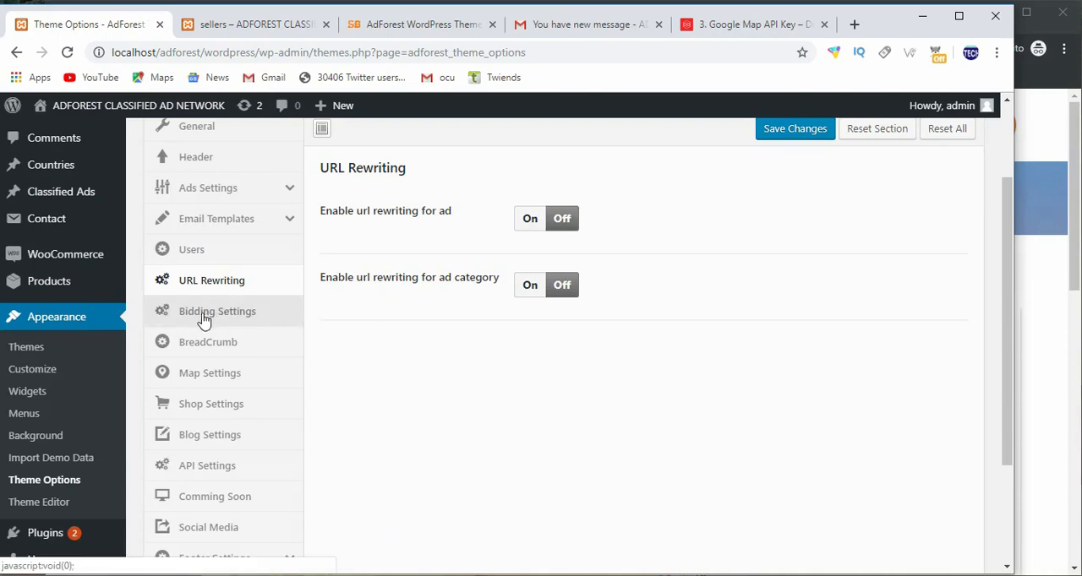
Open Bidding Settings, confirming bidding, user bidding option and bidding timer are on
click(217, 311)
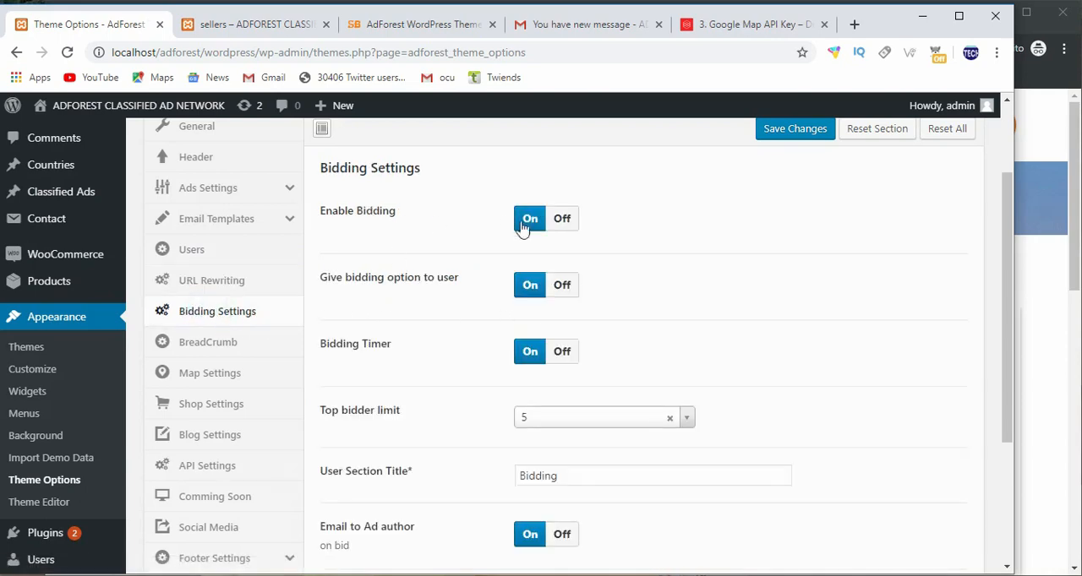
mouse_move(599, 231)
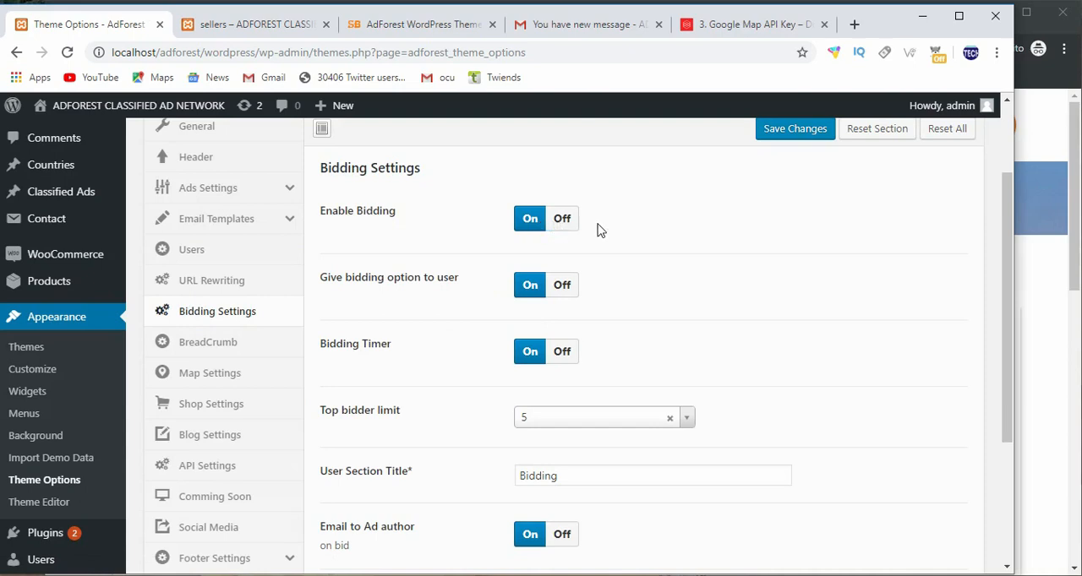
mouse_move(400, 295)
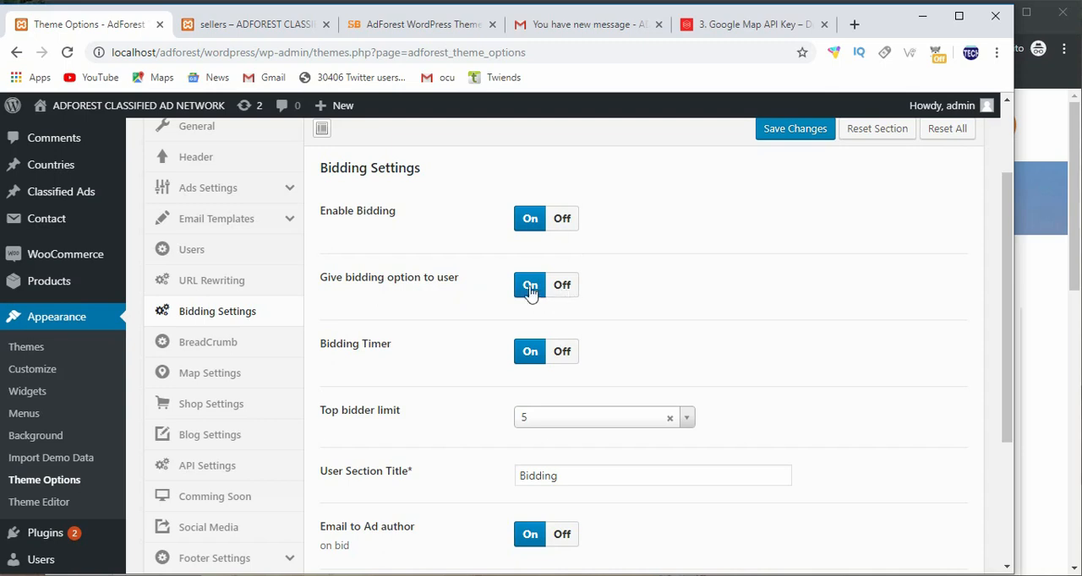
mouse_move(579, 351)
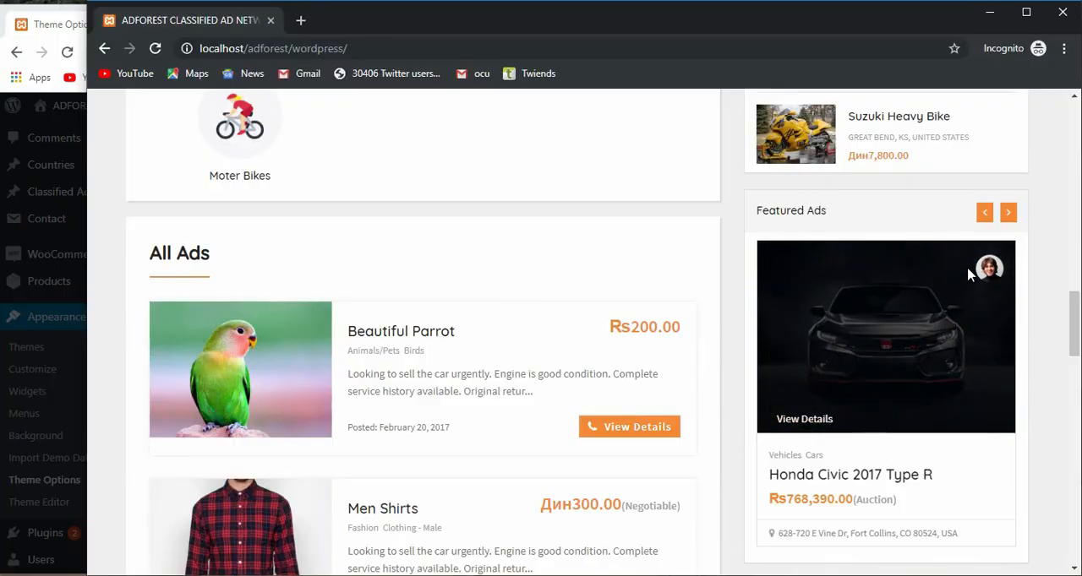
Switch windows, bringing up a session-expired notice over Bidding Settings
click(1007, 212)
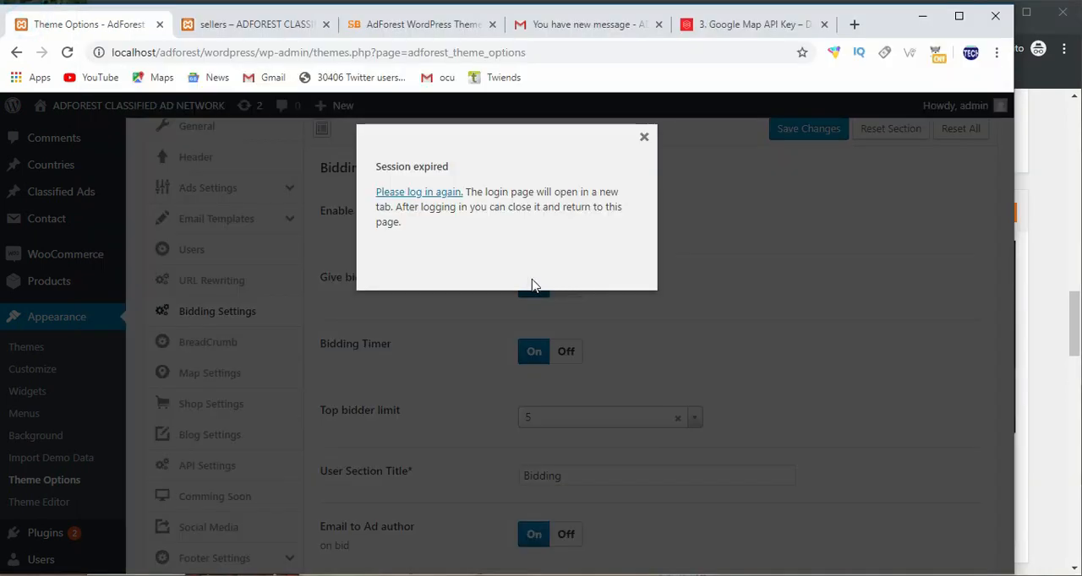
Dismiss the session-expired notice and scroll to top bidder limit 5 and the 'Bids' title
click(644, 136)
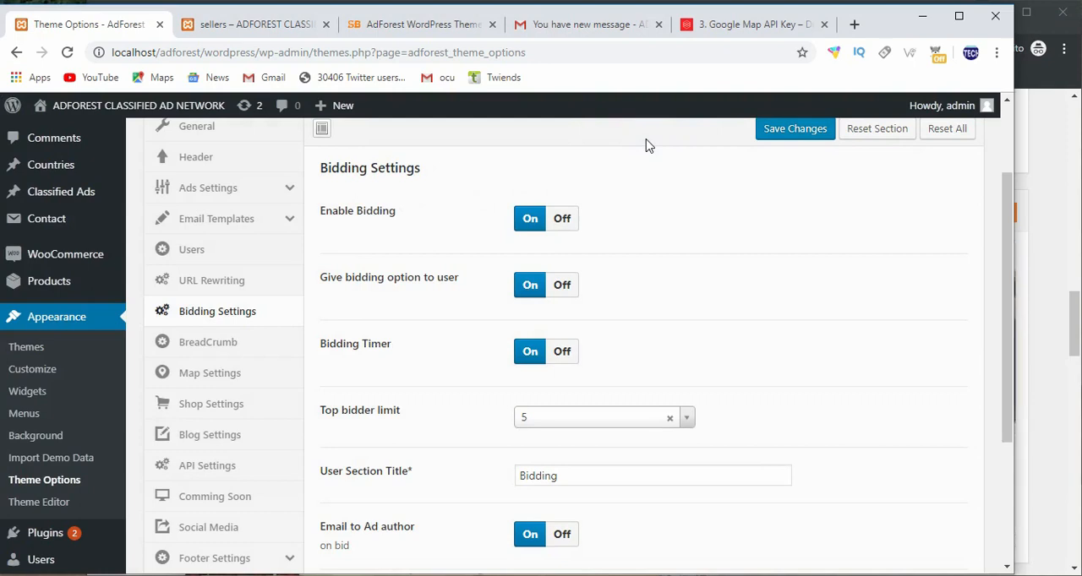
mouse_move(628, 164)
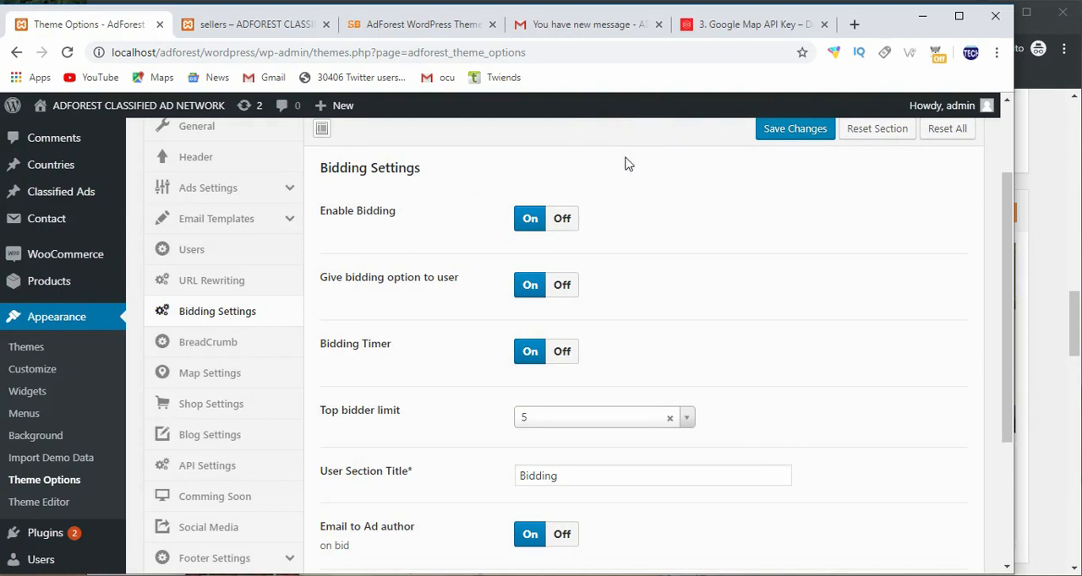
mouse_move(550, 351)
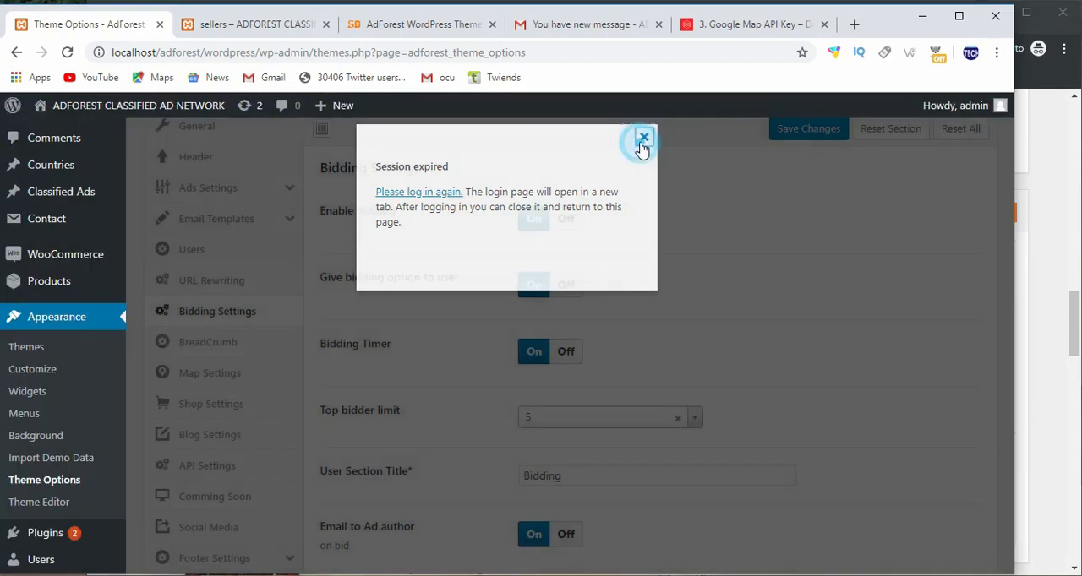
click(642, 137)
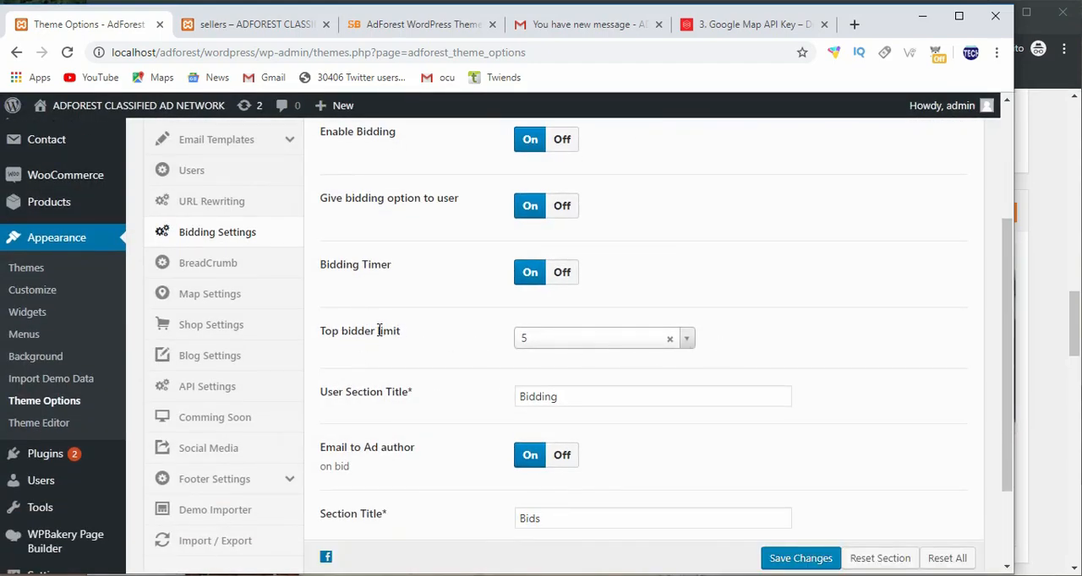
mouse_move(617, 347)
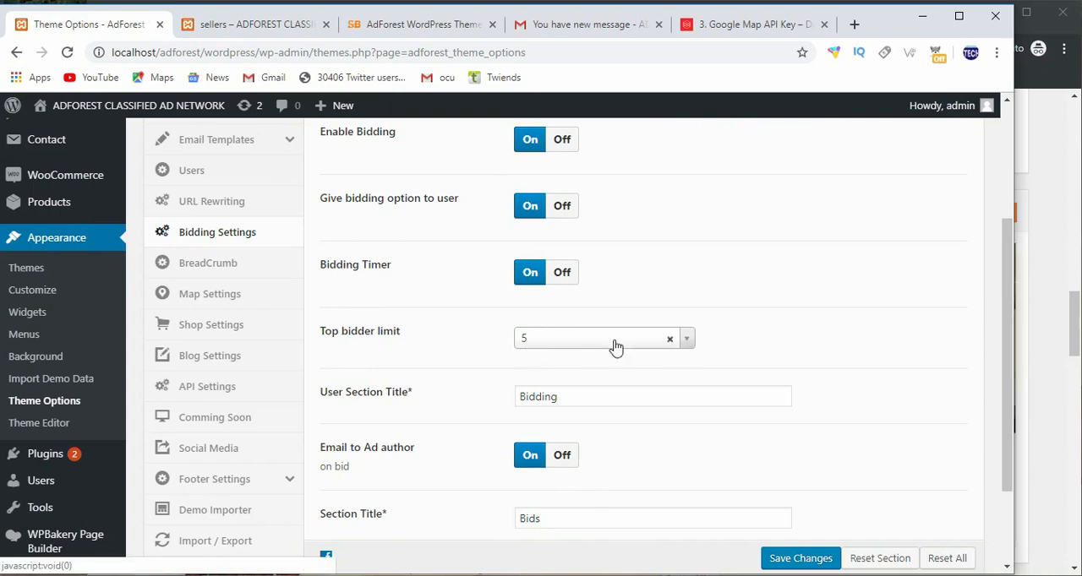
scroll(down, 3)
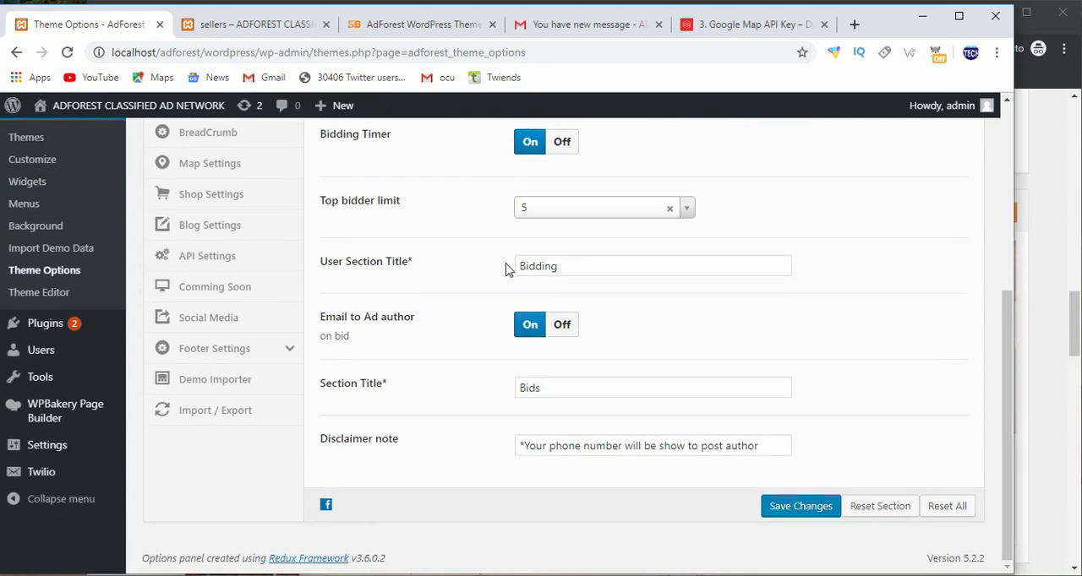
triple_click(652, 265)
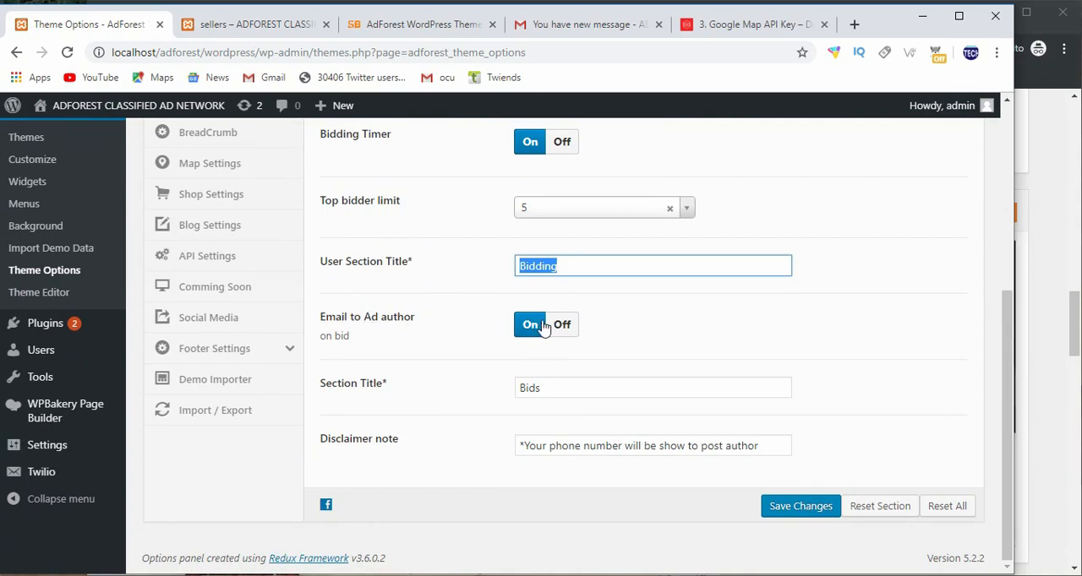
mouse_move(604, 329)
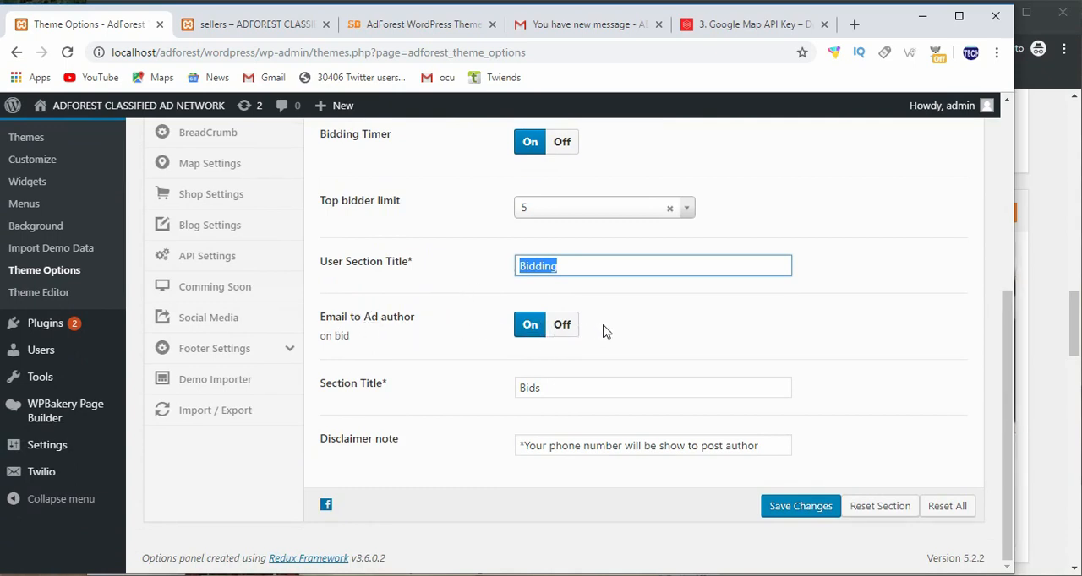
mouse_move(338, 385)
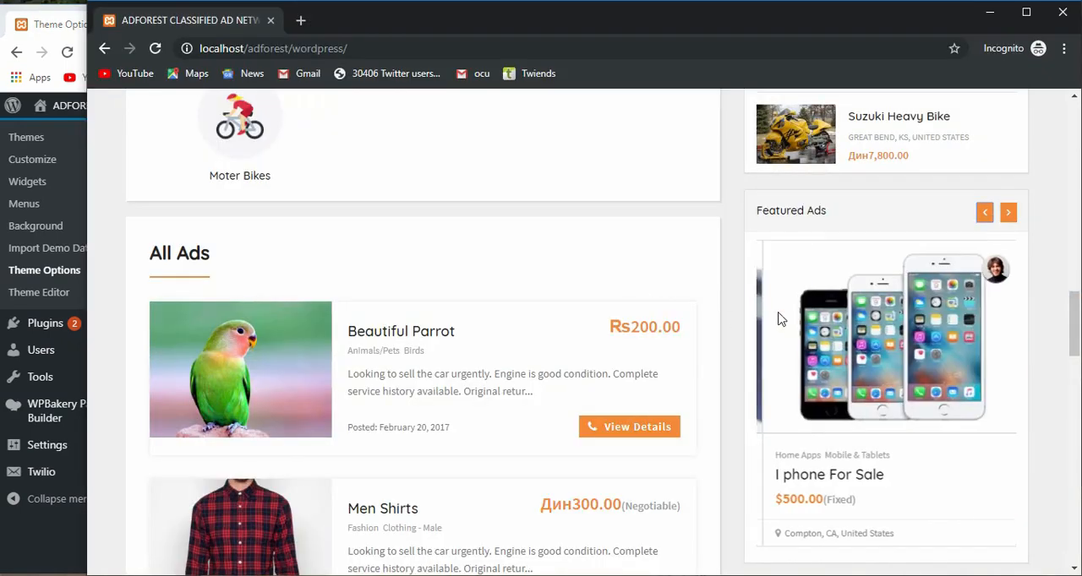
Step the Featured Ads carousel back to Xperia Z5 Premium and open the 'room self contain' ad
click(984, 212)
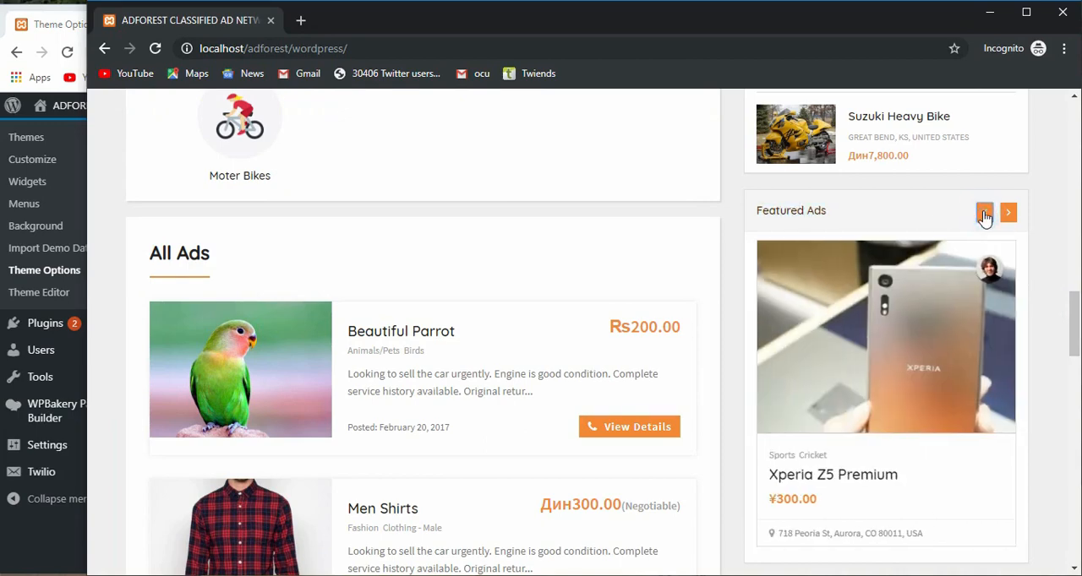
click(984, 212)
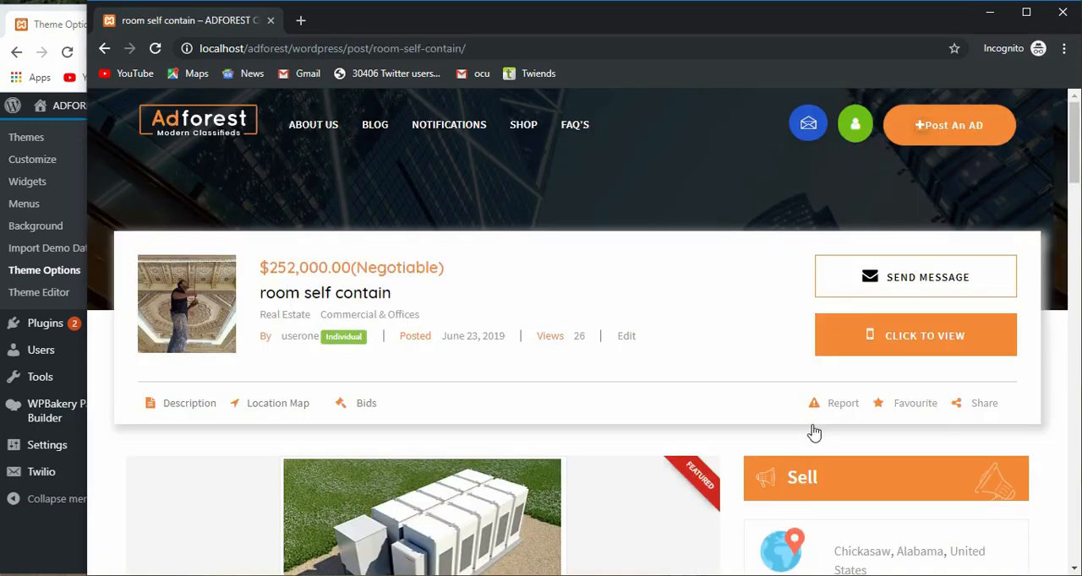
Scroll the 'room self contain' ad past Bidding Stats to the two bids and bid form
scroll(down, 3)
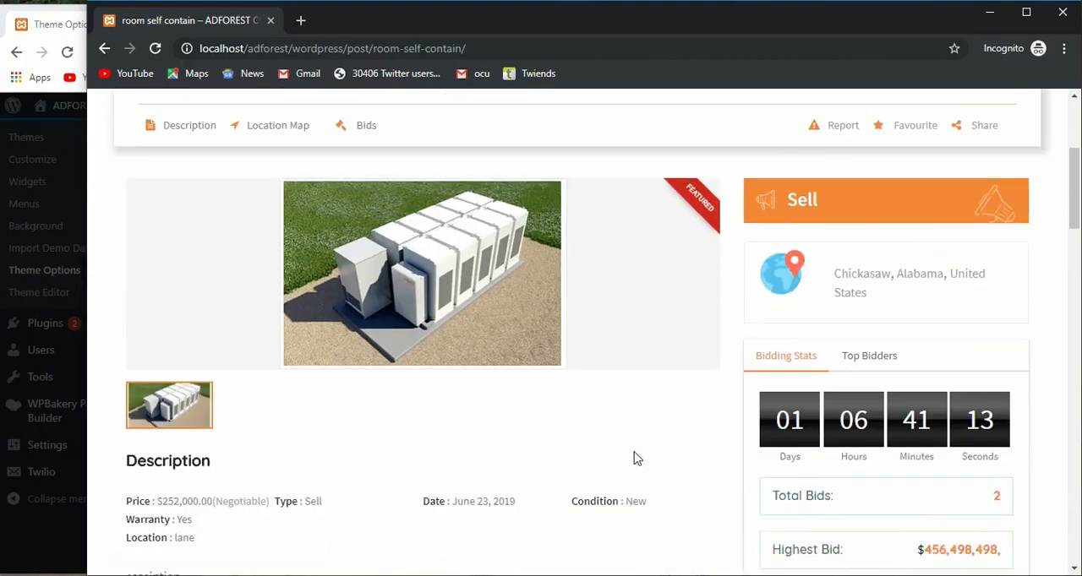
scroll(down, 3)
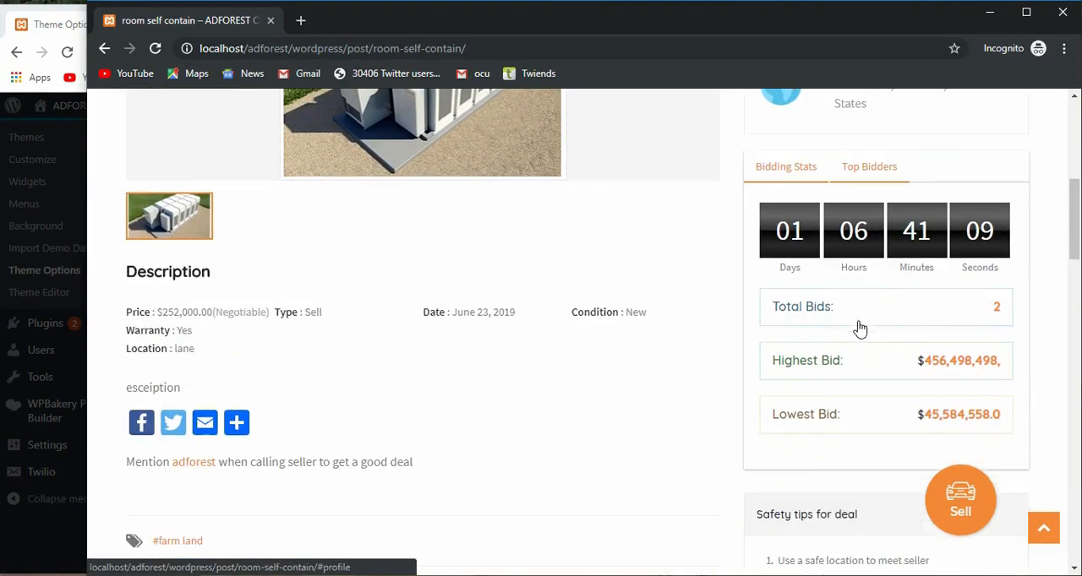
scroll(down, 3)
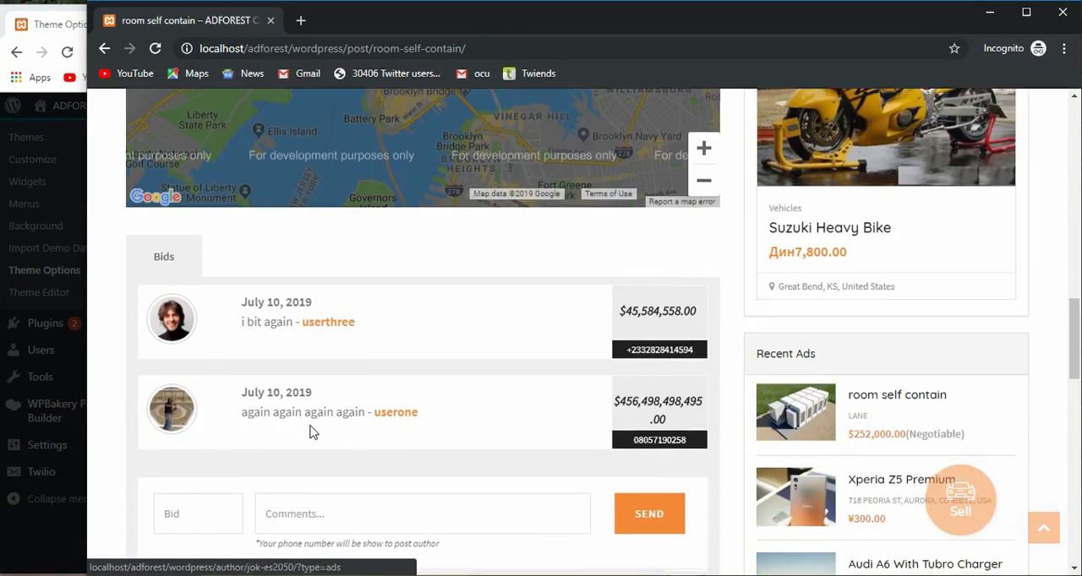
scroll(down, 3)
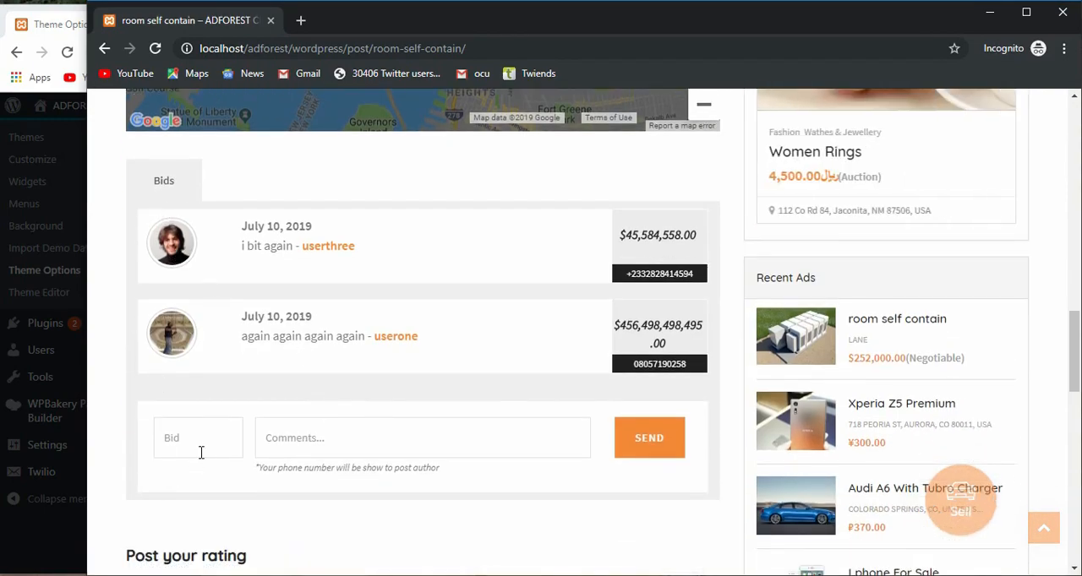
Submit a 4545 bid with the comment 'i like' on the room self contain ad
click(197, 436)
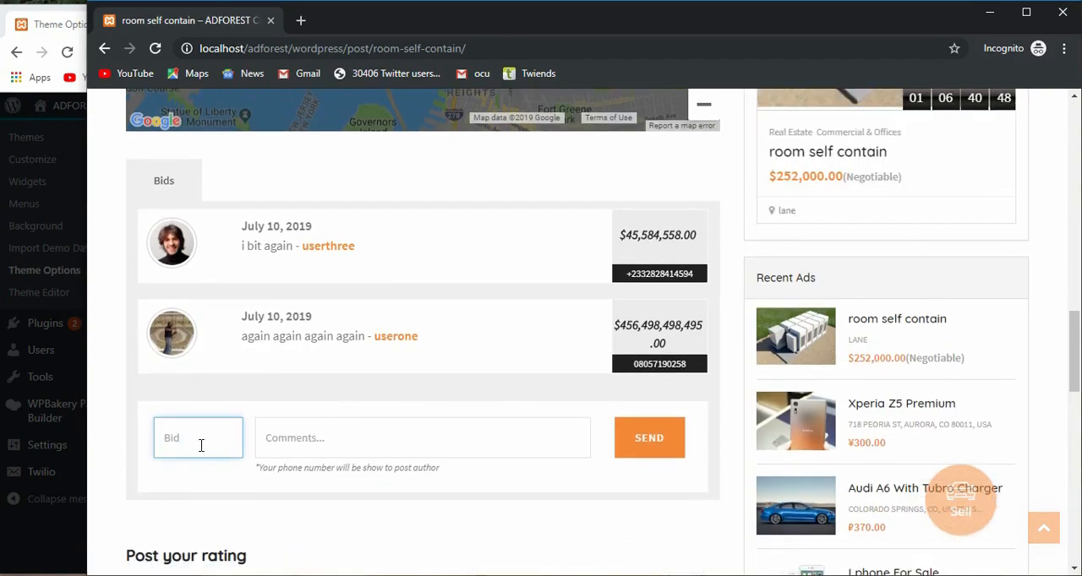
text(4545)
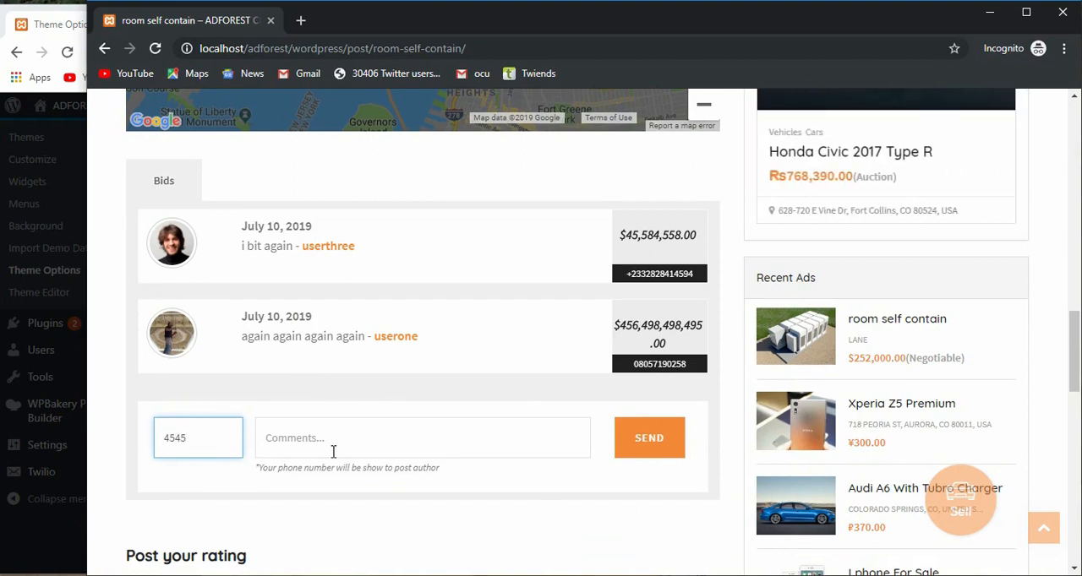
click(422, 438)
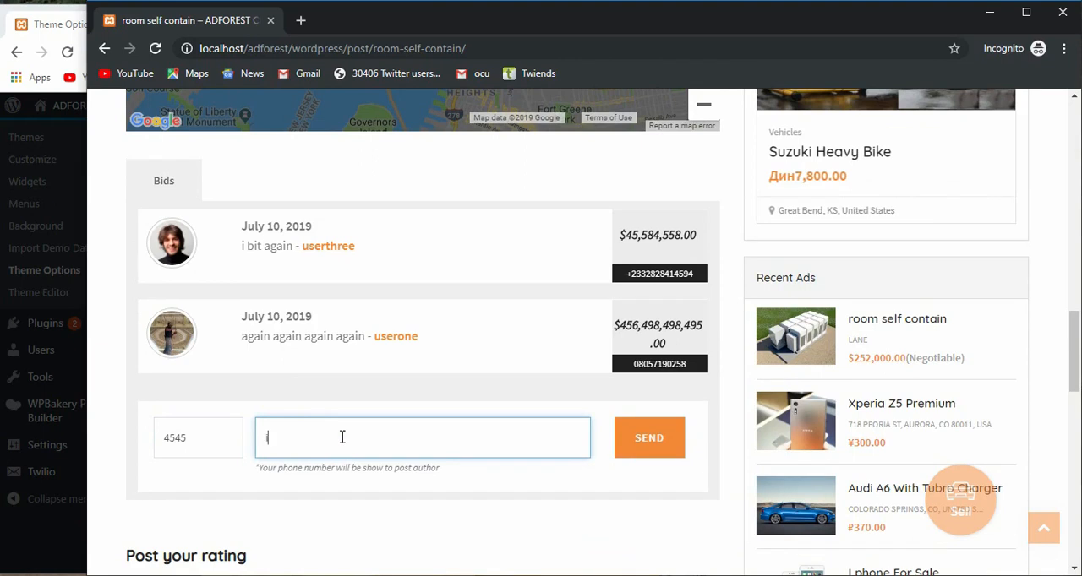
text(i like)
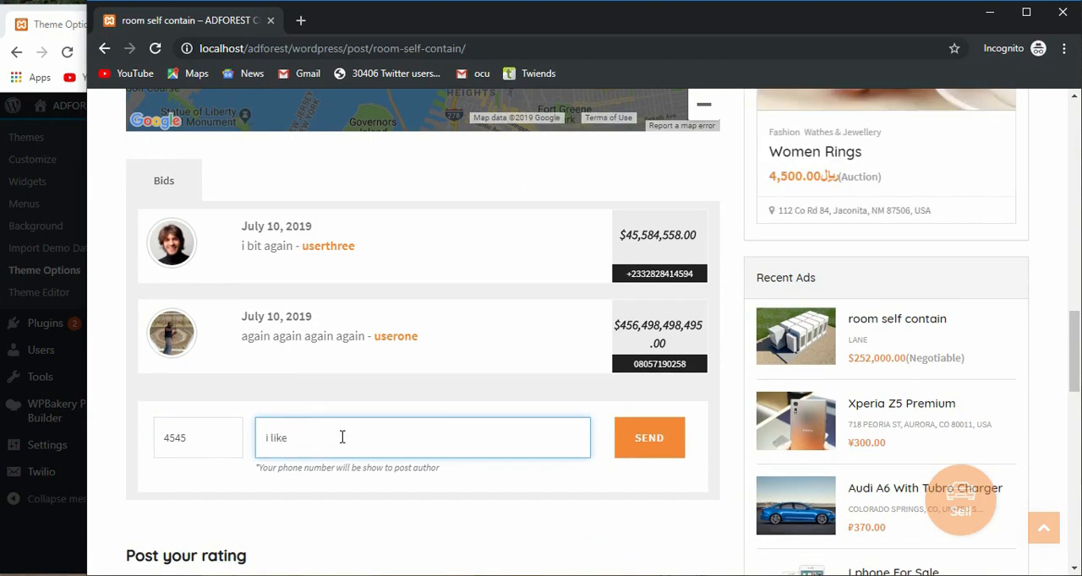
click(649, 438)
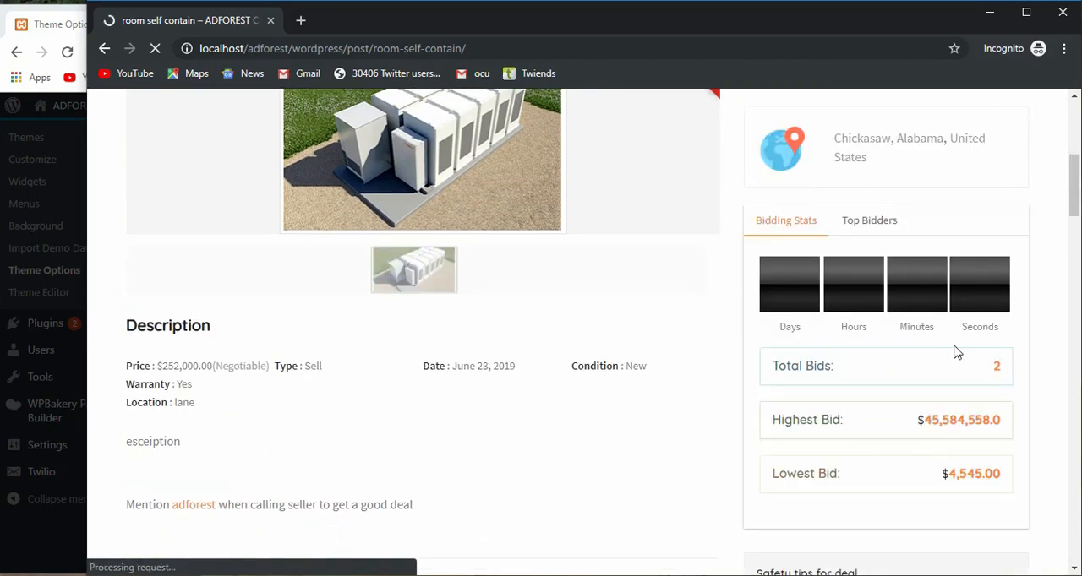
scroll(down, 3)
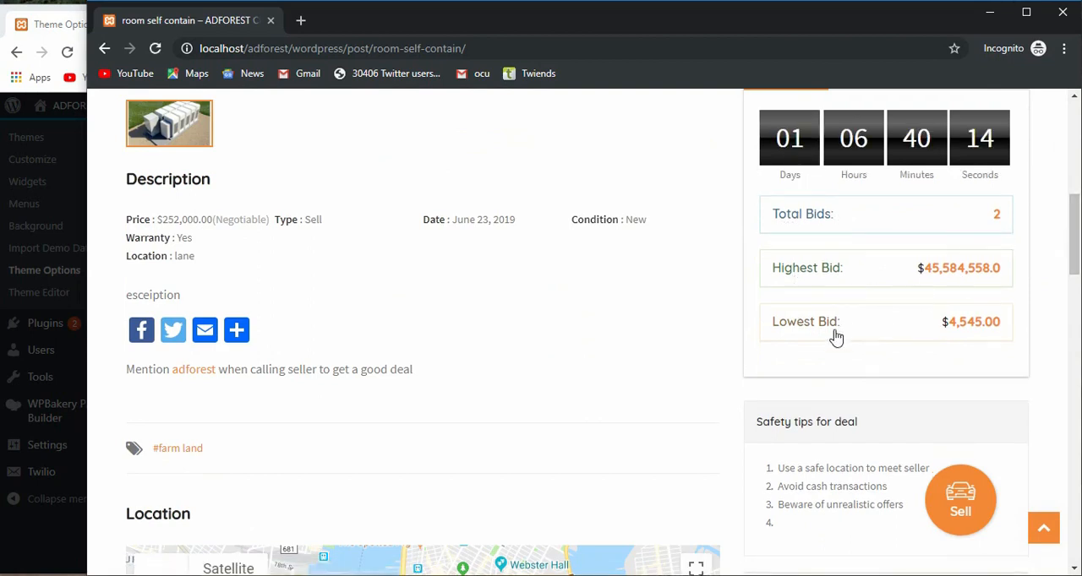
scroll(up, 3)
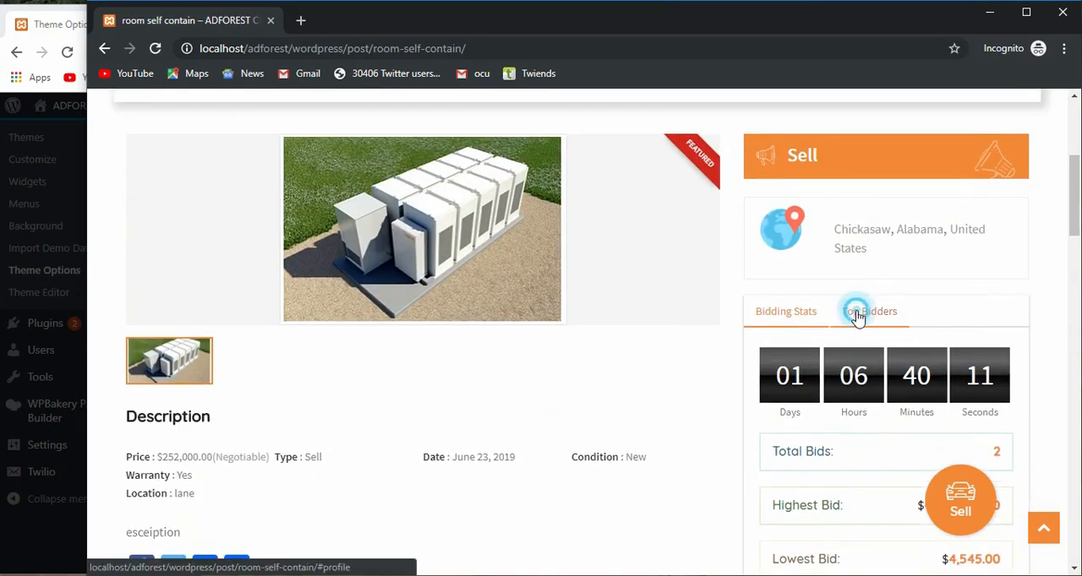
click(869, 311)
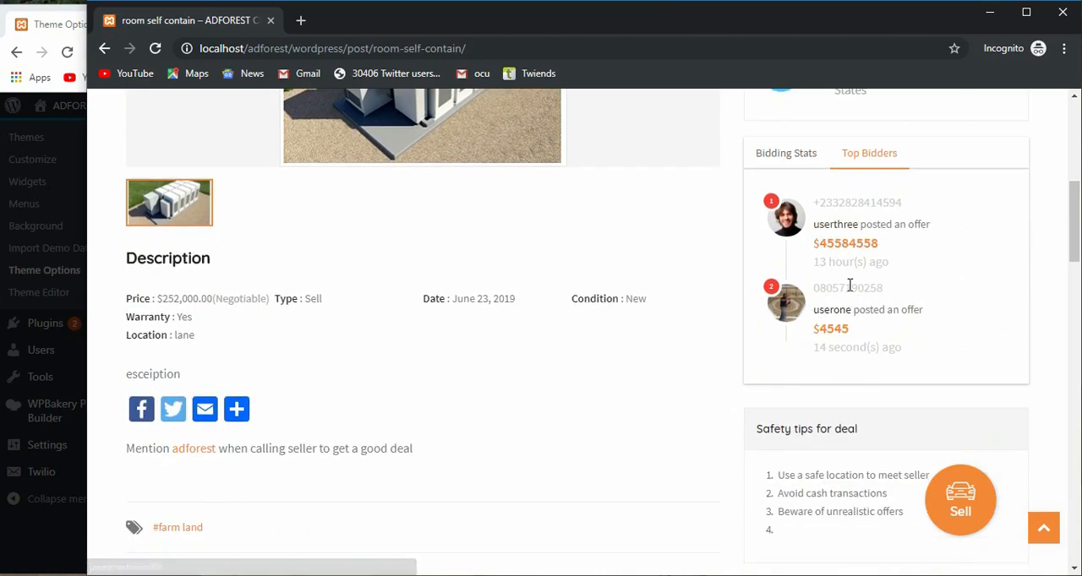
click(785, 153)
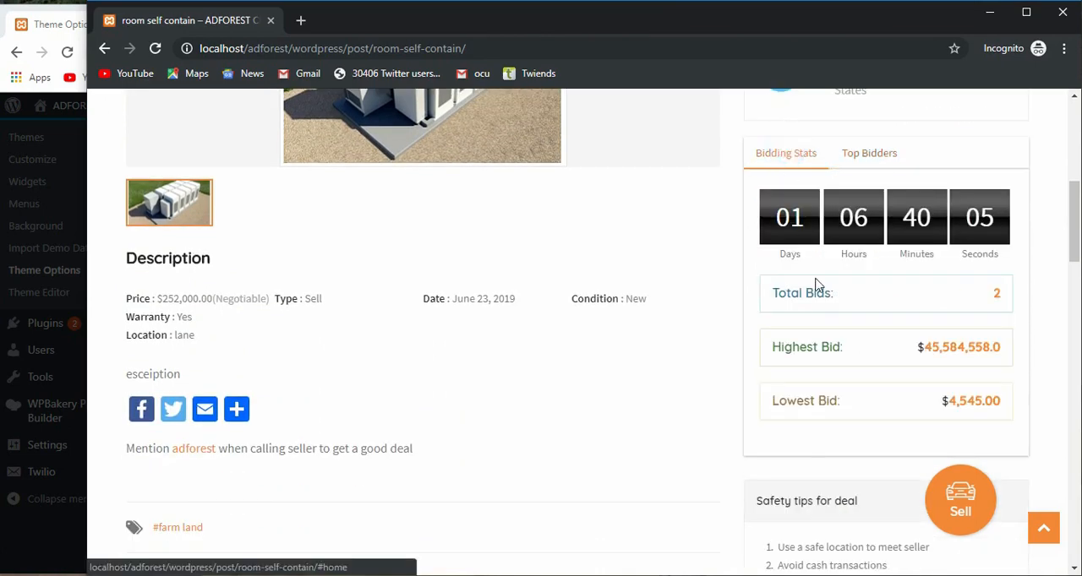
scroll(down, 3)
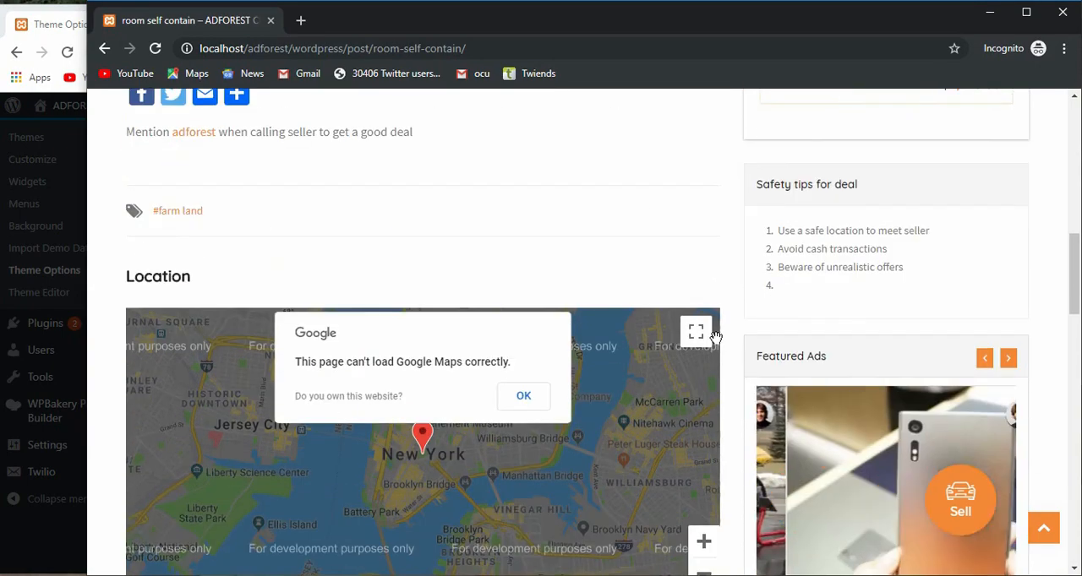
scroll(down, 3)
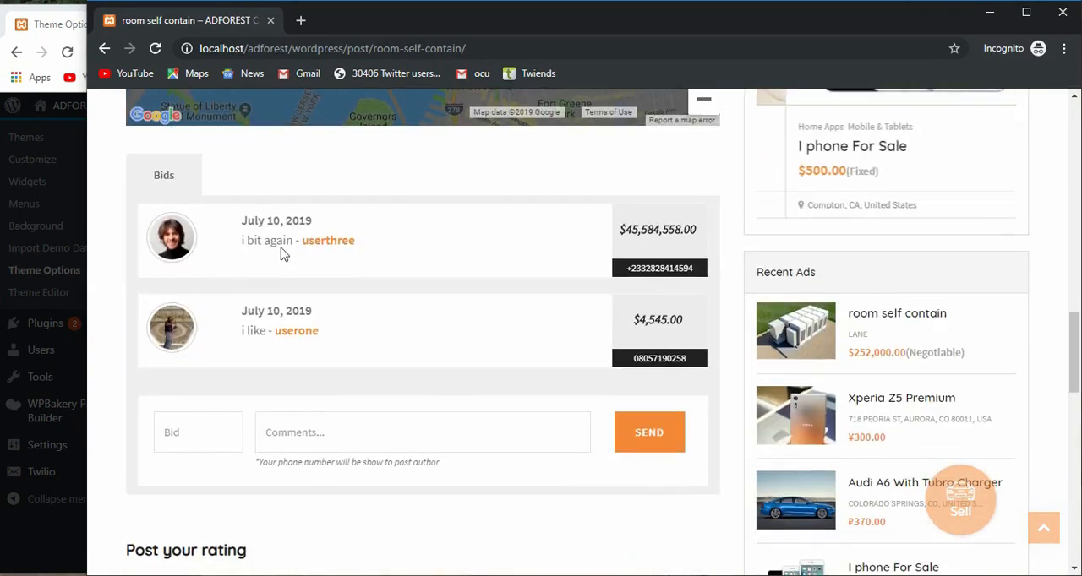
scroll(up, 3)
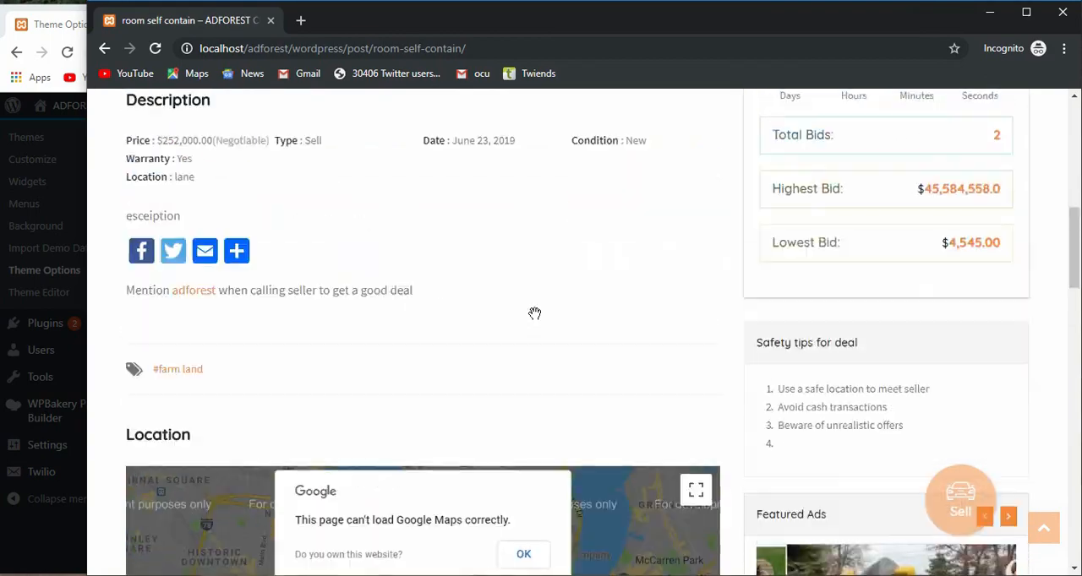
scroll(up, 3)
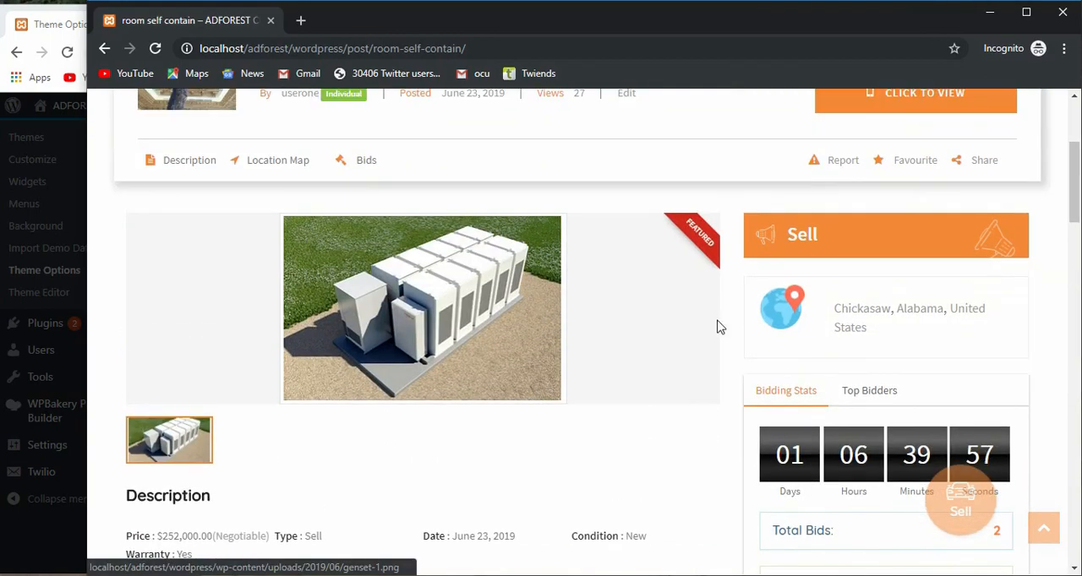
scroll(down, 3)
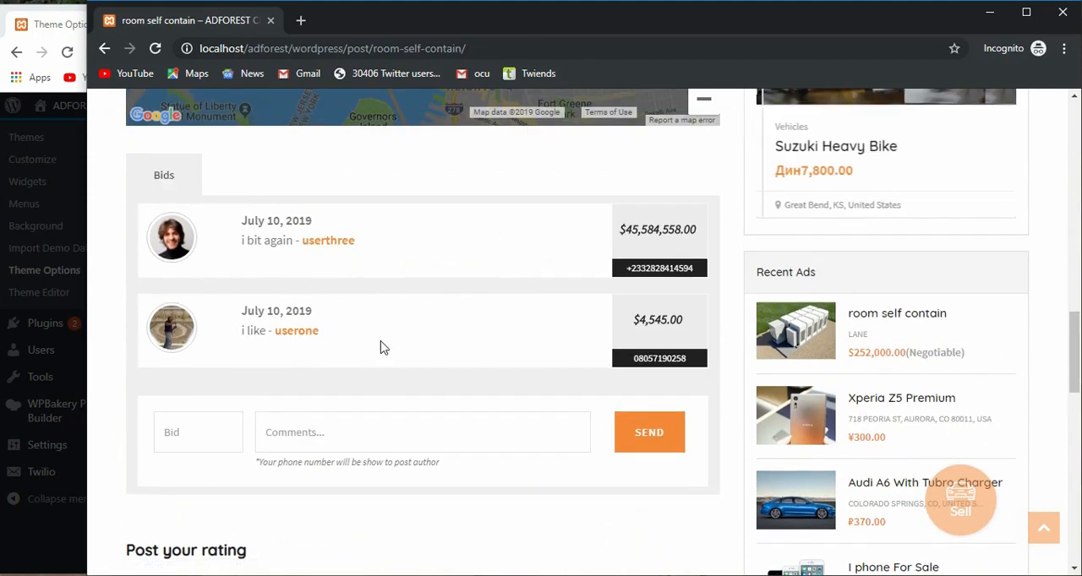
scroll(up, 3)
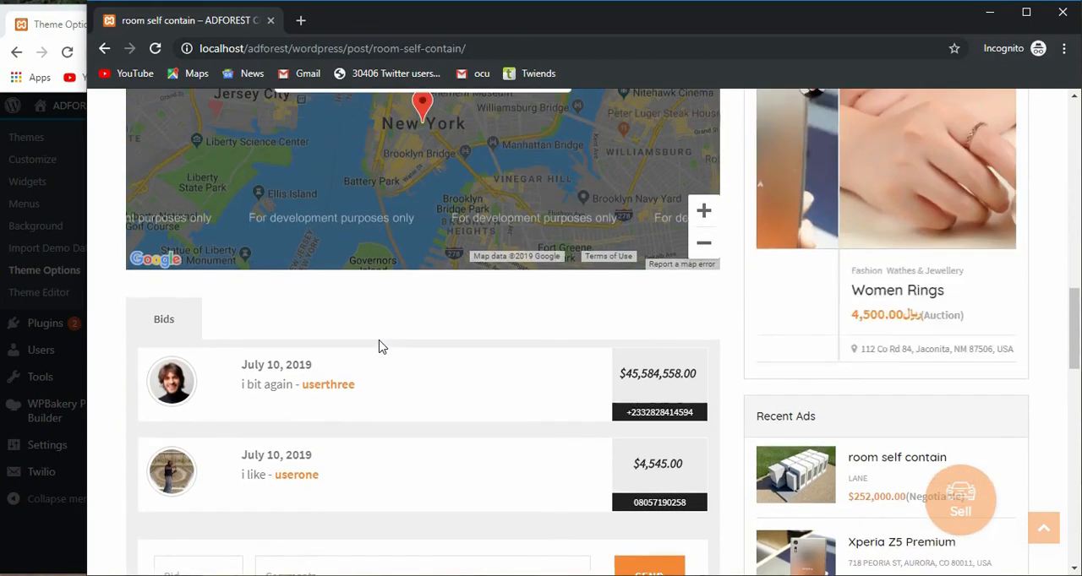
scroll(up, 3)
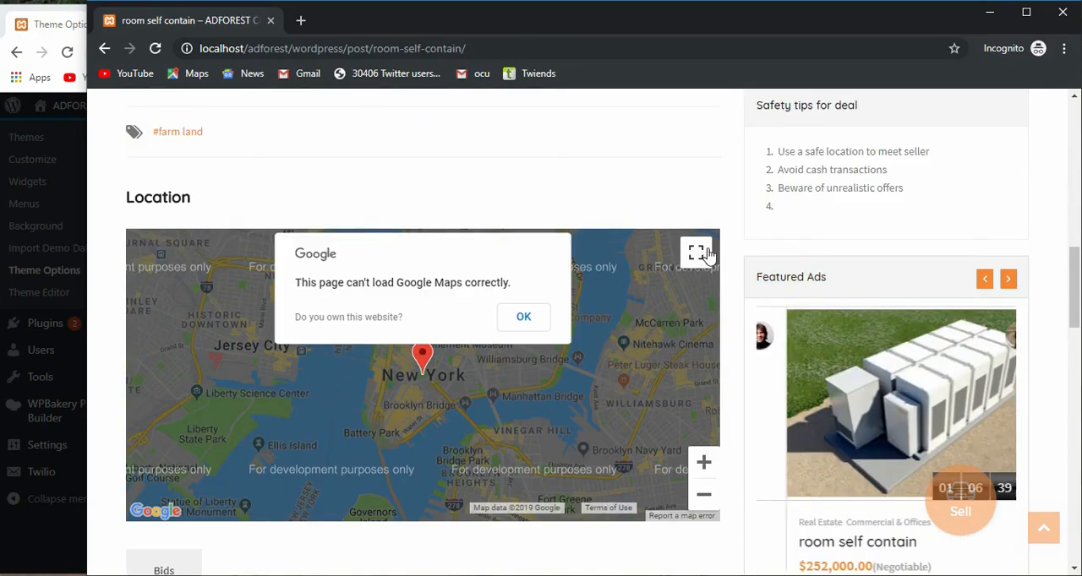
scroll(down, 3)
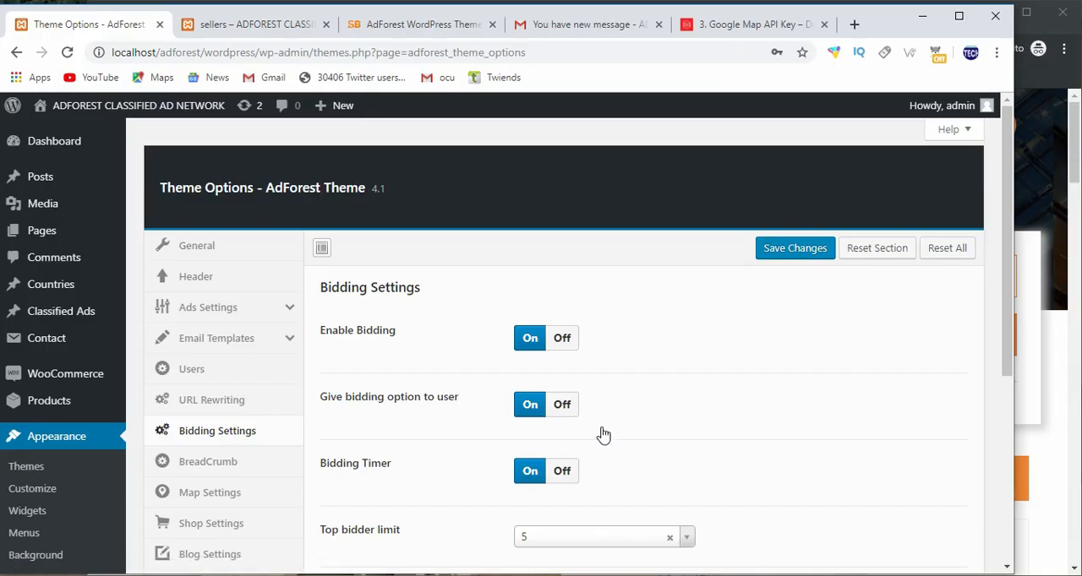
Scroll Bidding Settings down and select the disclaimer note field's text
scroll(down, 3)
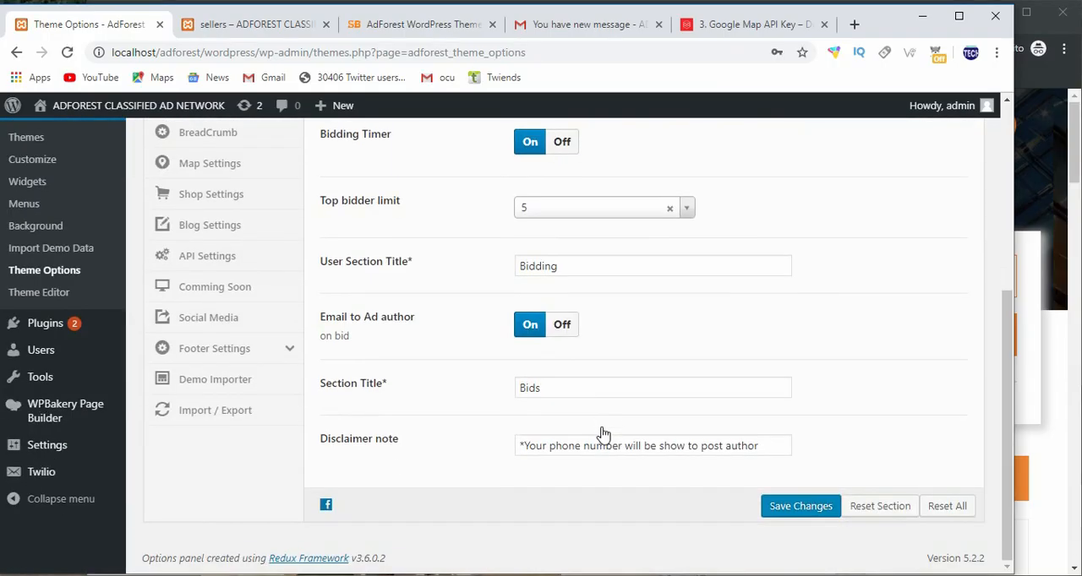
mouse_move(545, 431)
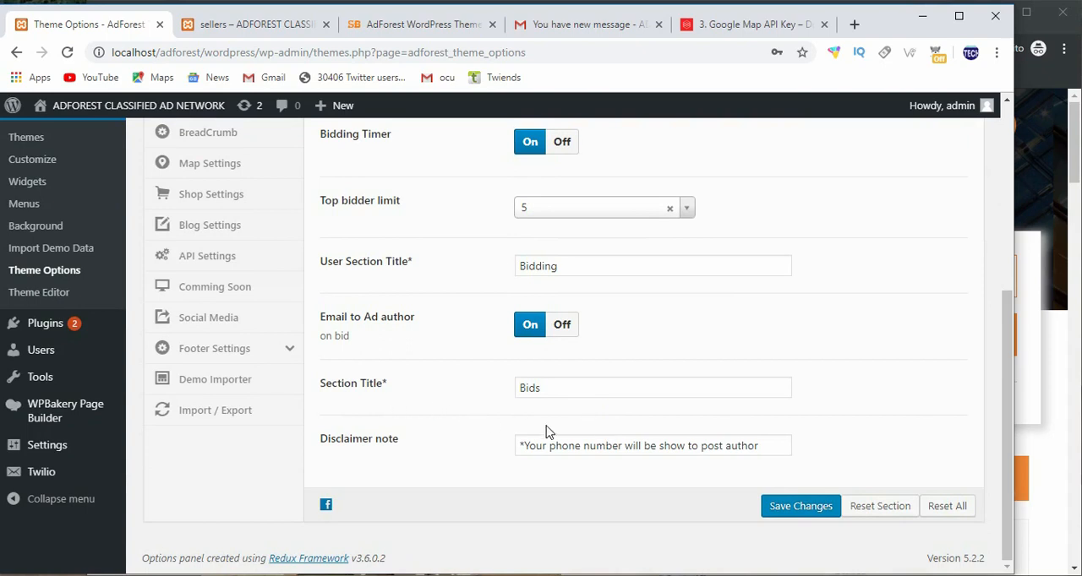
mouse_move(454, 277)
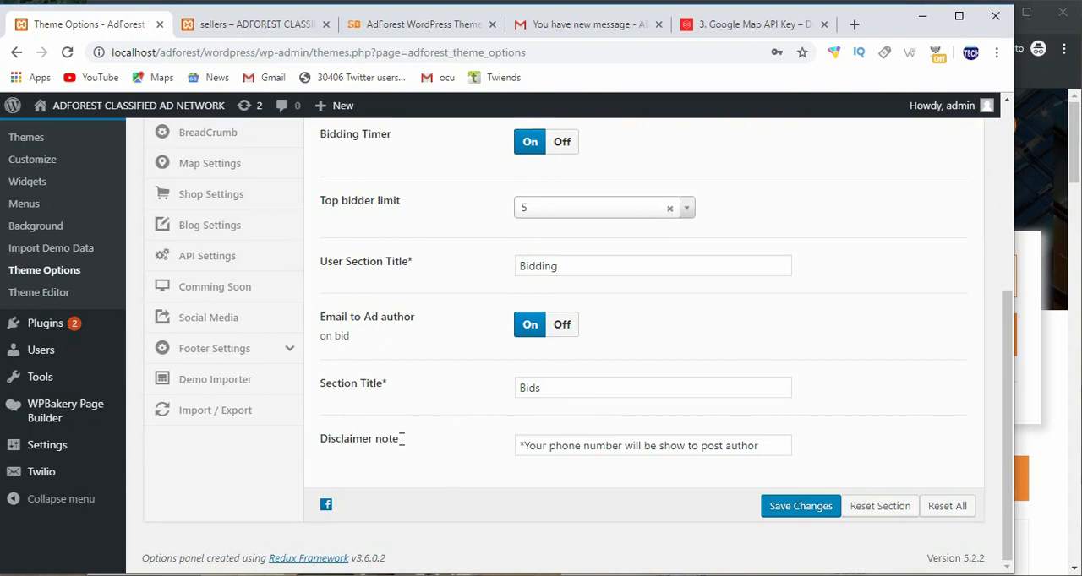
triple_click(653, 445)
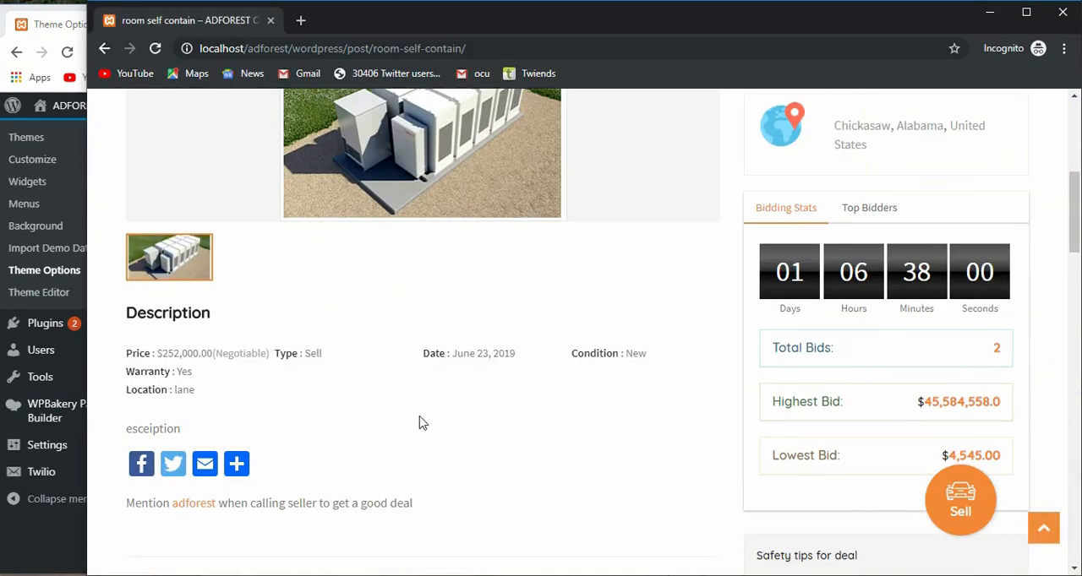
Scroll the ad page down to the Bids section and the disclaimer beneath the bid form
scroll(down, 3)
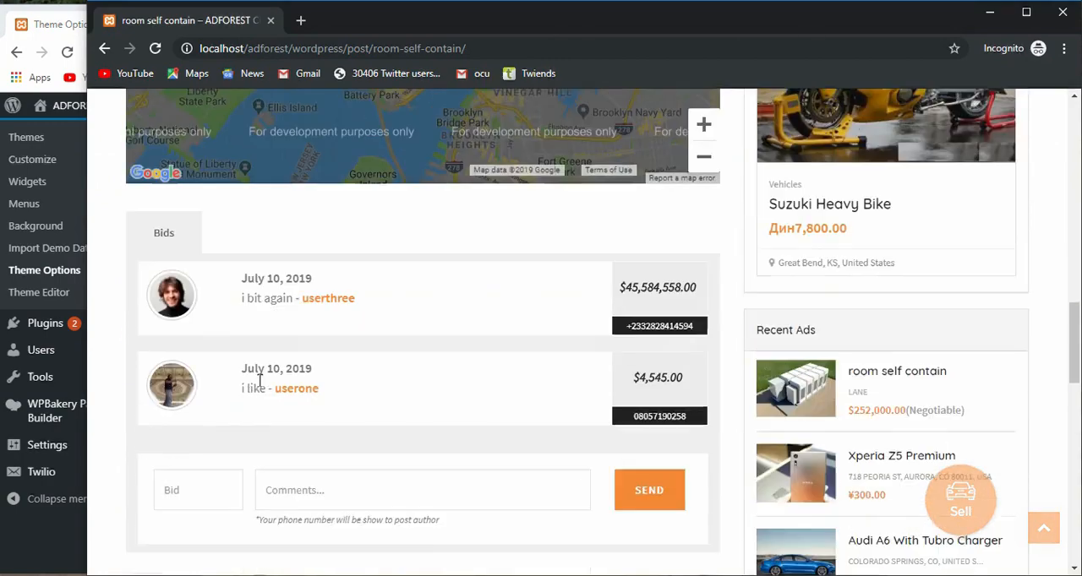
scroll(down, 3)
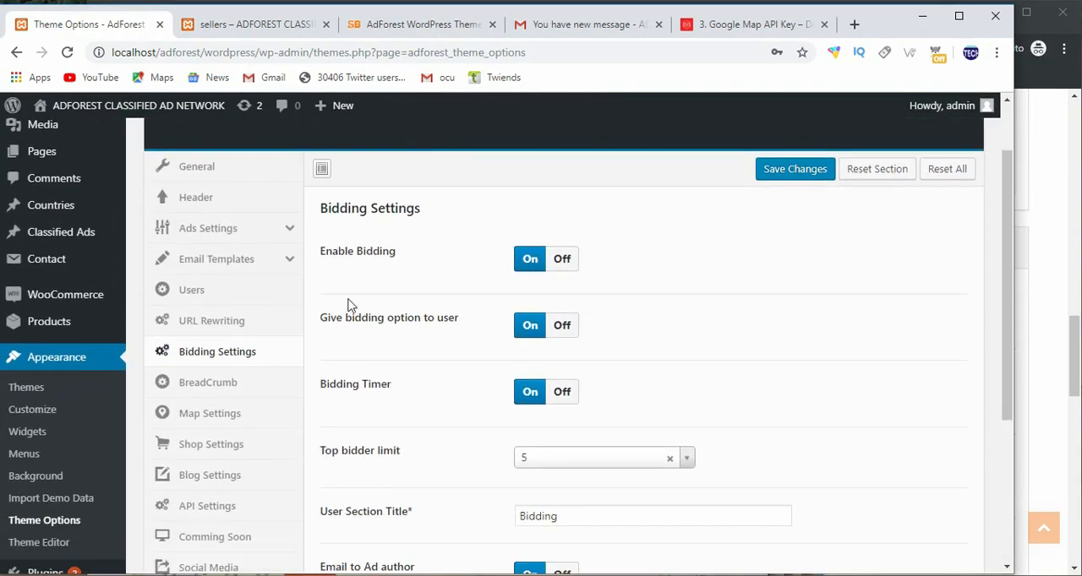
Open BreadCrumb options and scroll through the Modern mode and city background image settings
click(207, 382)
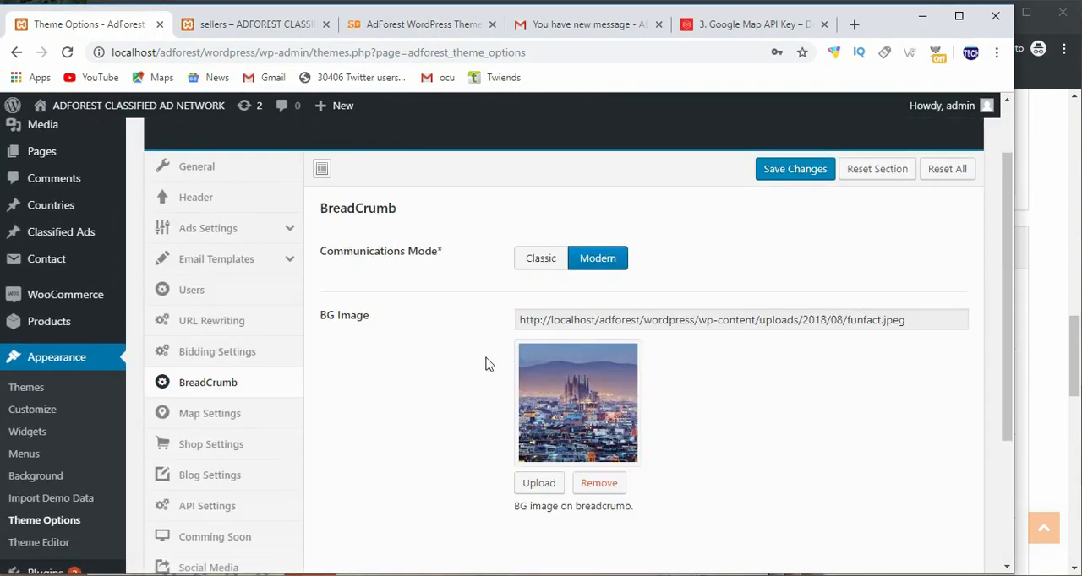
mouse_move(414, 271)
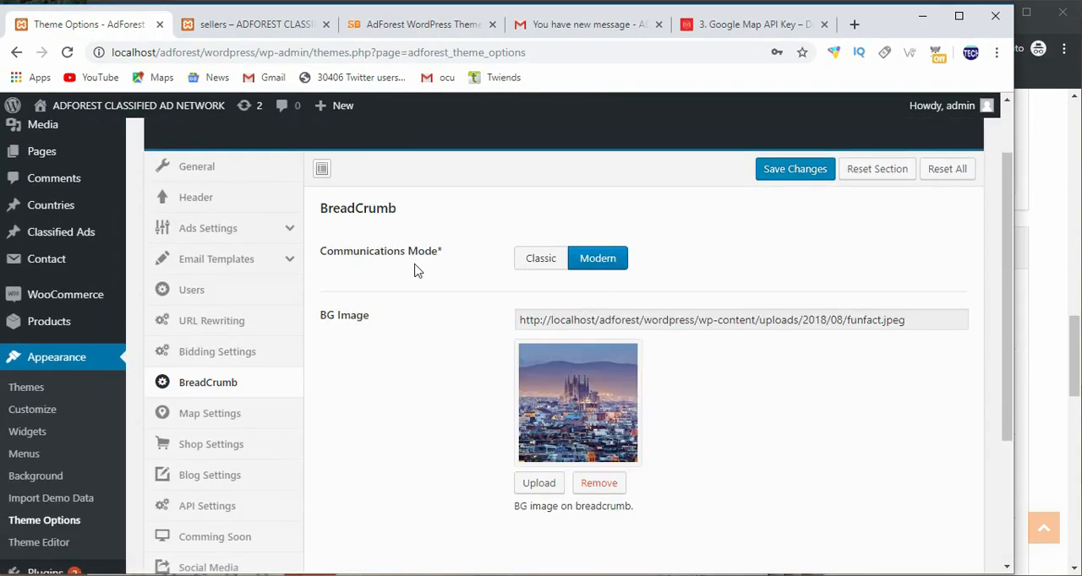
mouse_move(598, 258)
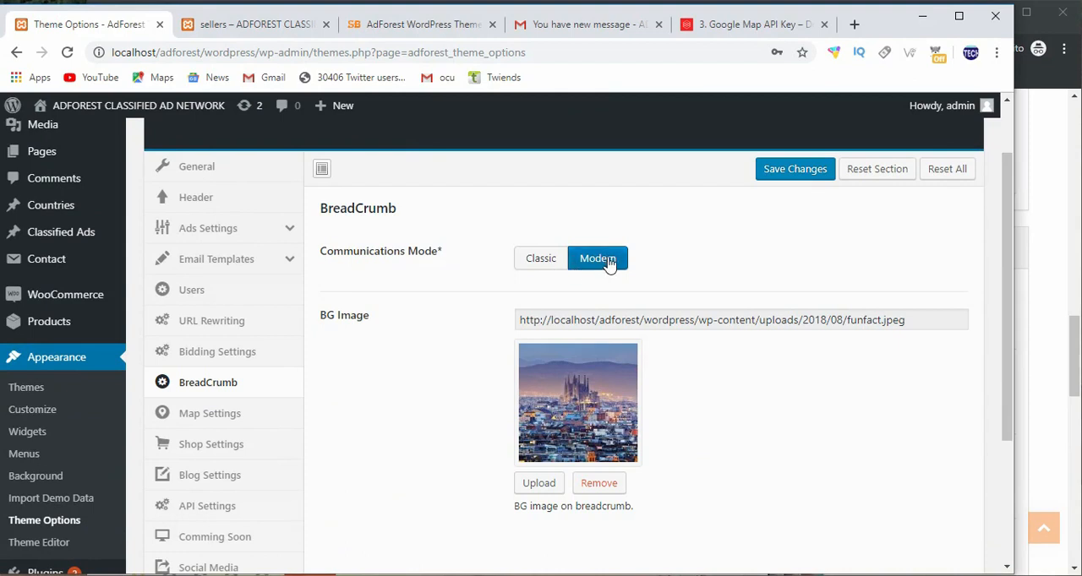
scroll(down, 3)
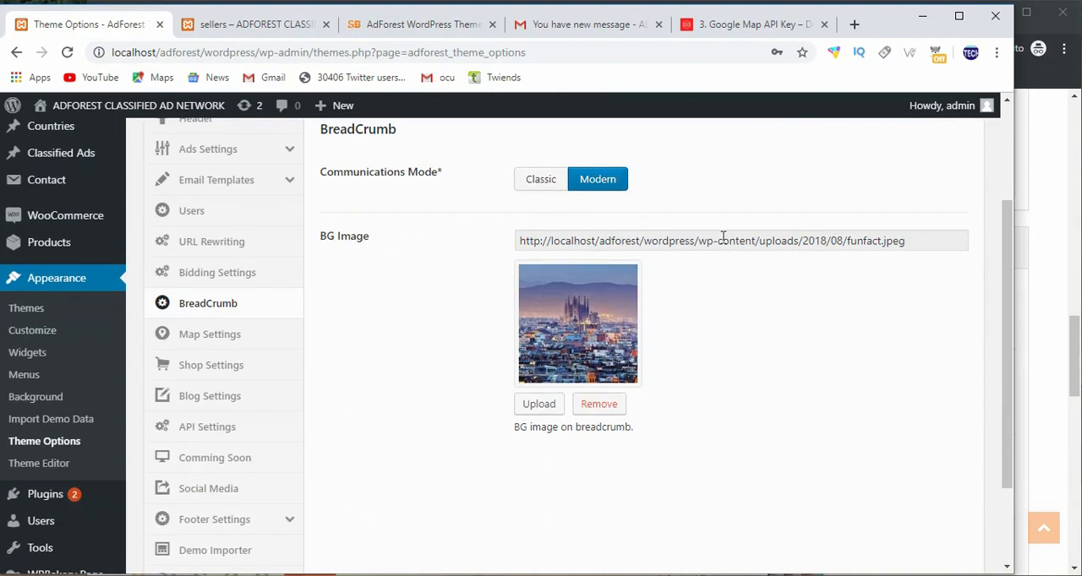
mouse_move(540, 179)
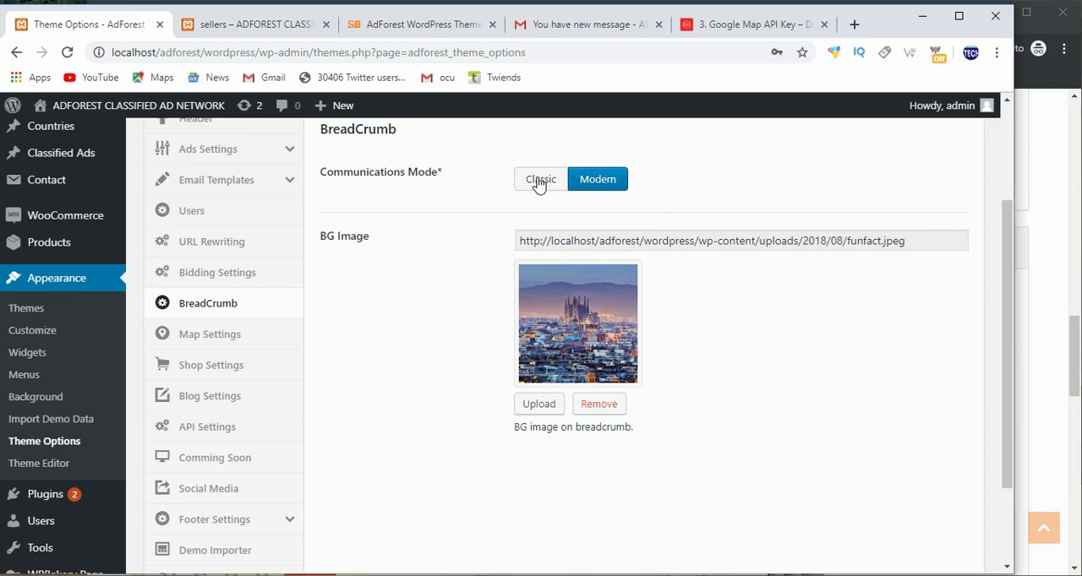
mouse_move(397, 270)
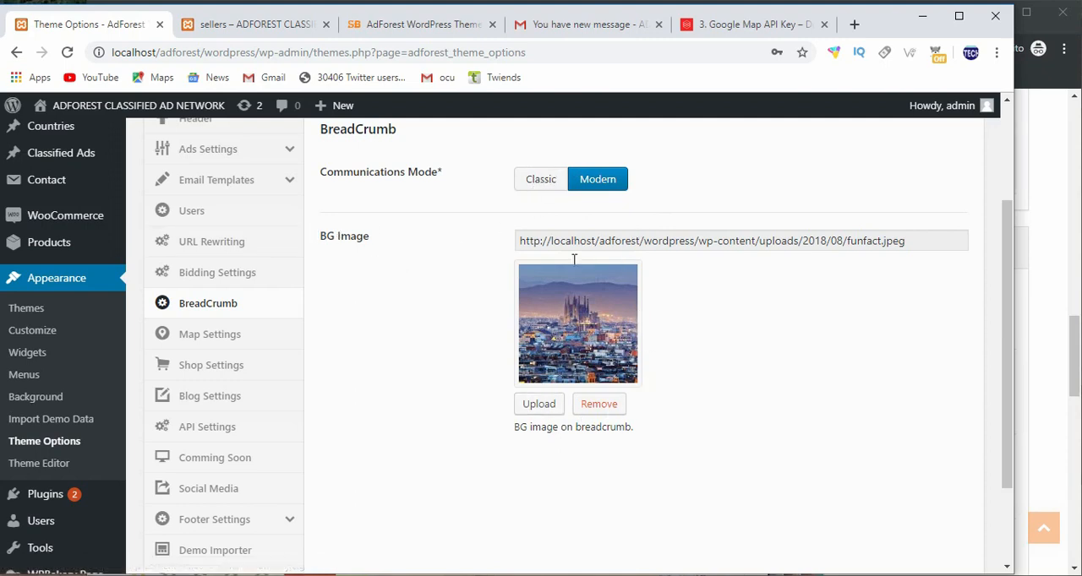
mouse_move(560, 357)
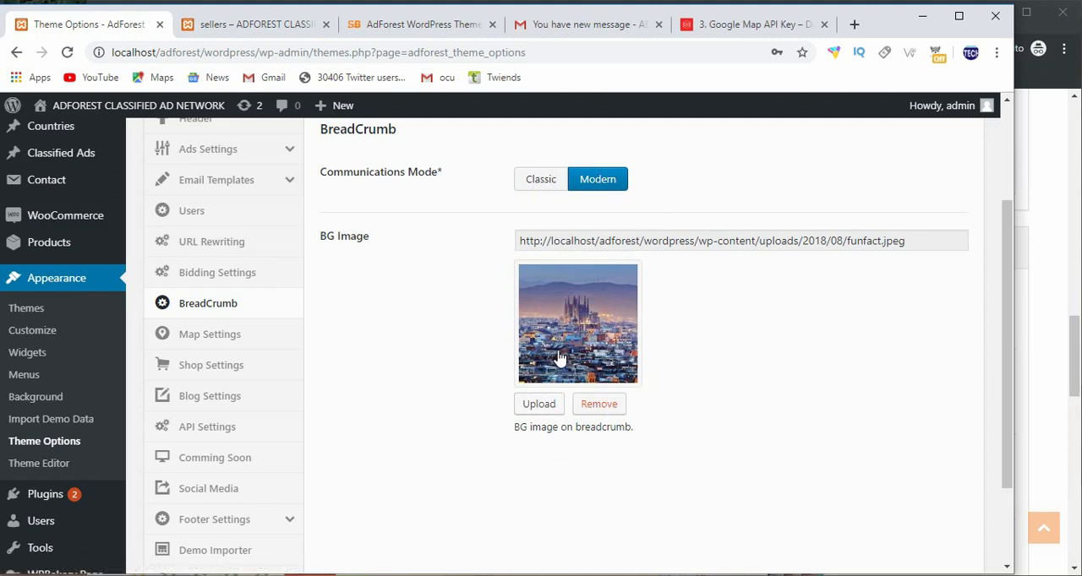
mouse_move(472, 200)
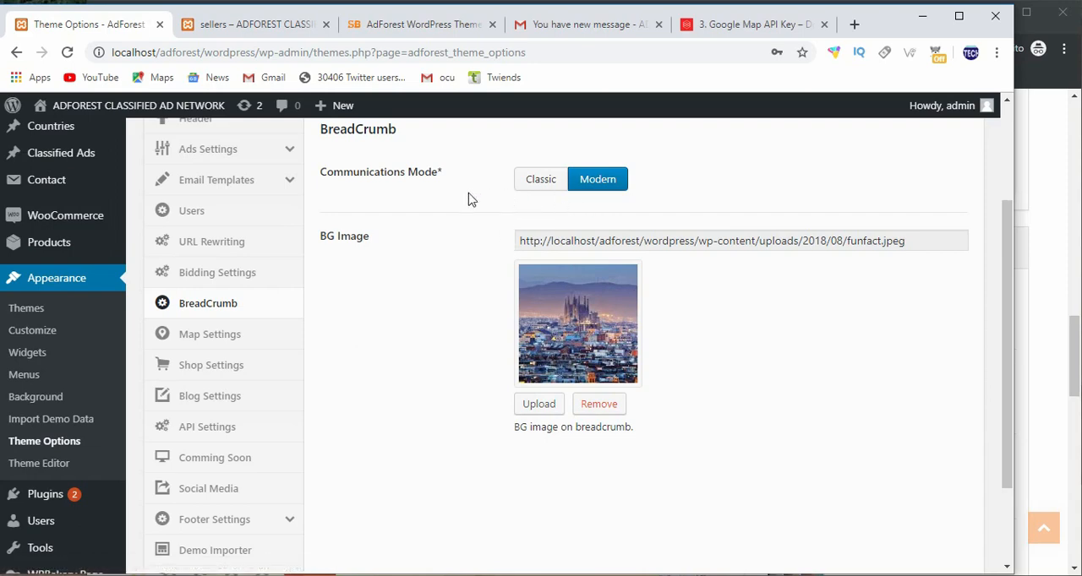
scroll(down, 3)
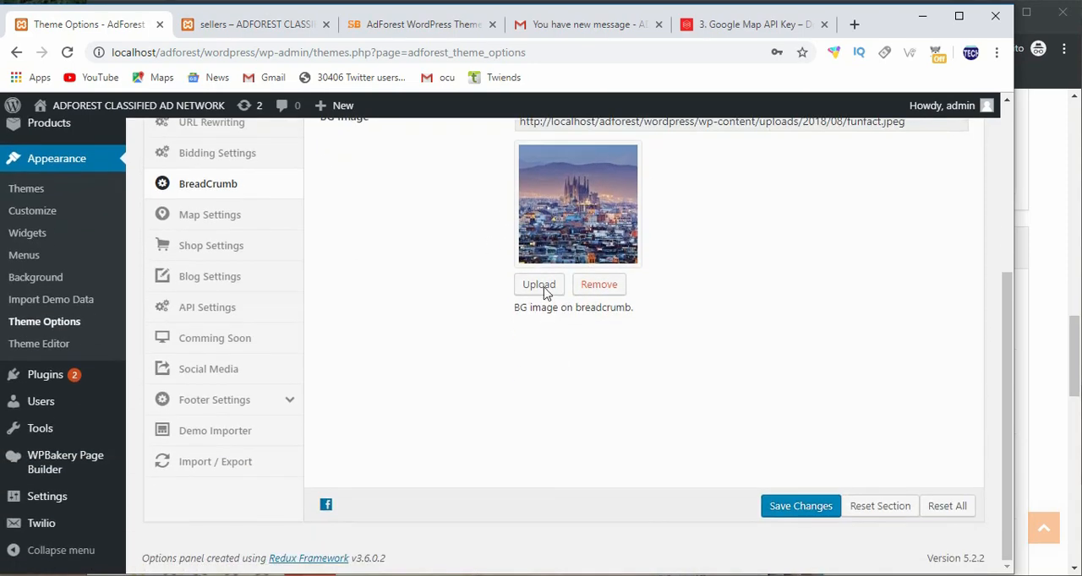
scroll(up, 3)
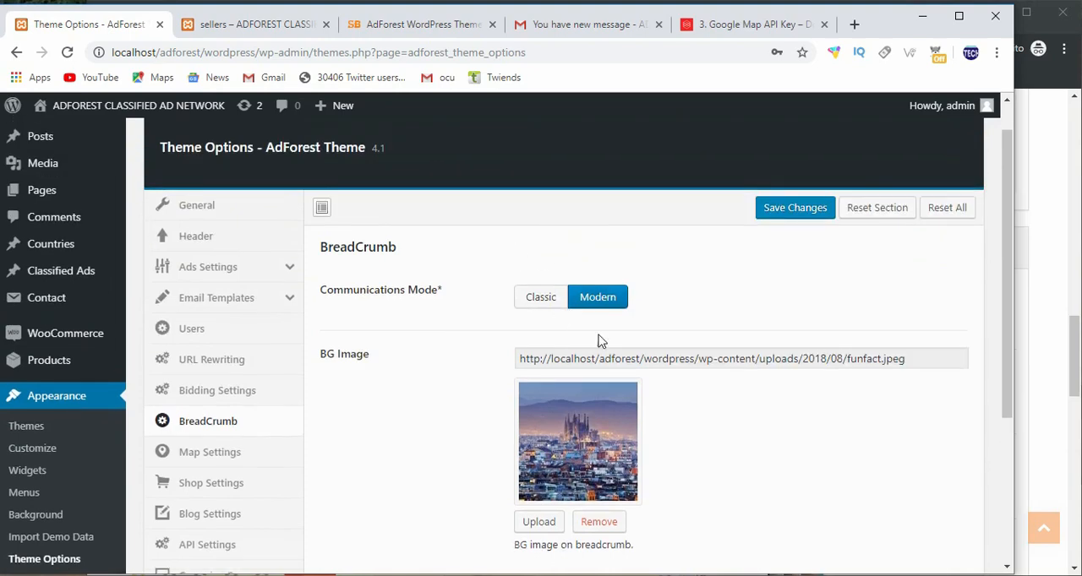
scroll(down, 3)
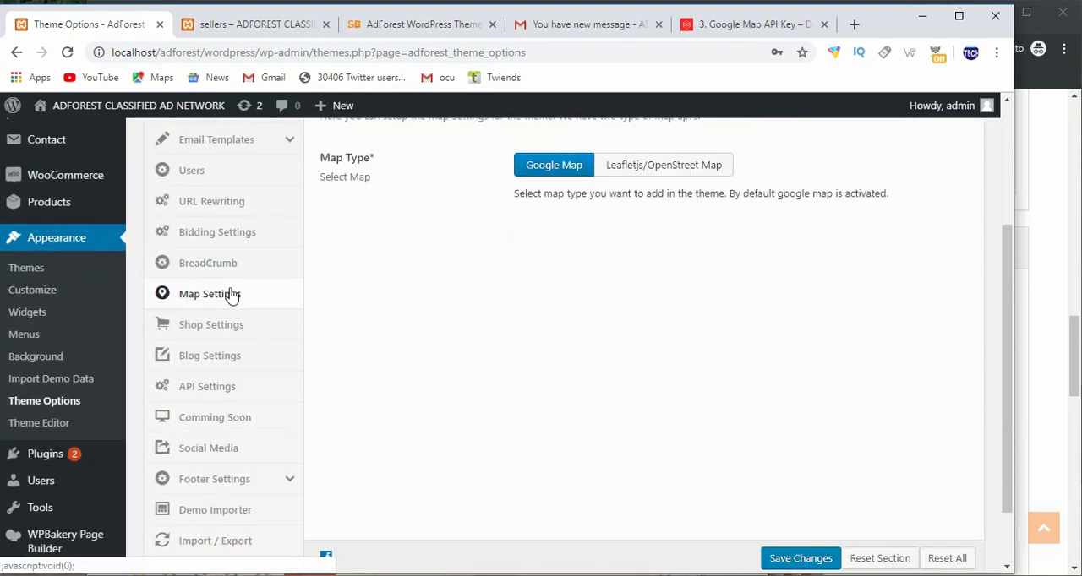
Review the Map Settings section, keeping Google Map as the map type
scroll(up, 3)
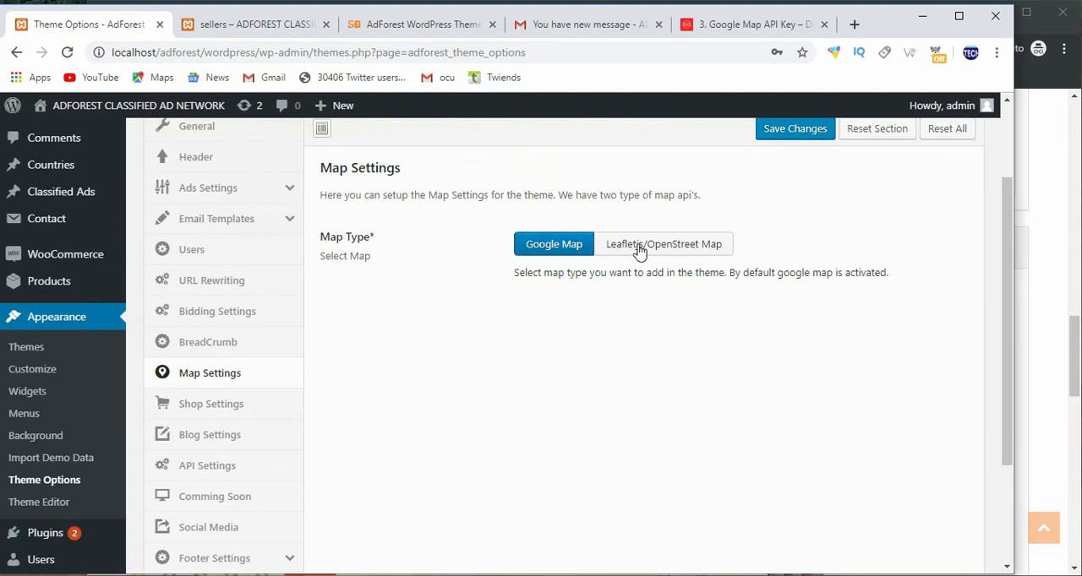
mouse_move(681, 249)
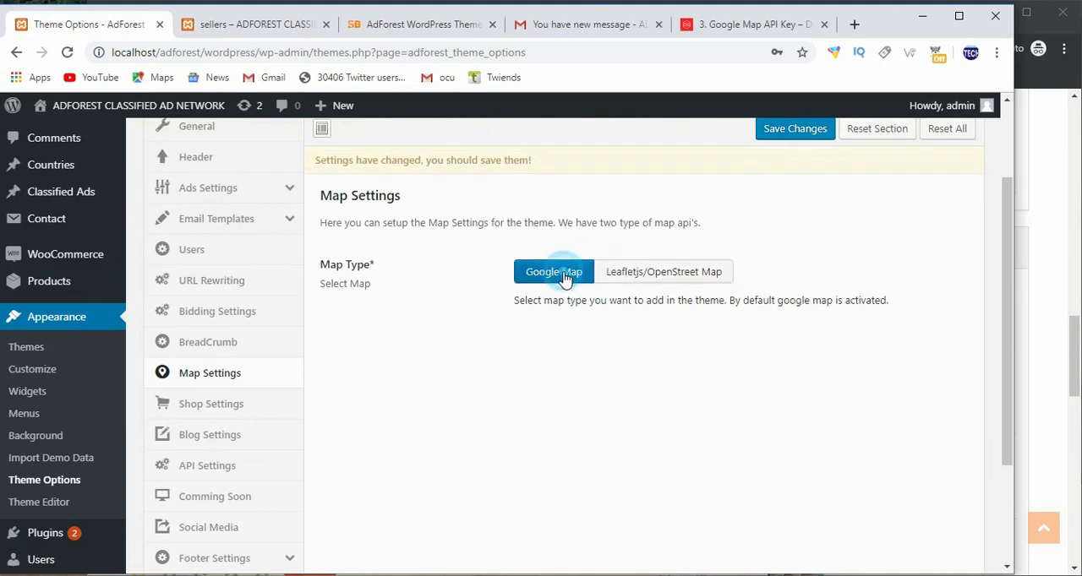
scroll(down, 3)
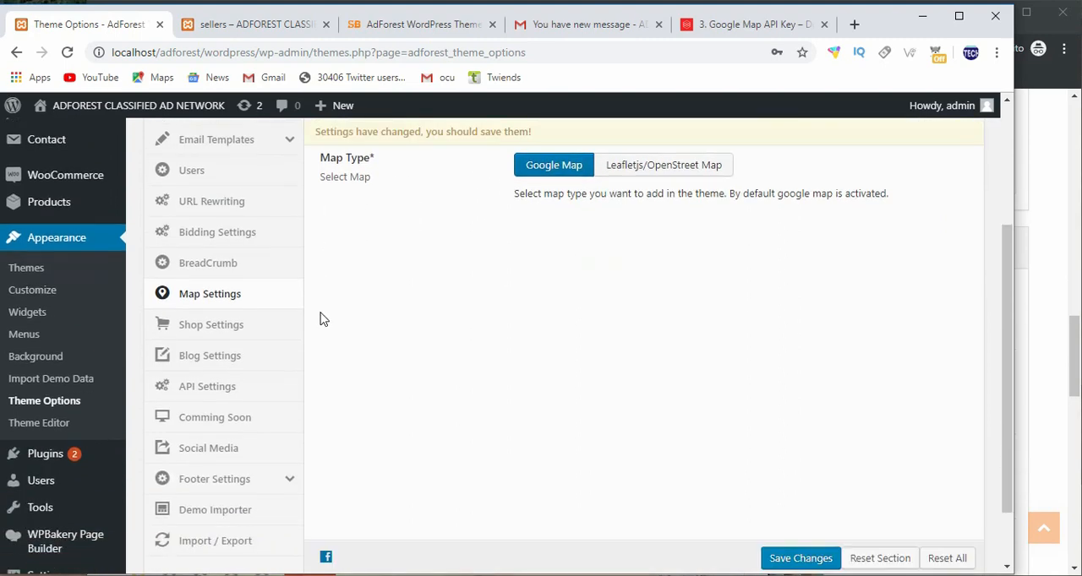
mouse_move(554, 165)
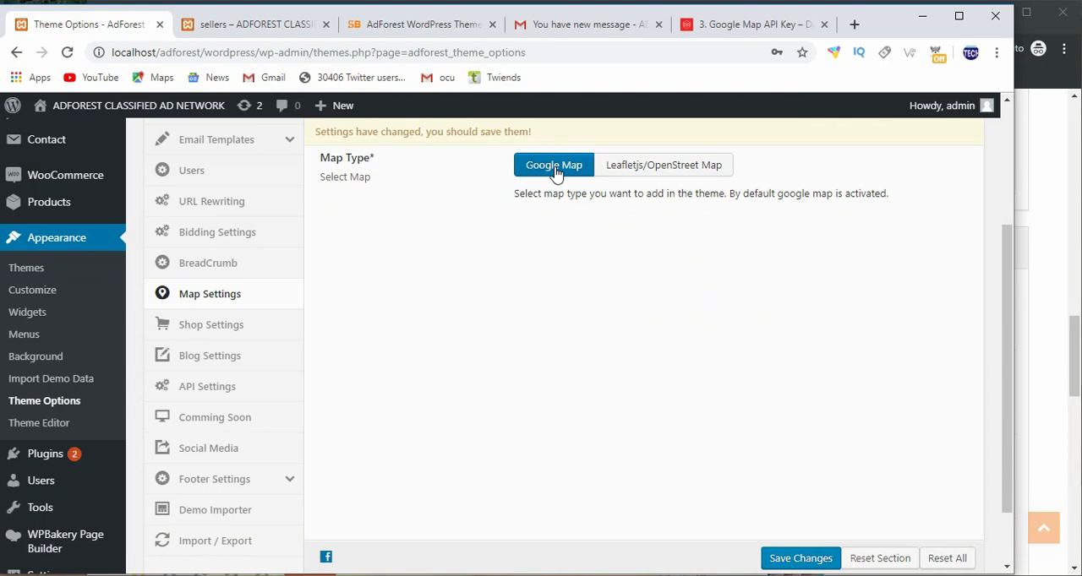
mouse_move(677, 152)
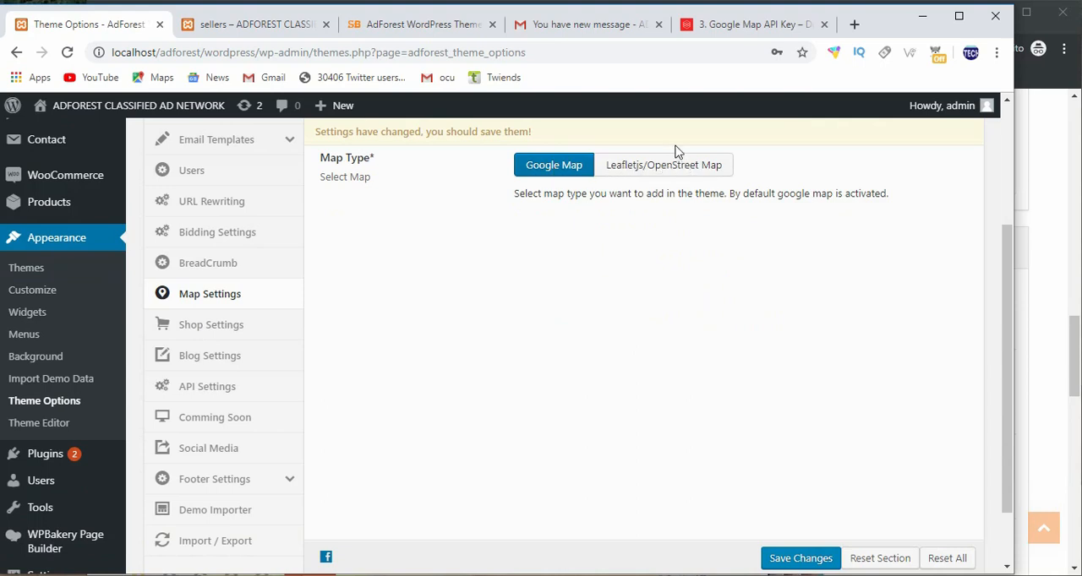
mouse_move(424, 232)
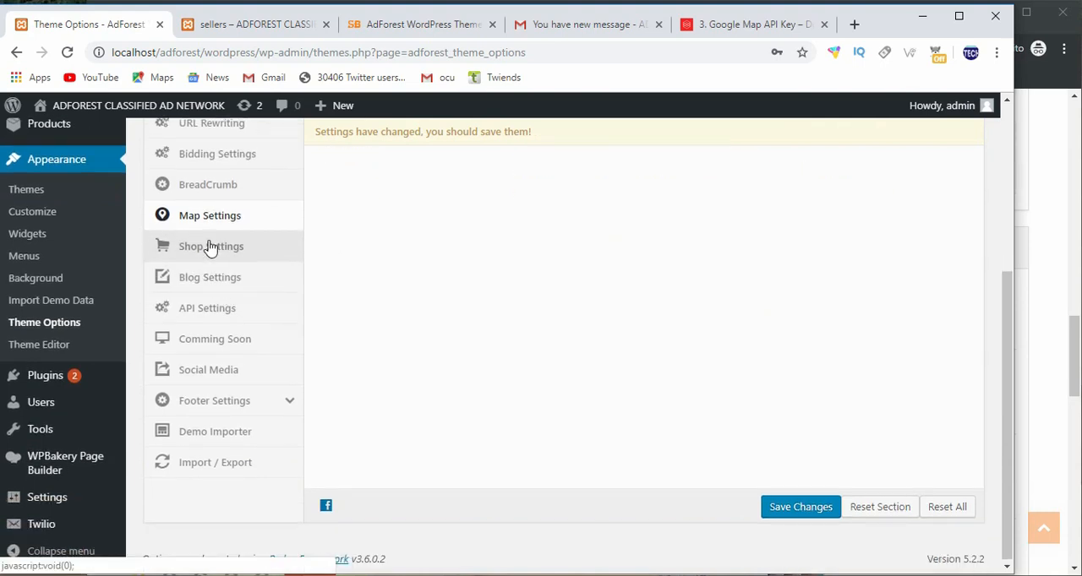
Open the AdForest Shop Settings section and start entering a 'sh' site address
click(210, 246)
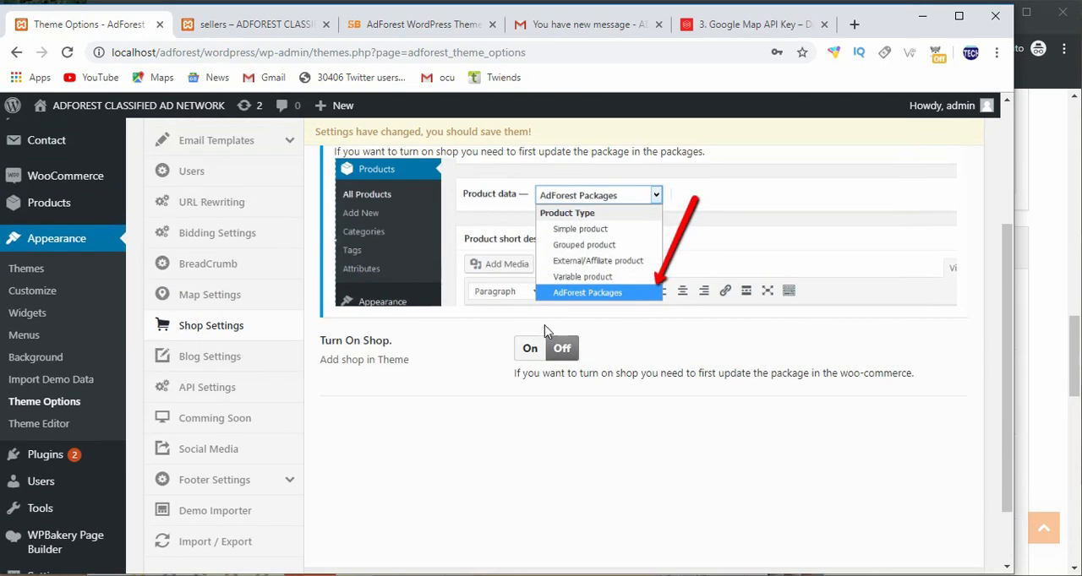
mouse_move(560, 459)
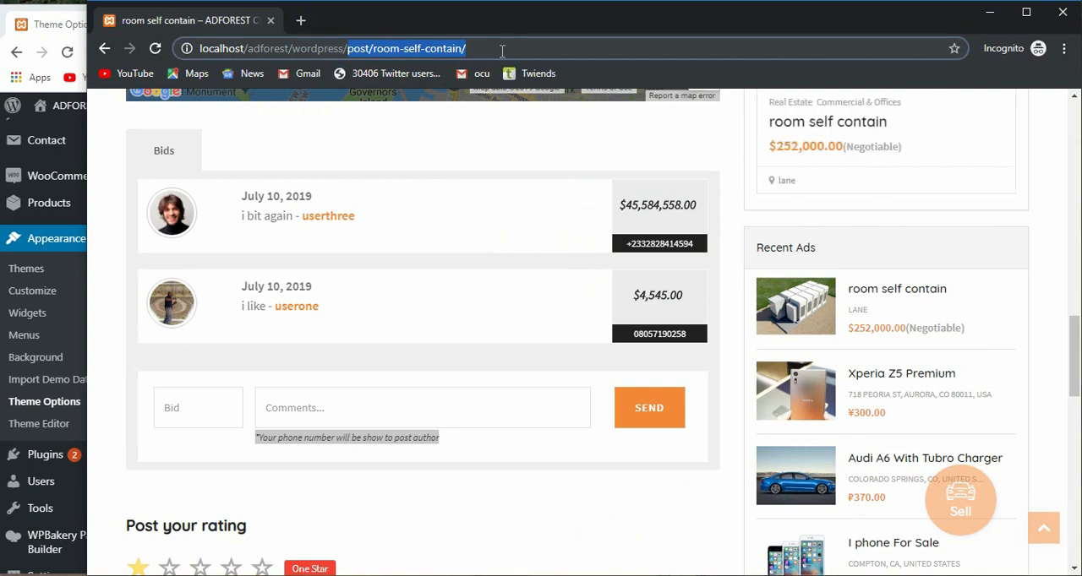
click(901, 373)
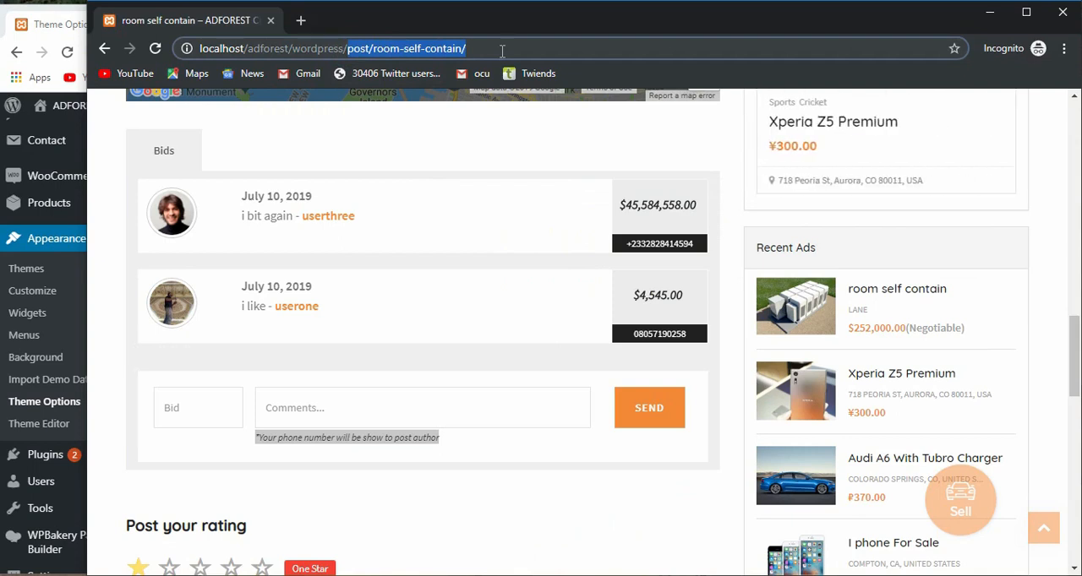
text(sh)
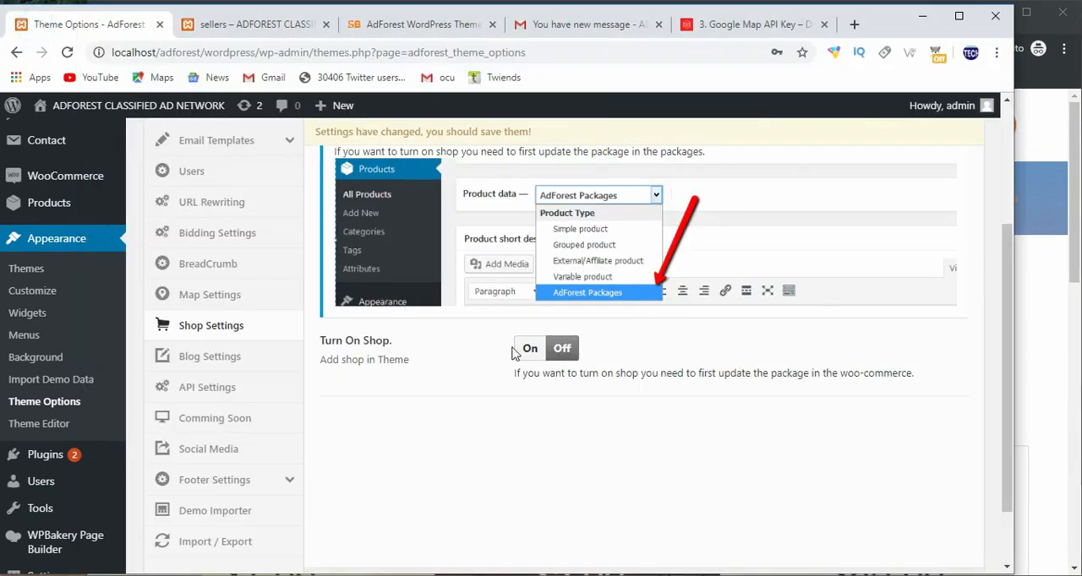
Save the shop being turned on and load the live shop page
scroll(up, 3)
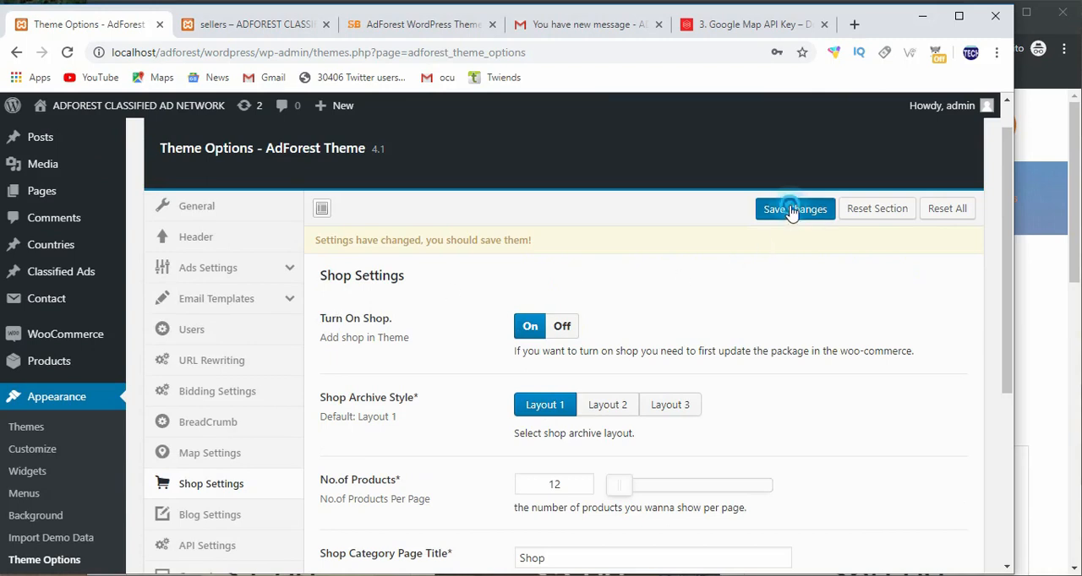
click(793, 209)
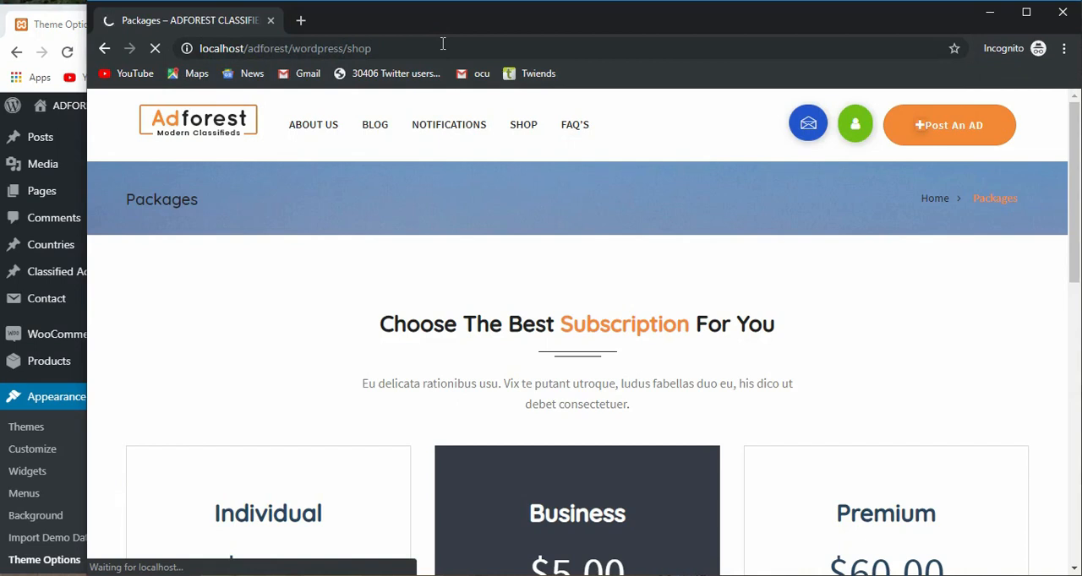
click(523, 124)
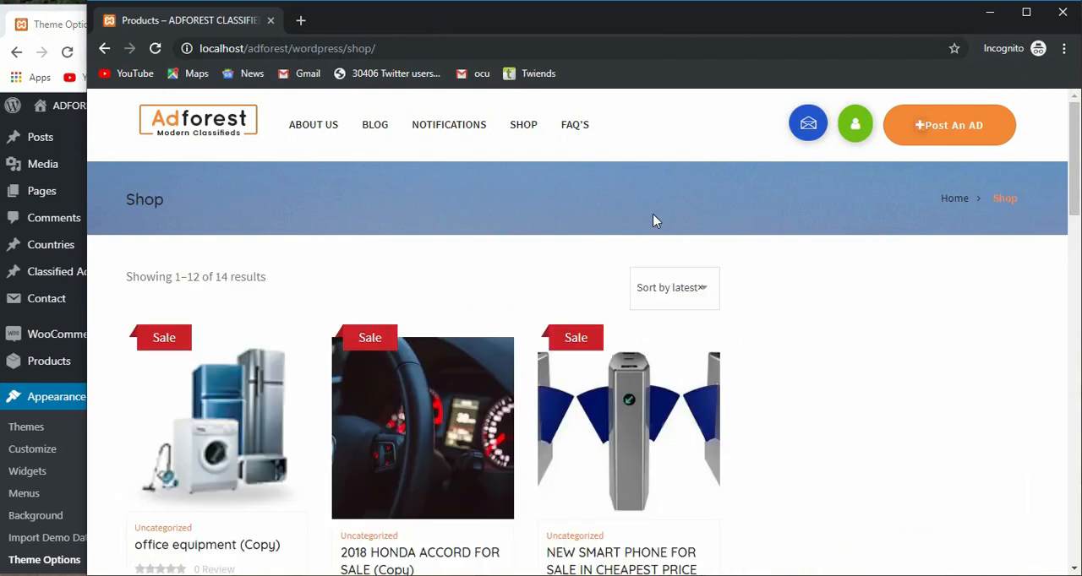
mouse_move(210, 277)
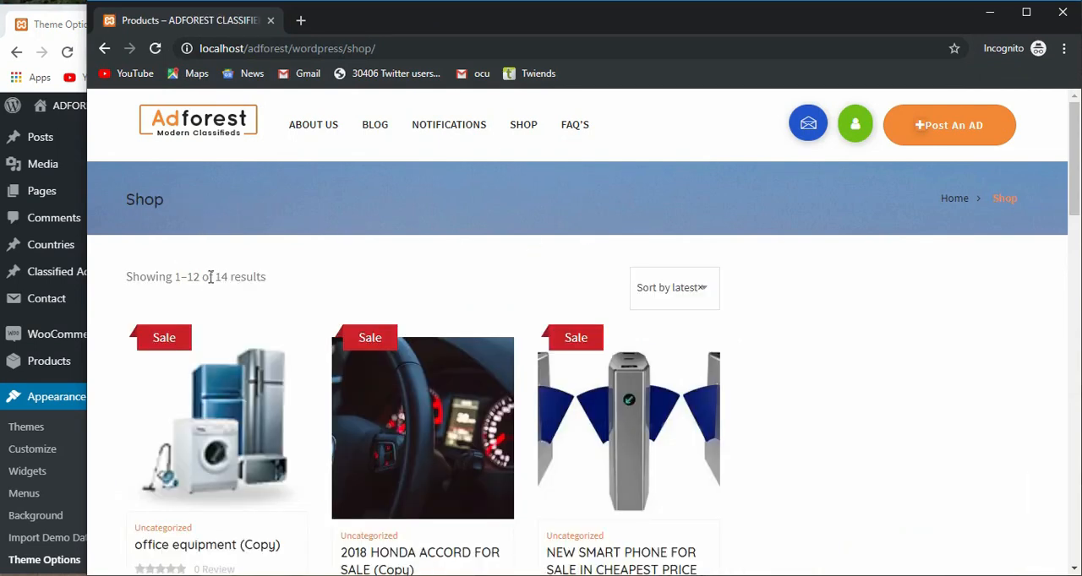
Highlight the results count and scroll through the 14 listed products
double_click(240, 277)
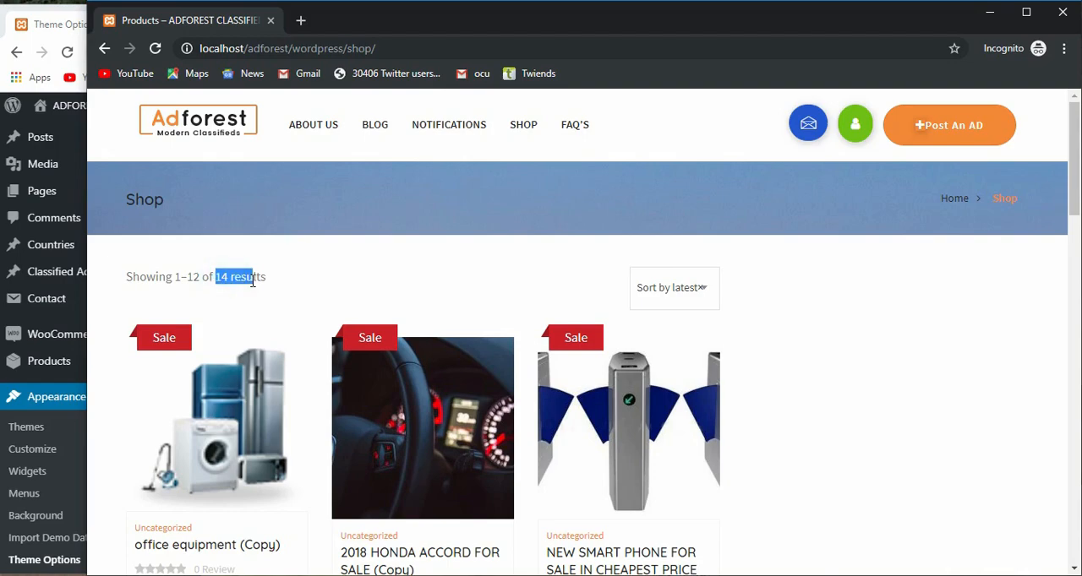
scroll(down, 3)
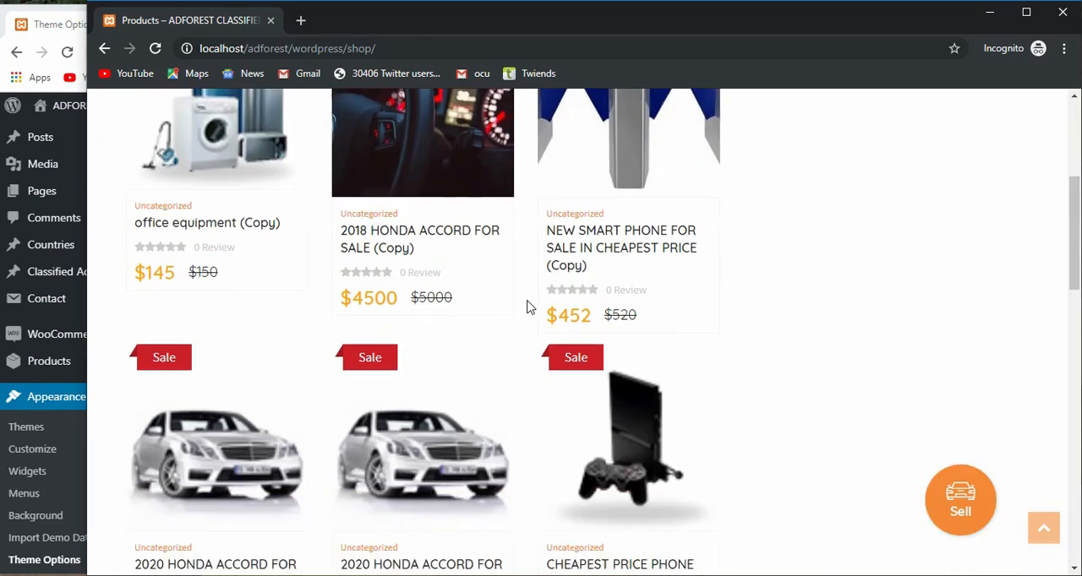
scroll(down, 3)
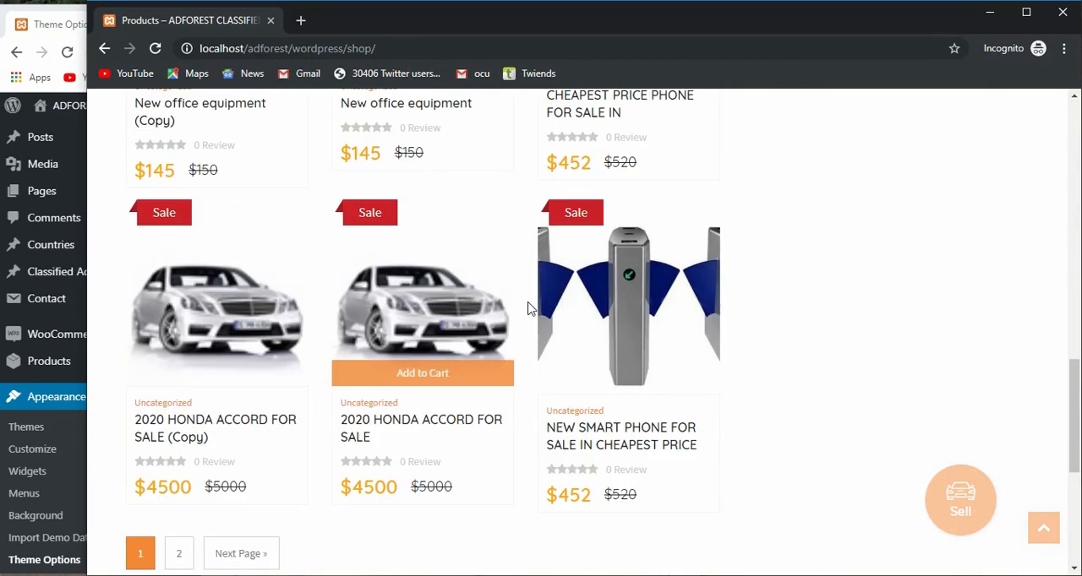
scroll(down, 3)
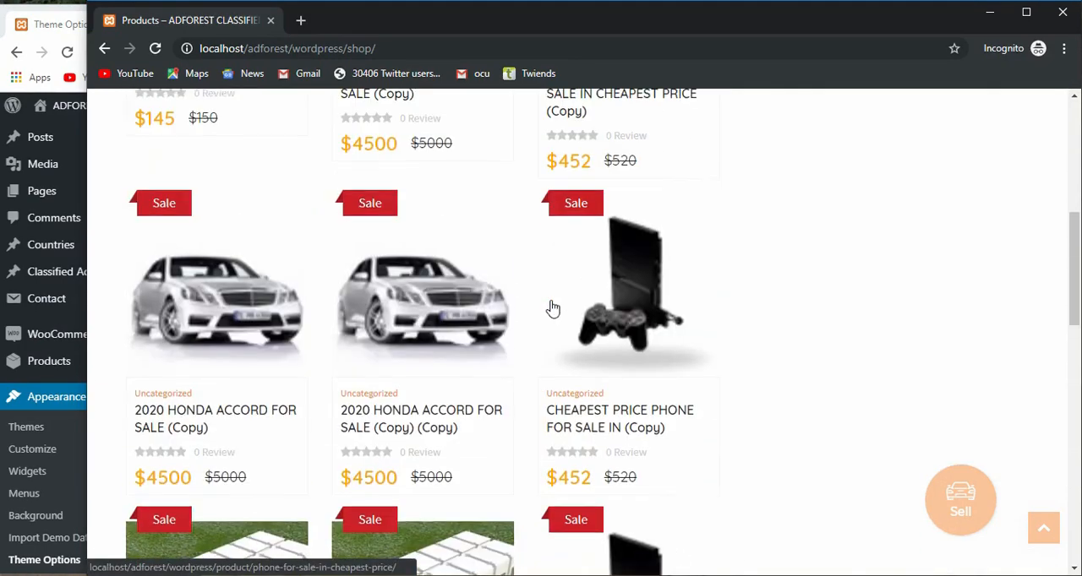
scroll(up, 3)
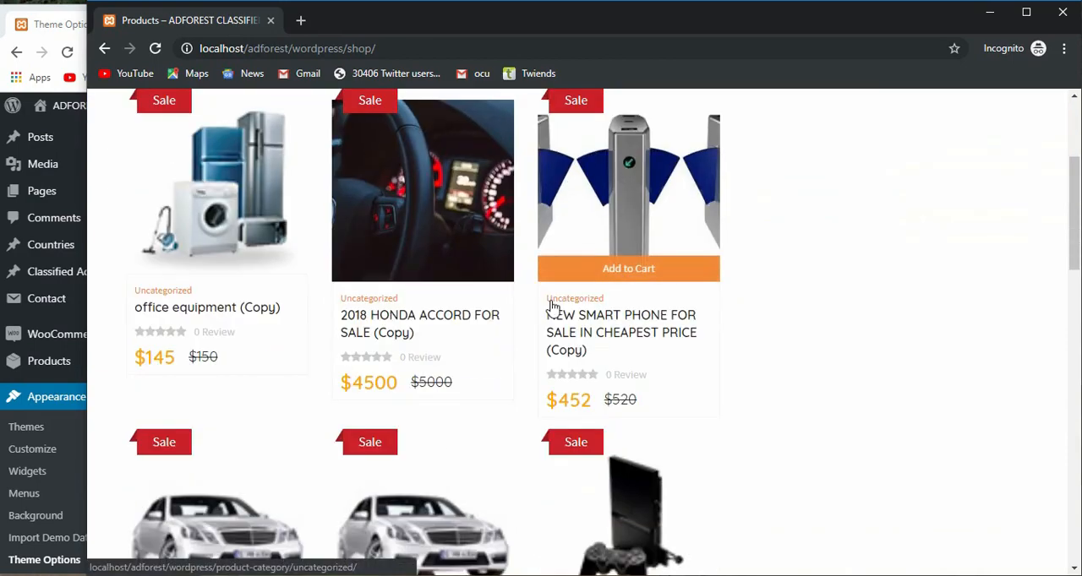
scroll(down, 3)
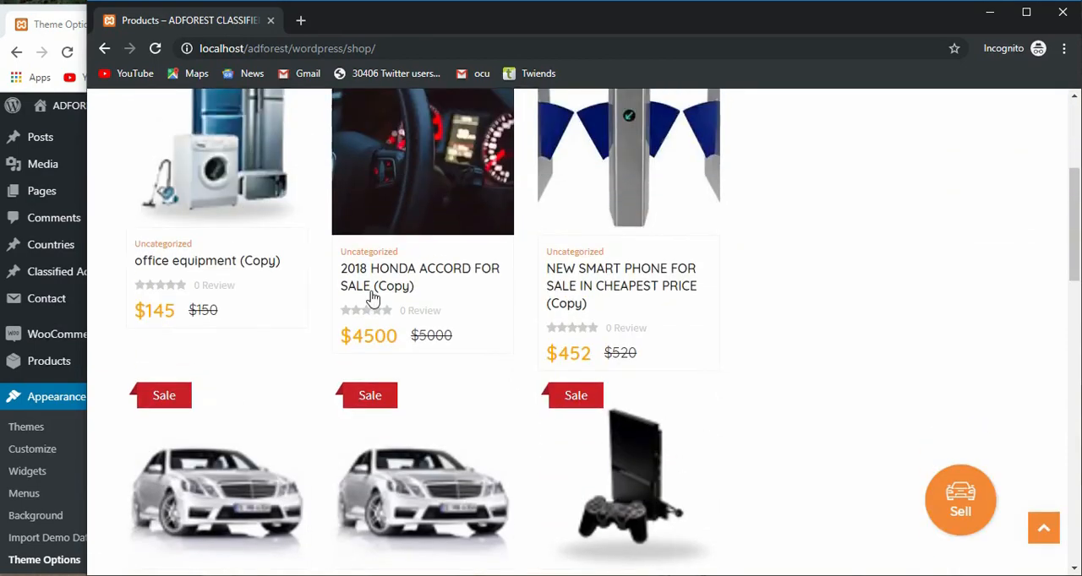
scroll(up, 3)
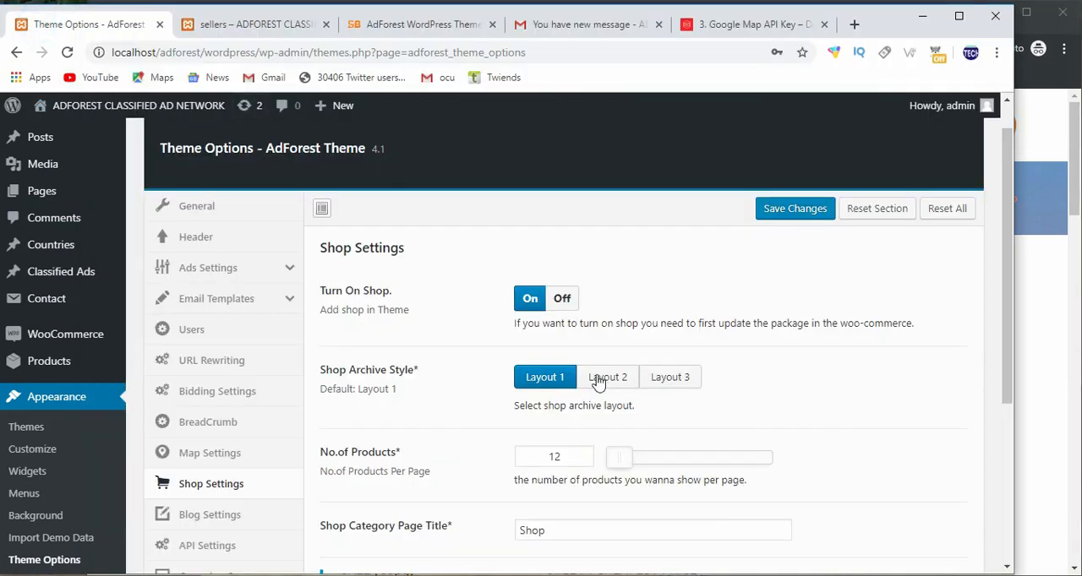
scroll(down, 3)
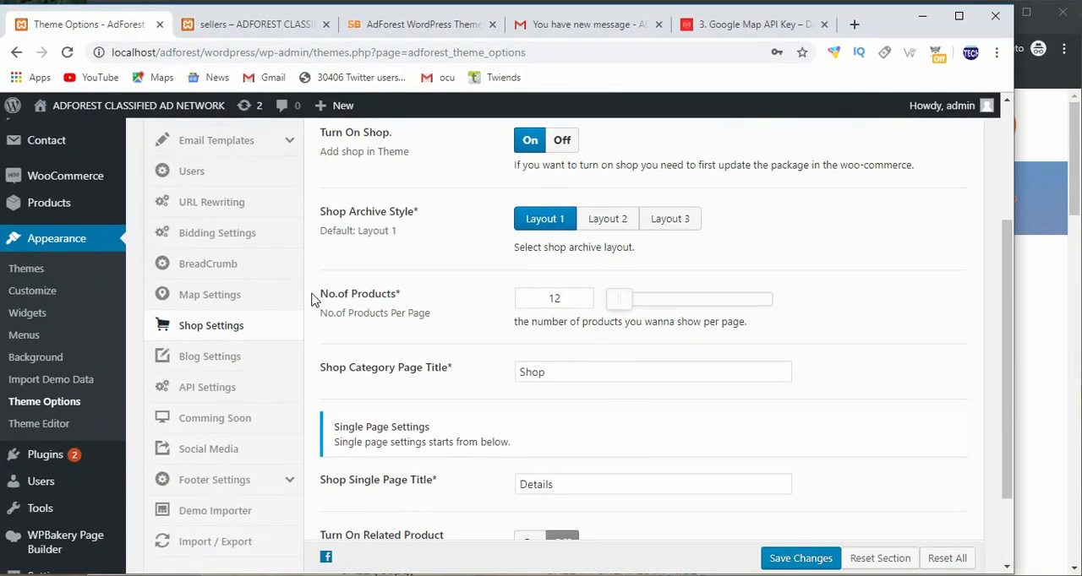
double_click(359, 293)
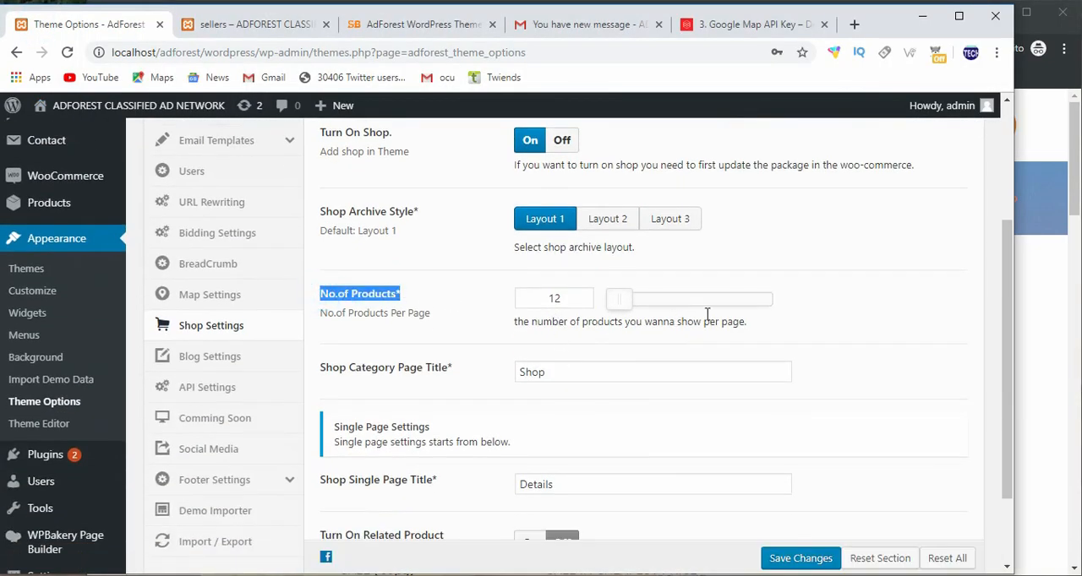
mouse_move(317, 213)
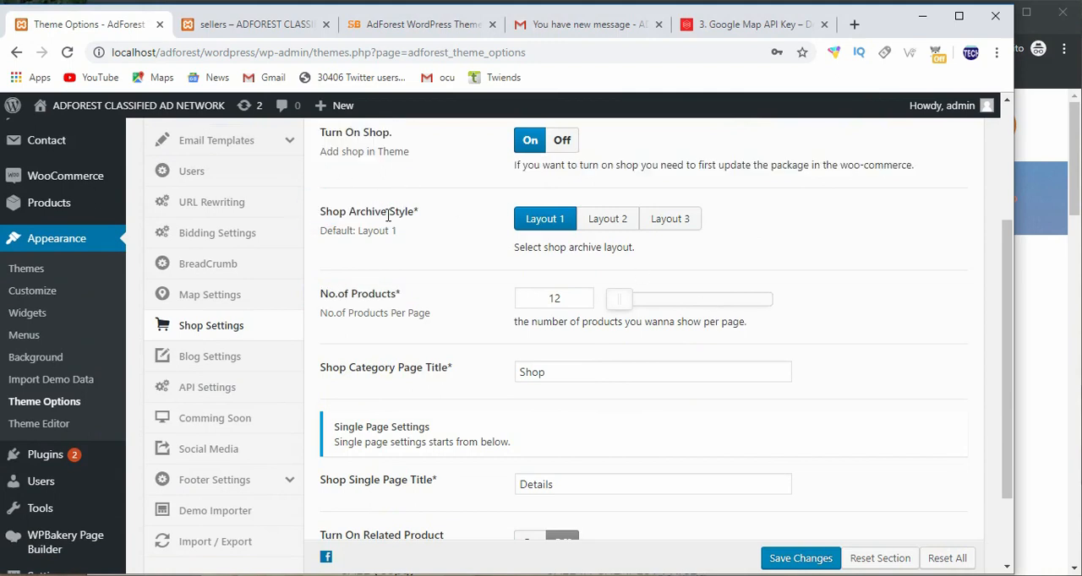
mouse_move(544, 218)
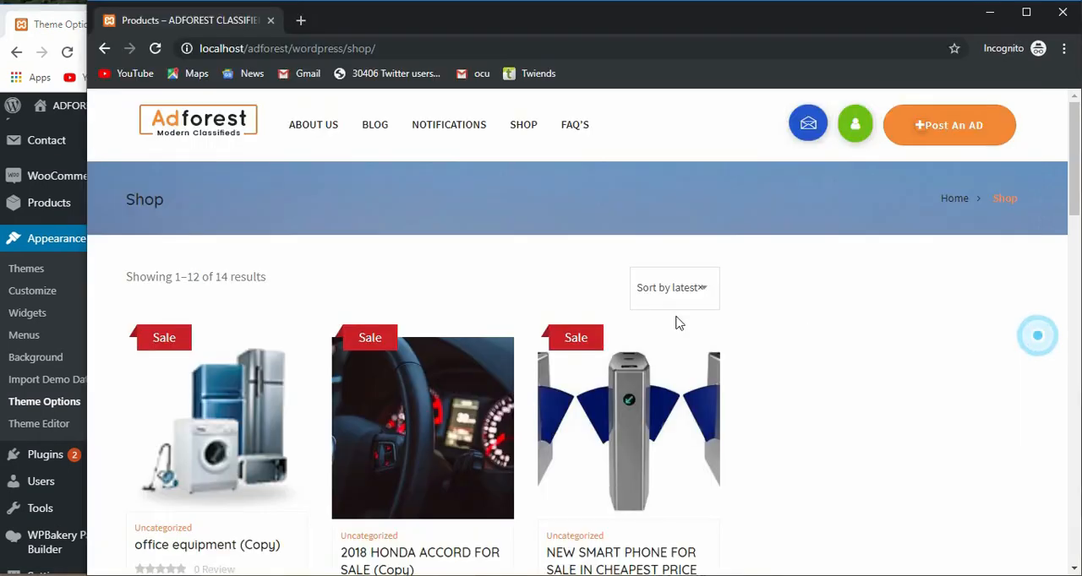
scroll(down, 3)
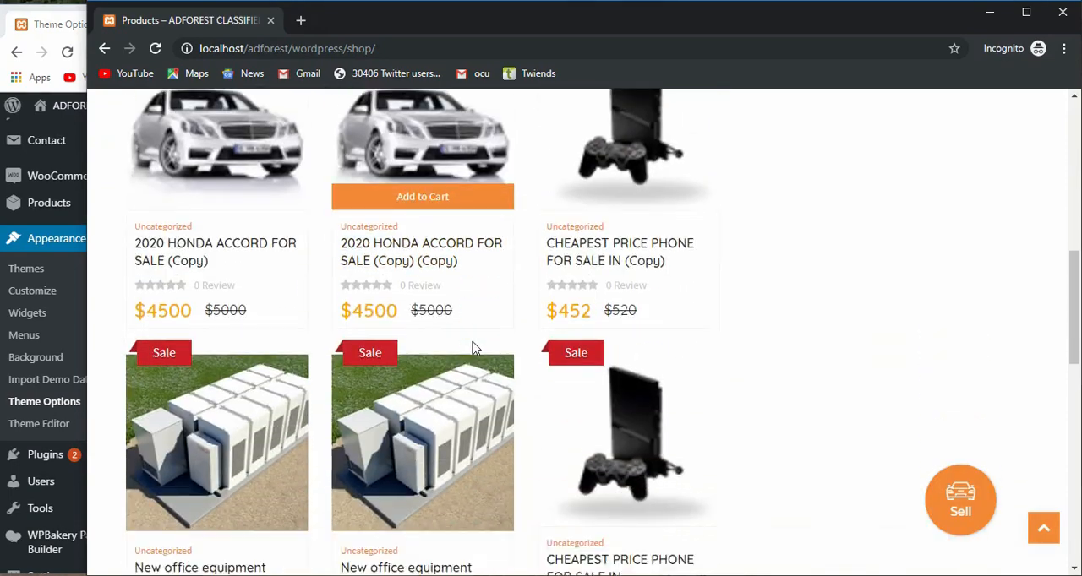
scroll(up, 3)
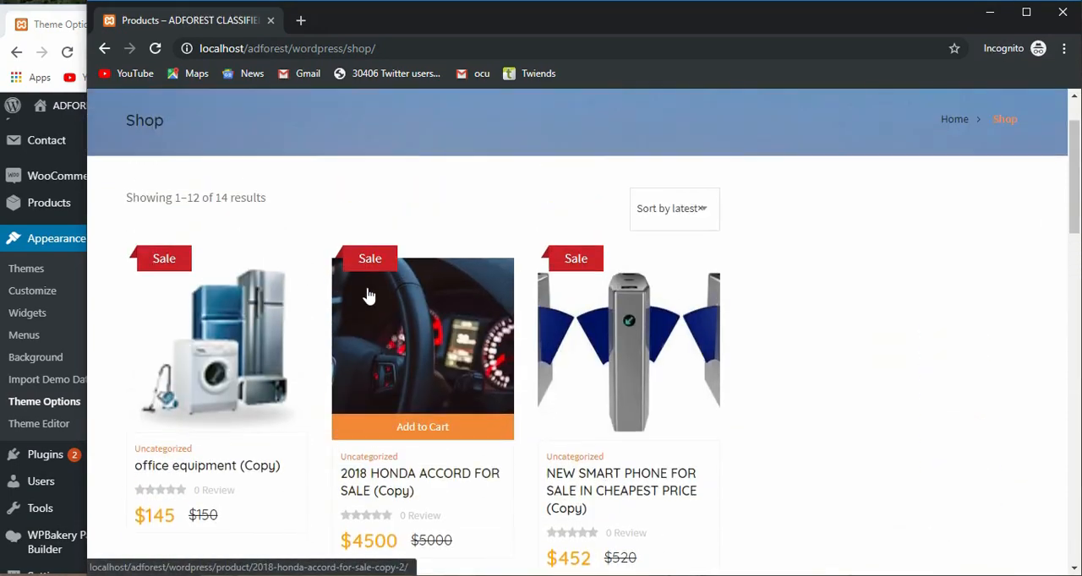
mouse_move(349, 258)
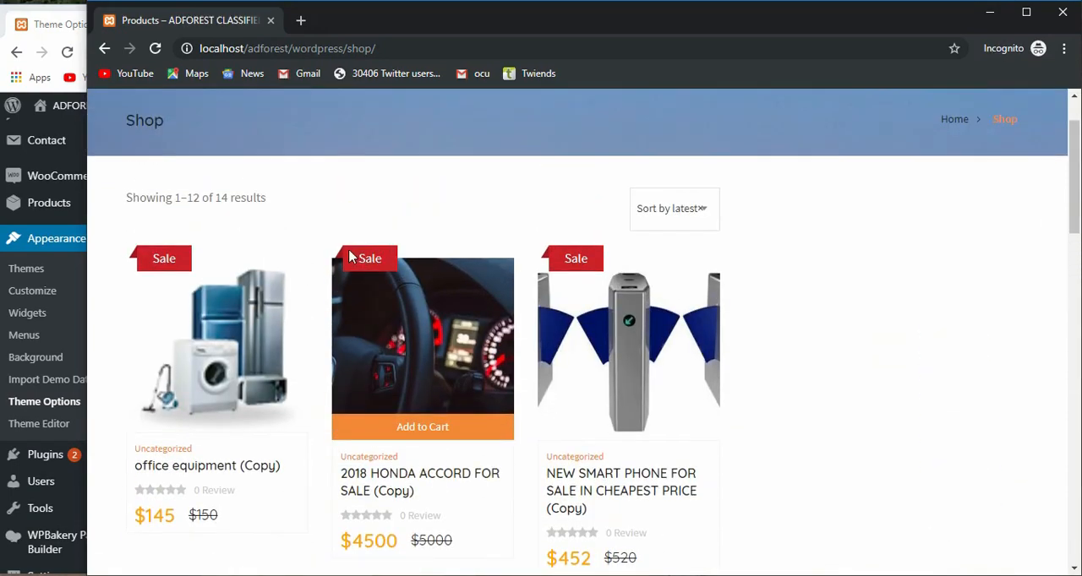
mouse_move(380, 258)
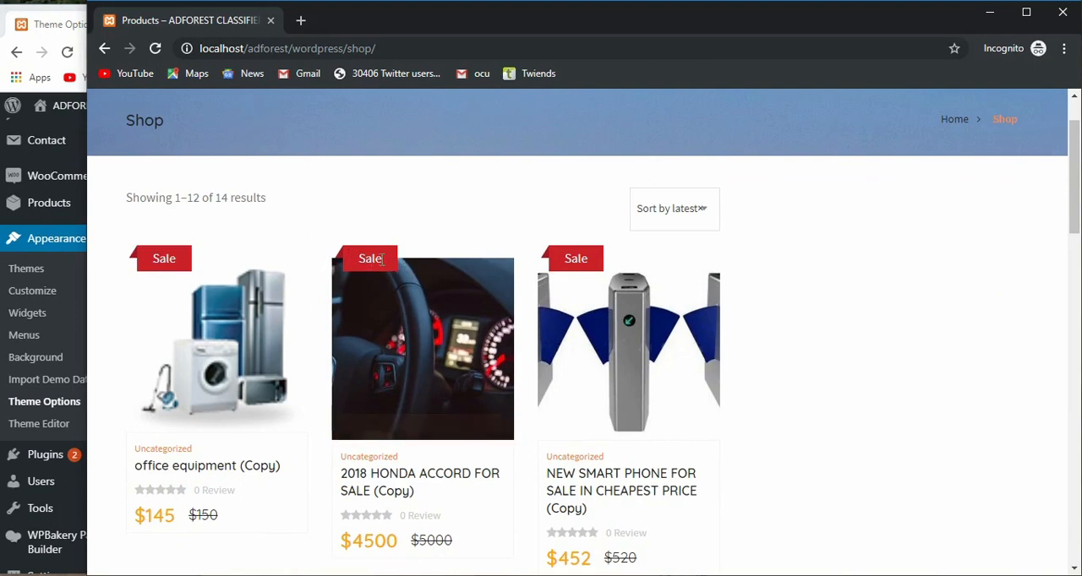
mouse_move(423, 427)
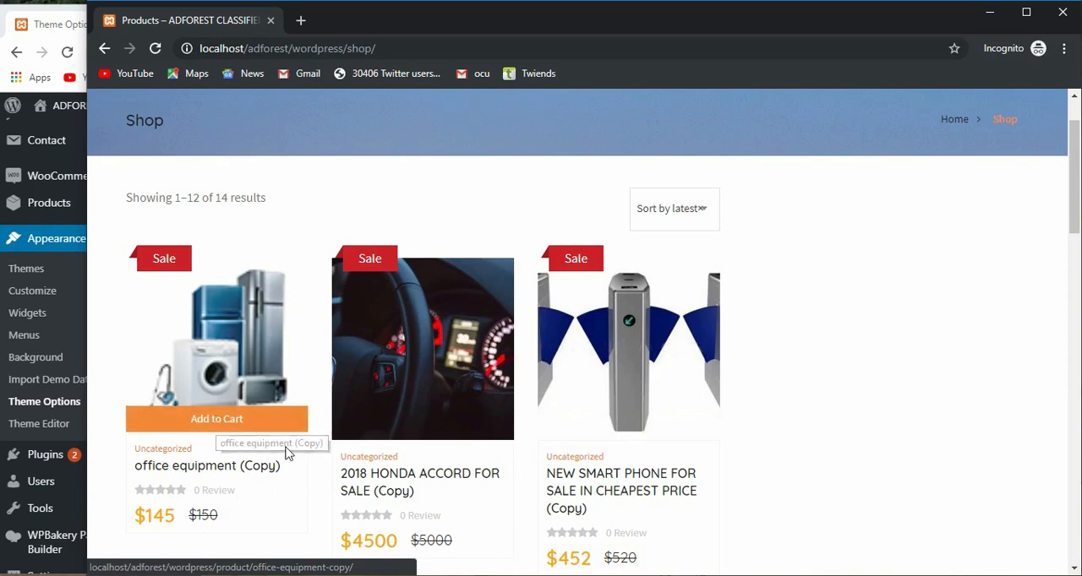
scroll(up, 3)
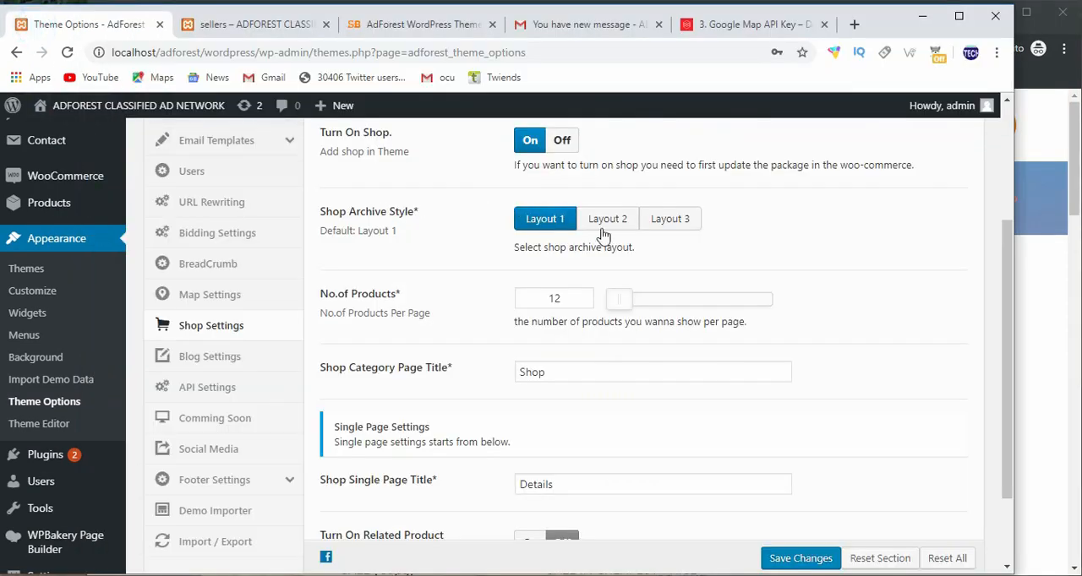
Choose Layout 2 for the shop archive and scroll through the settings page
click(607, 218)
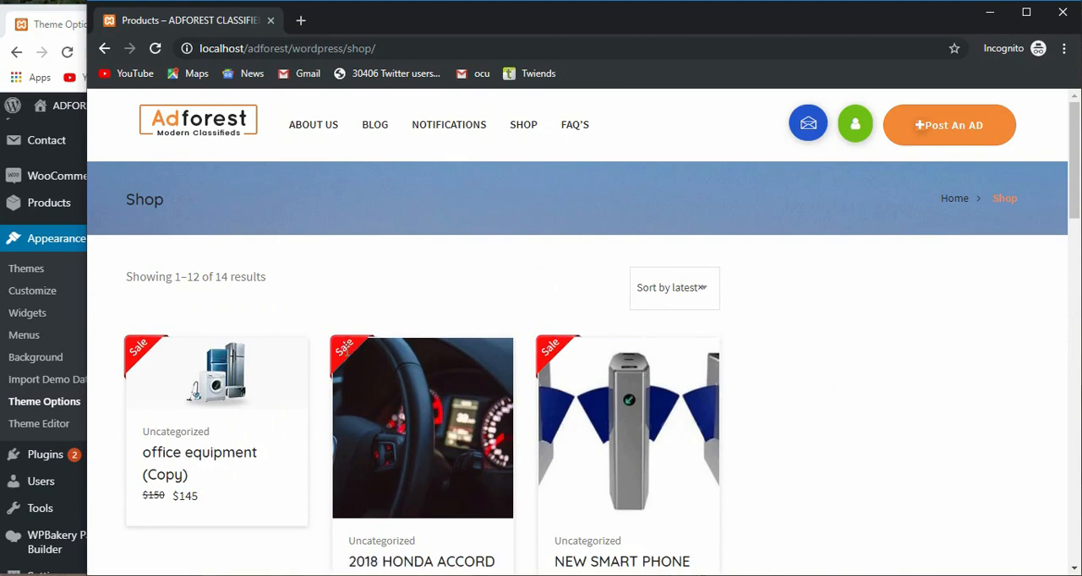
scroll(down, 3)
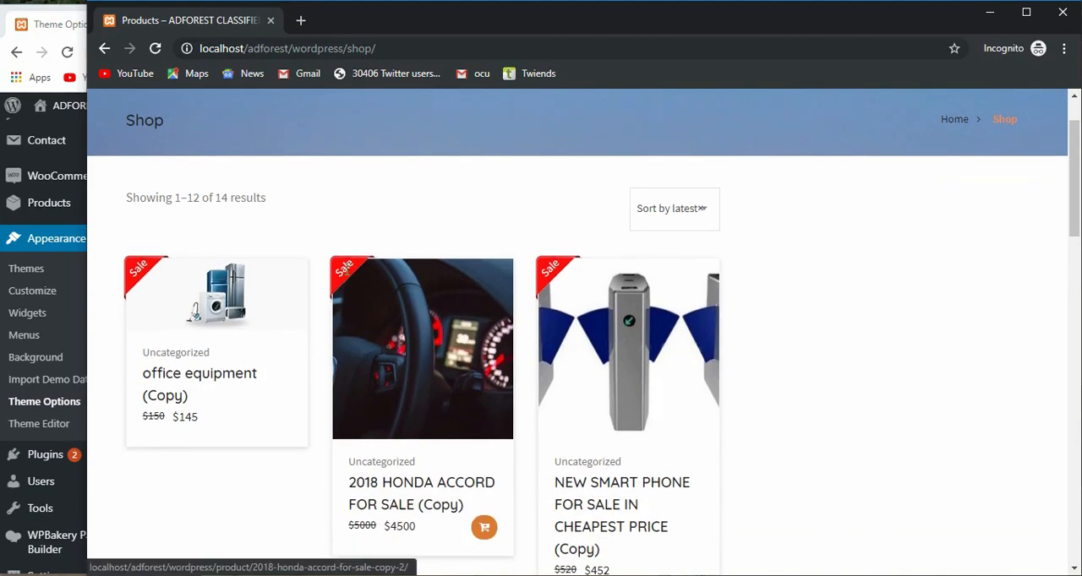
mouse_move(408, 355)
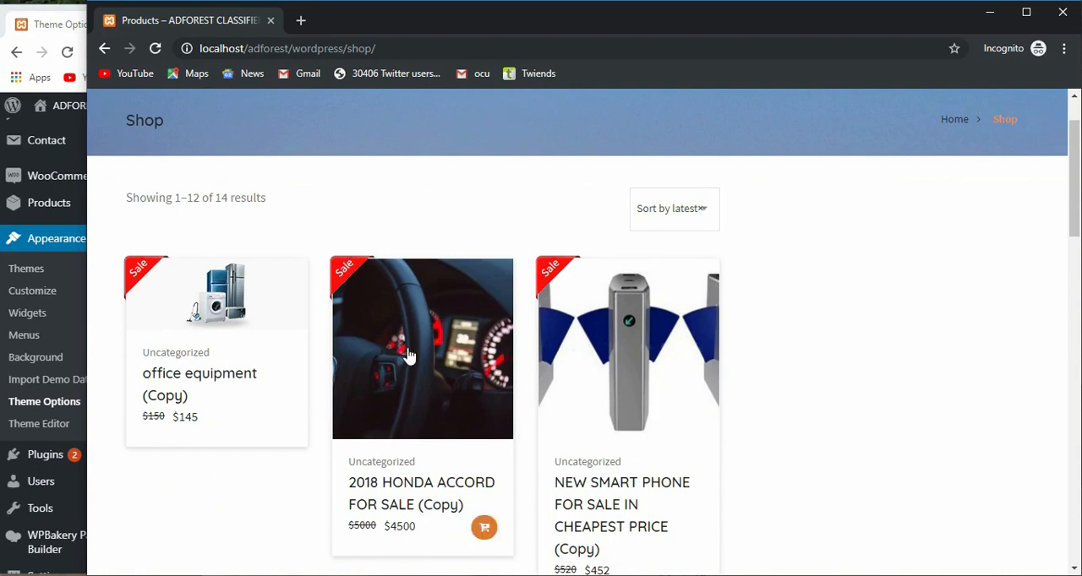
scroll(down, 3)
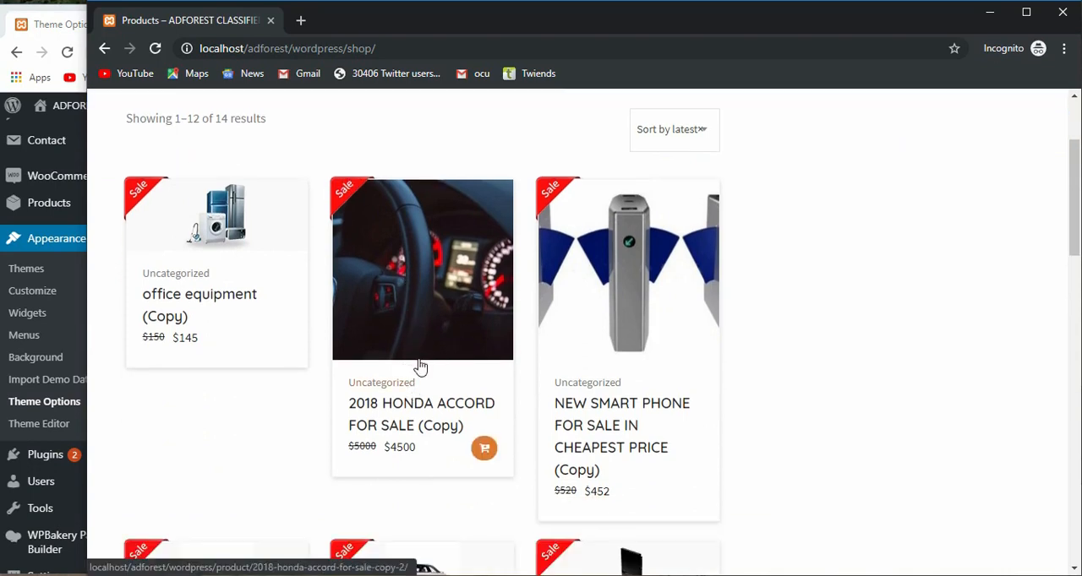
mouse_move(420, 352)
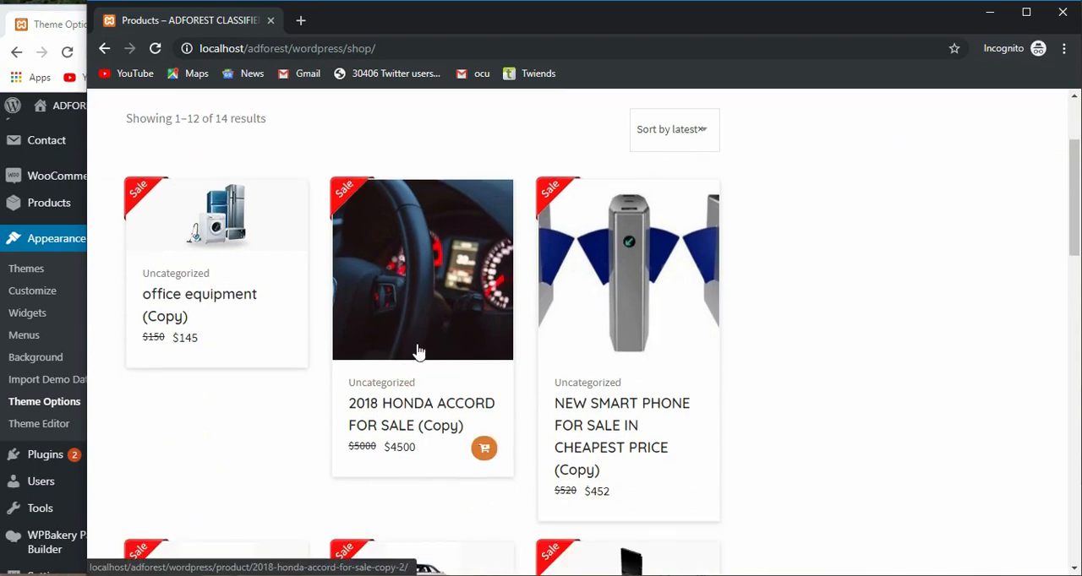
mouse_move(280, 340)
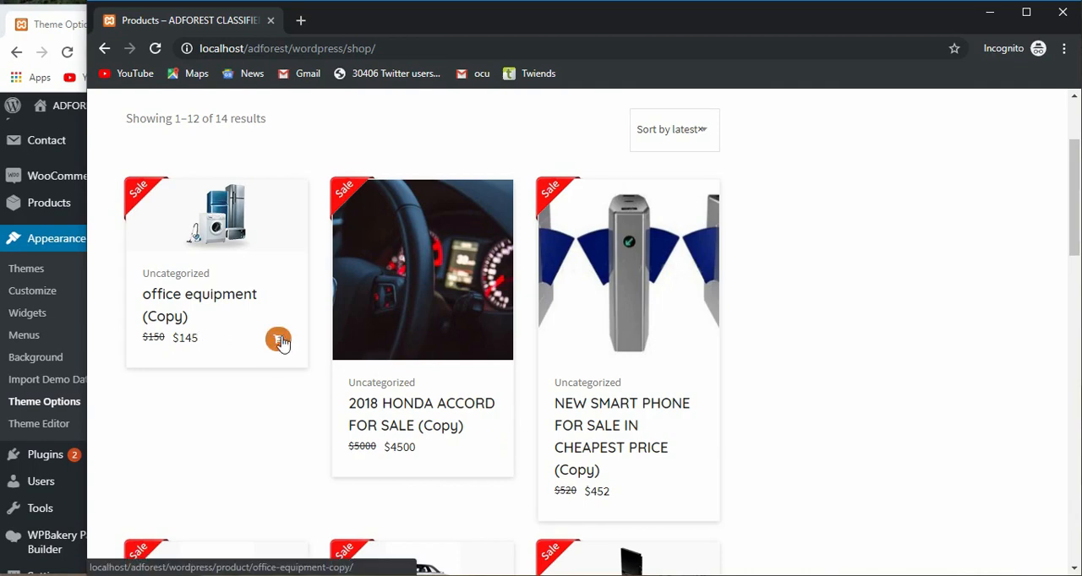
scroll(up, 3)
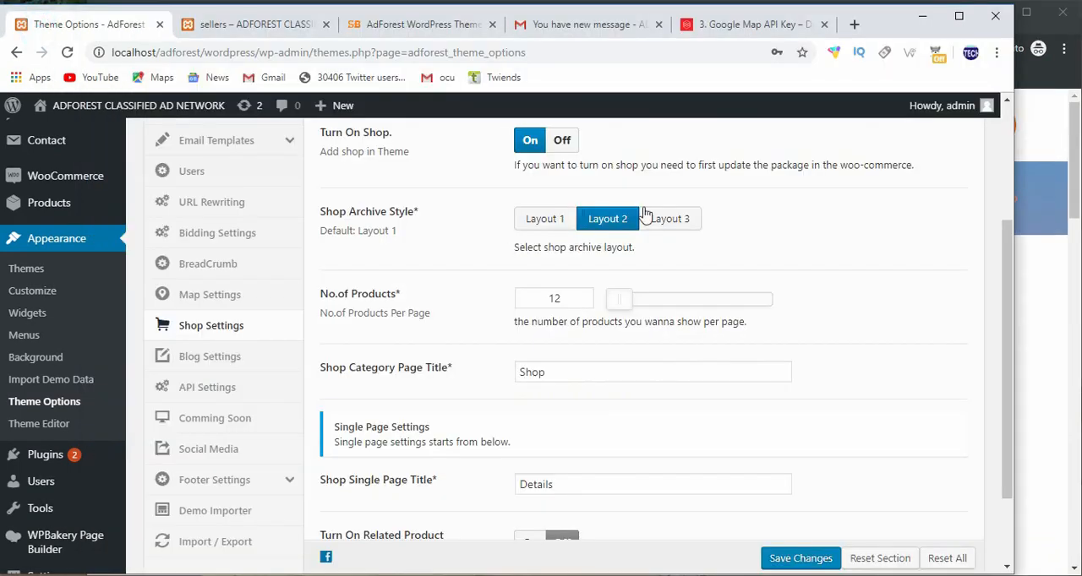
click(671, 218)
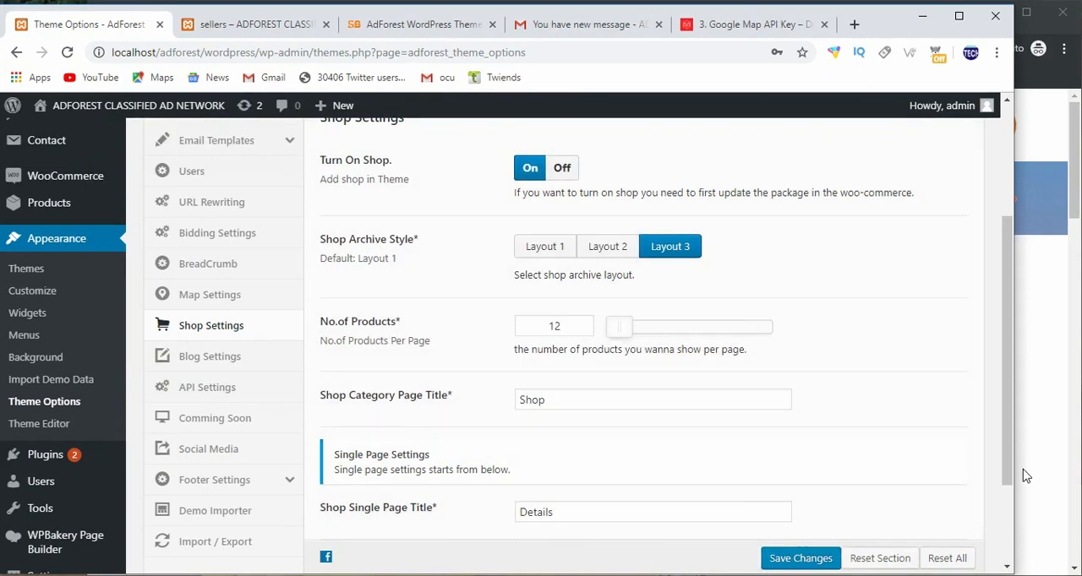
right_click(488, 269)
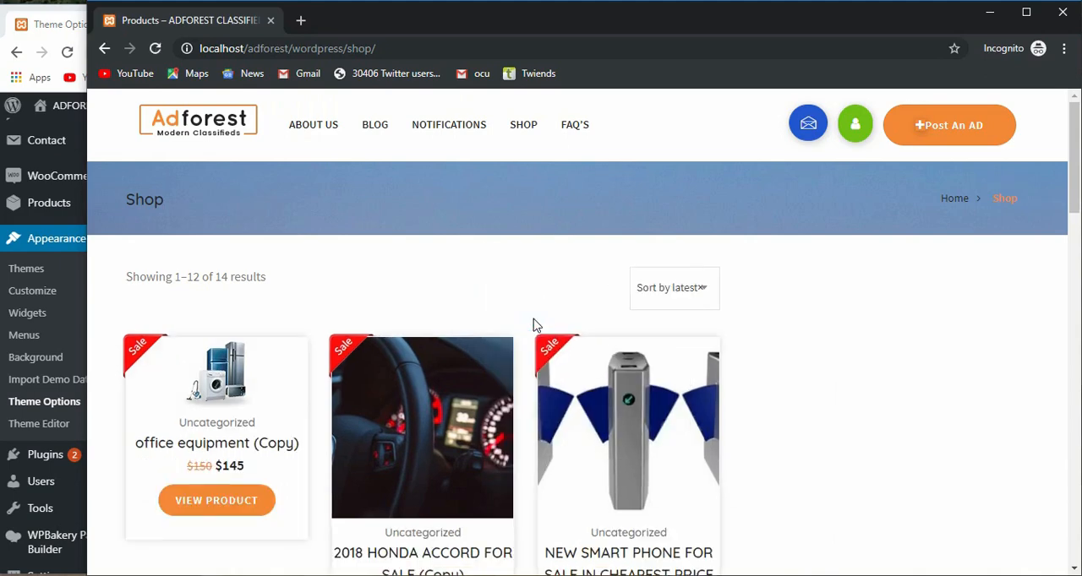
scroll(down, 3)
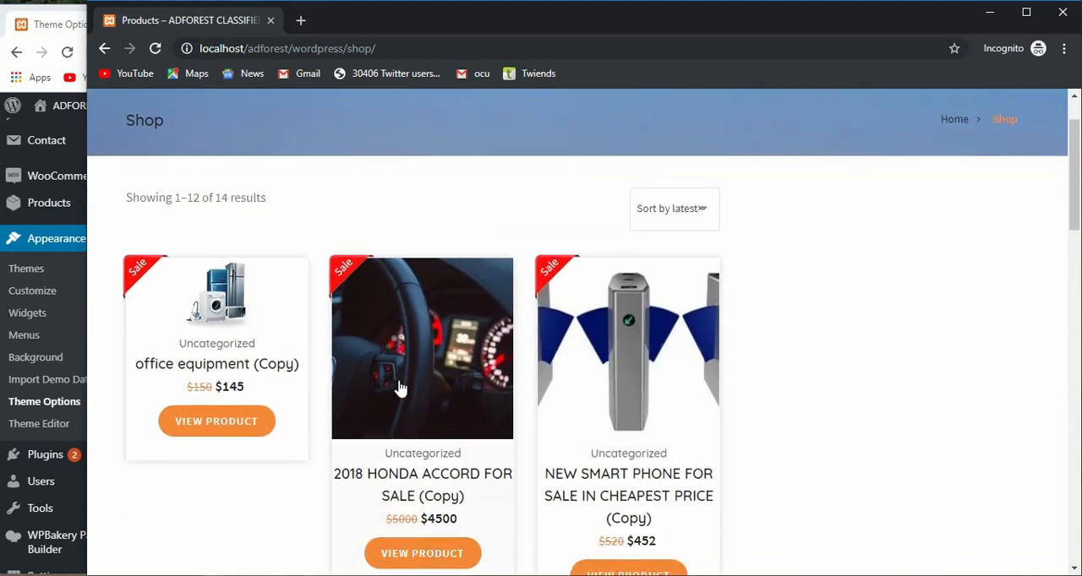
mouse_move(209, 380)
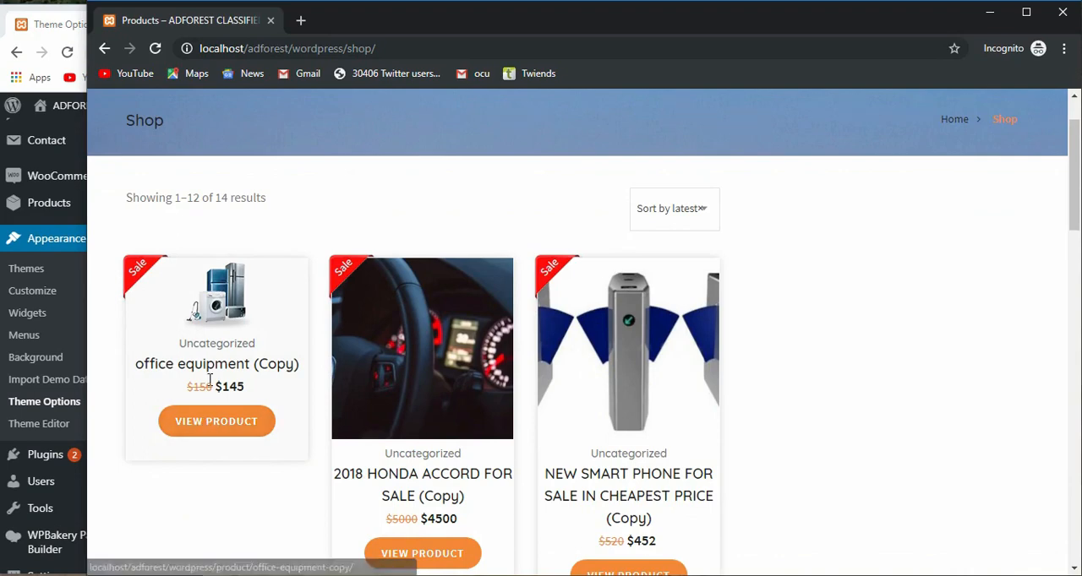
mouse_move(216, 421)
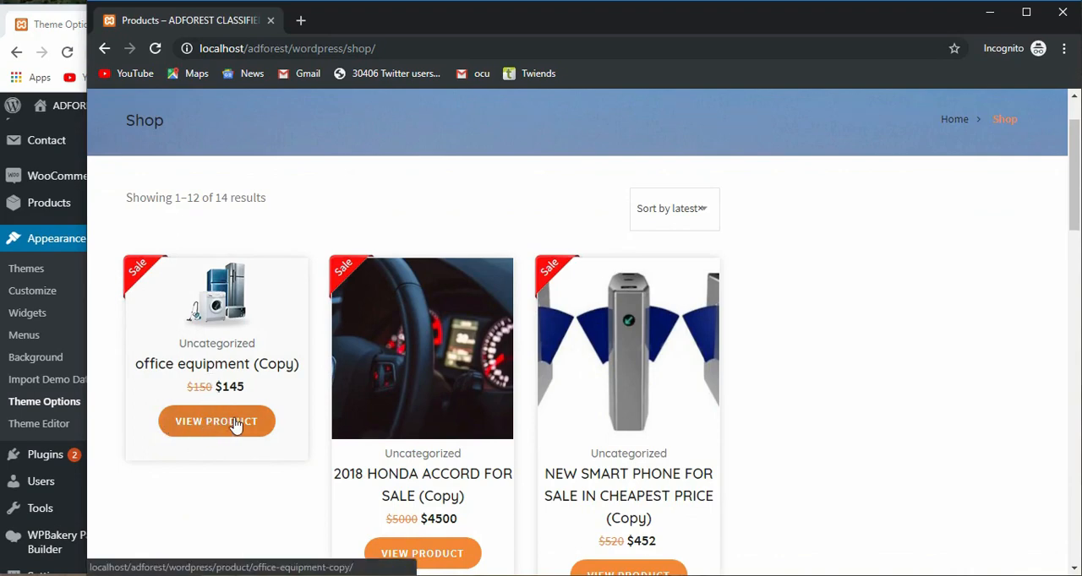
scroll(down, 3)
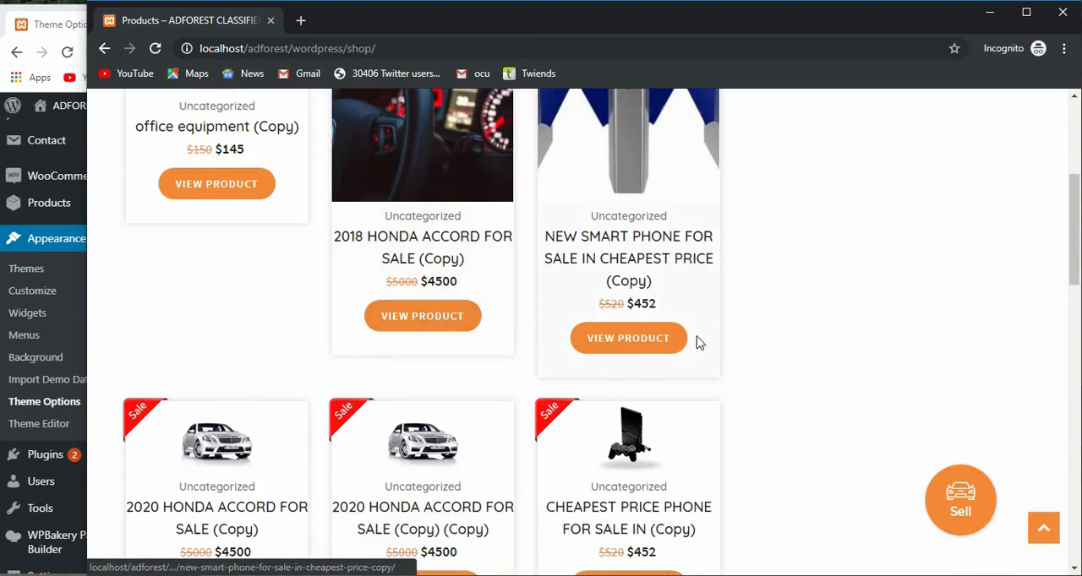
mouse_move(422, 315)
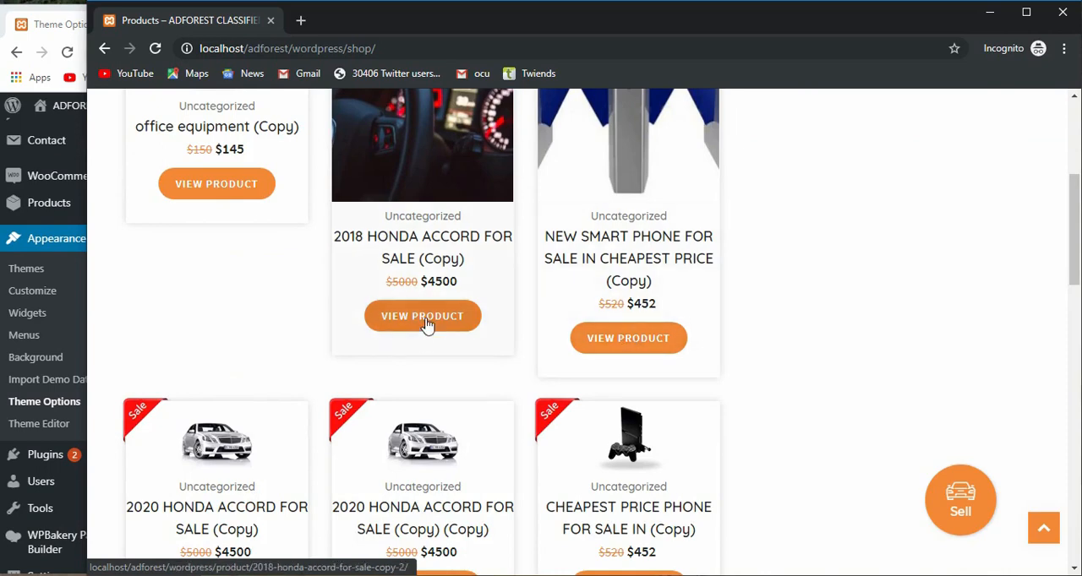
scroll(down, 3)
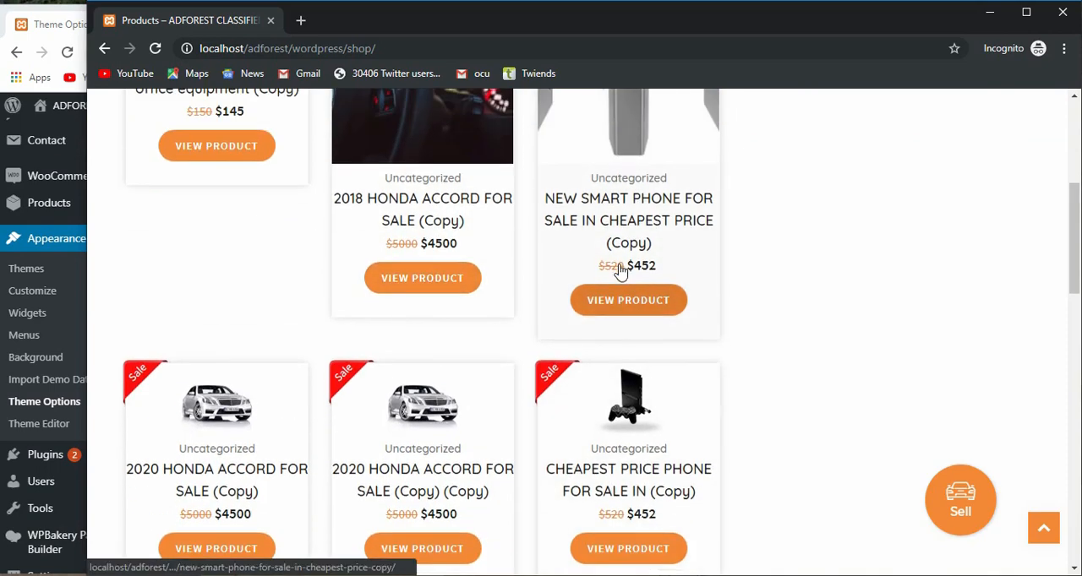
scroll(up, 3)
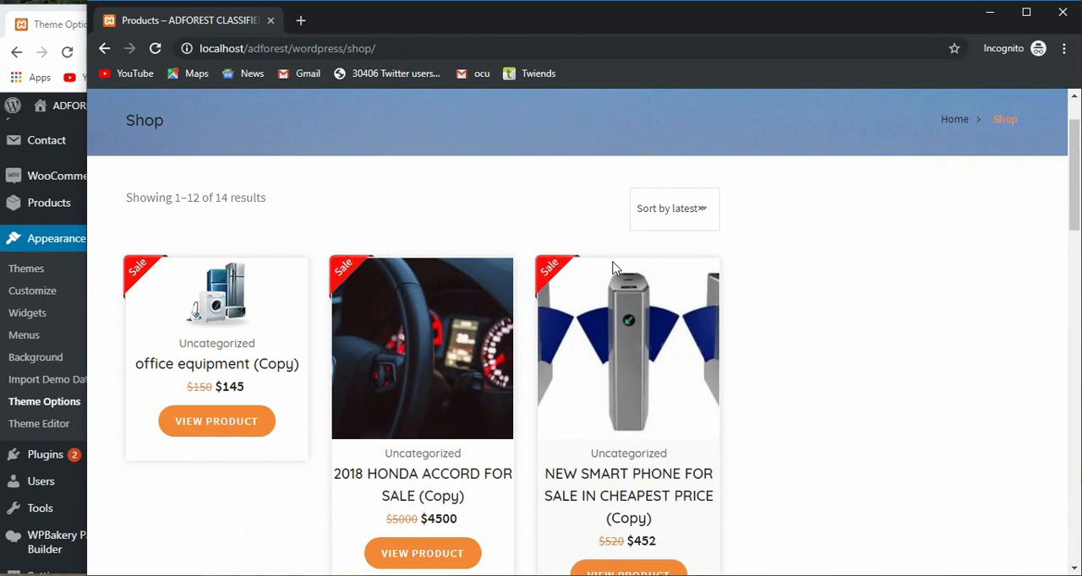
scroll(down, 3)
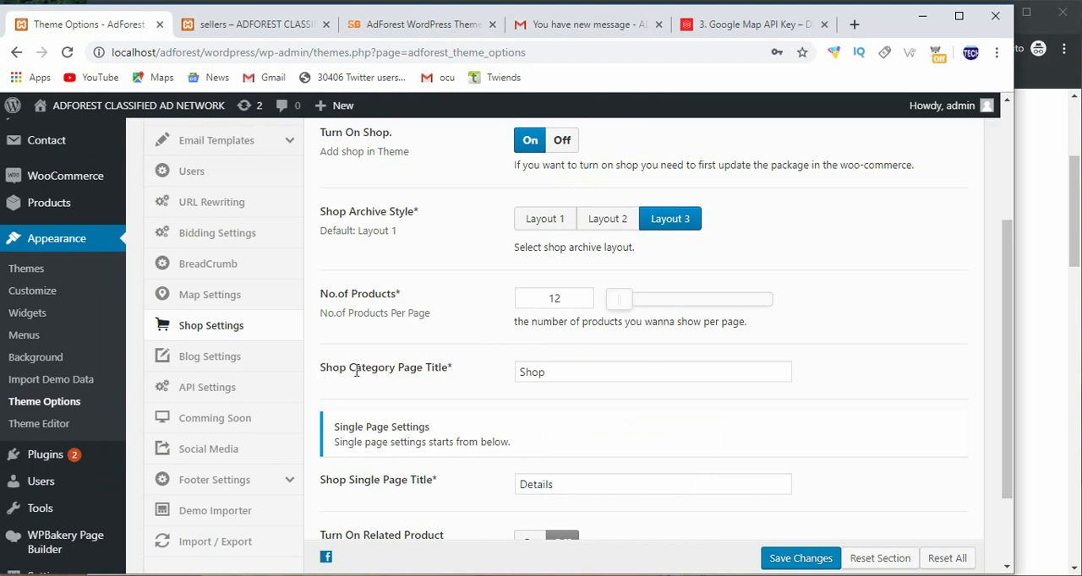
mouse_move(390, 370)
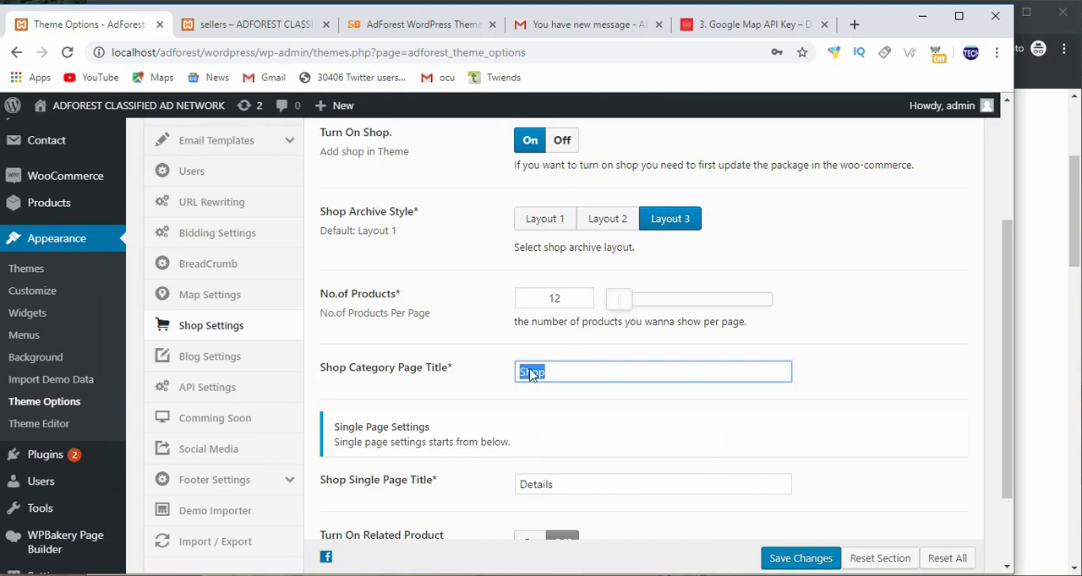
Switch Turn On Related Product to On and set the related products count to 3
scroll(down, 3)
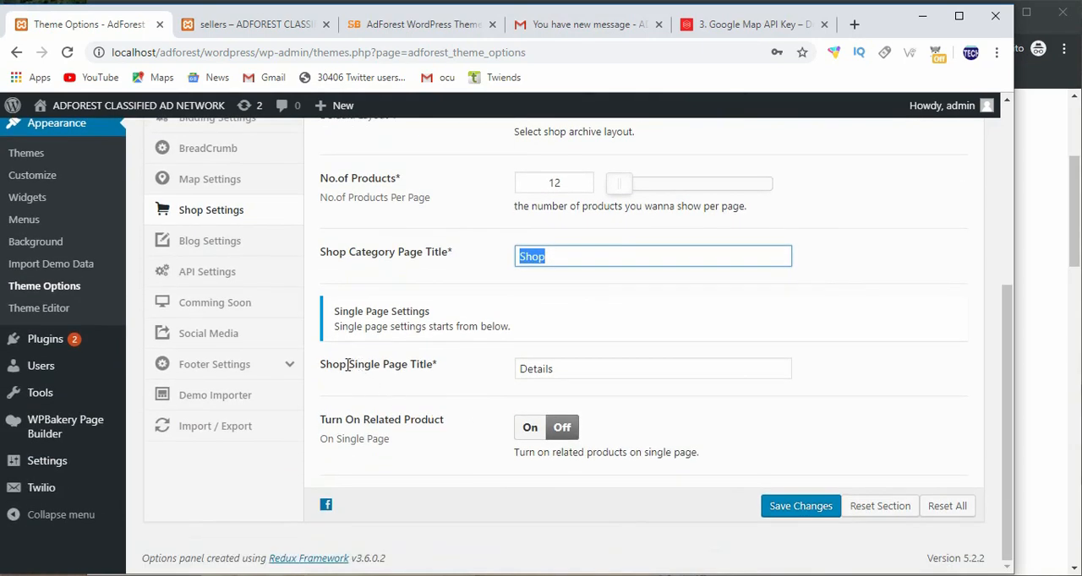
mouse_move(578, 370)
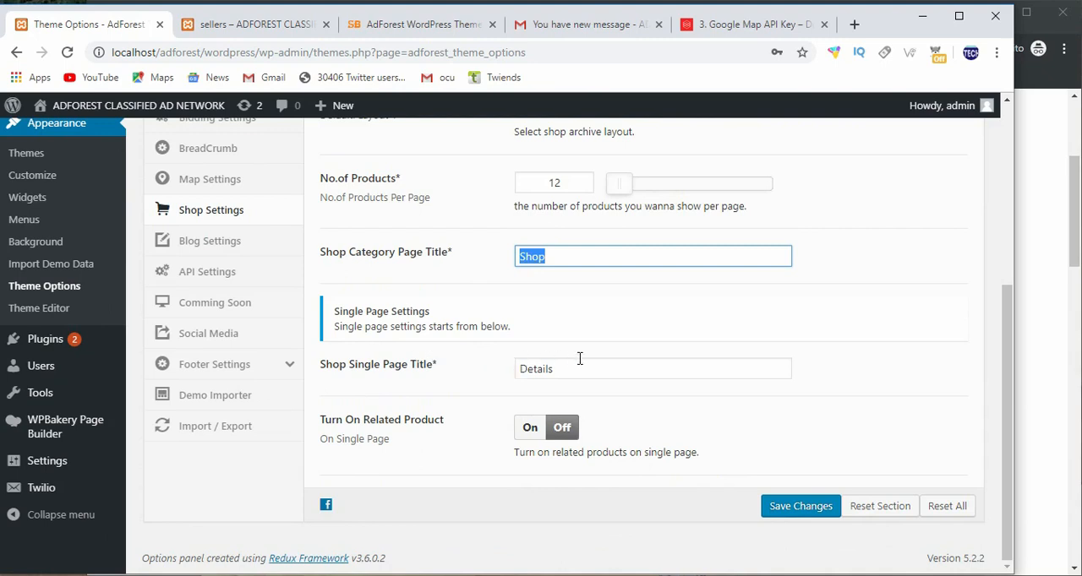
triple_click(653, 368)
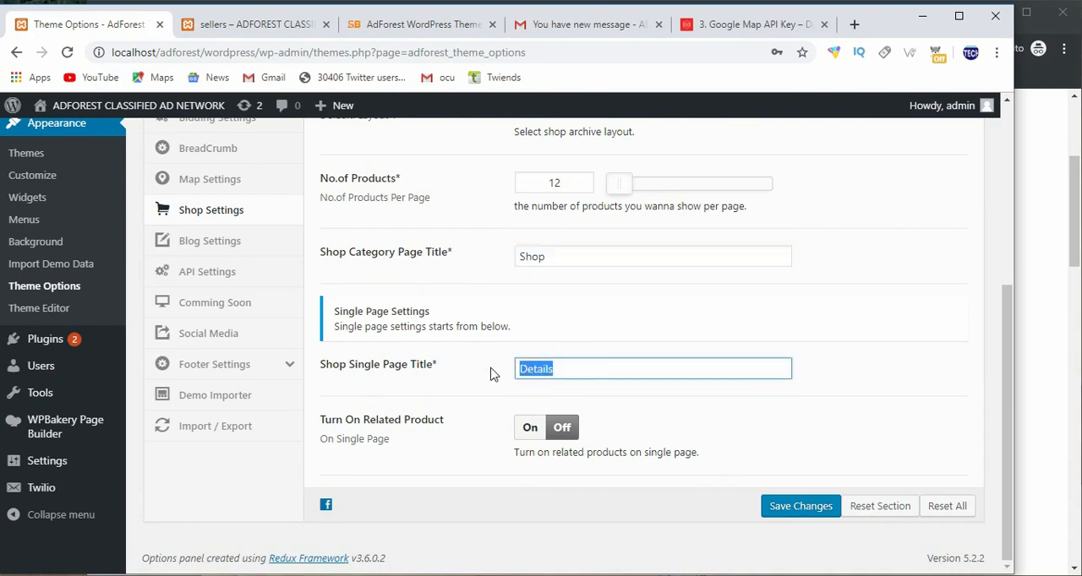
mouse_move(438, 391)
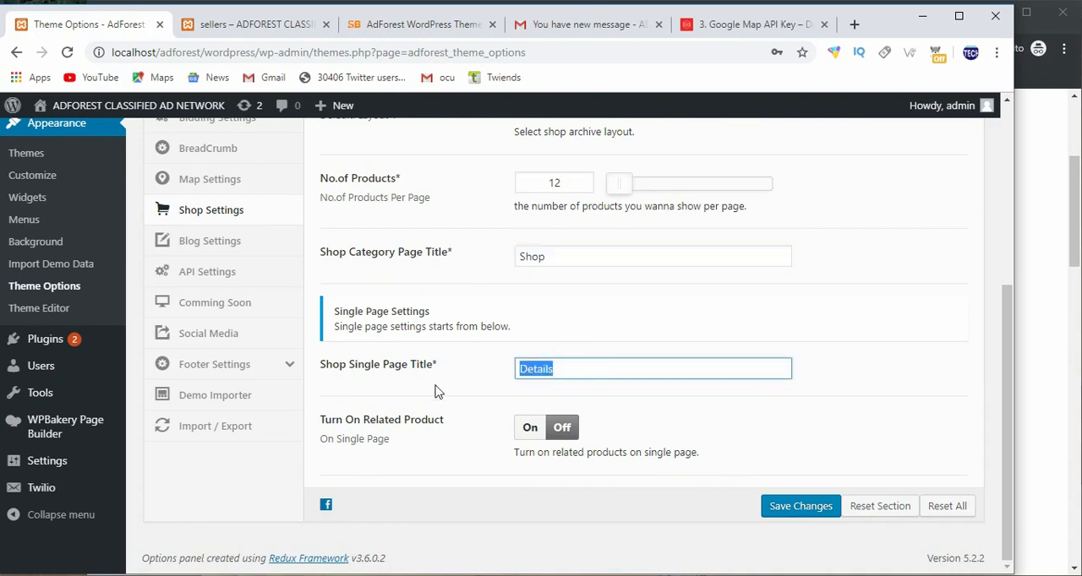
mouse_move(433, 419)
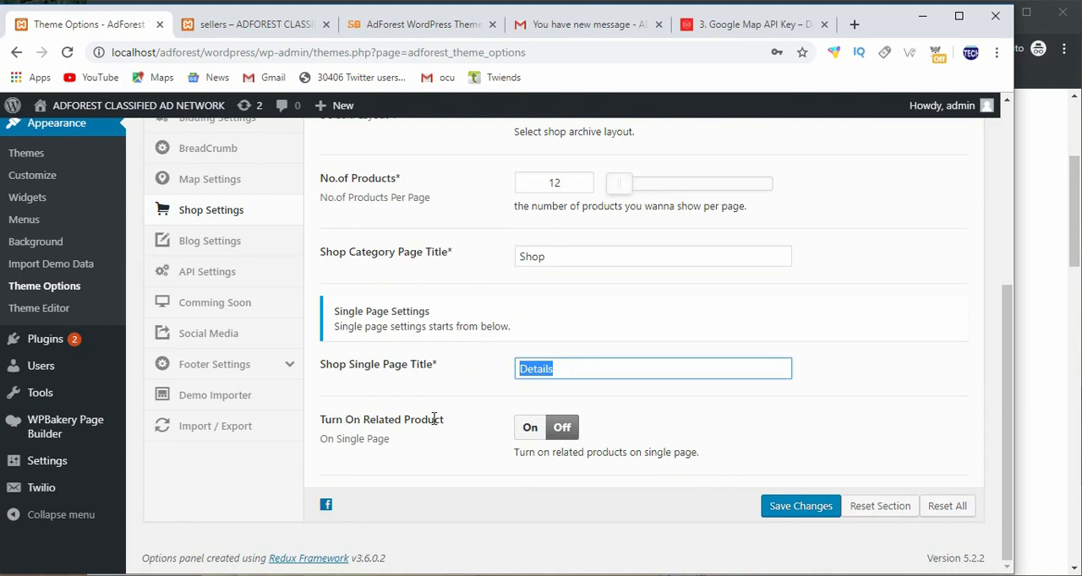
click(530, 427)
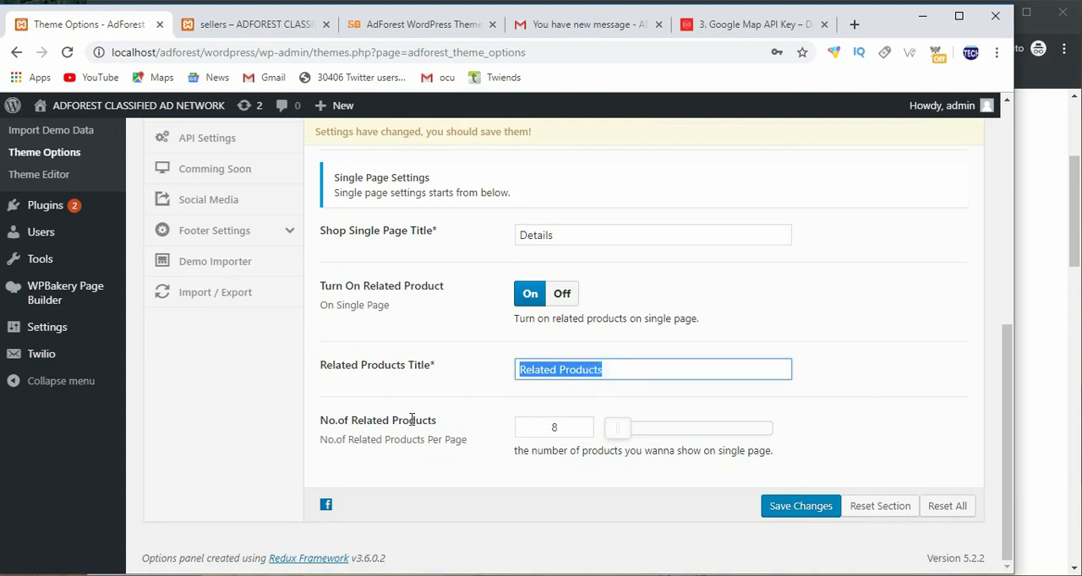
mouse_move(563, 427)
text(3)
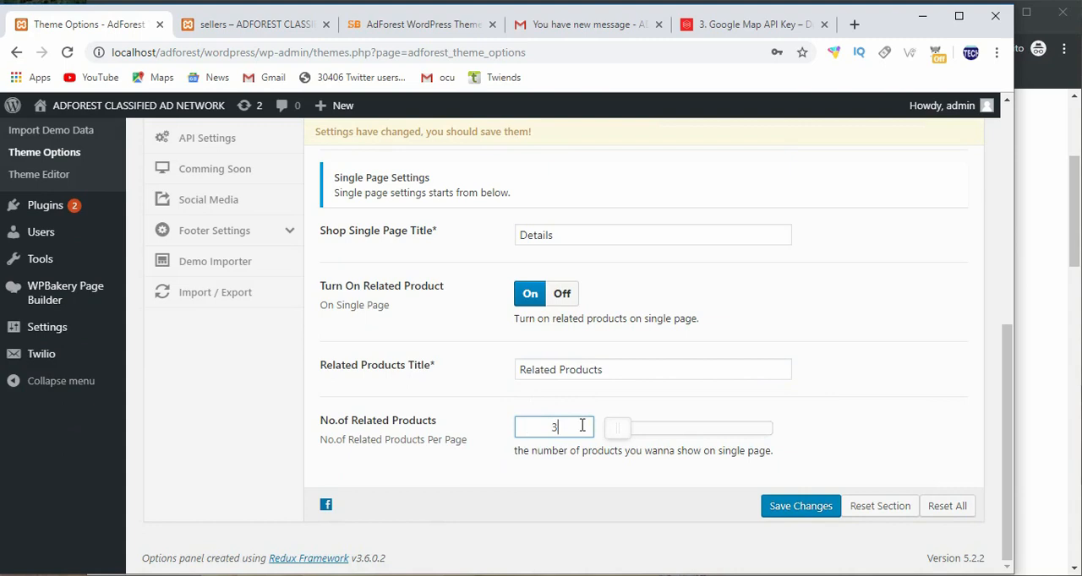
scroll(up, 3)
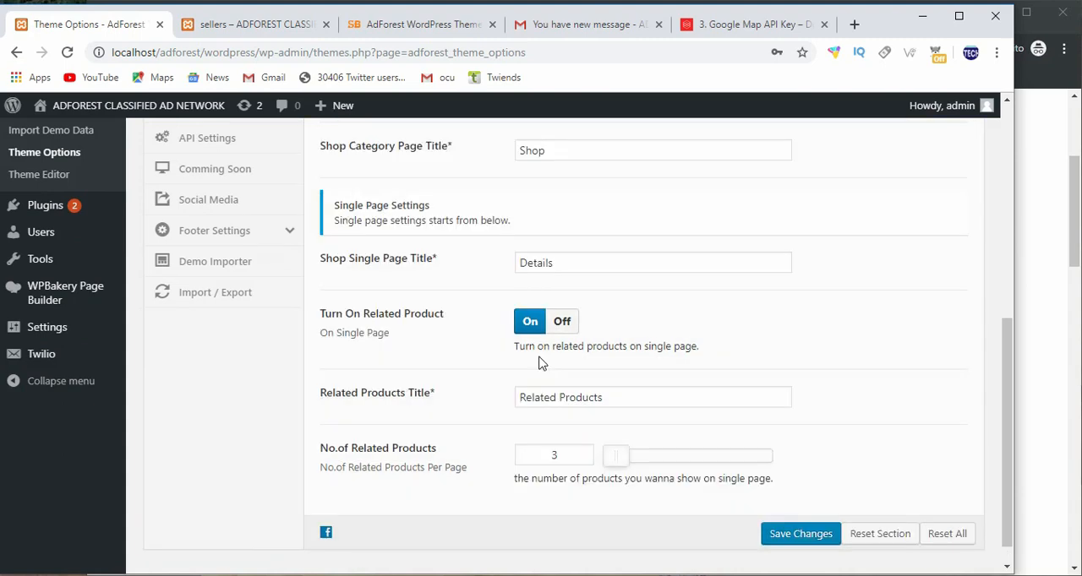
mouse_move(1026, 281)
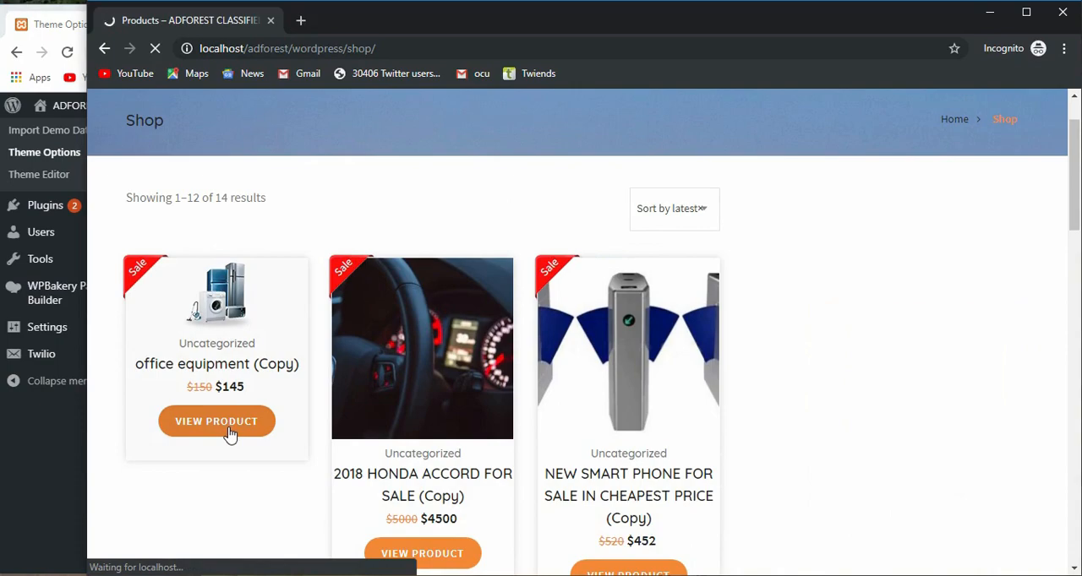
Open the office equipment (Copy) product page and scroll to its three Related Products
click(217, 421)
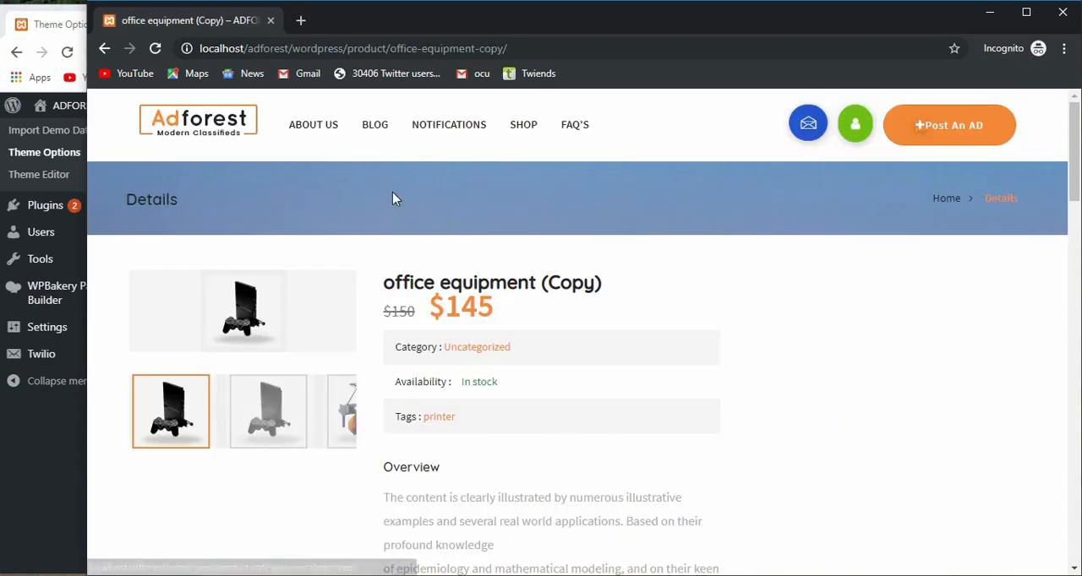
scroll(down, 3)
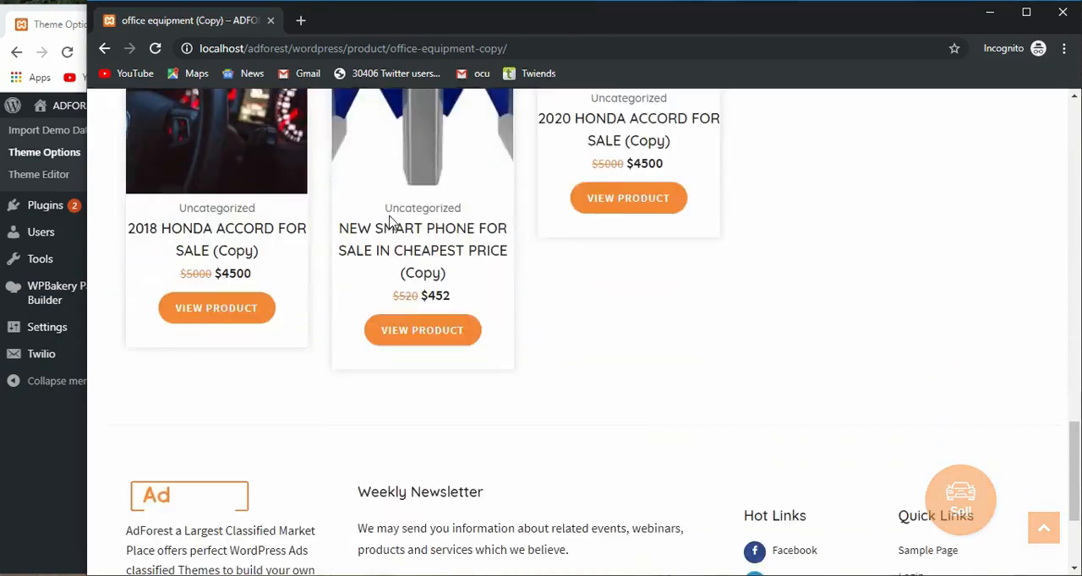
scroll(up, 3)
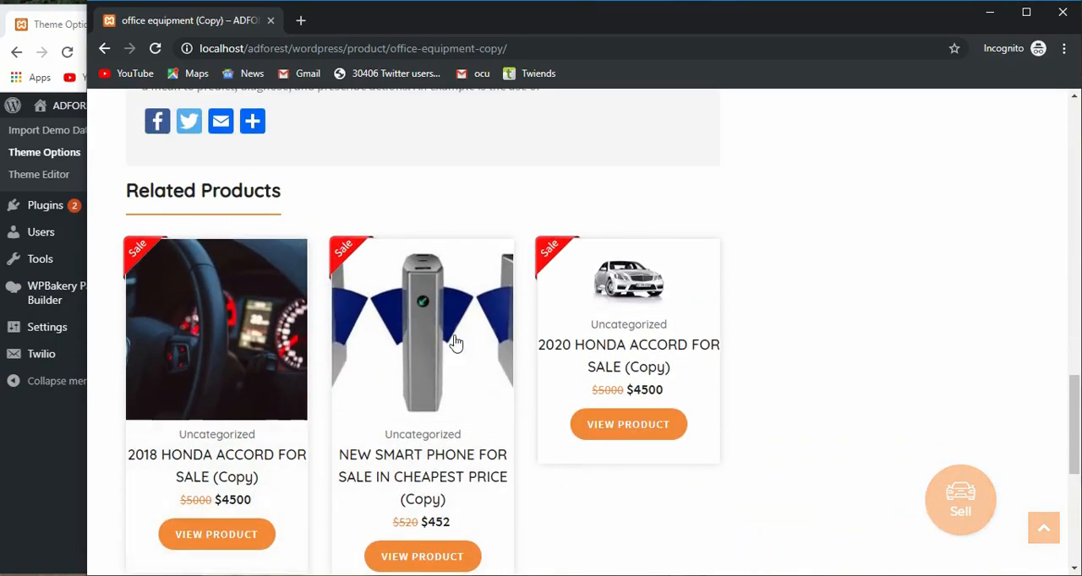
scroll(down, 3)
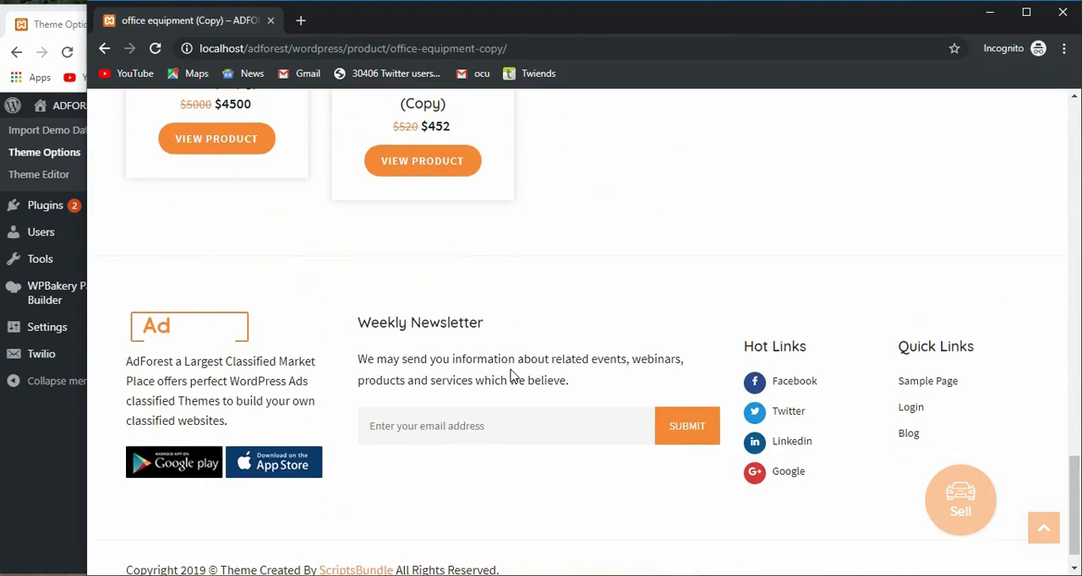
scroll(up, 3)
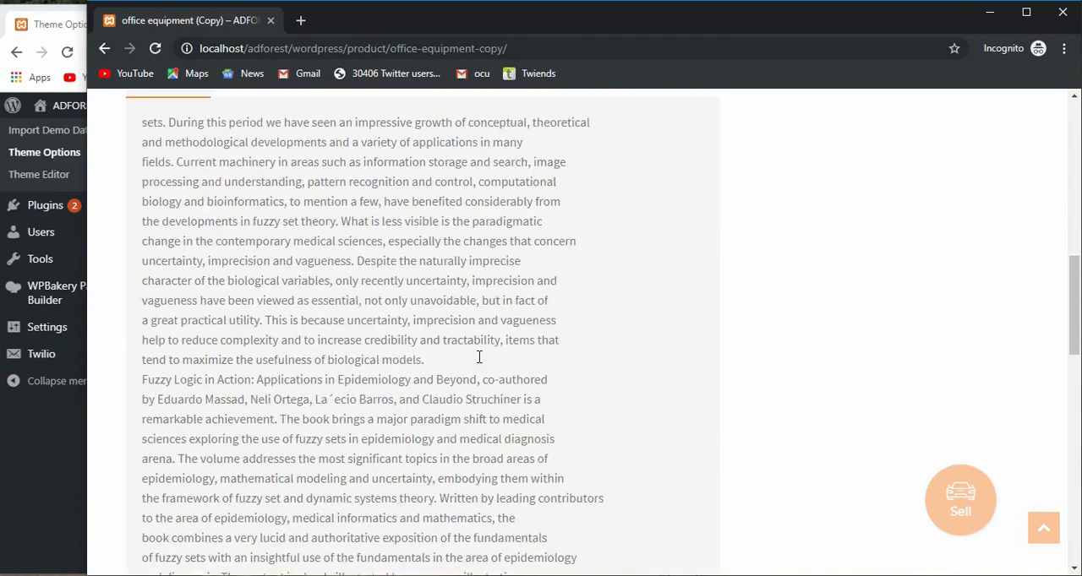
scroll(up, 3)
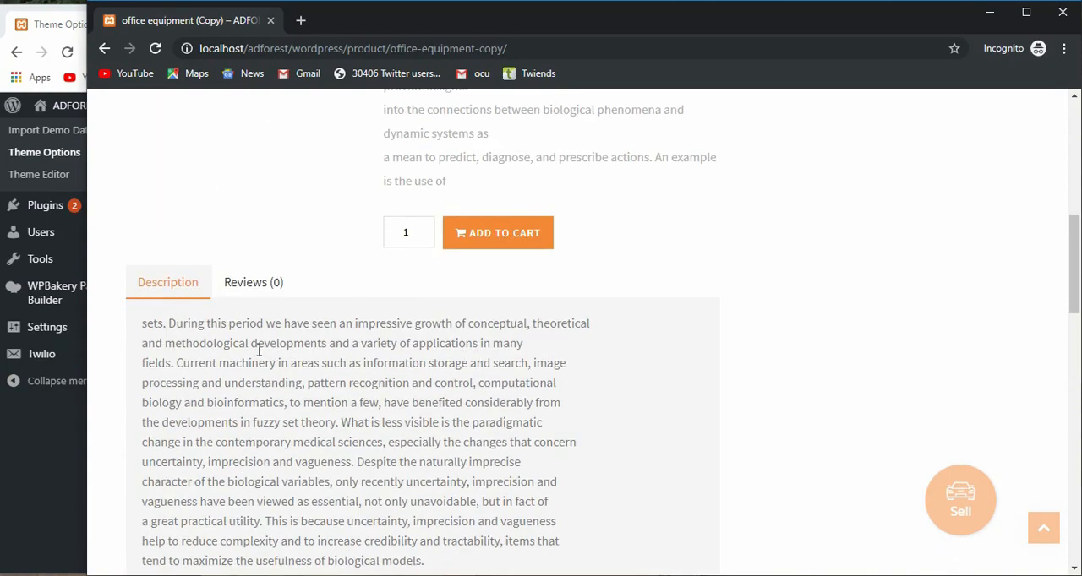
scroll(up, 3)
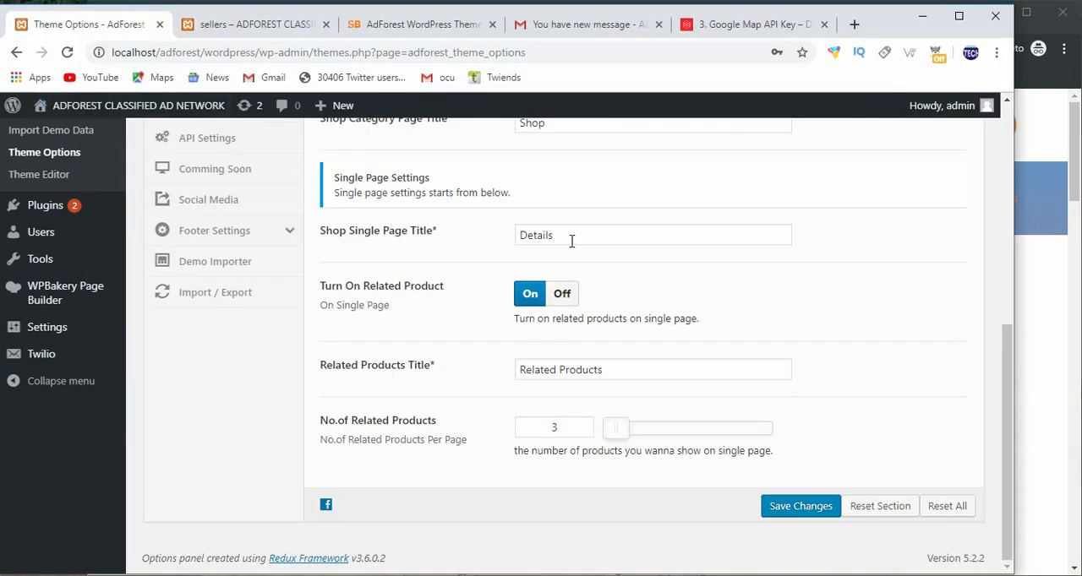
triple_click(650, 235)
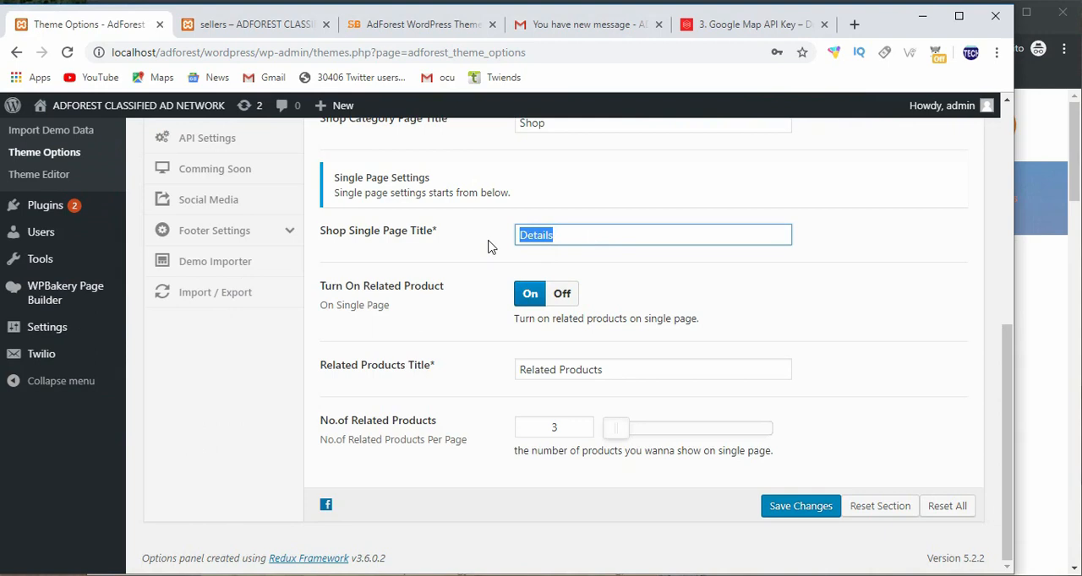
mouse_move(637, 396)
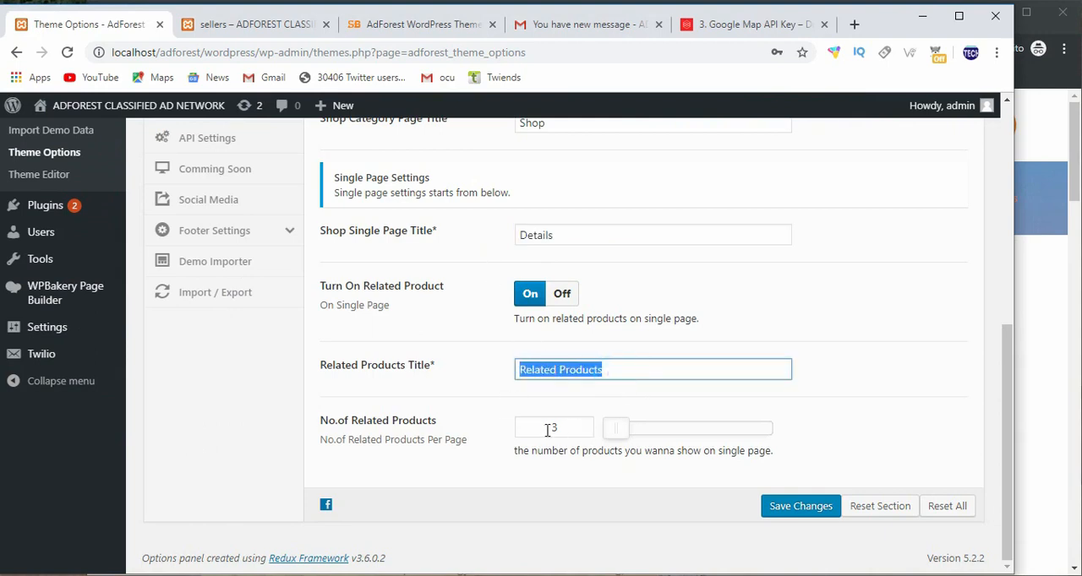
click(554, 427)
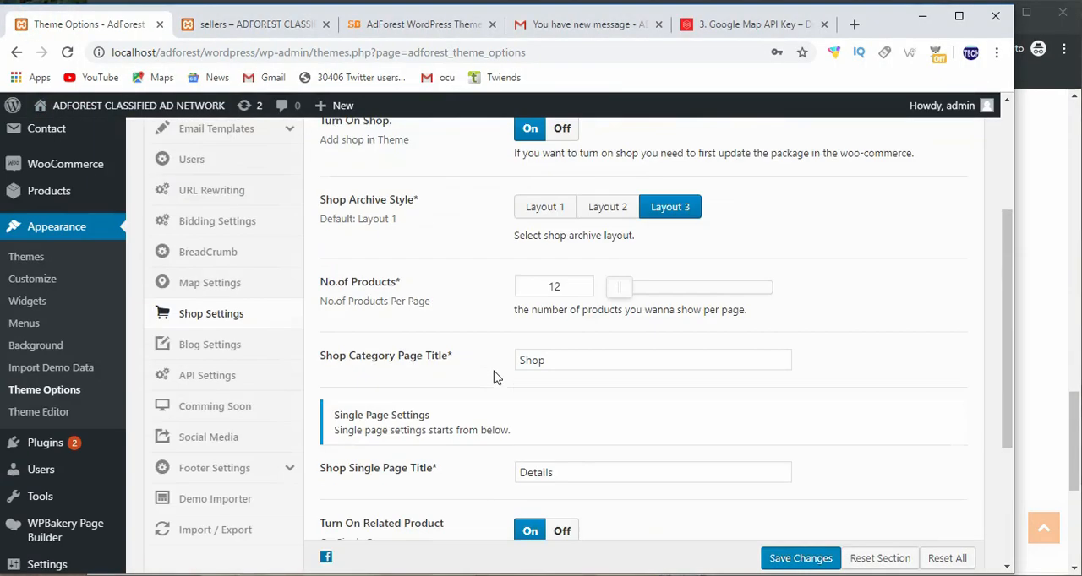
scroll(down, 3)
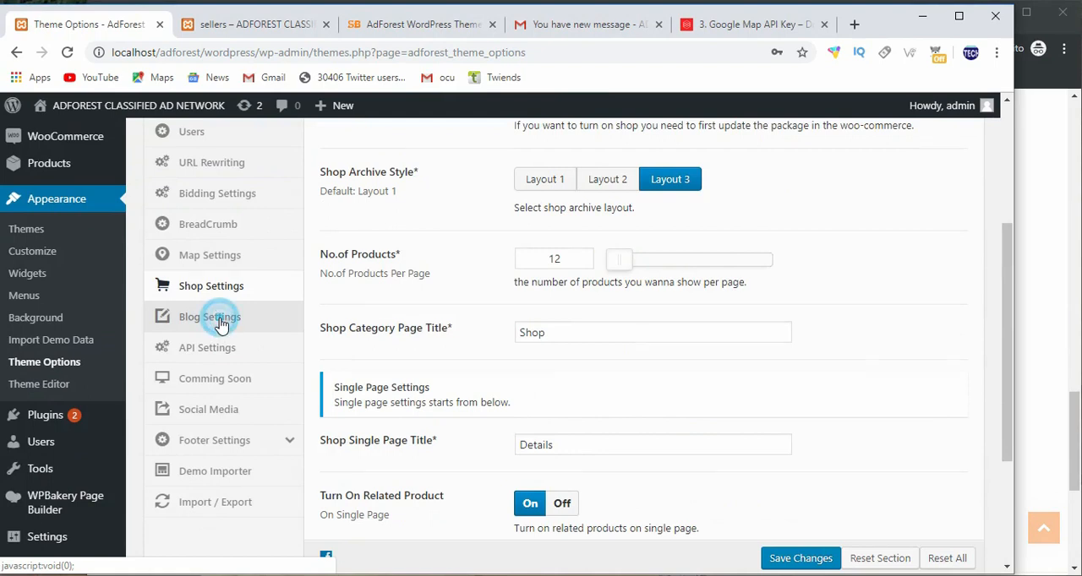
Open the AdForest Blog Settings section, then load the site's blog page
click(208, 316)
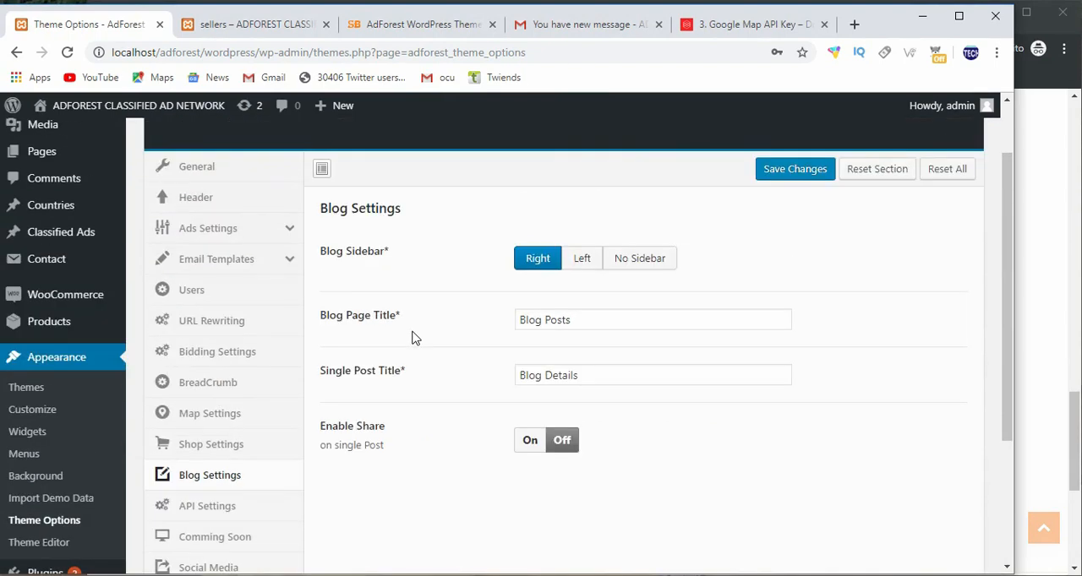
mouse_move(968, 406)
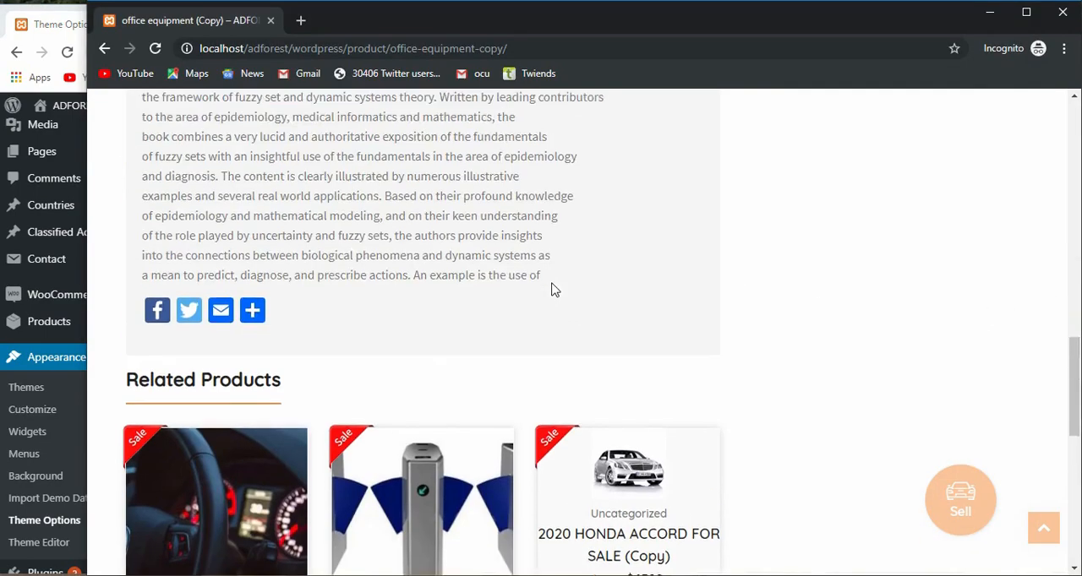
scroll(up, 3)
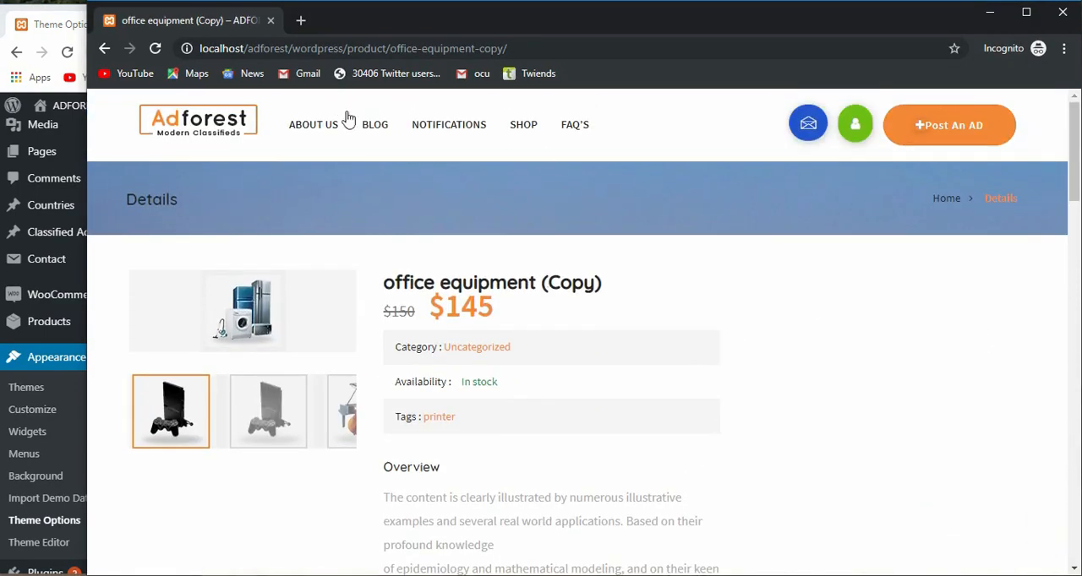
click(375, 124)
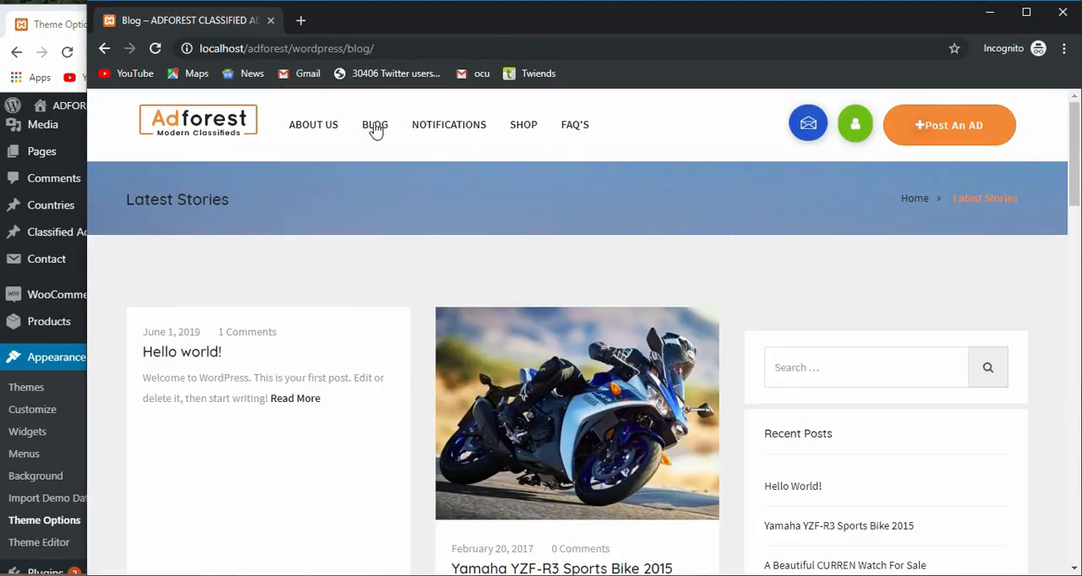
Scroll through the blog post listing with its right sidebar
scroll(down, 3)
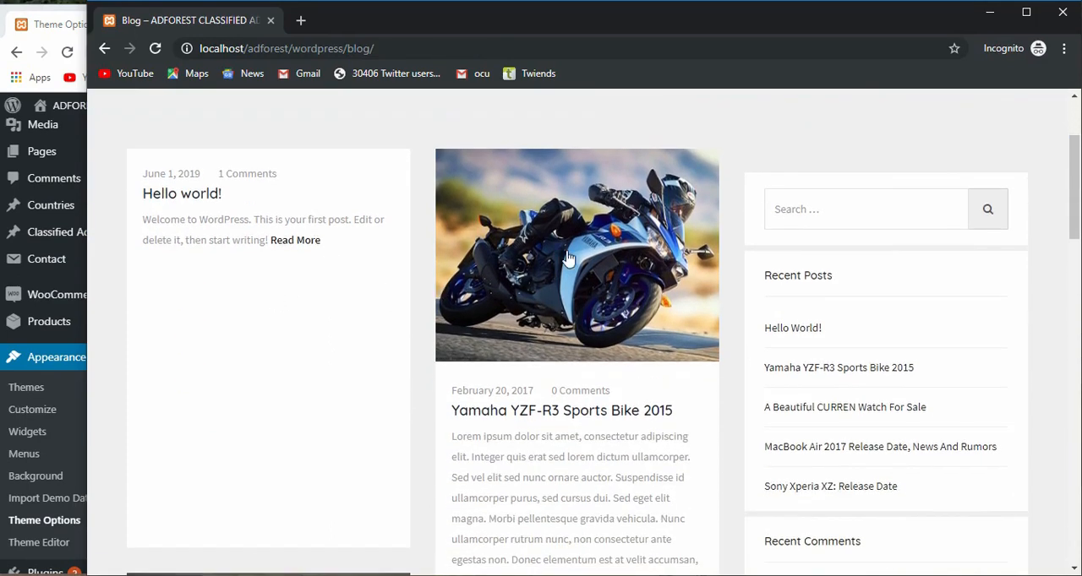
scroll(down, 3)
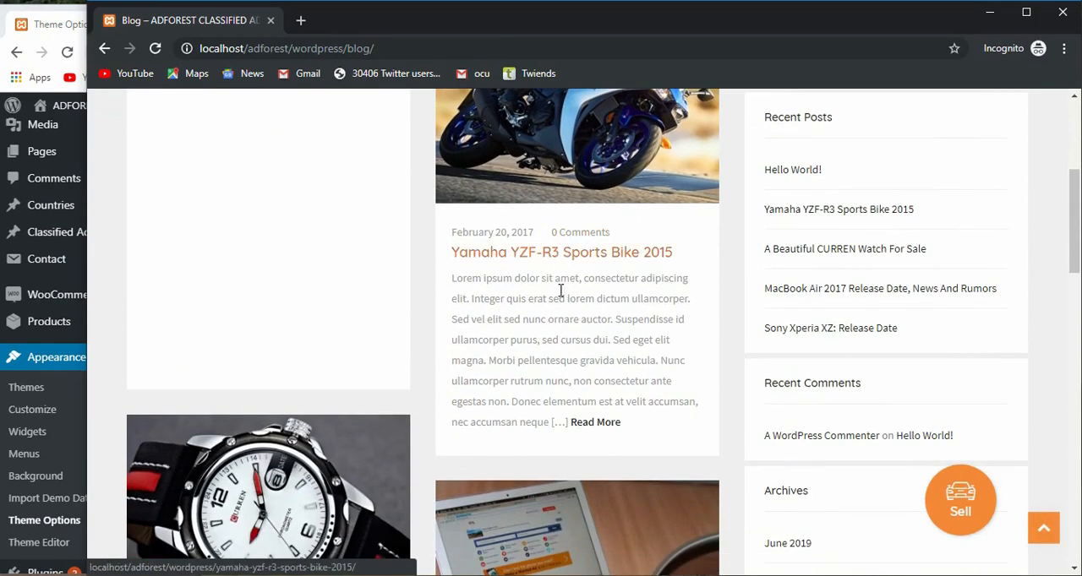
mouse_move(535, 316)
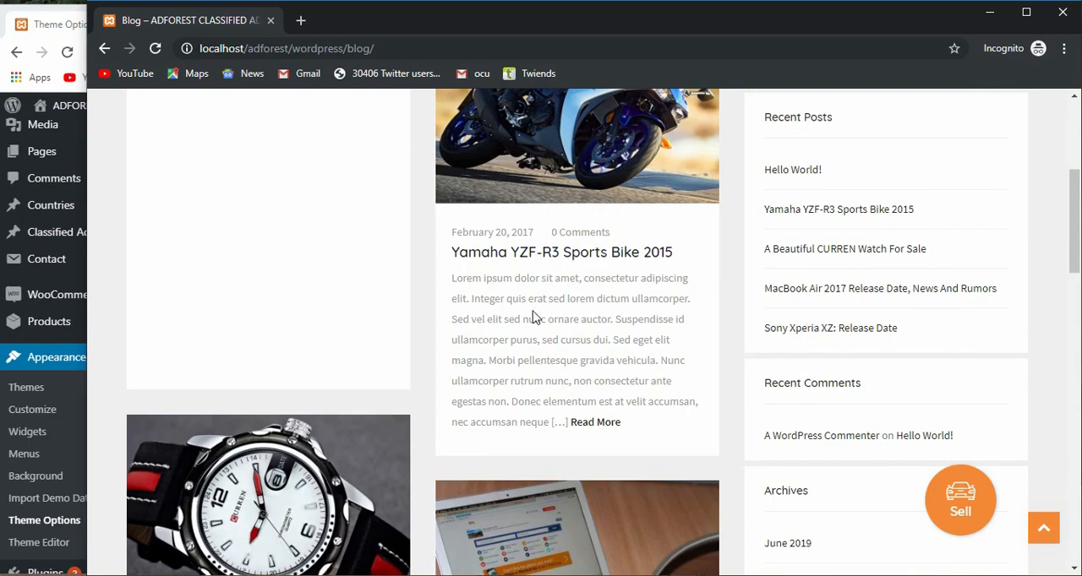
scroll(up, 3)
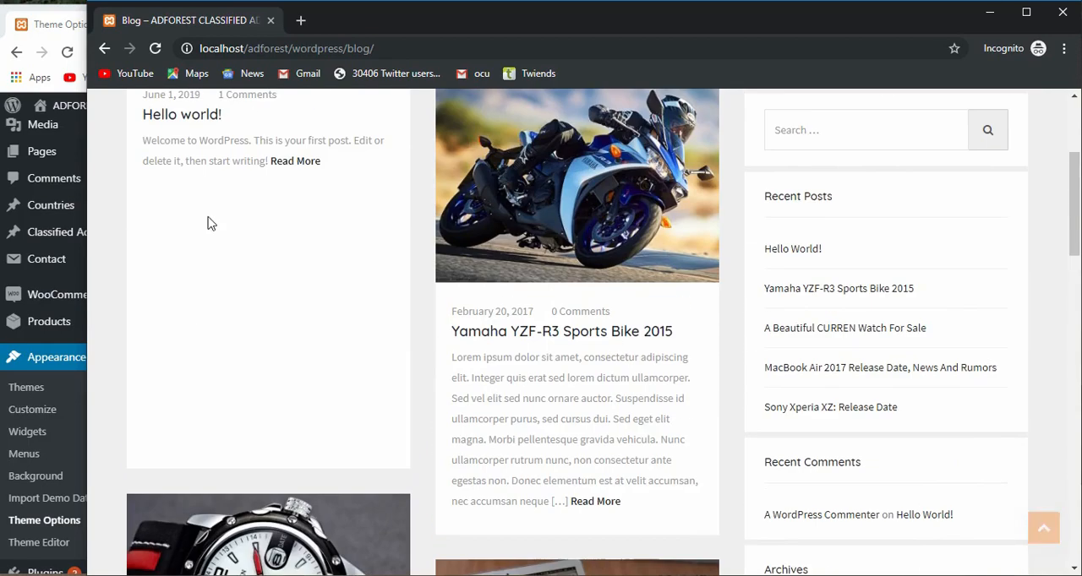
scroll(down, 3)
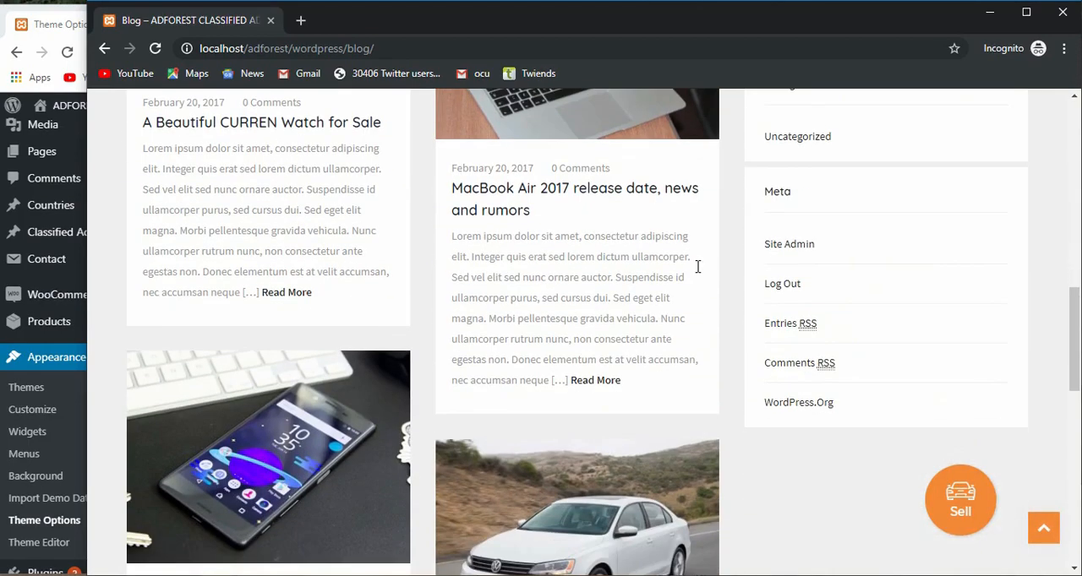
scroll(up, 3)
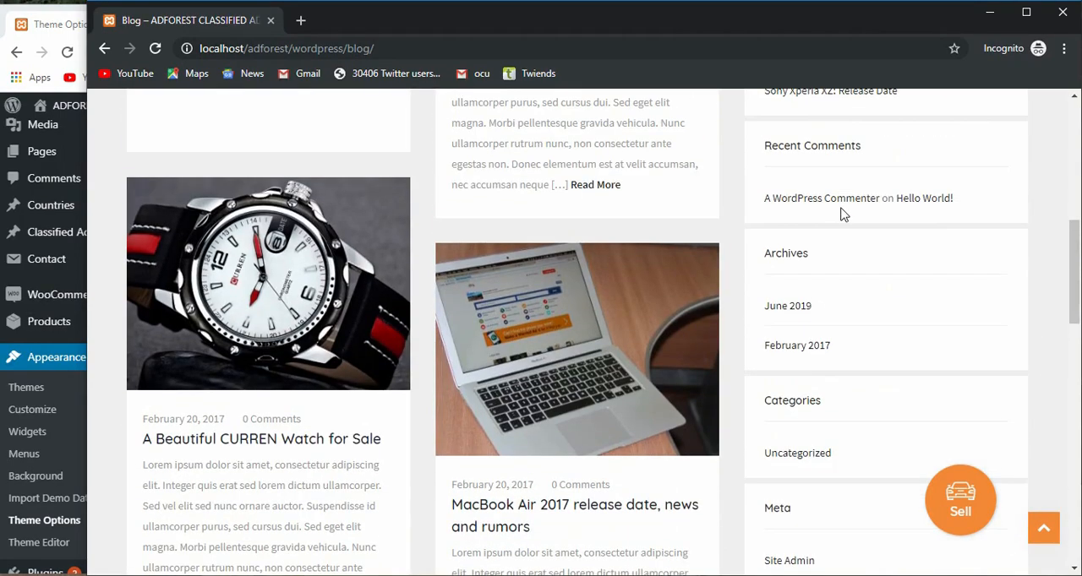
scroll(up, 3)
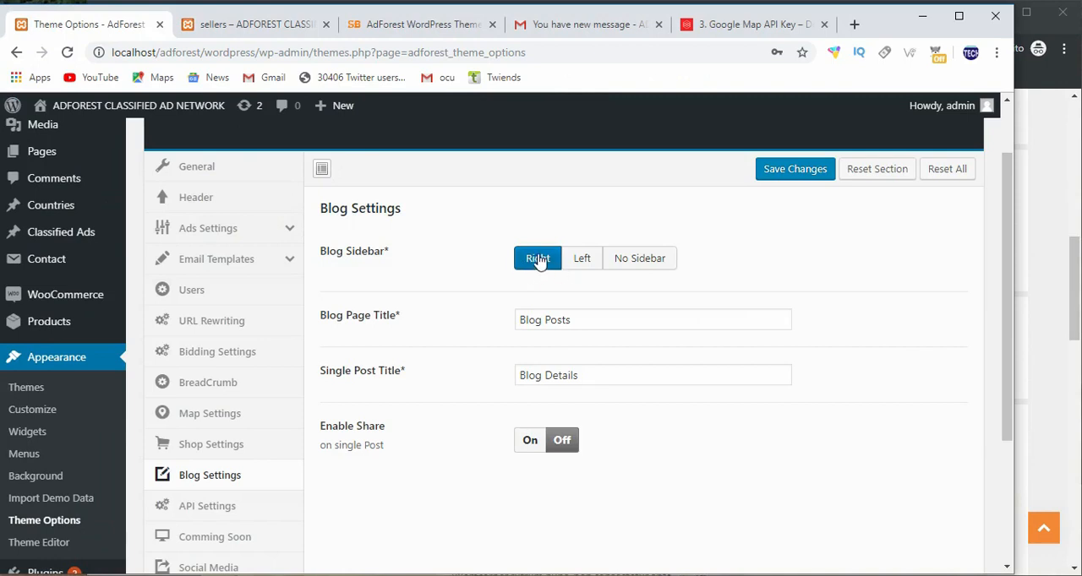
mouse_move(541, 277)
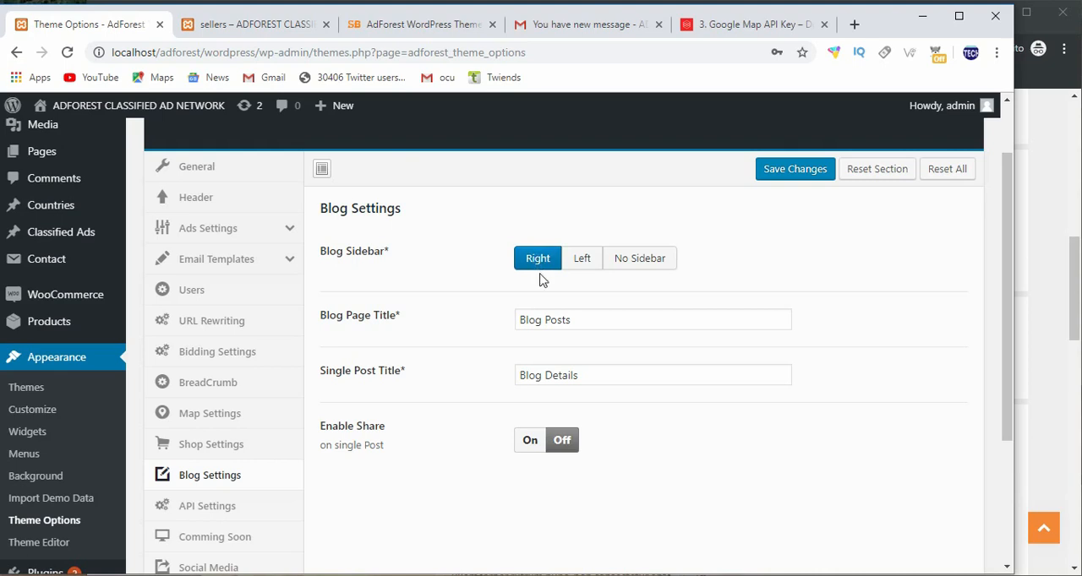
mouse_move(537, 267)
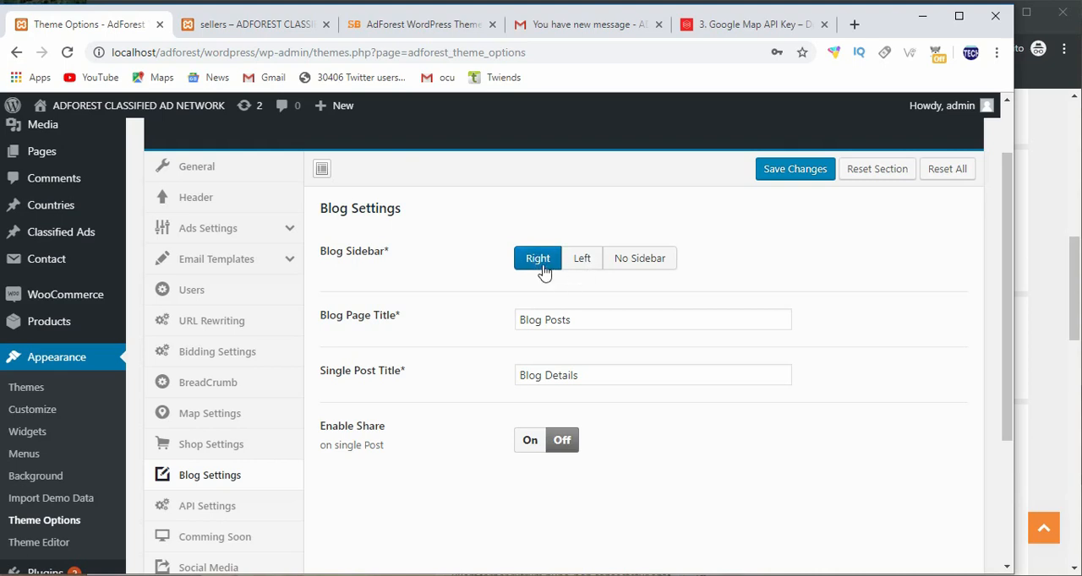
mouse_move(639, 258)
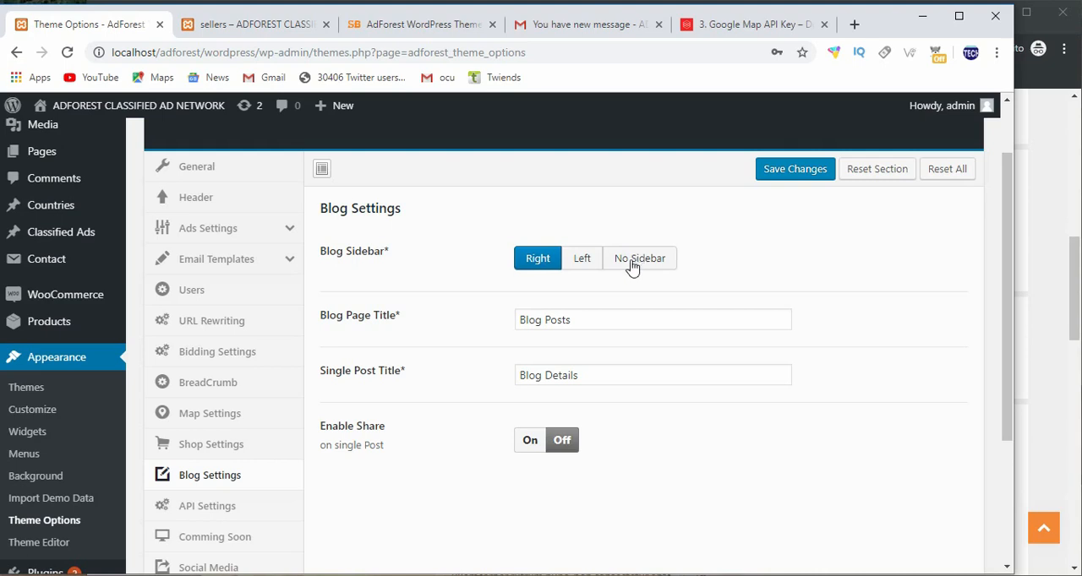
Set the Blog Sidebar option to No Sidebar
click(639, 258)
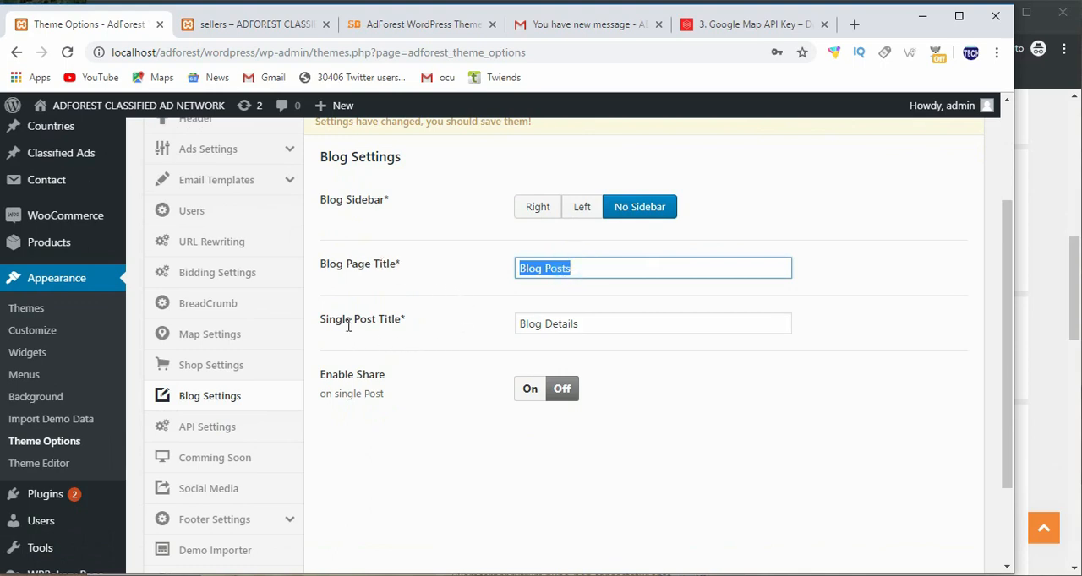
mouse_move(570, 322)
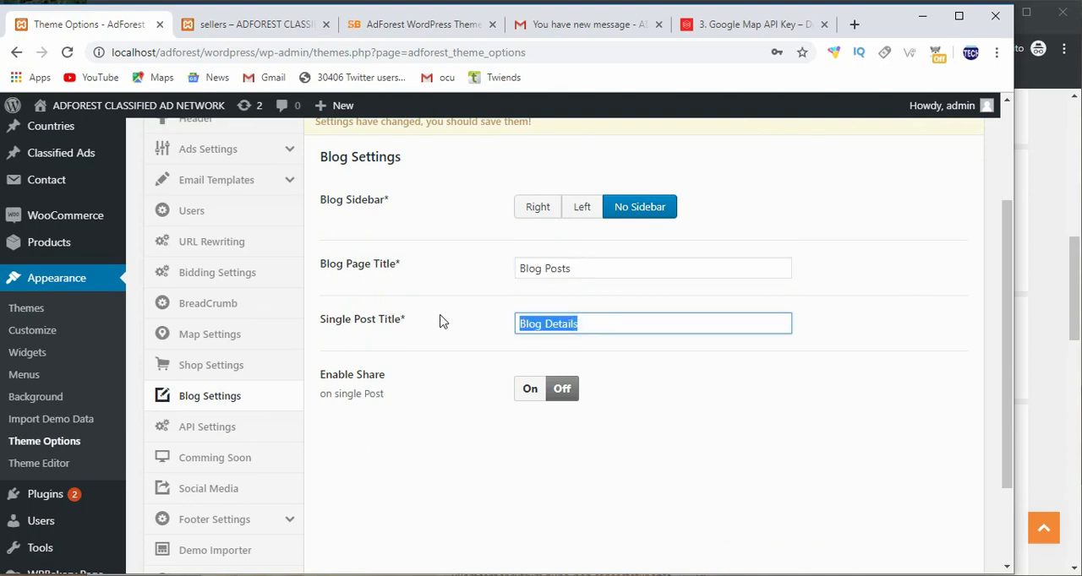
mouse_move(439, 321)
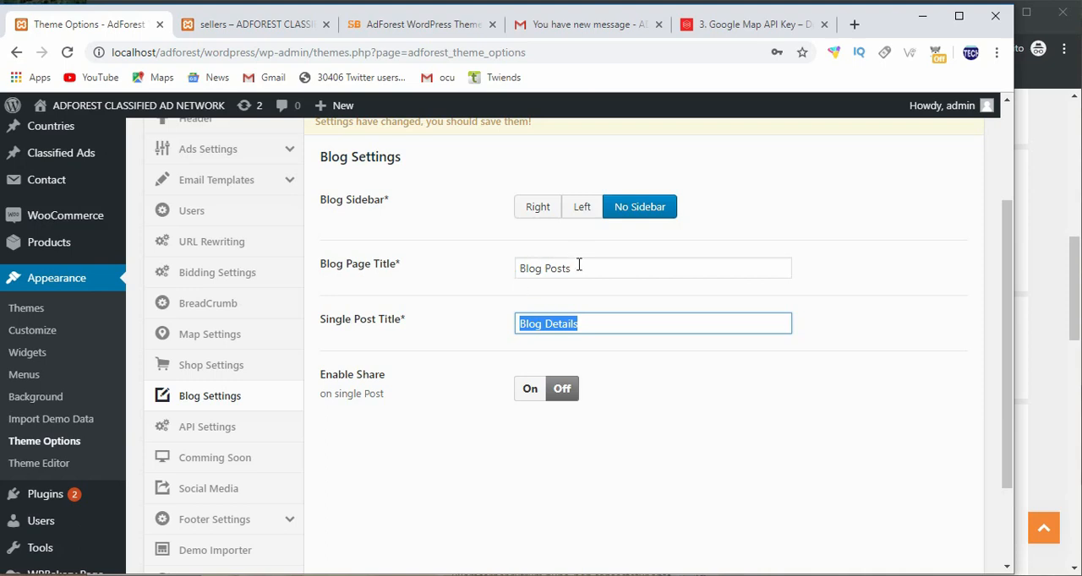
mouse_move(524, 396)
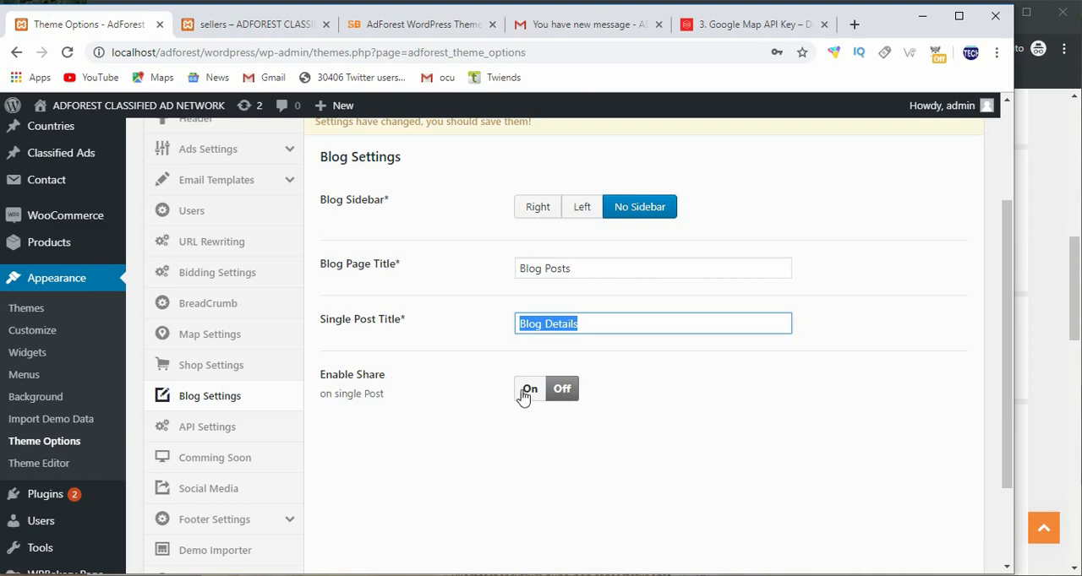
Enable sharing on single posts and scroll the MacBook Air 2017 post to its share buttons
click(529, 389)
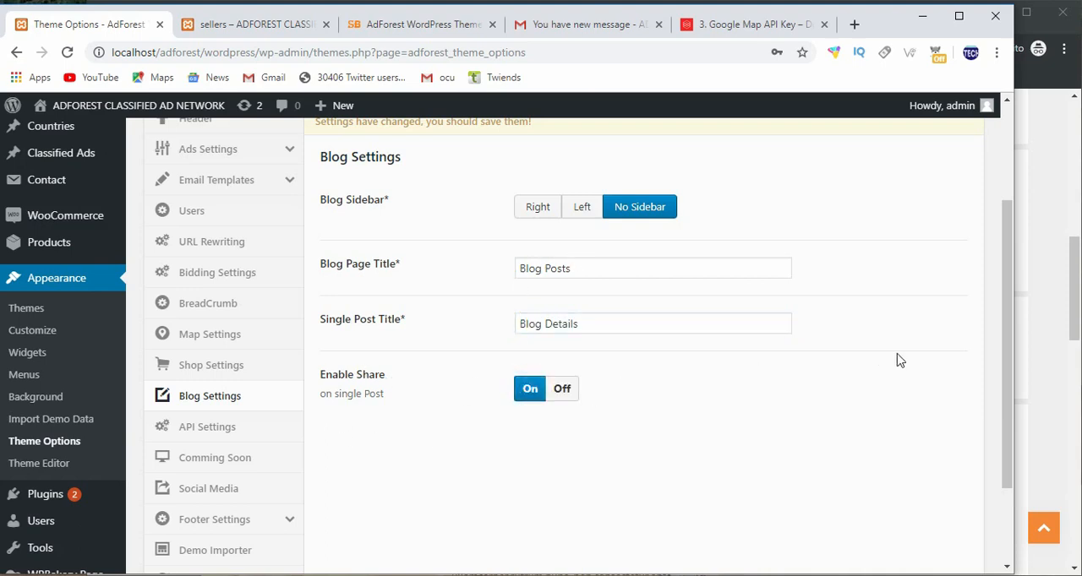
mouse_move(818, 245)
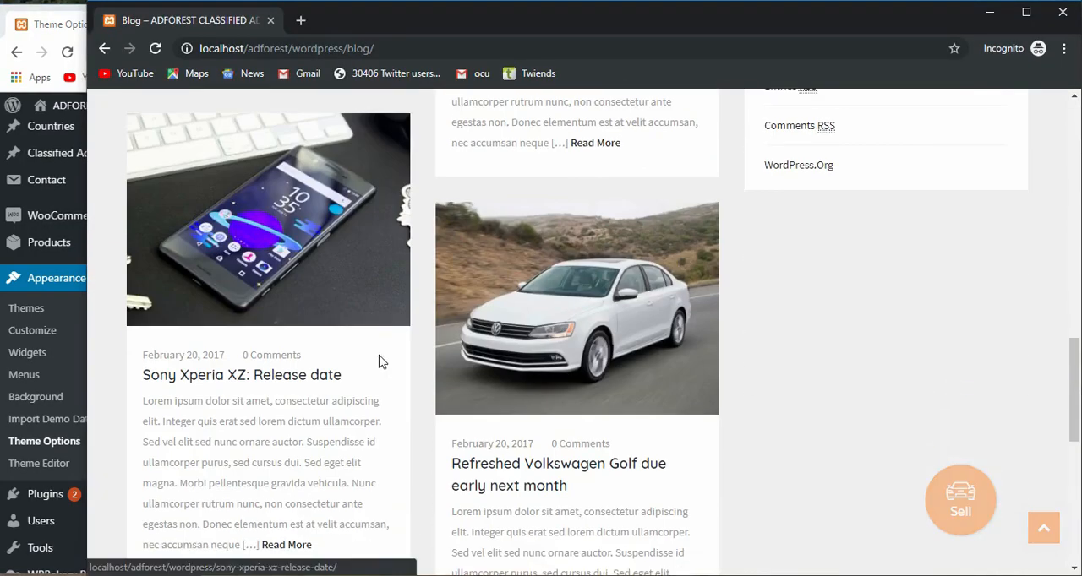
scroll(up, 3)
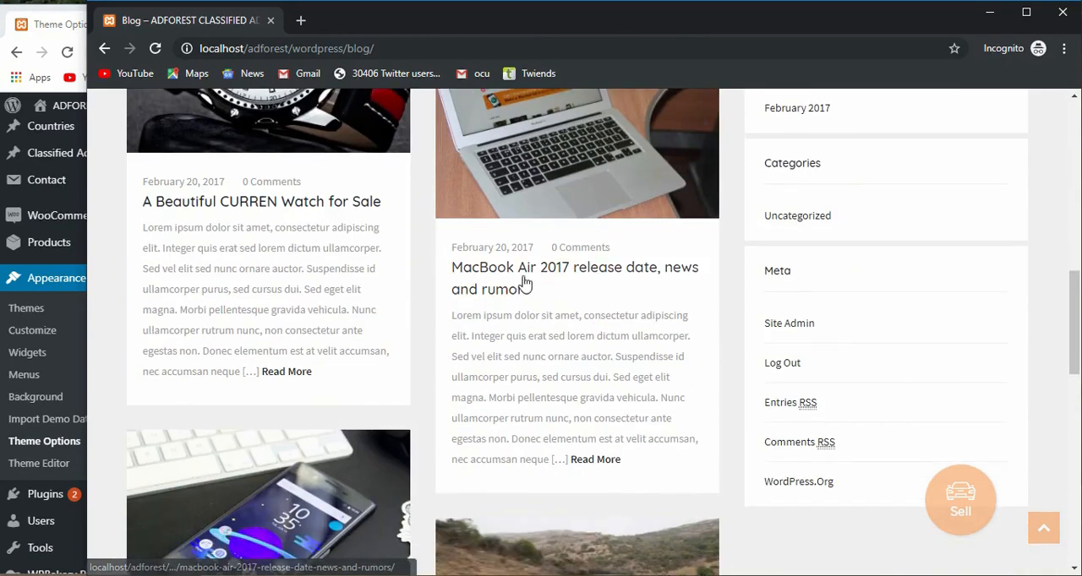
click(527, 267)
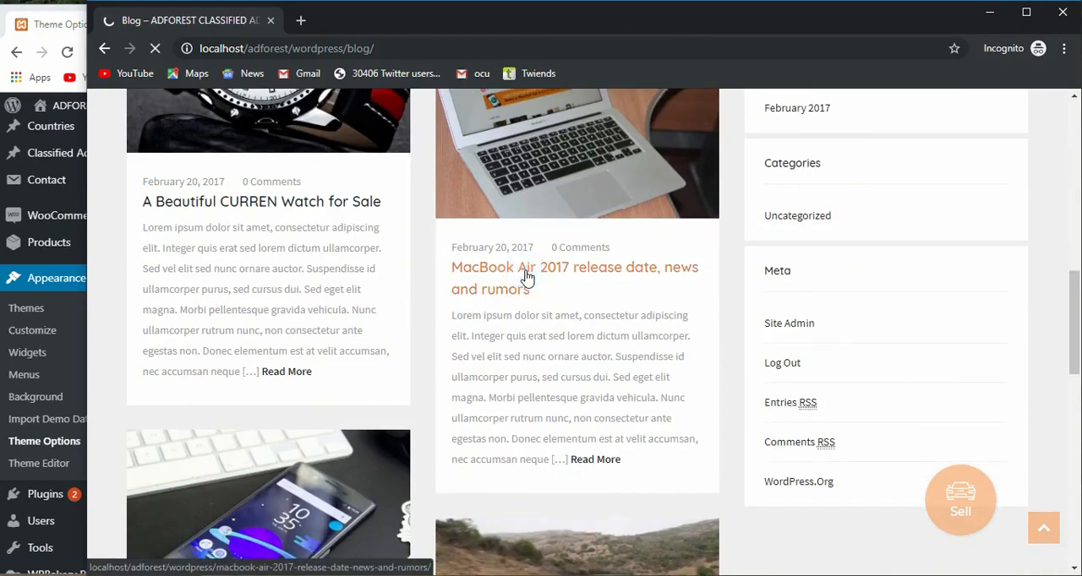
click(574, 278)
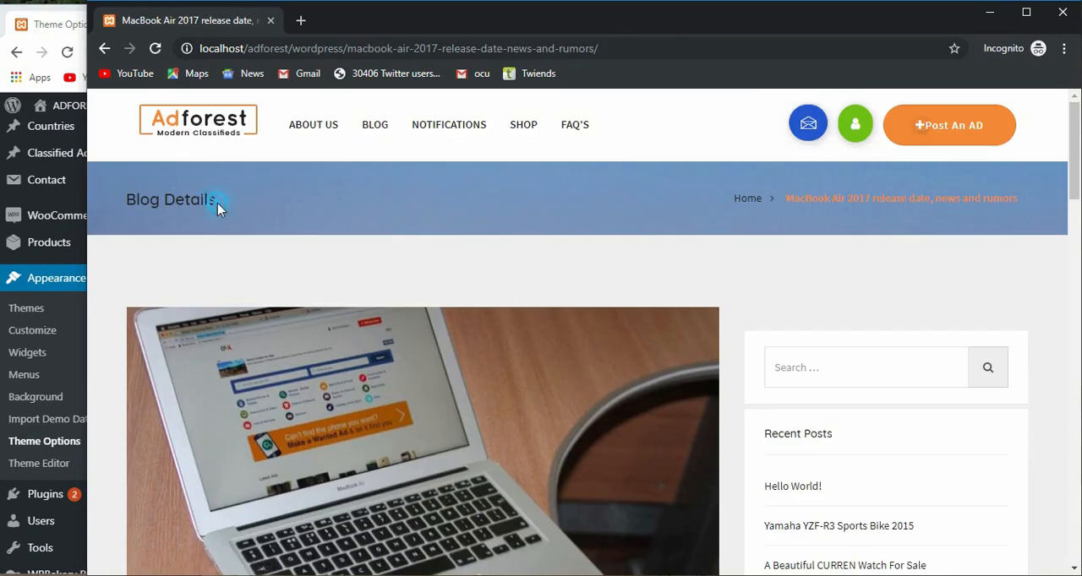
scroll(down, 3)
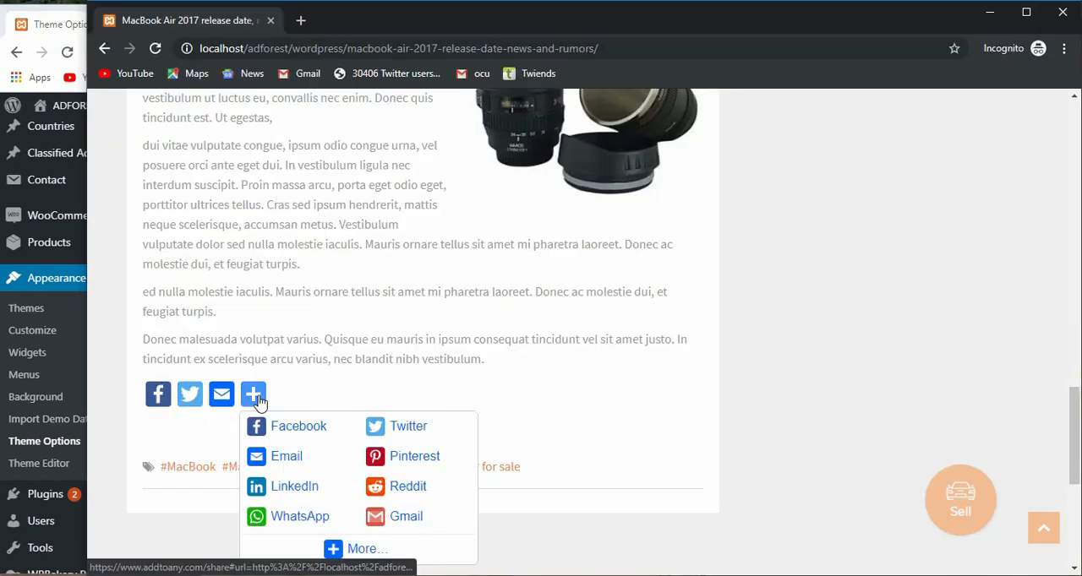
scroll(down, 3)
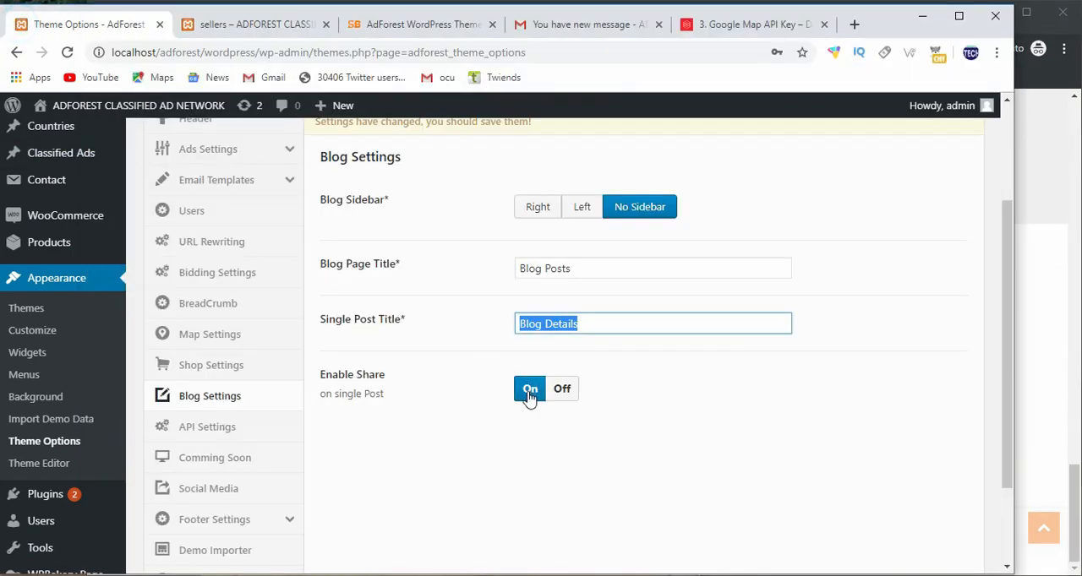
Save the blog settings, reload the MacBook Air post, and test its share services popup
scroll(down, 3)
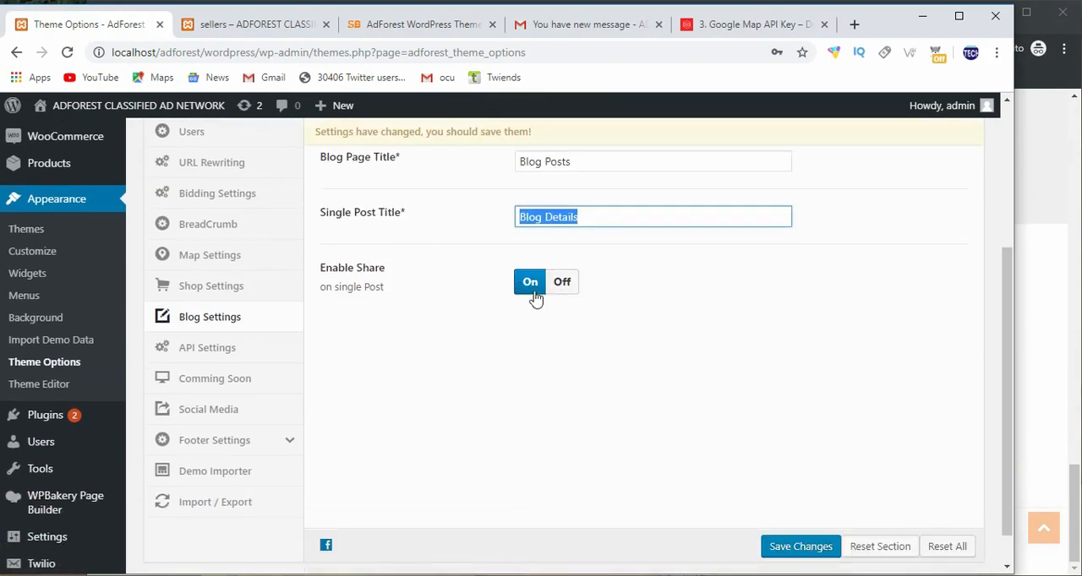
mouse_move(556, 303)
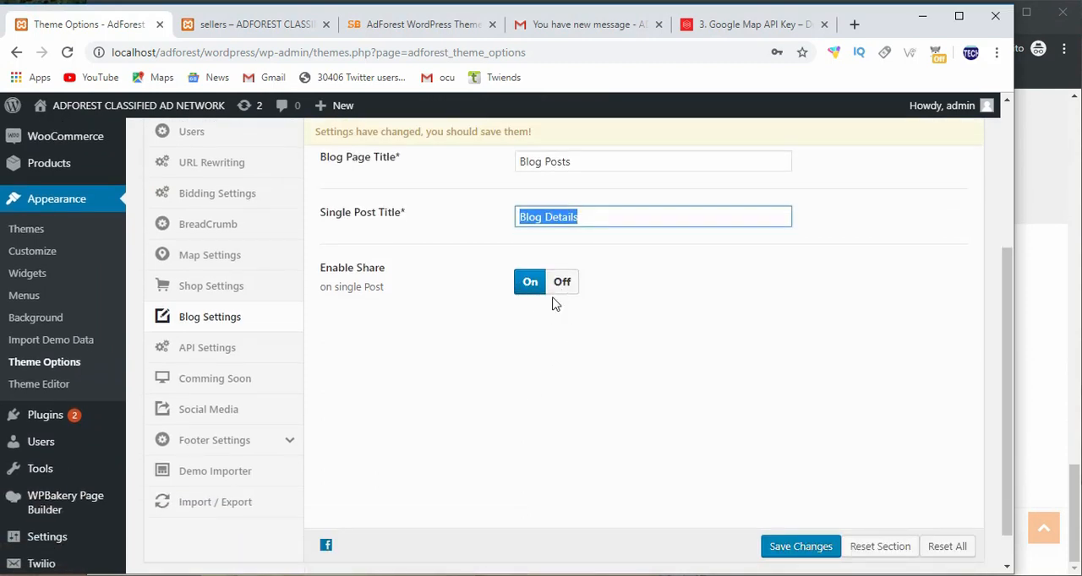
click(561, 281)
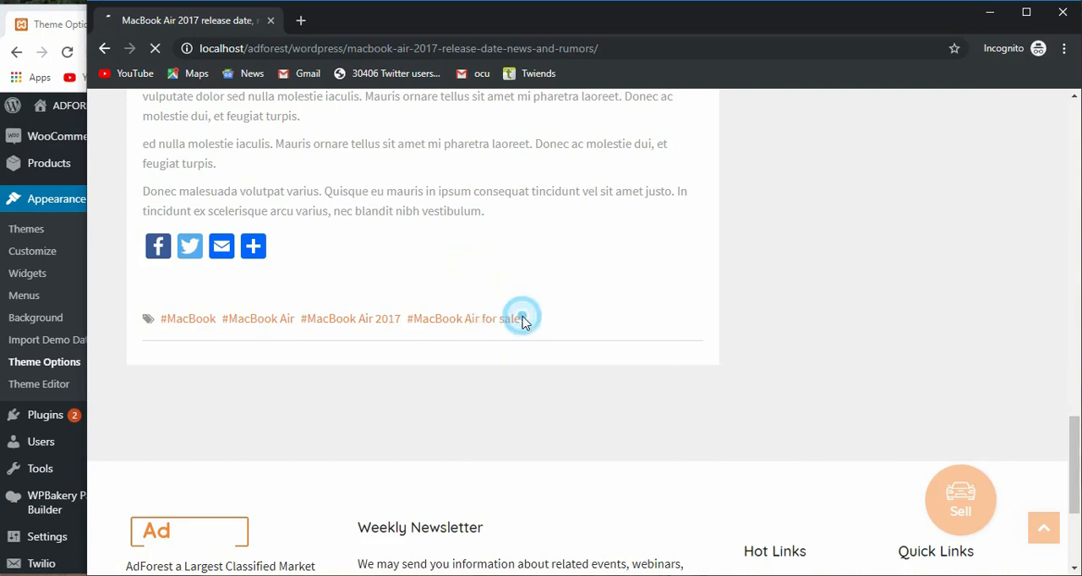
click(463, 319)
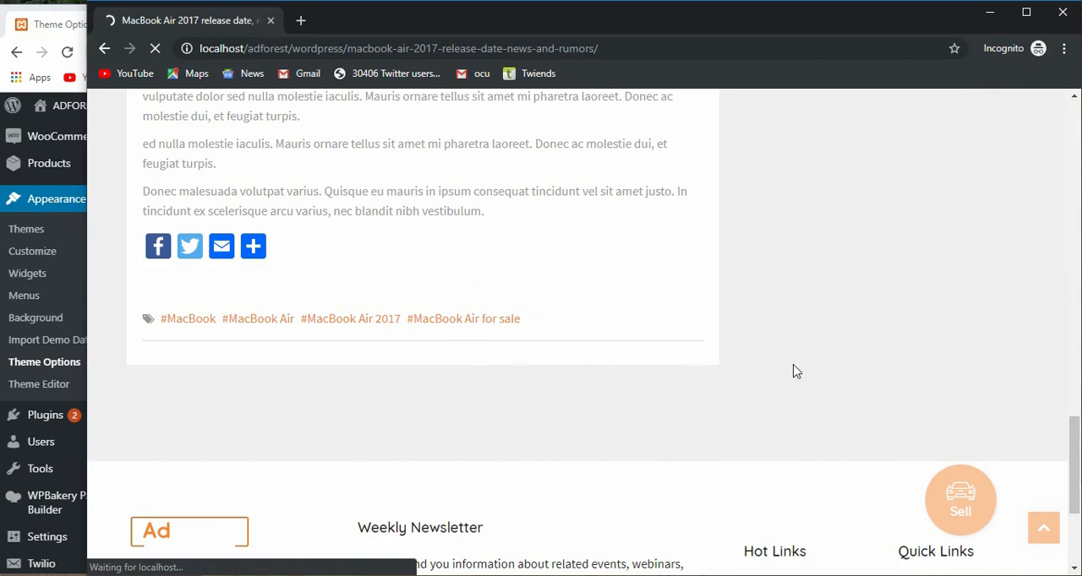
mouse_move(616, 381)
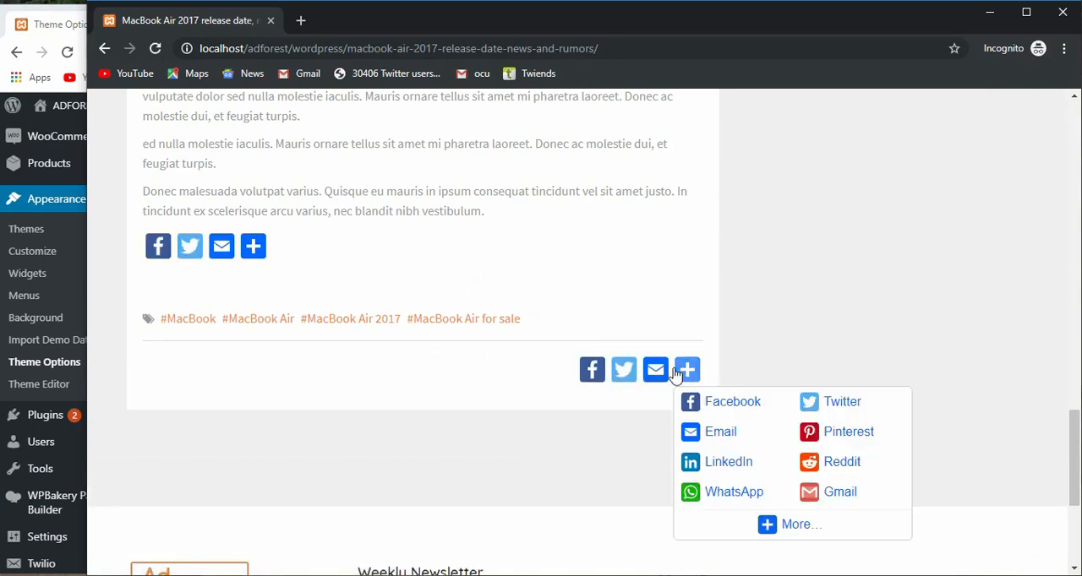
mouse_move(697, 384)
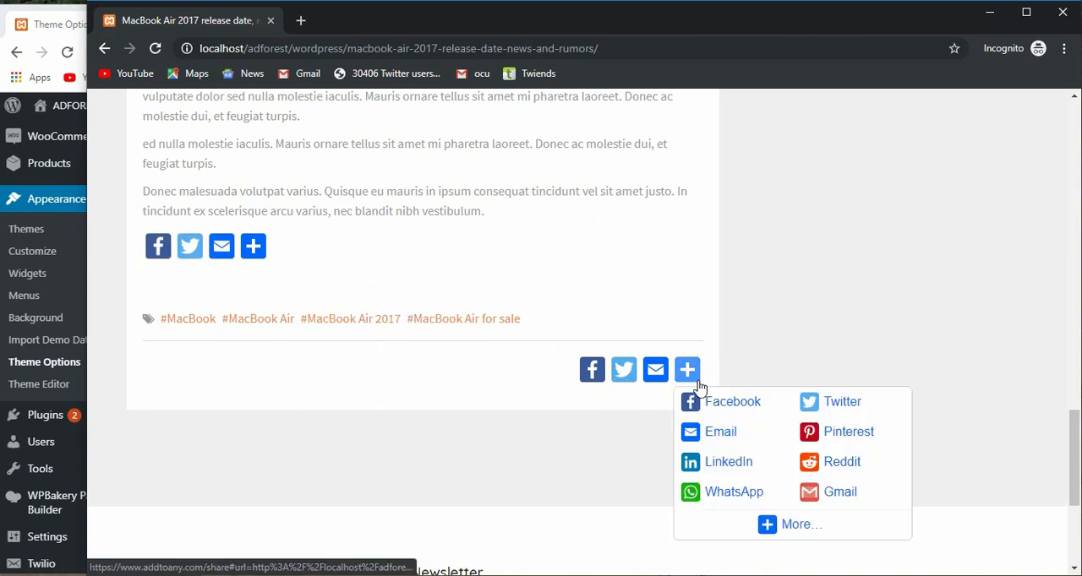
click(253, 246)
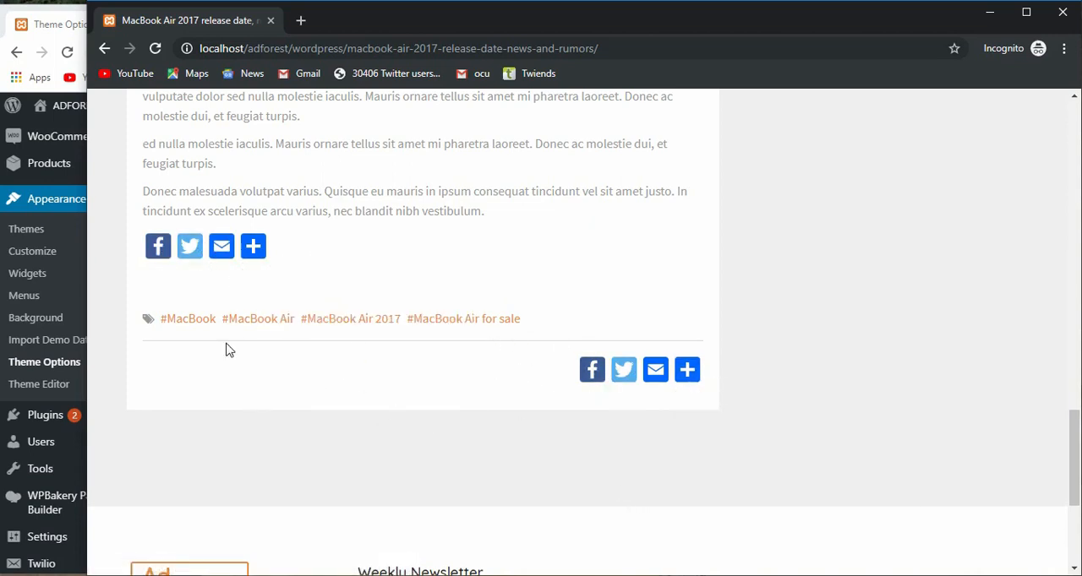
mouse_move(722, 369)
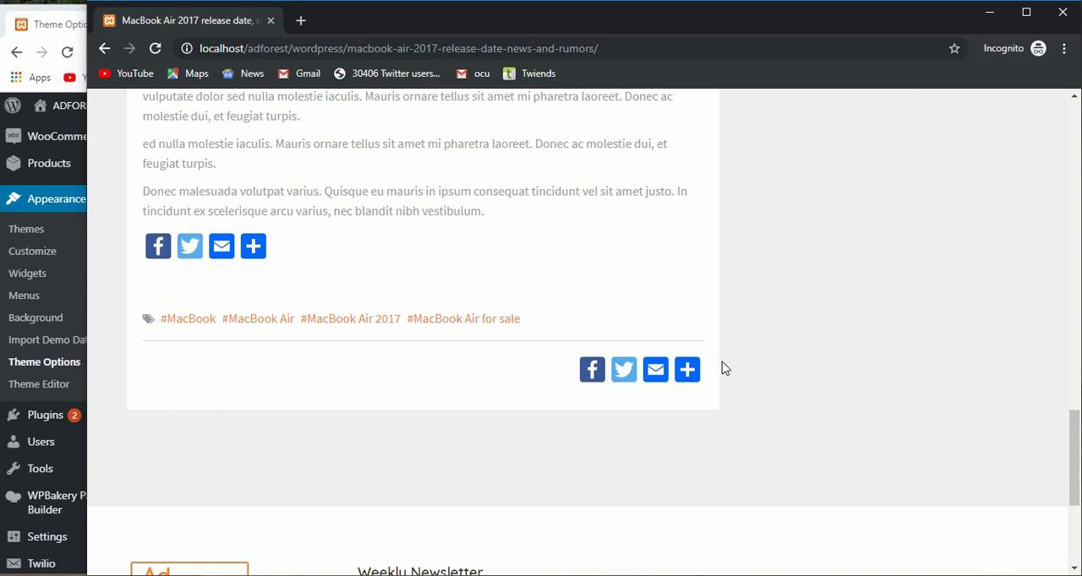
click(686, 369)
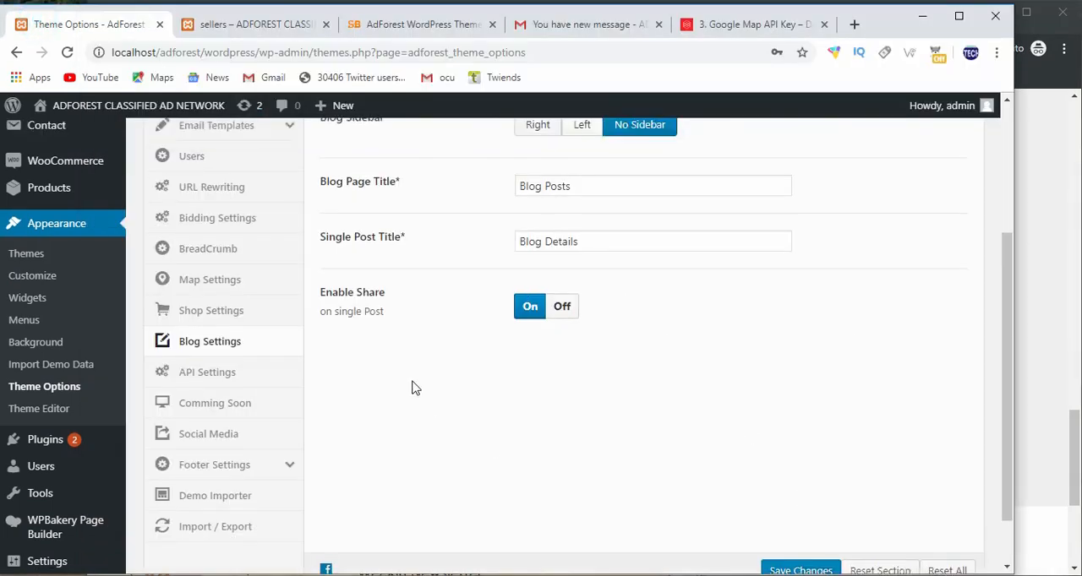
scroll(up, 3)
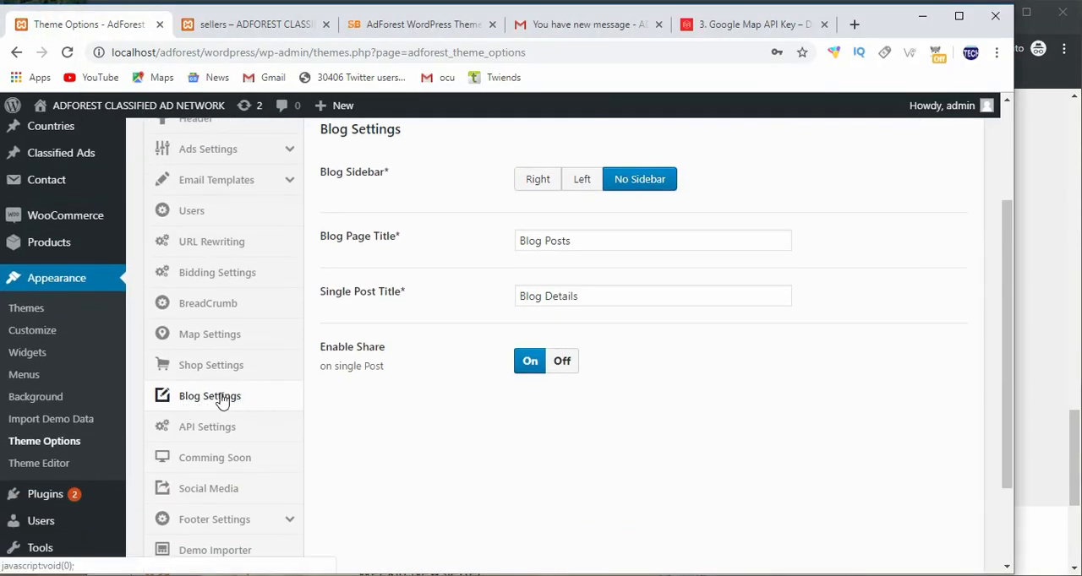
scroll(down, 3)
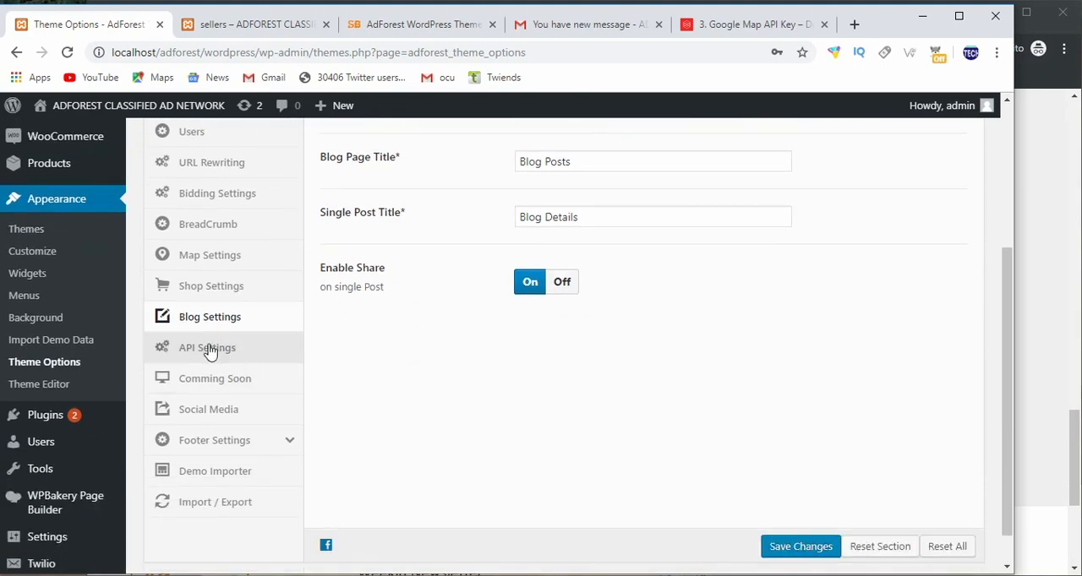
mouse_move(210, 316)
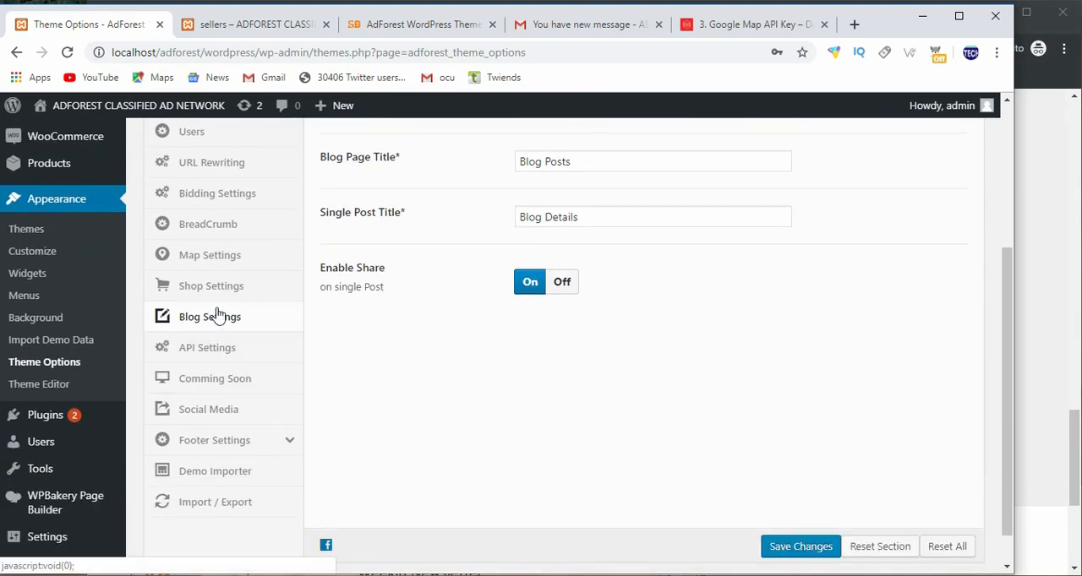
mouse_move(214, 502)
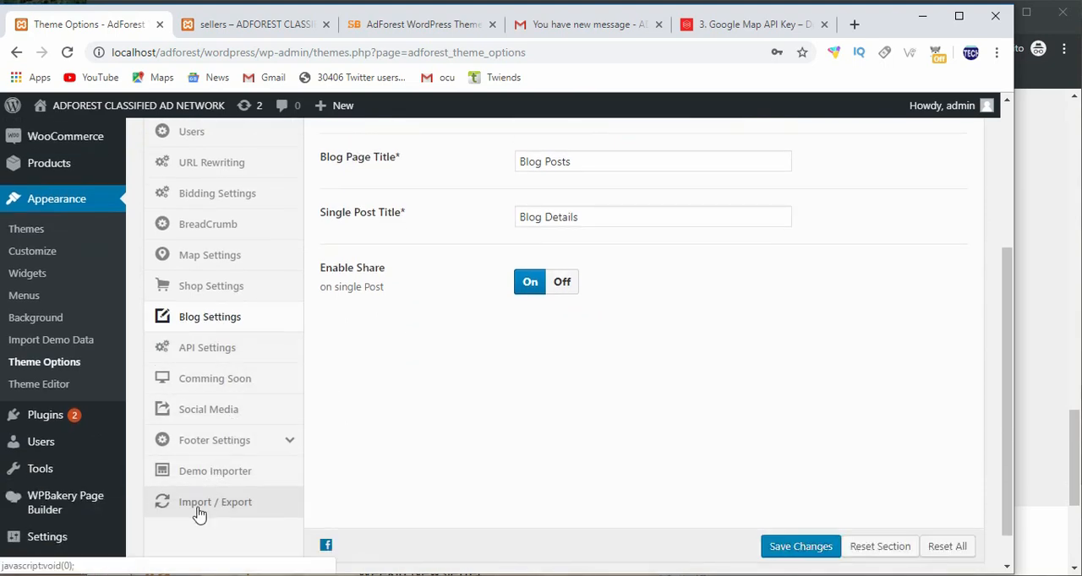
mouse_move(207, 347)
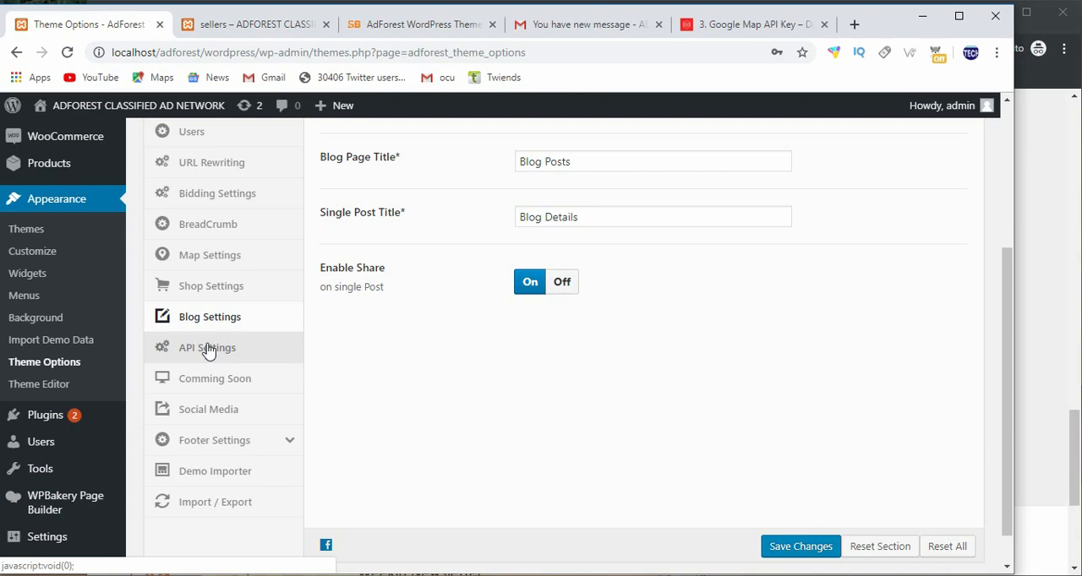
mouse_move(215, 347)
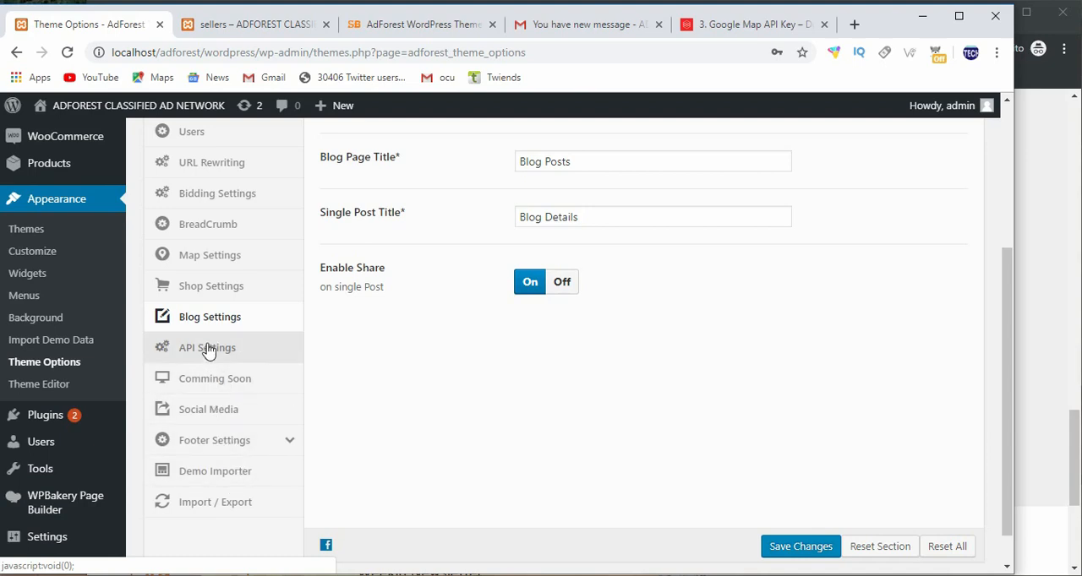
mouse_move(207, 339)
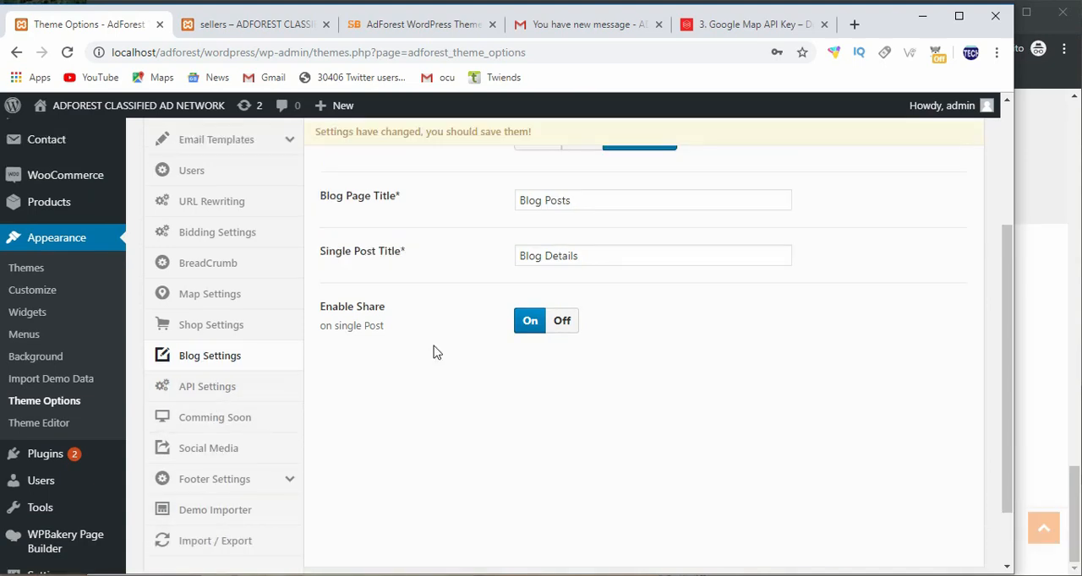
mouse_move(387, 341)
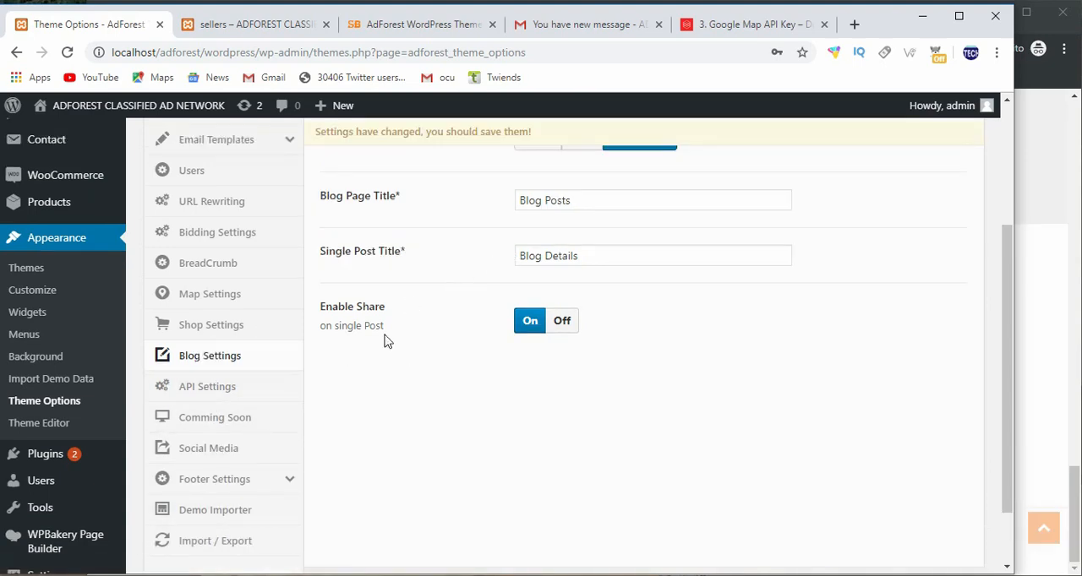
scroll(up, 3)
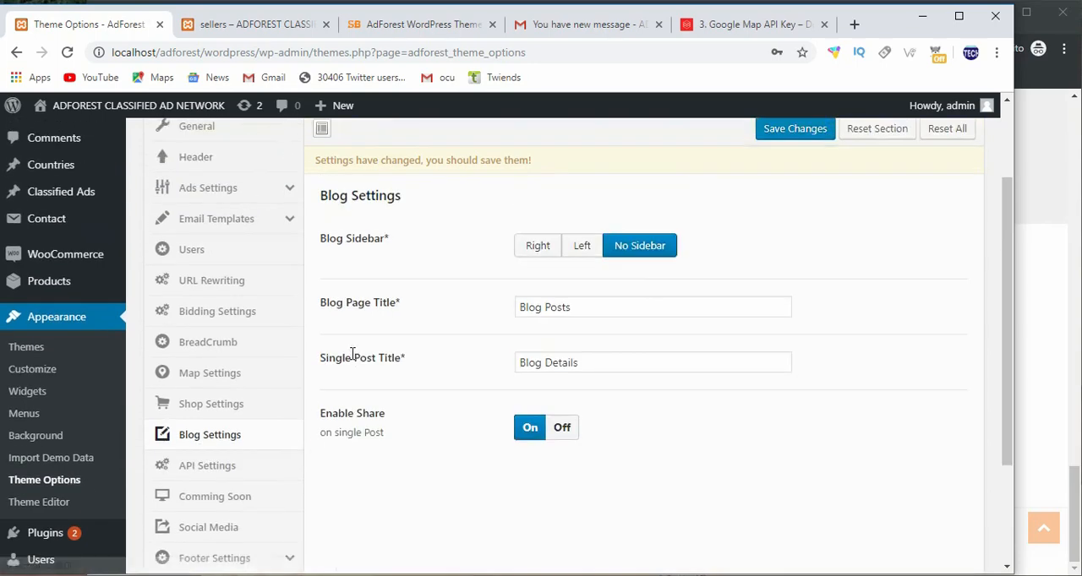
Show AdForest API Settings and open the reCAPTCHA 'How to Find it' link in a new tab
click(207, 306)
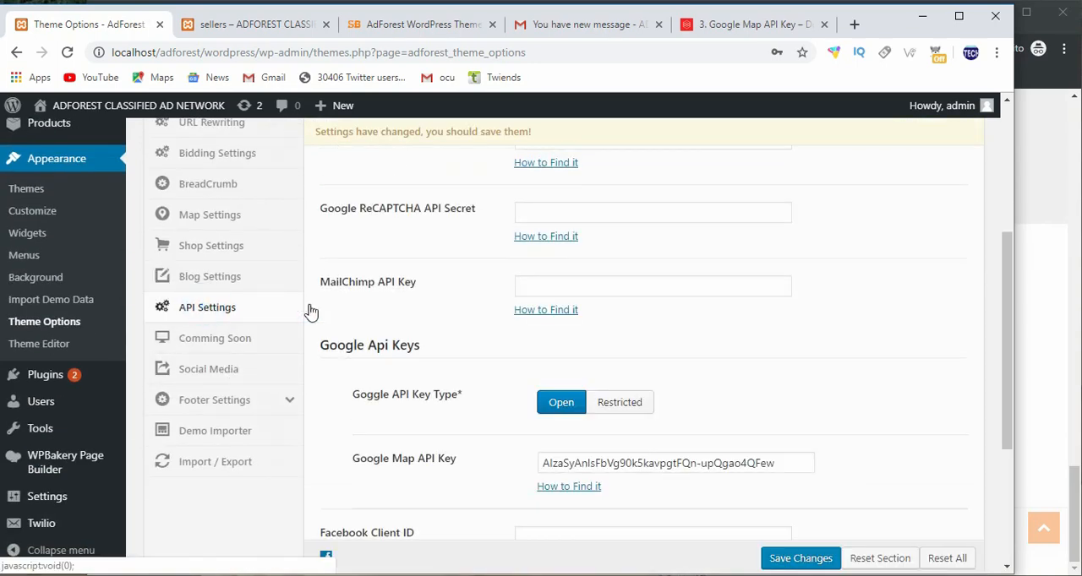
scroll(down, 3)
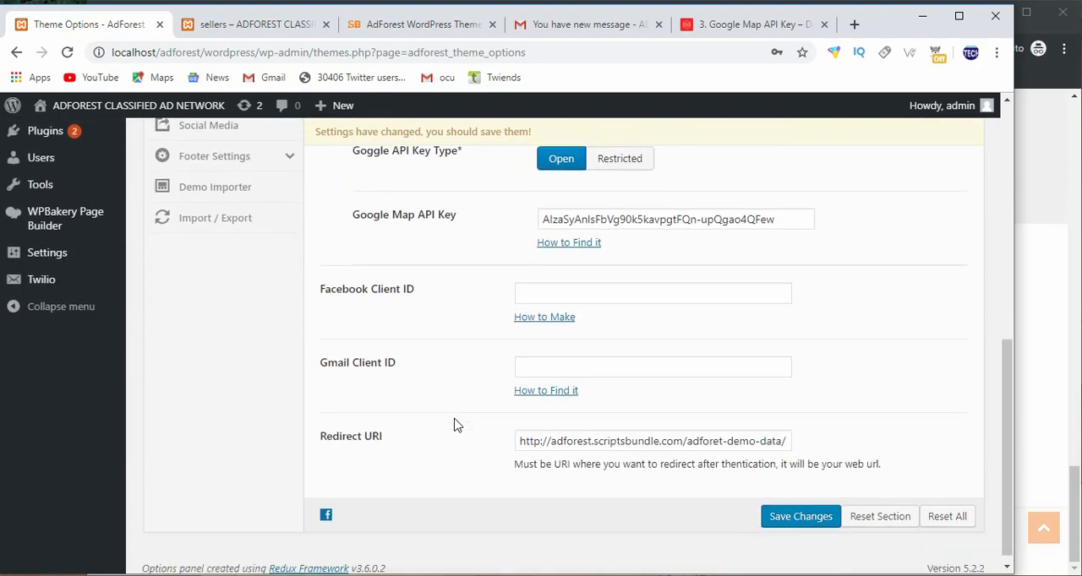
scroll(down, 3)
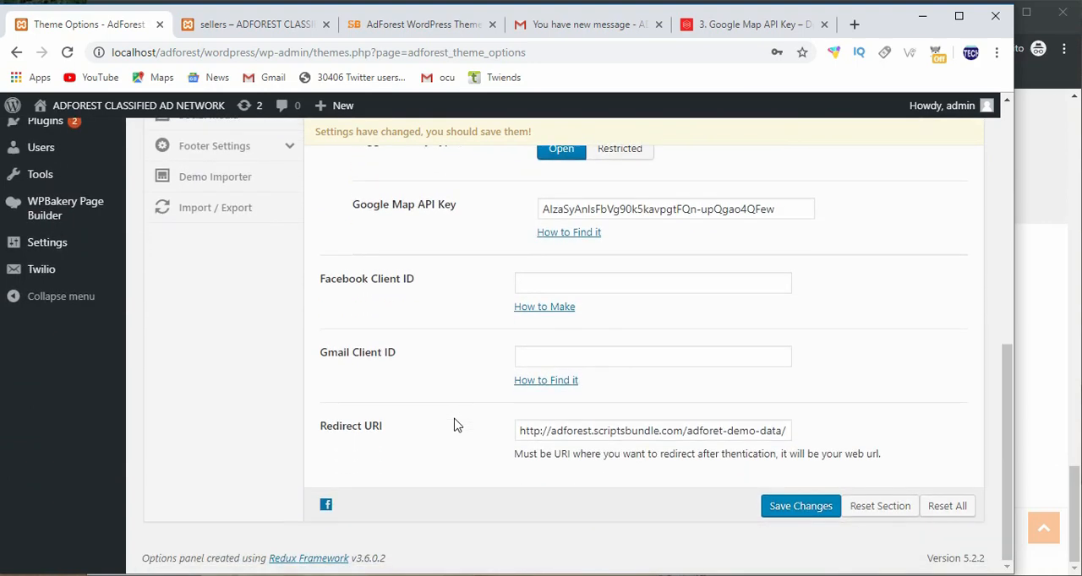
scroll(up, 3)
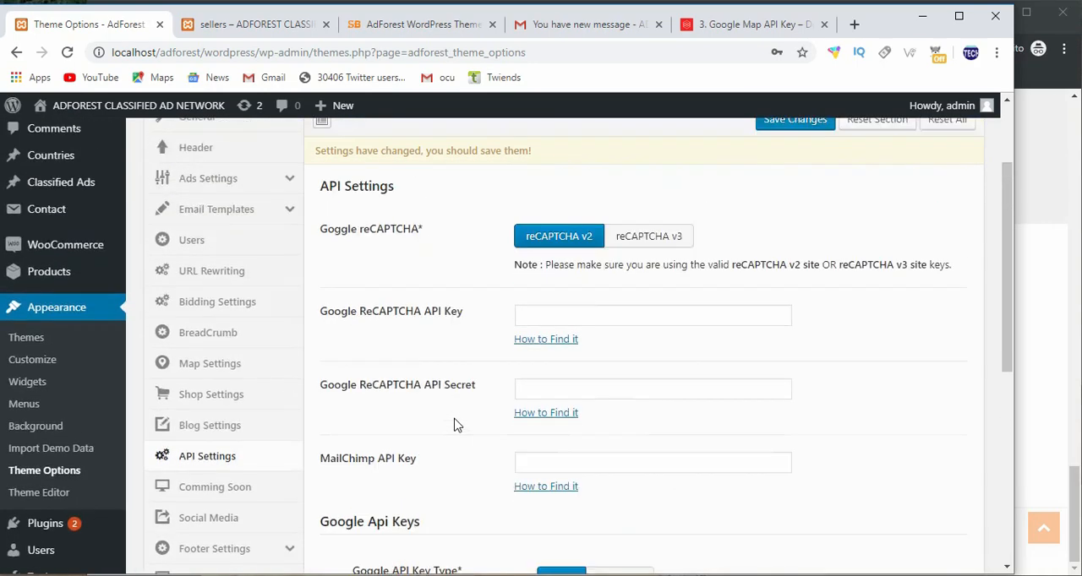
scroll(up, 3)
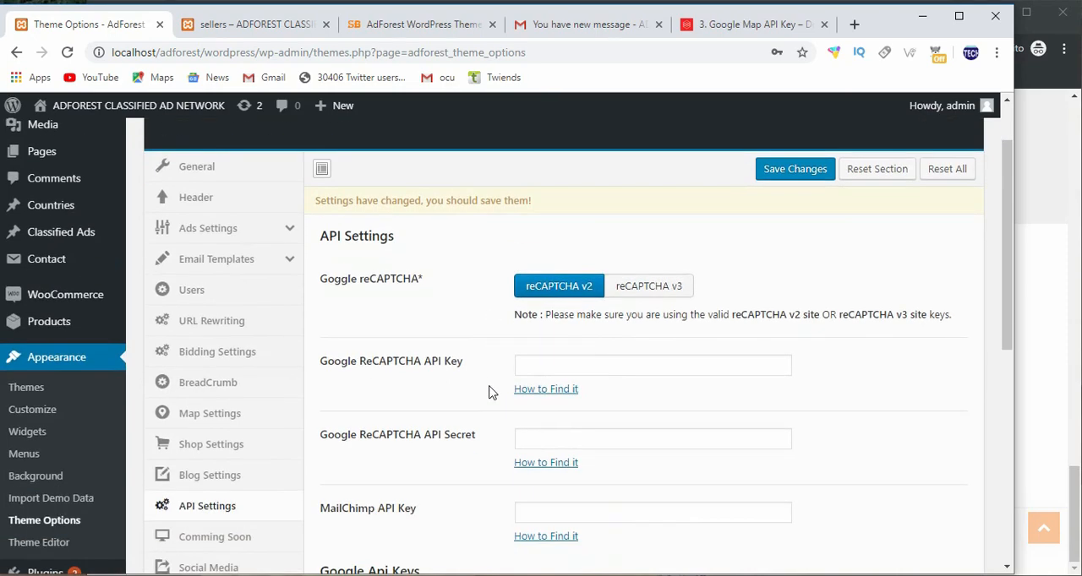
scroll(down, 3)
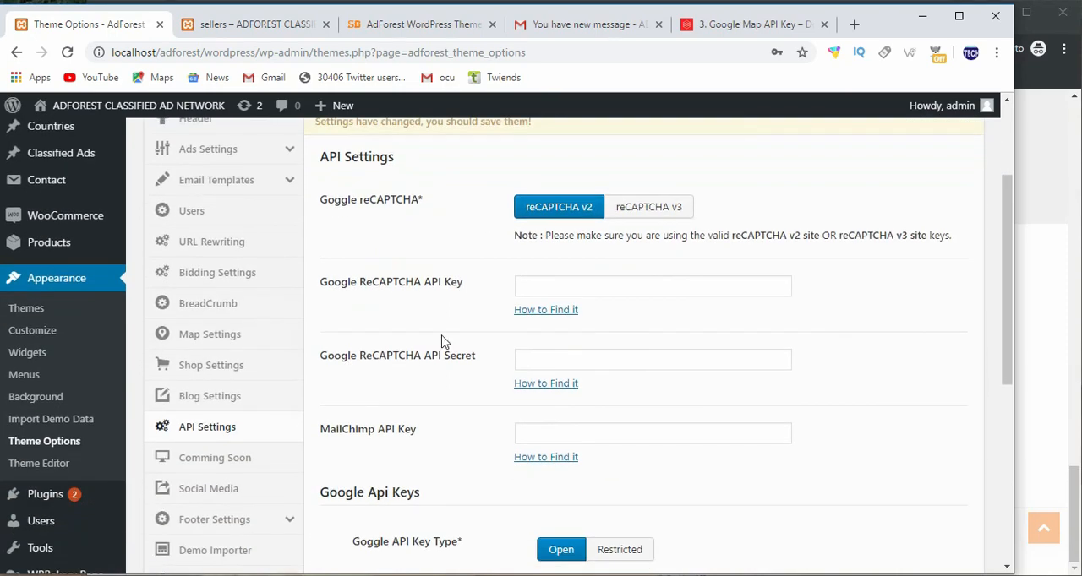
mouse_move(434, 303)
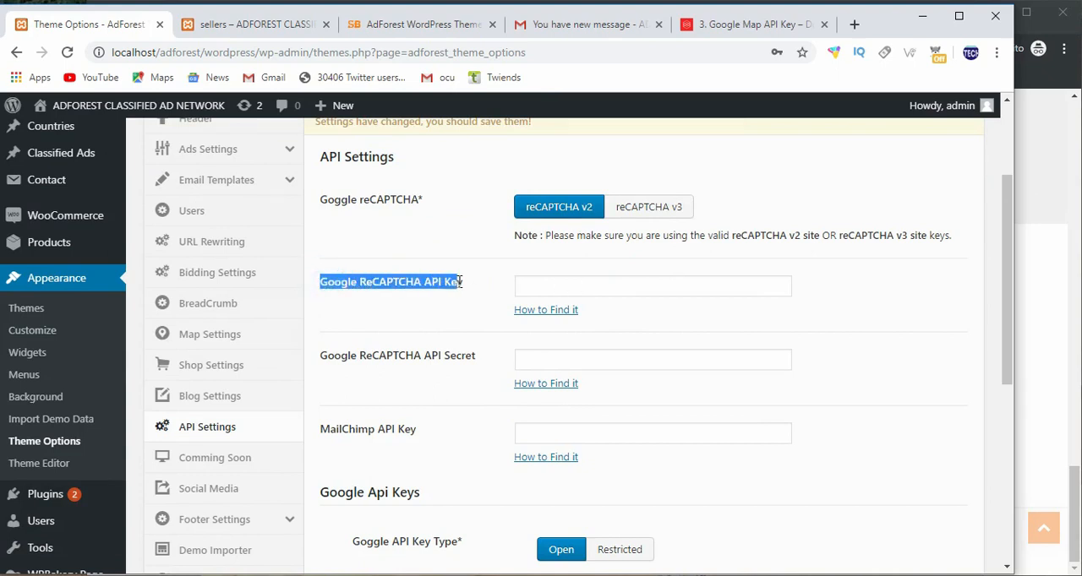
mouse_move(570, 334)
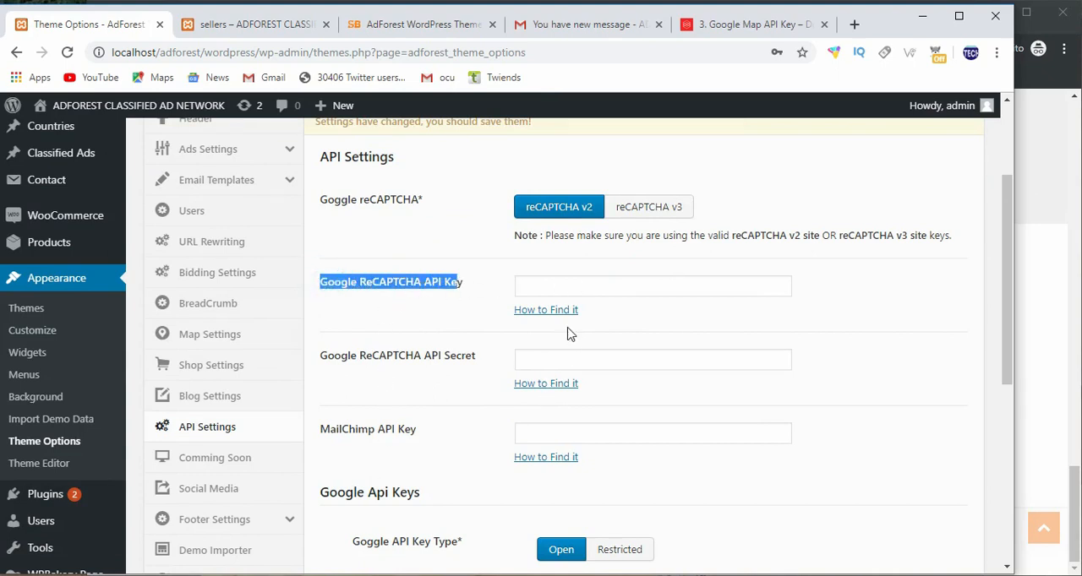
mouse_move(546, 310)
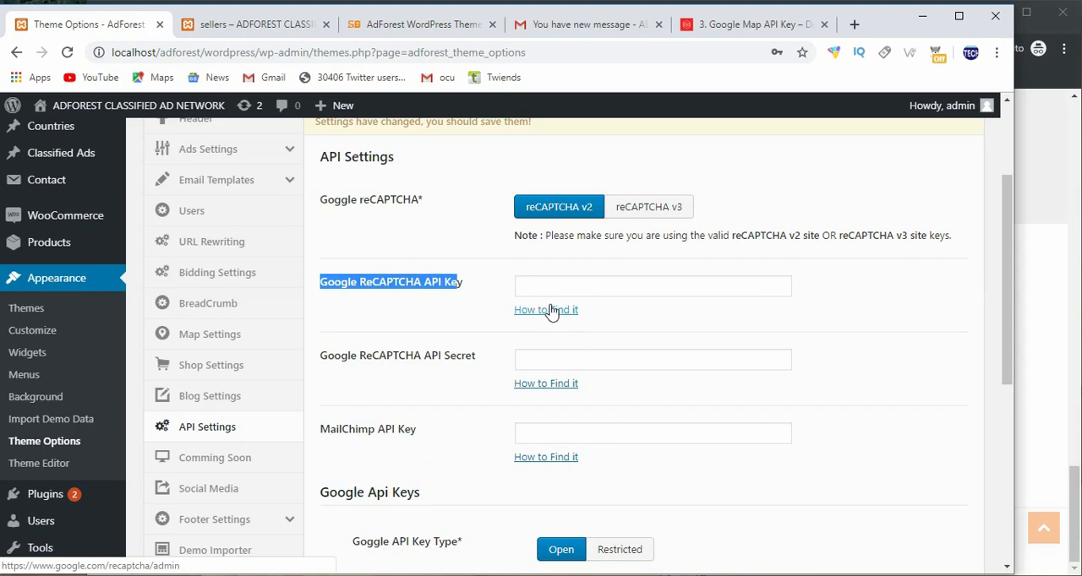
right_click(546, 310)
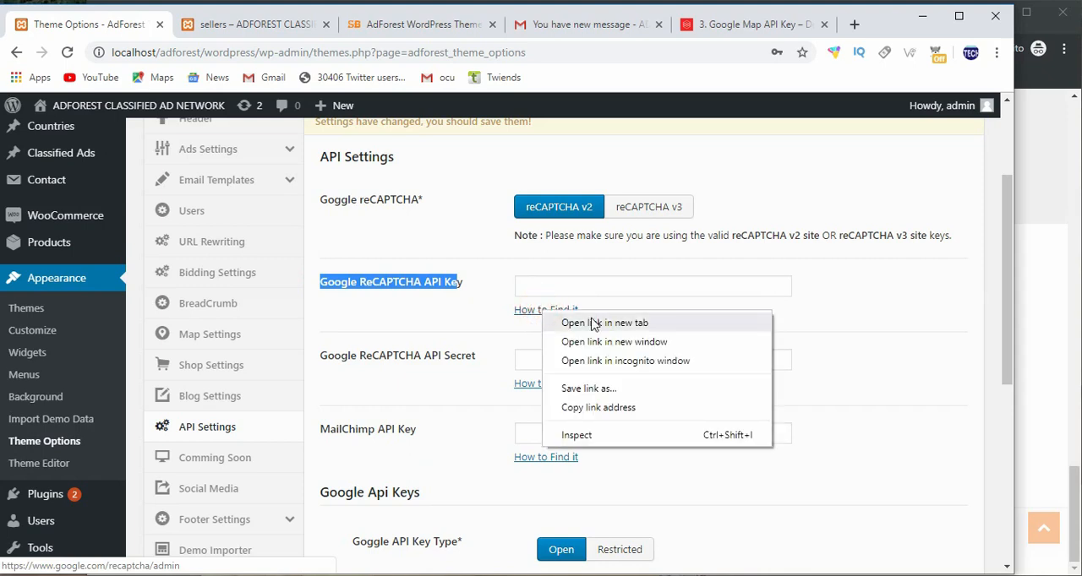
click(605, 322)
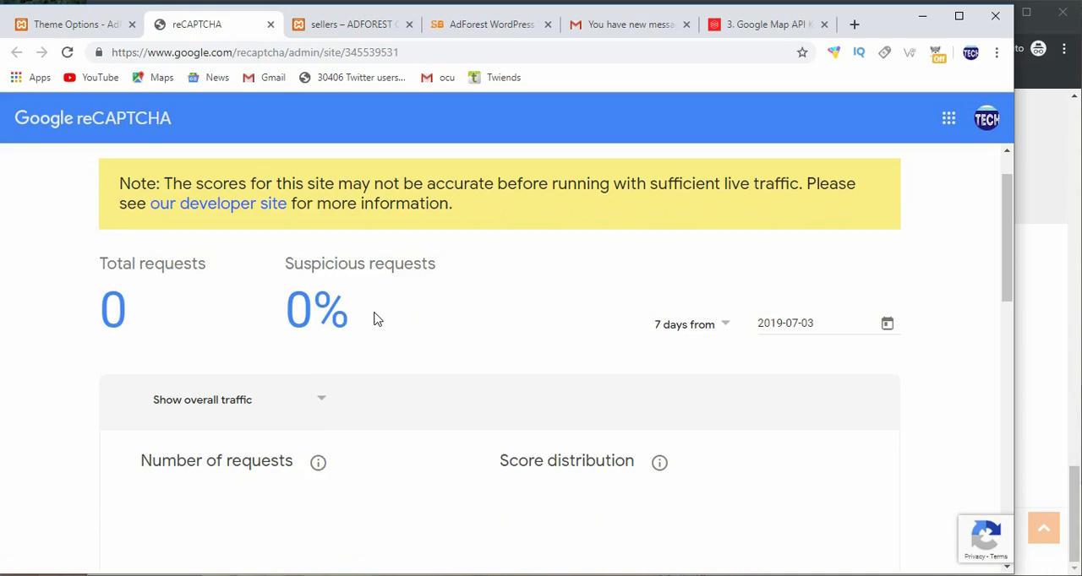
Review the reCAPTCHA admin request statistics, then close that tab to return to Theme Options
scroll(up, 3)
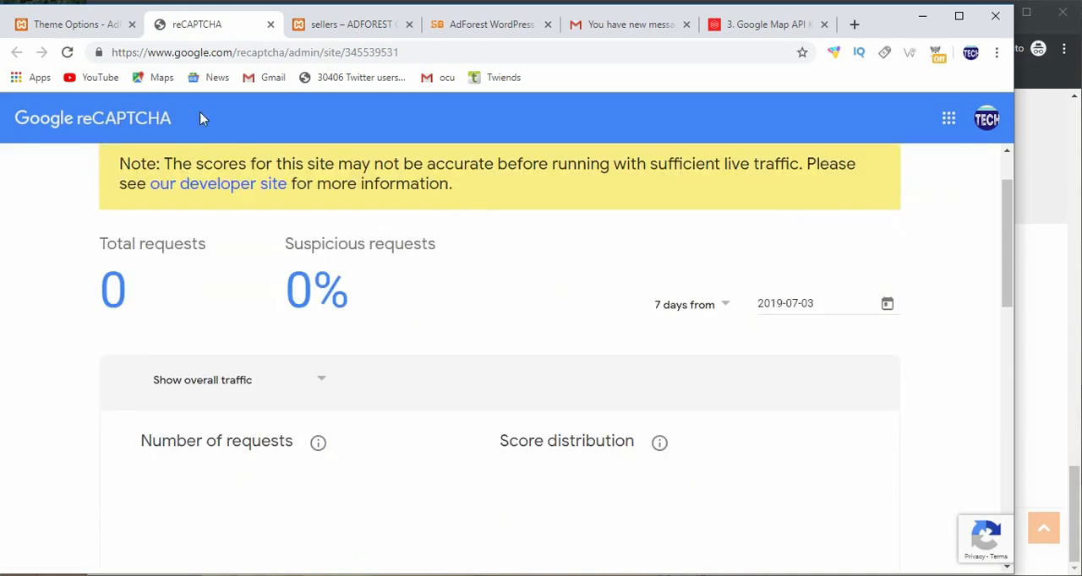
click(72, 24)
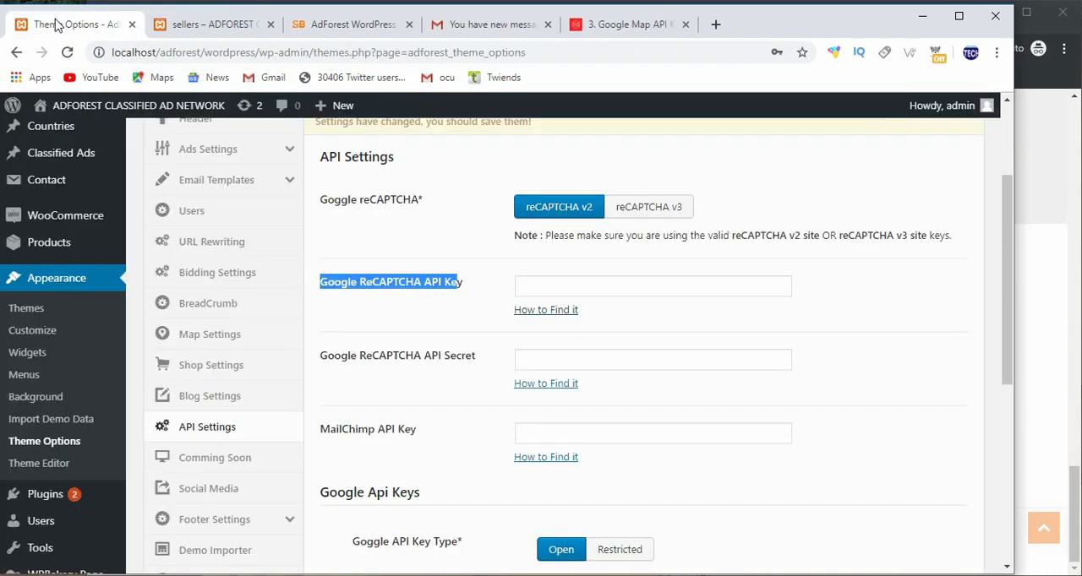
Set Comming Soon Mode to On in the AdForest Comming Soon section
scroll(down, 3)
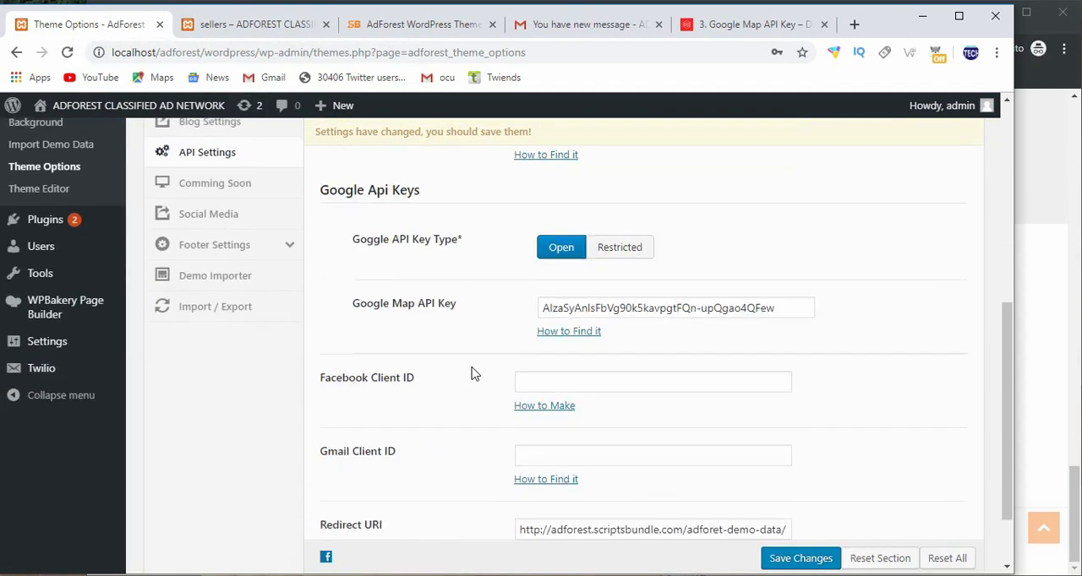
scroll(up, 3)
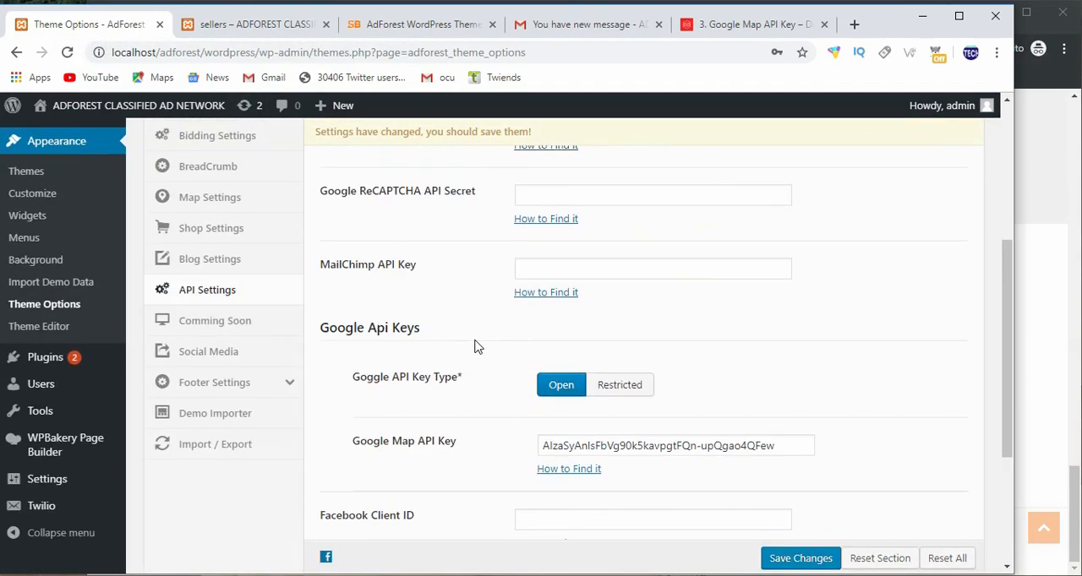
scroll(up, 3)
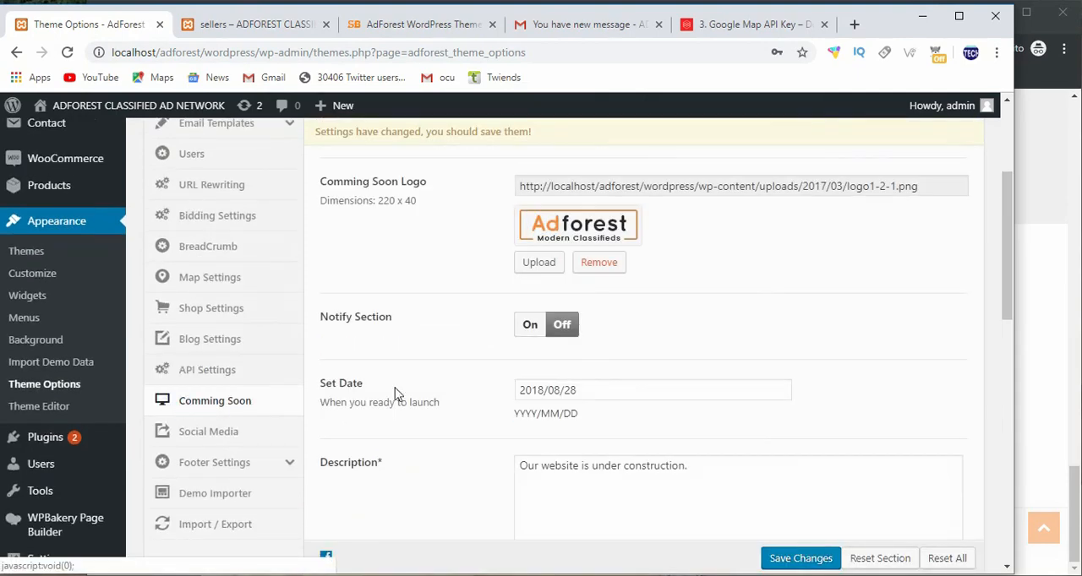
scroll(up, 3)
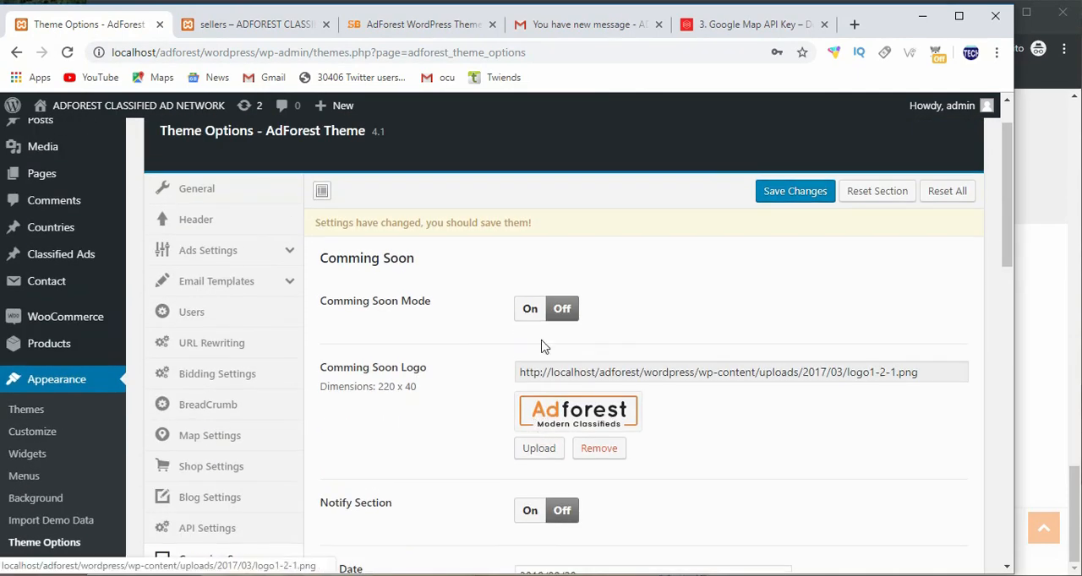
scroll(down, 3)
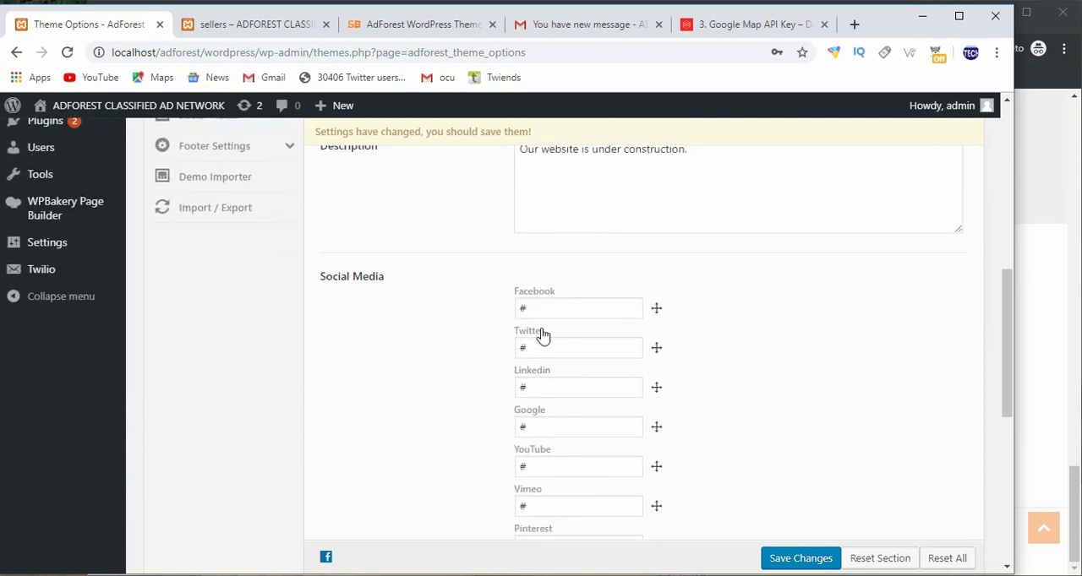
scroll(down, 3)
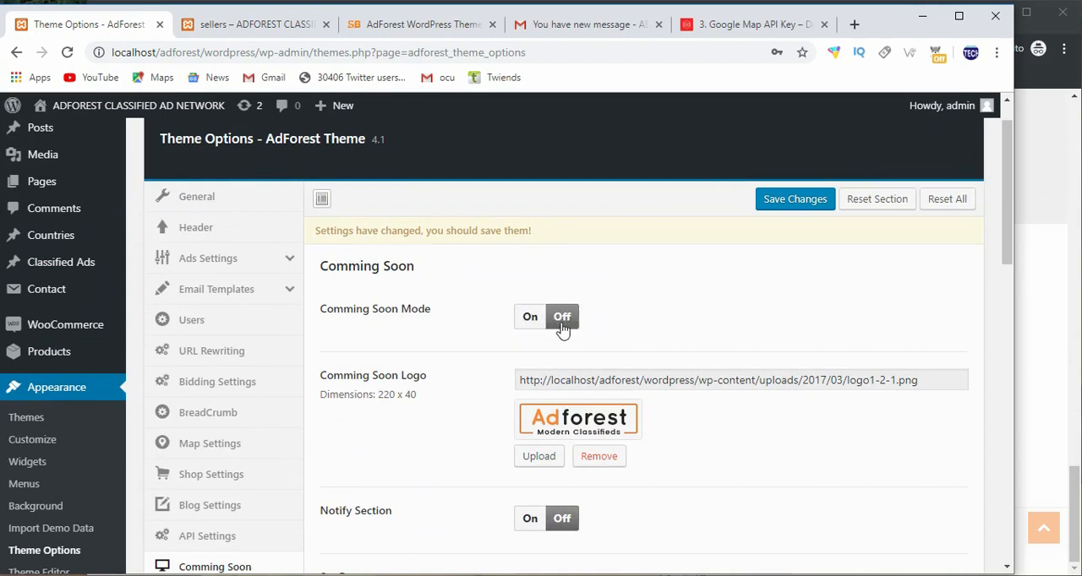
click(530, 316)
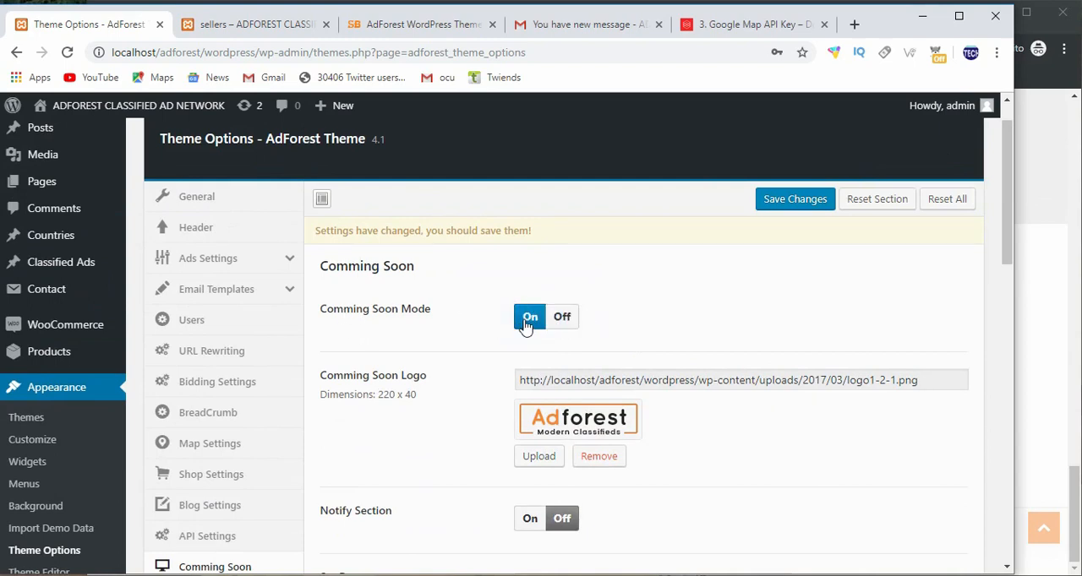
scroll(down, 3)
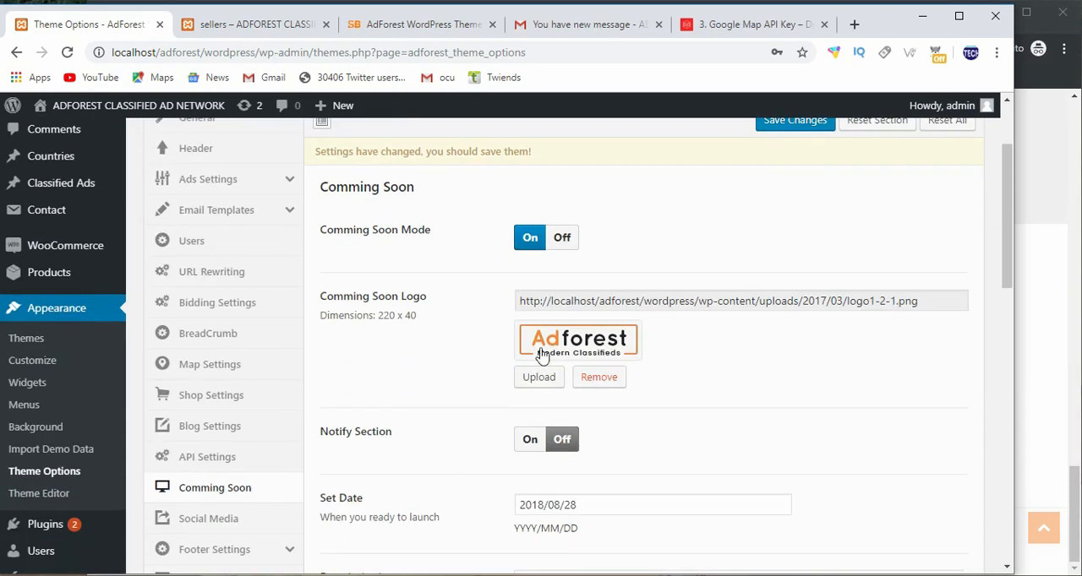
mouse_move(381, 264)
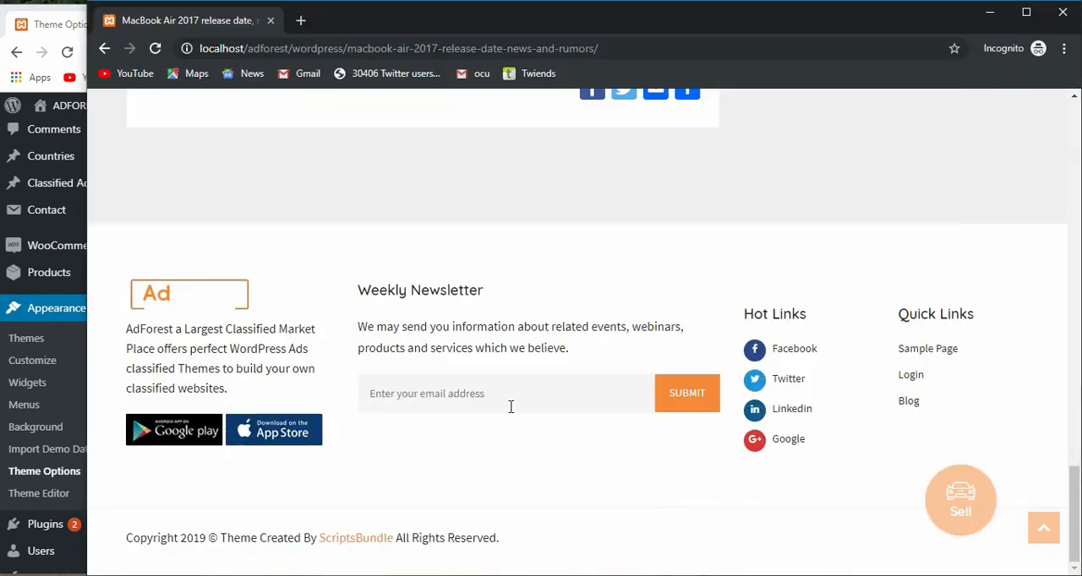
mouse_move(355, 48)
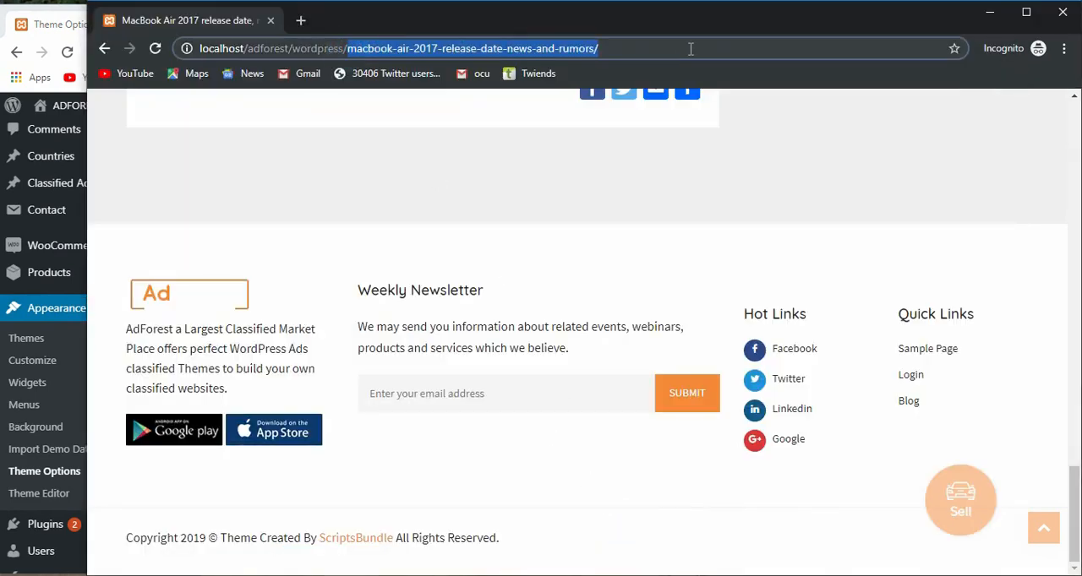
Save Coming Soon Mode as On and load localhost/adforest/wordpress/coming-soon in the incognito window
text(localhost/adforest/wordpress/com)
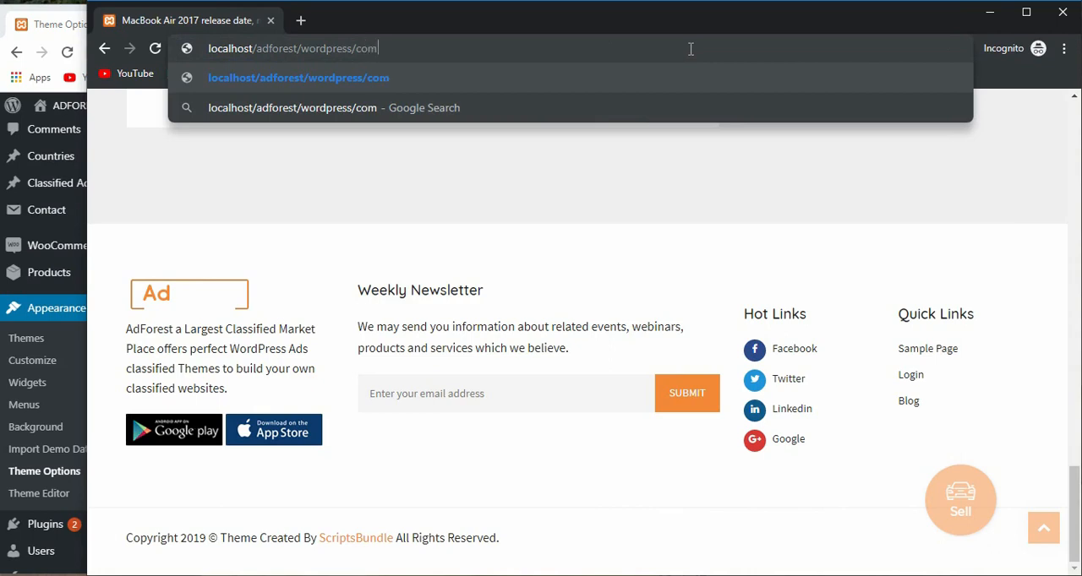
text(ing)
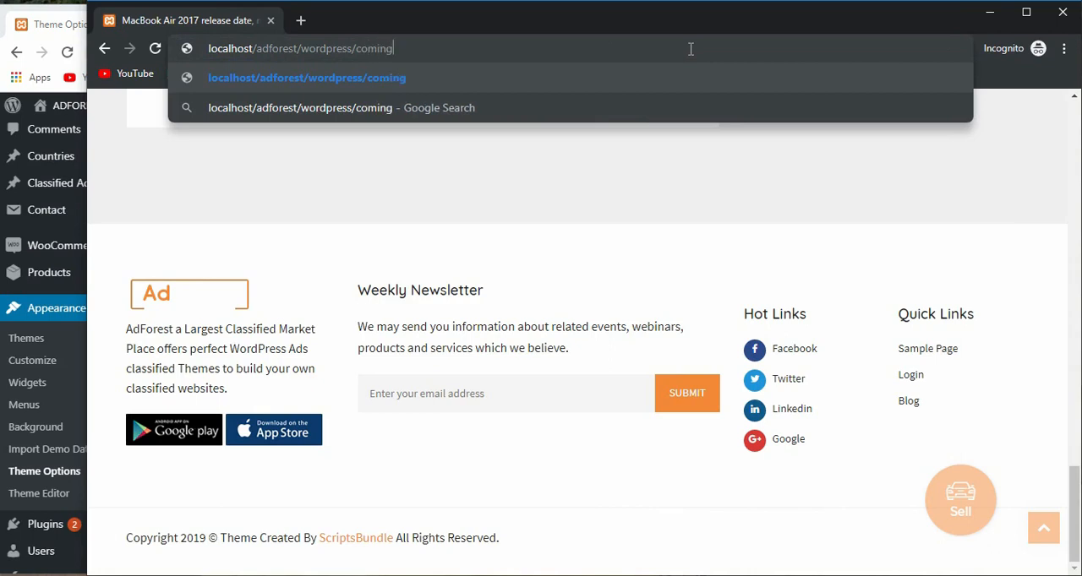
text(-soo)
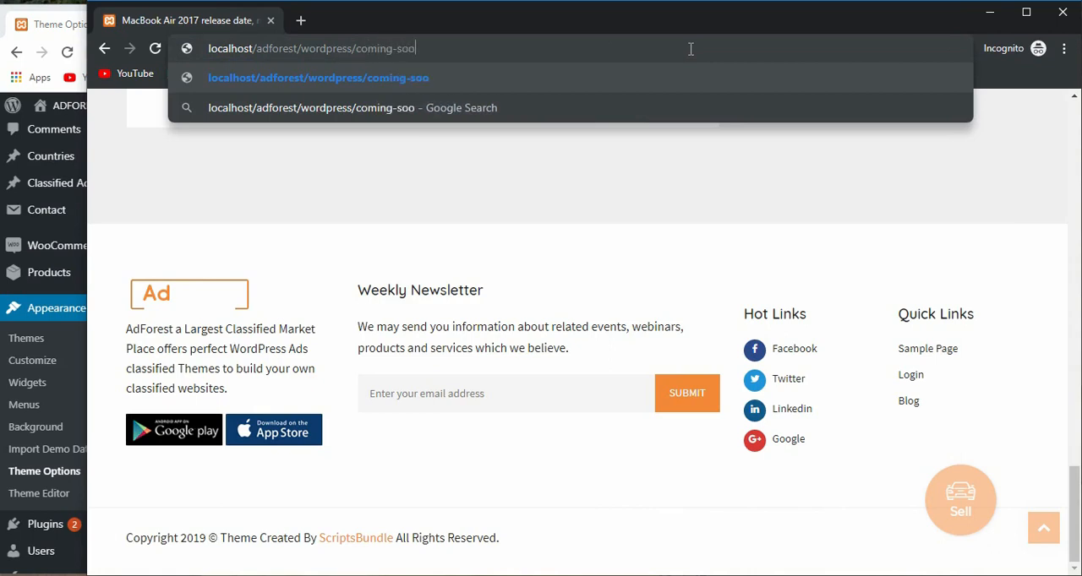
text(n)
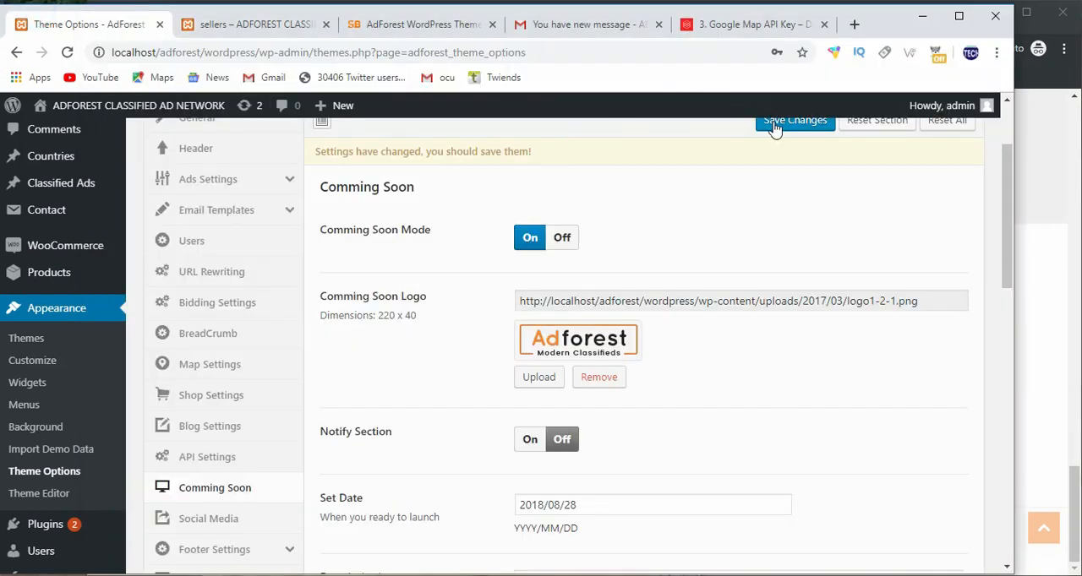
click(793, 120)
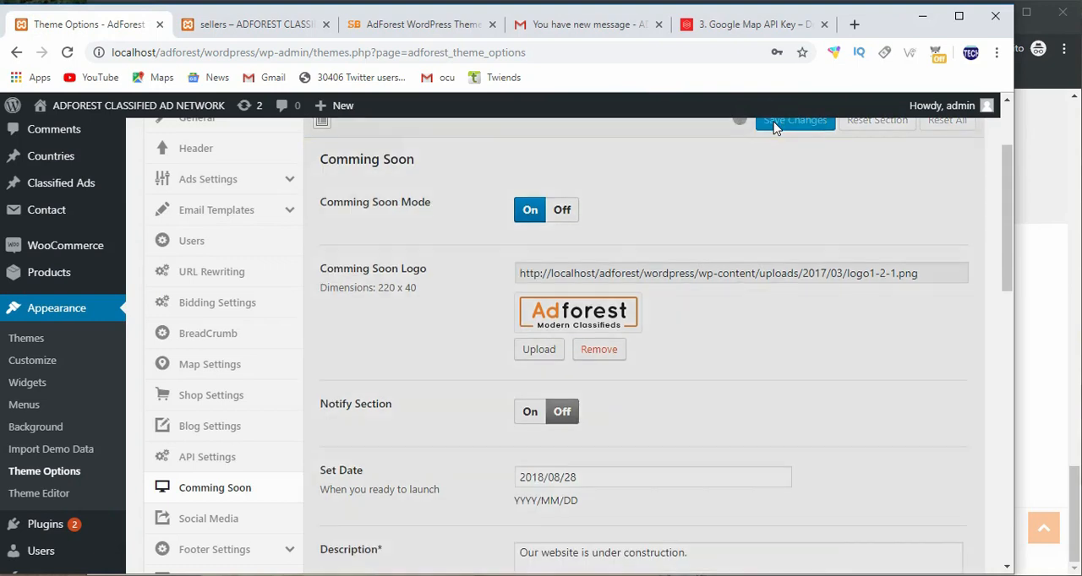
mouse_move(541, 216)
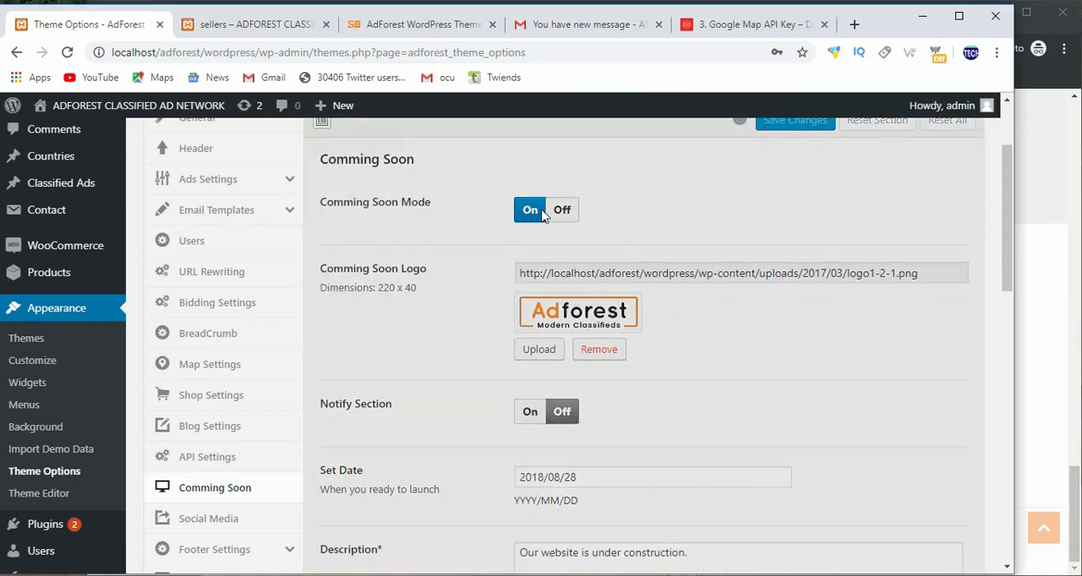
click(794, 120)
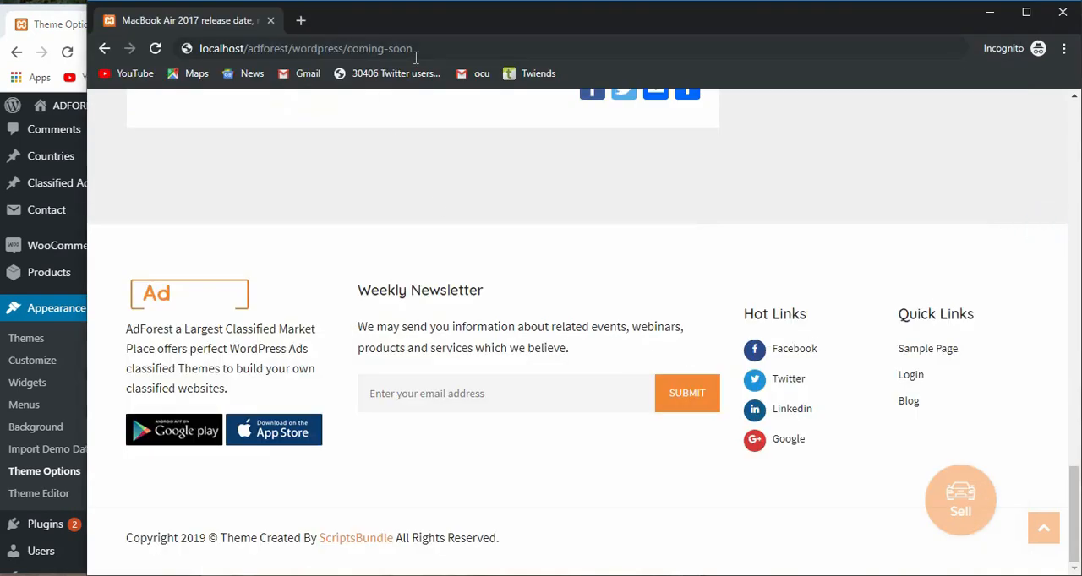
key(Return)
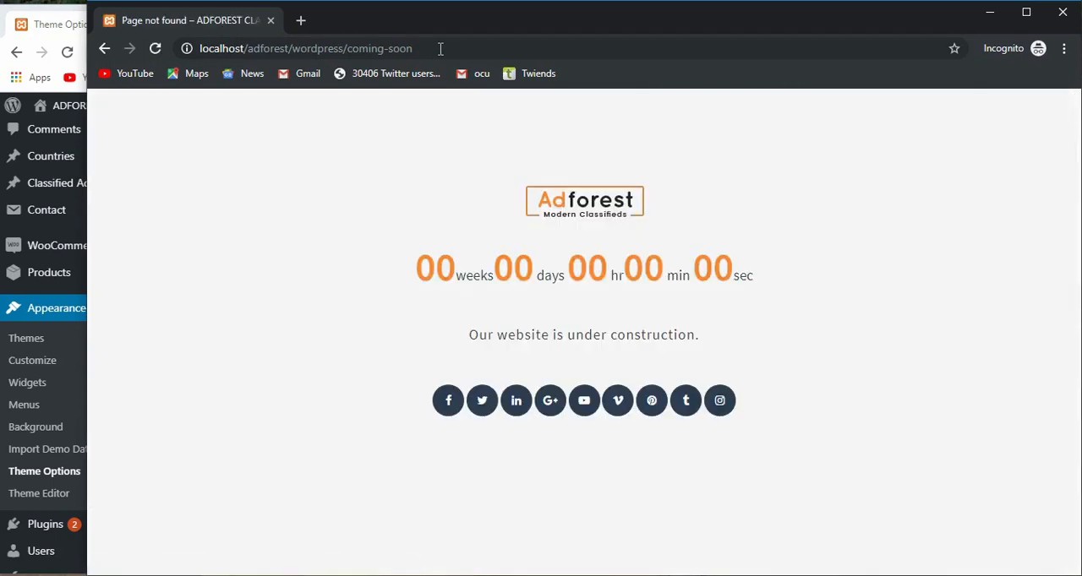
mouse_move(266, 176)
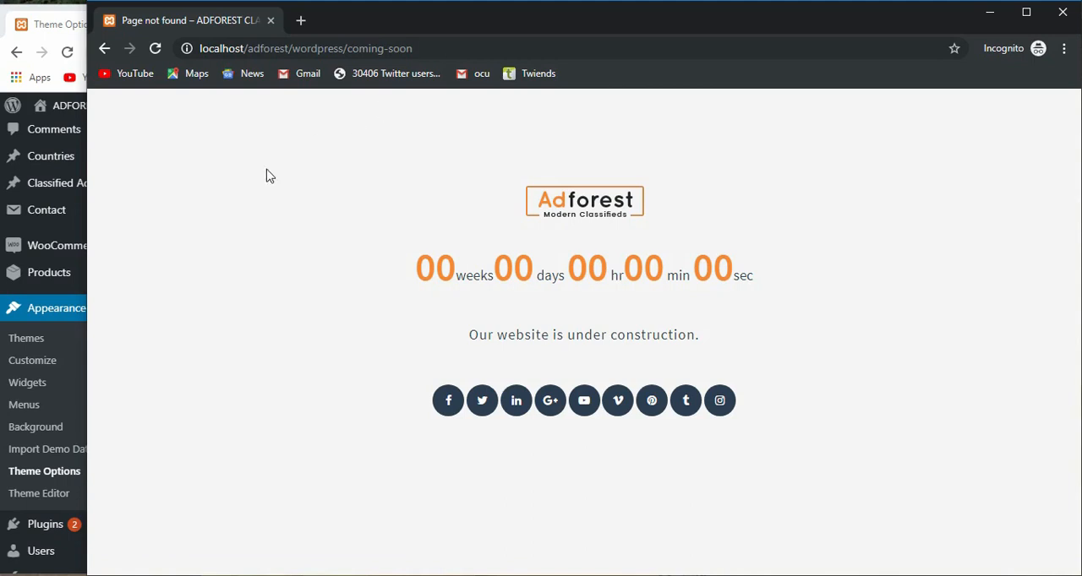
mouse_move(108, 167)
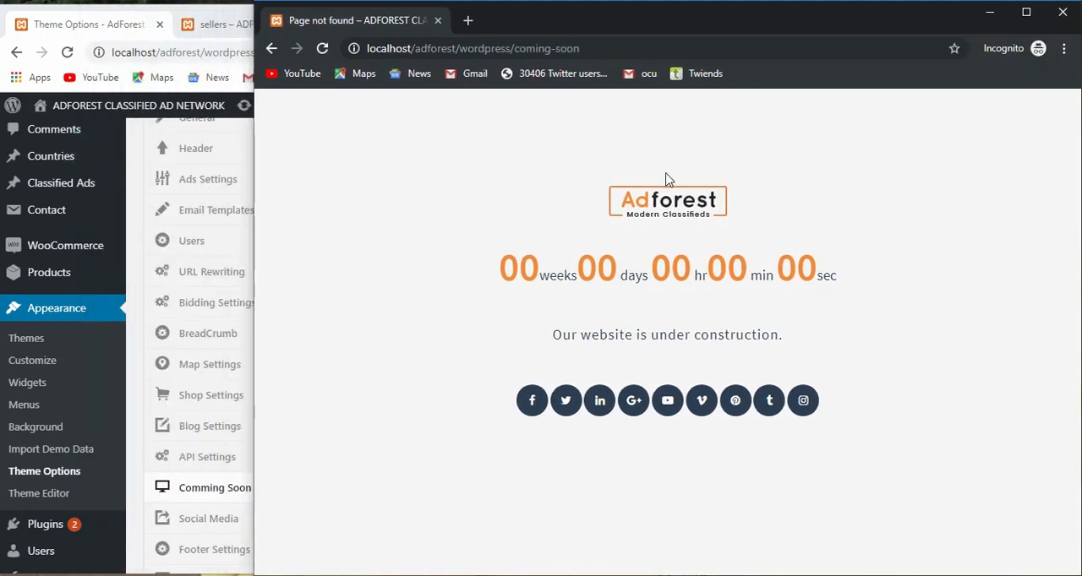
mouse_move(106, 76)
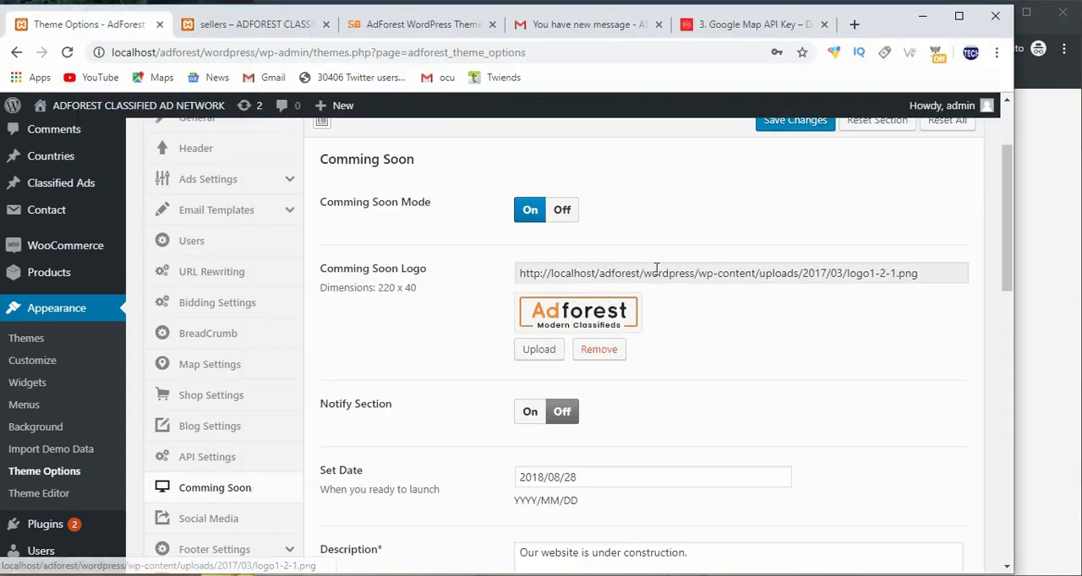
mouse_move(330, 422)
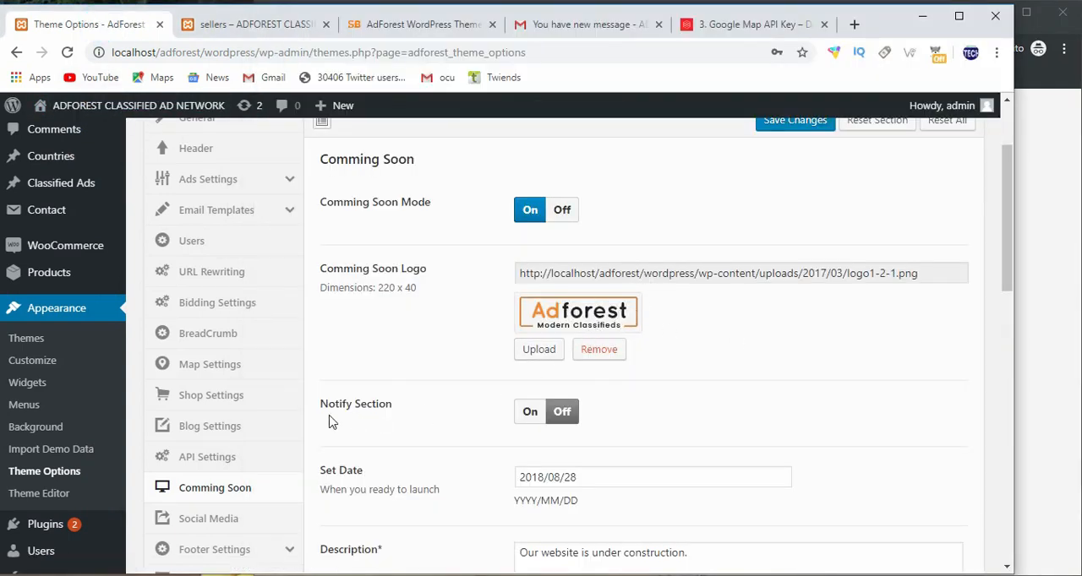
Set the launch date to 2019/08/28 and compare the under-construction Description with the live page
scroll(down, 3)
text(9)
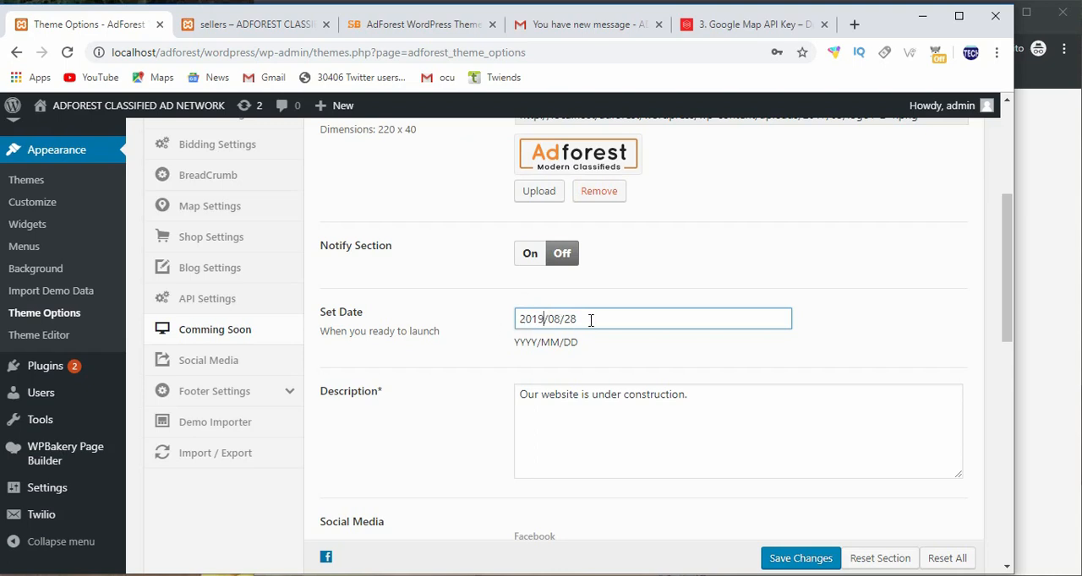
mouse_move(667, 380)
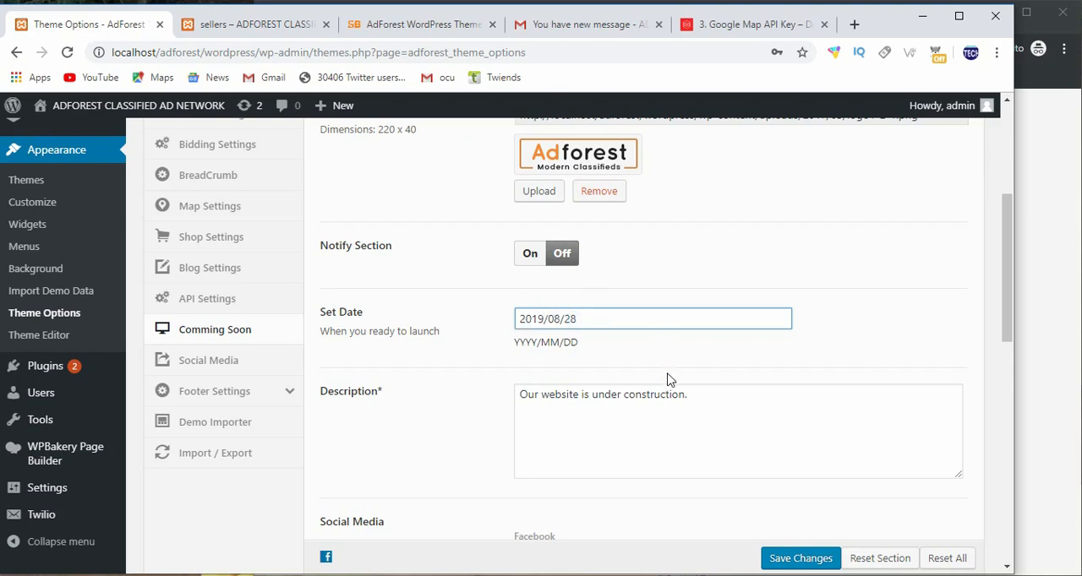
scroll(down, 3)
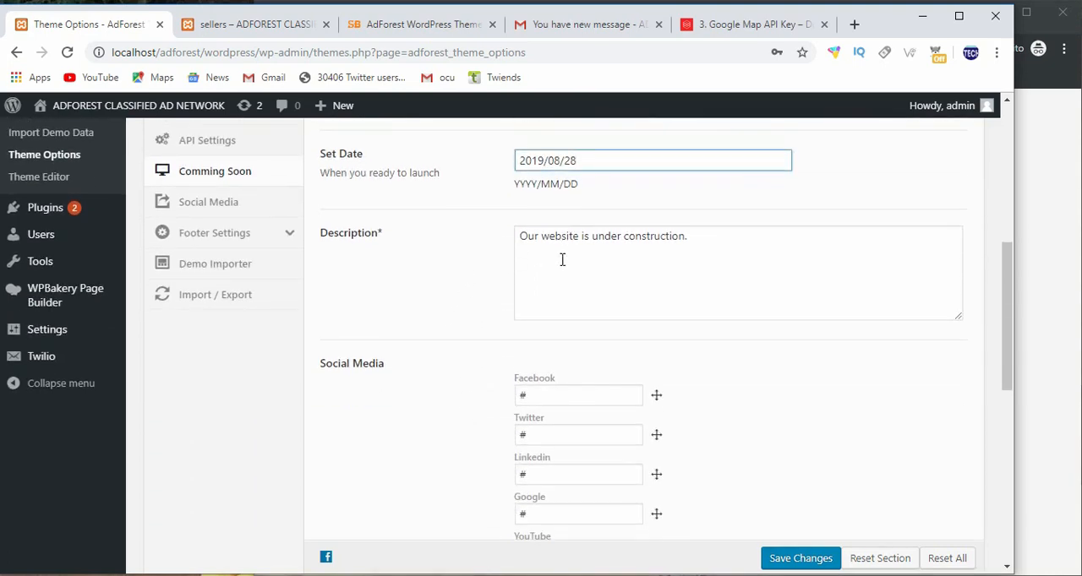
scroll(up, 3)
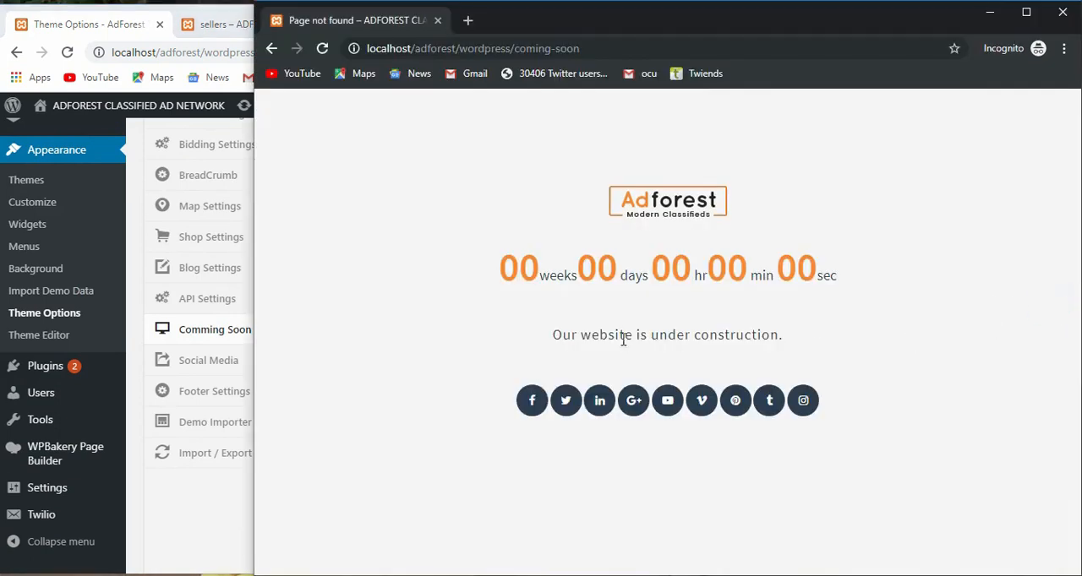
mouse_move(554, 334)
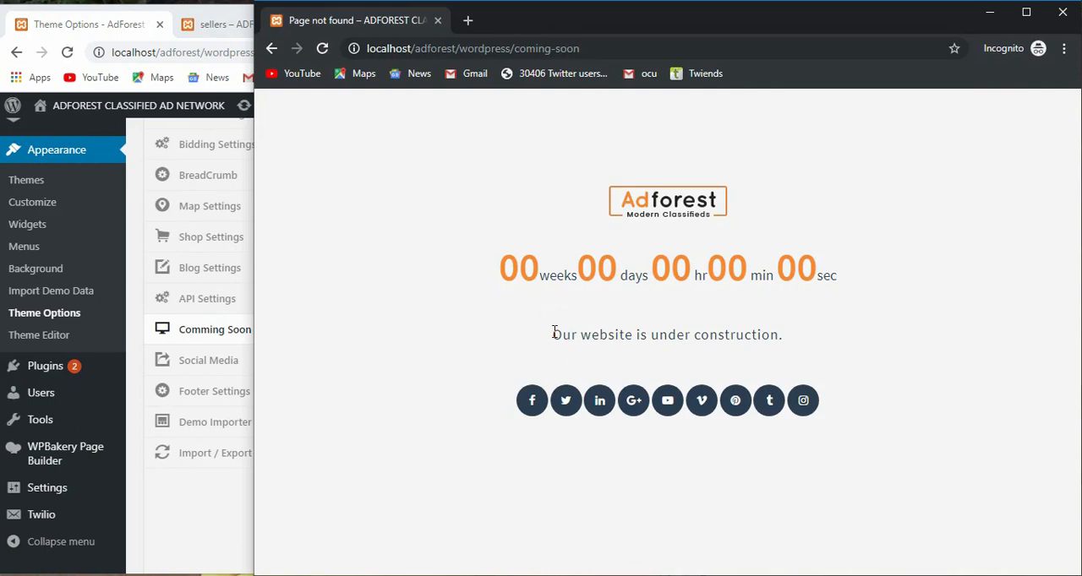
triple_click(667, 334)
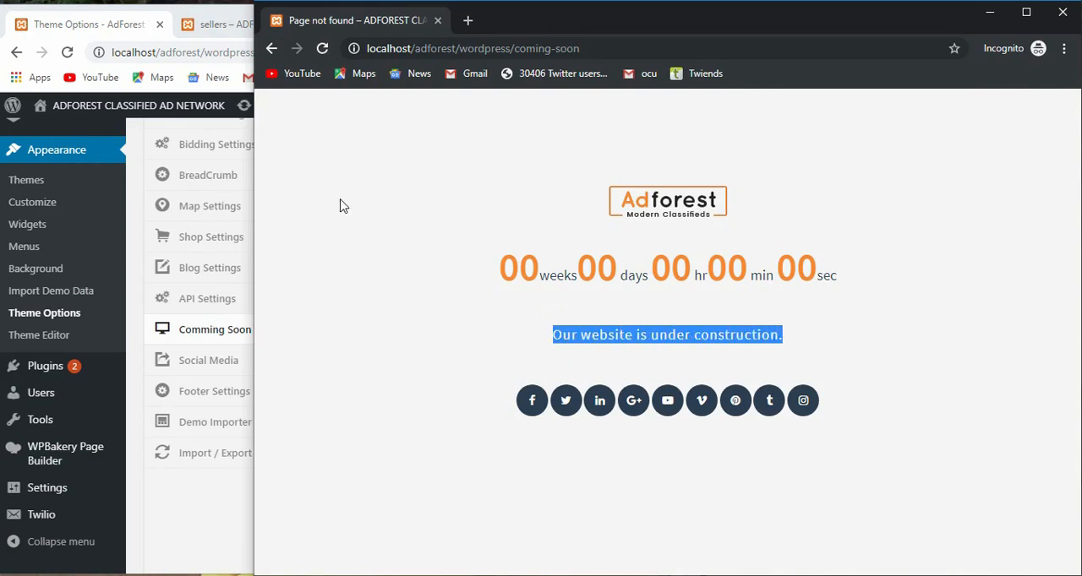
mouse_move(63, 17)
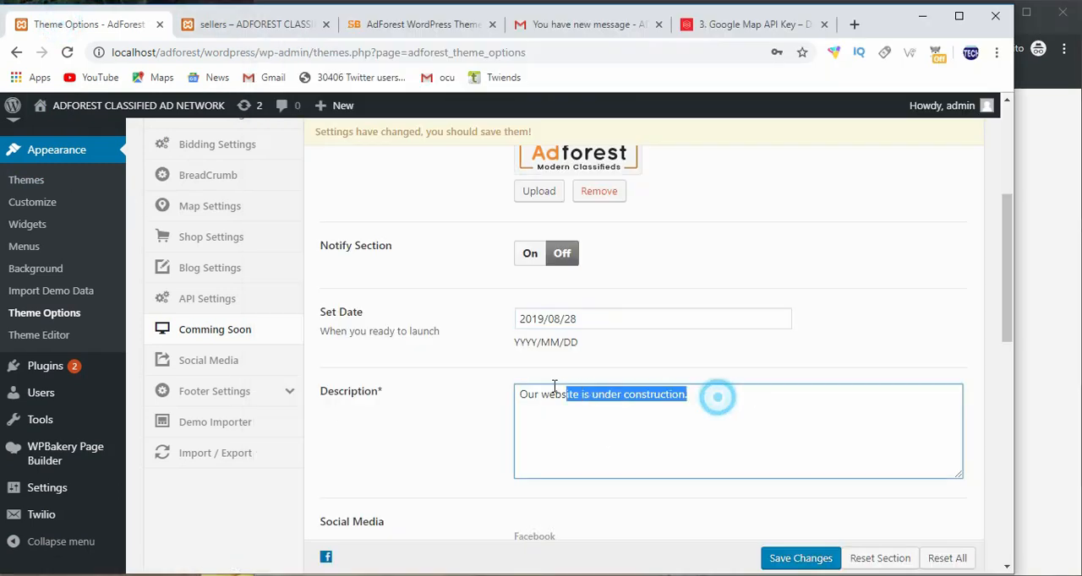
scroll(down, 3)
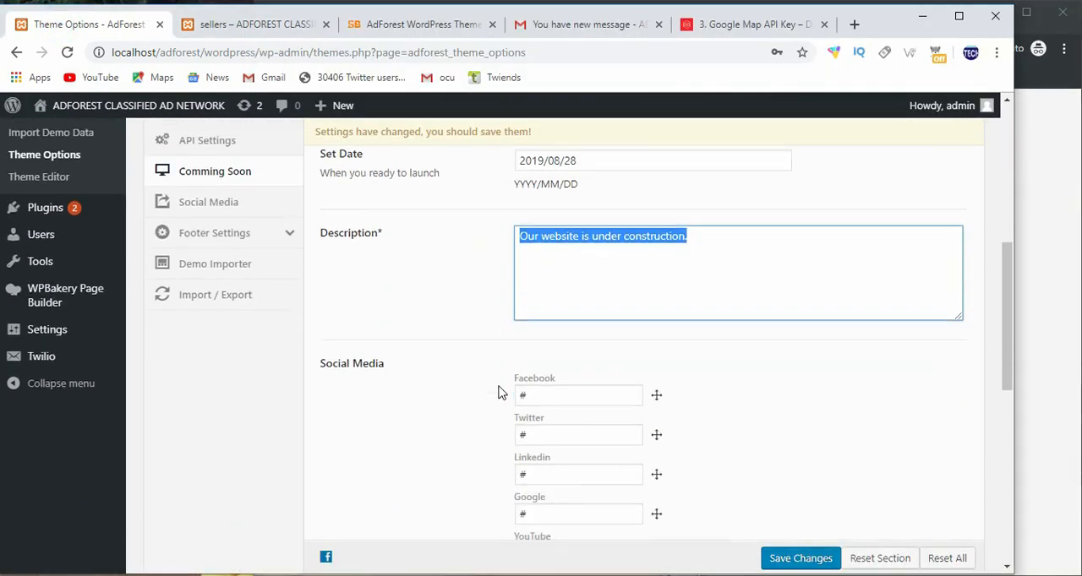
scroll(up, 3)
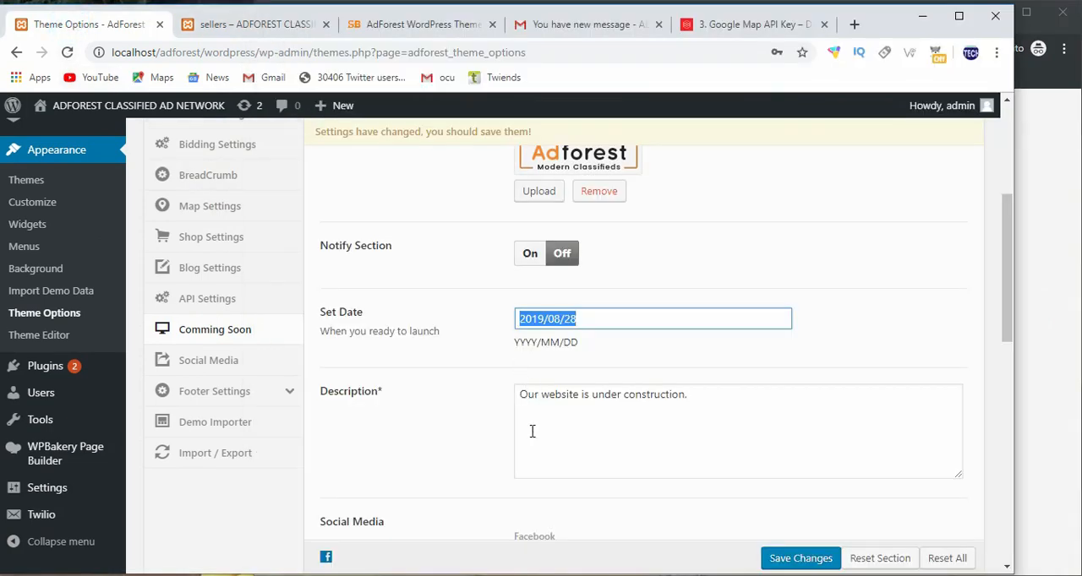
Switch Notify Section On, check the MailChimp List ID value, and save the Coming Soon settings
scroll(up, 3)
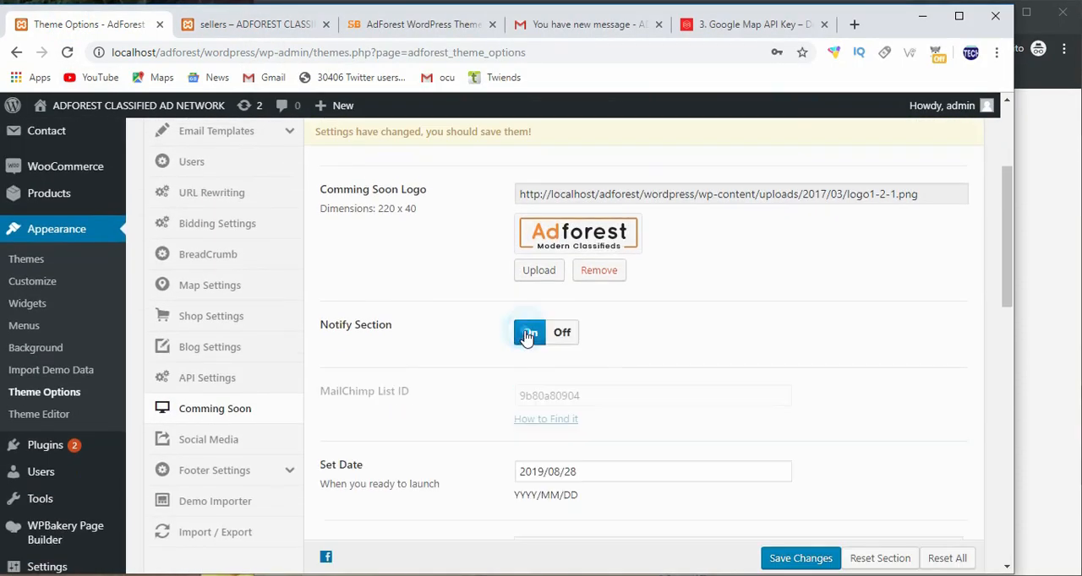
click(528, 332)
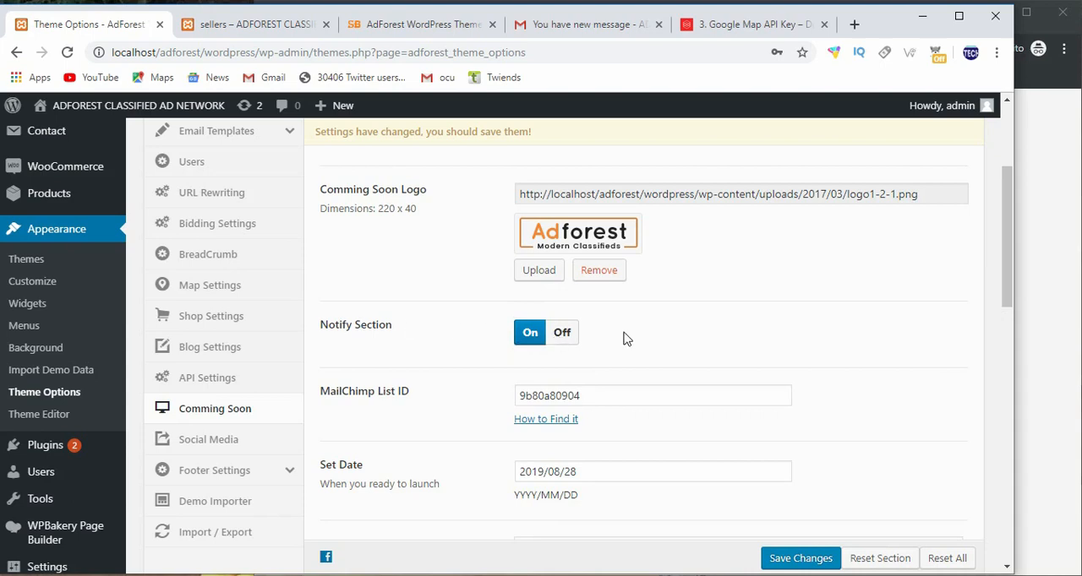
mouse_move(428, 330)
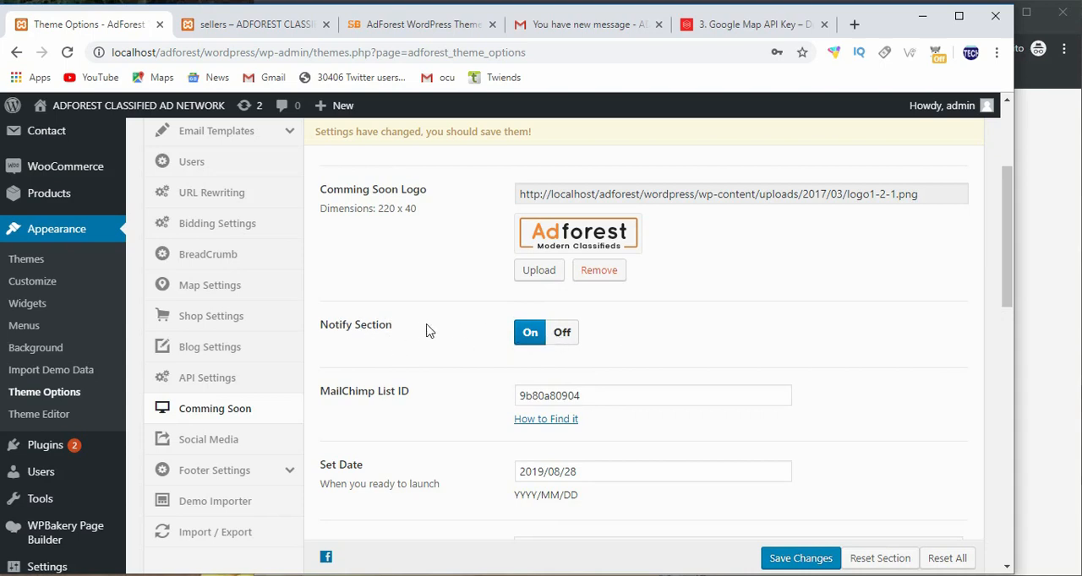
mouse_move(319, 393)
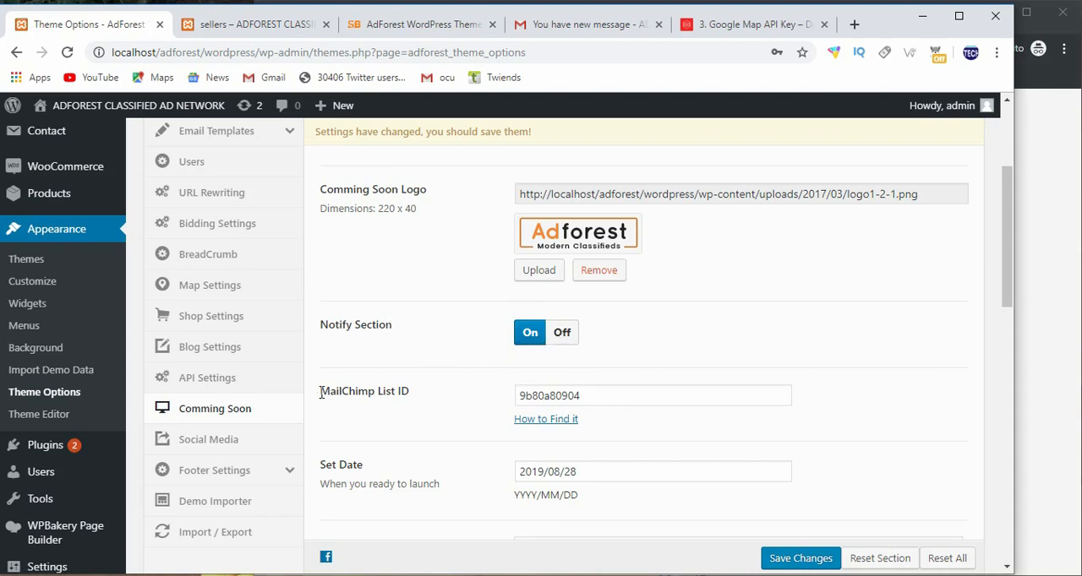
double_click(363, 391)
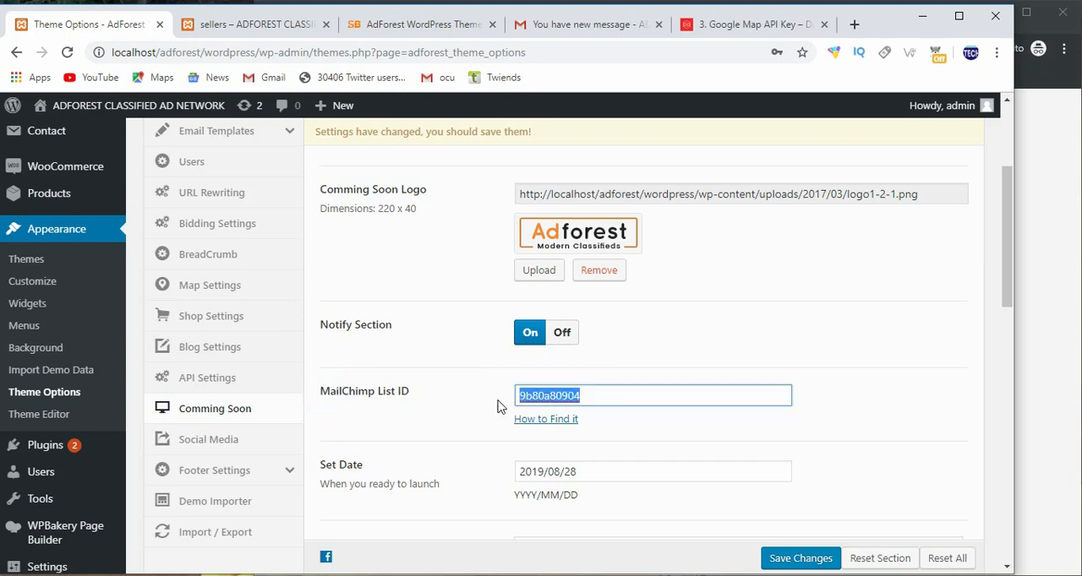
mouse_move(546, 419)
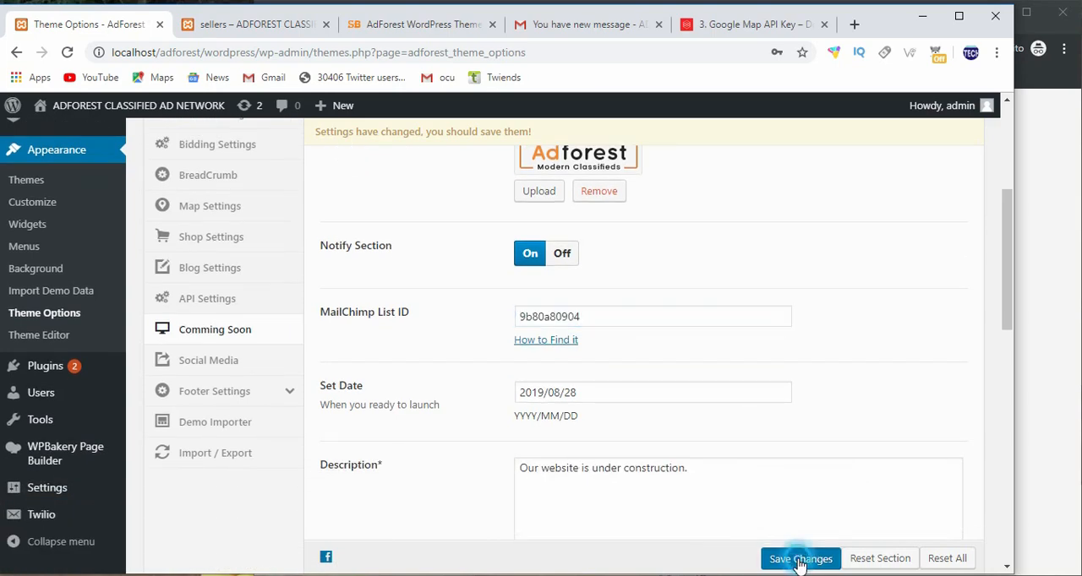
click(800, 558)
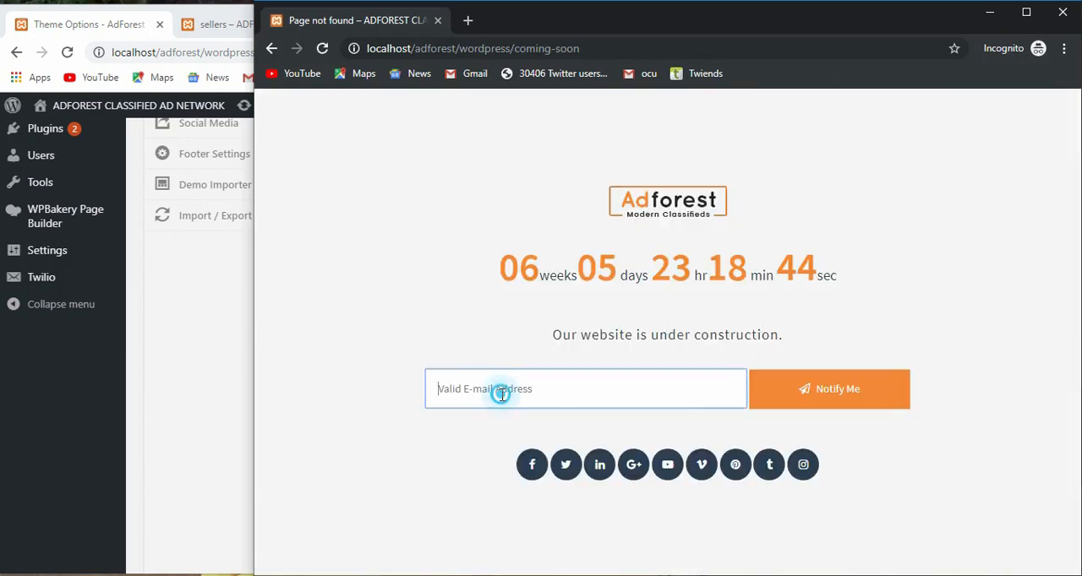
mouse_move(807, 398)
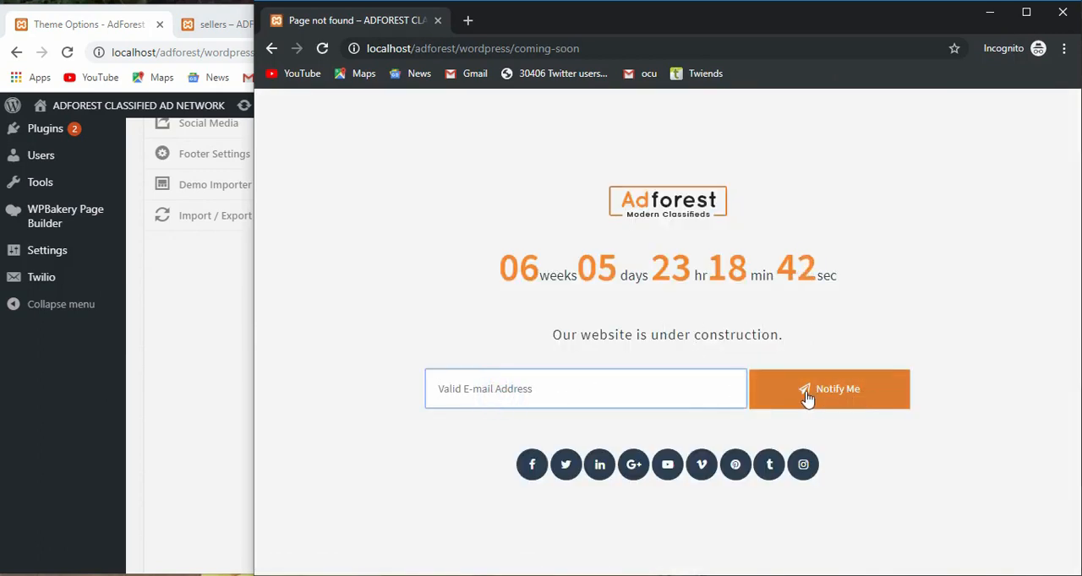
mouse_move(539, 309)
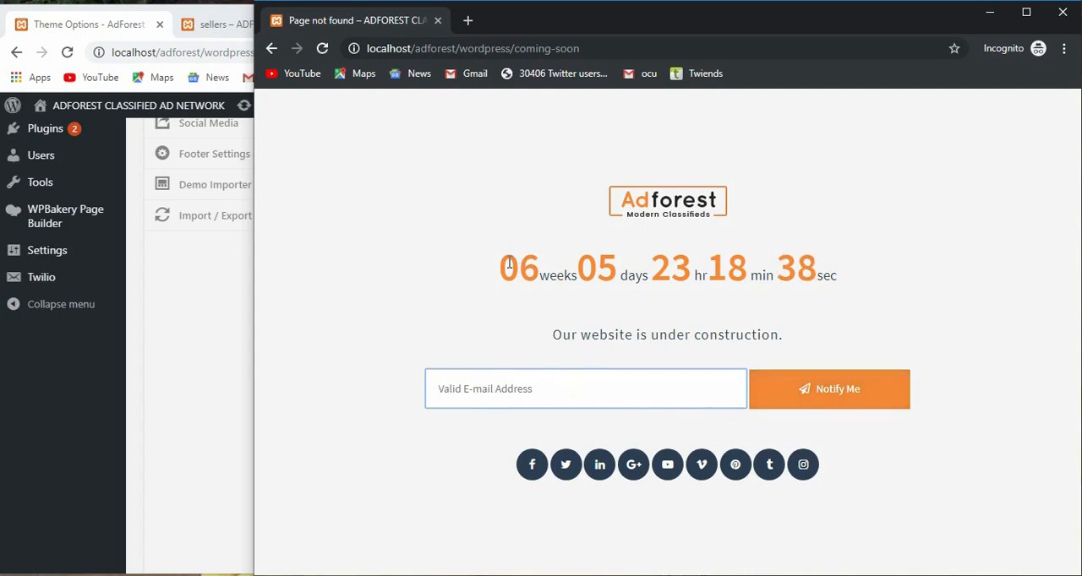
On the live coming-soon page, inspect the countdown timer and the e-mail notify field
drag(503, 269, 832, 269)
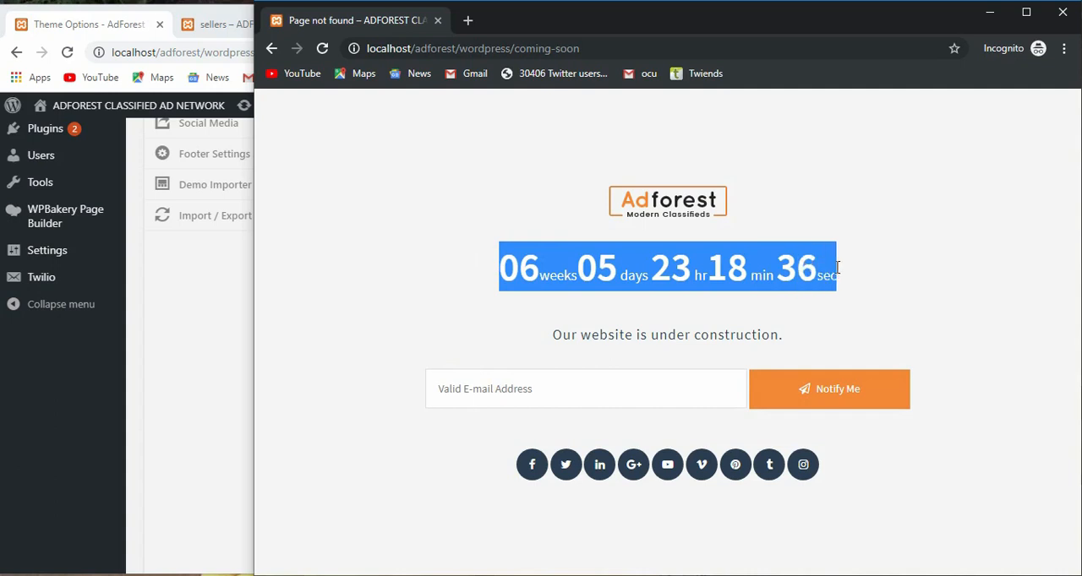
click(545, 389)
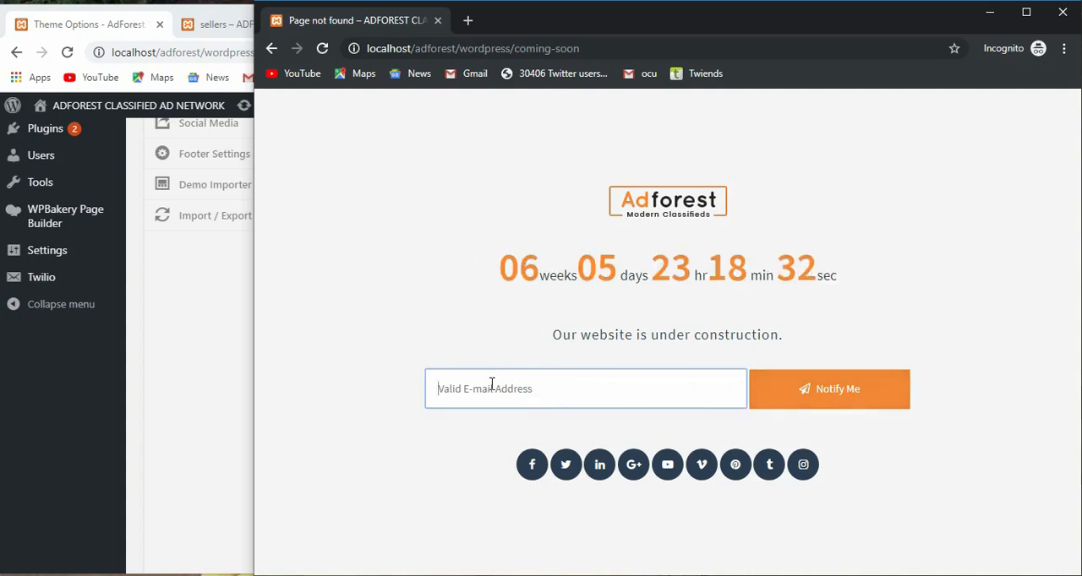
mouse_move(531, 465)
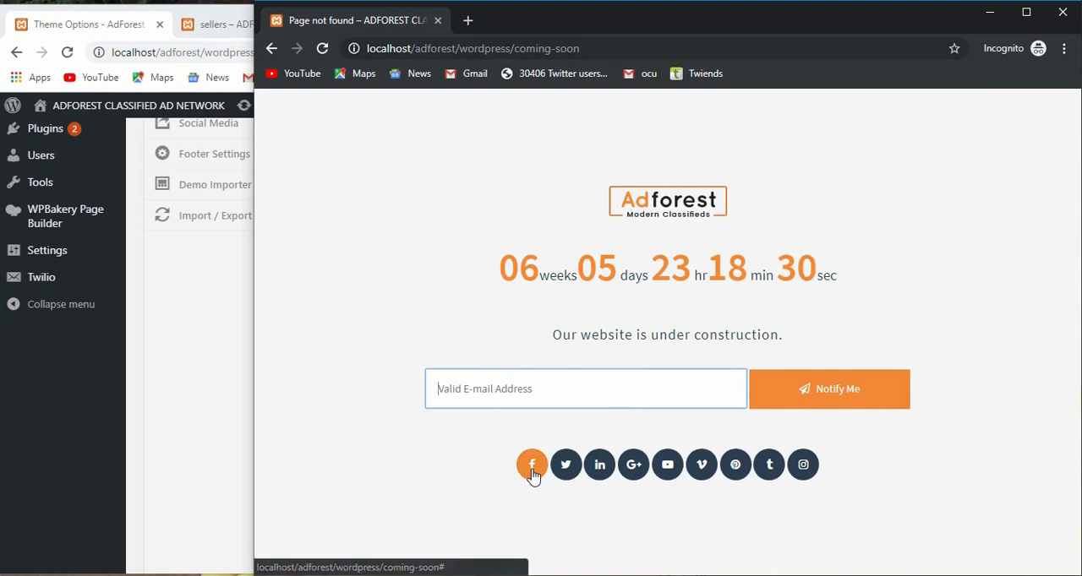
mouse_move(802, 465)
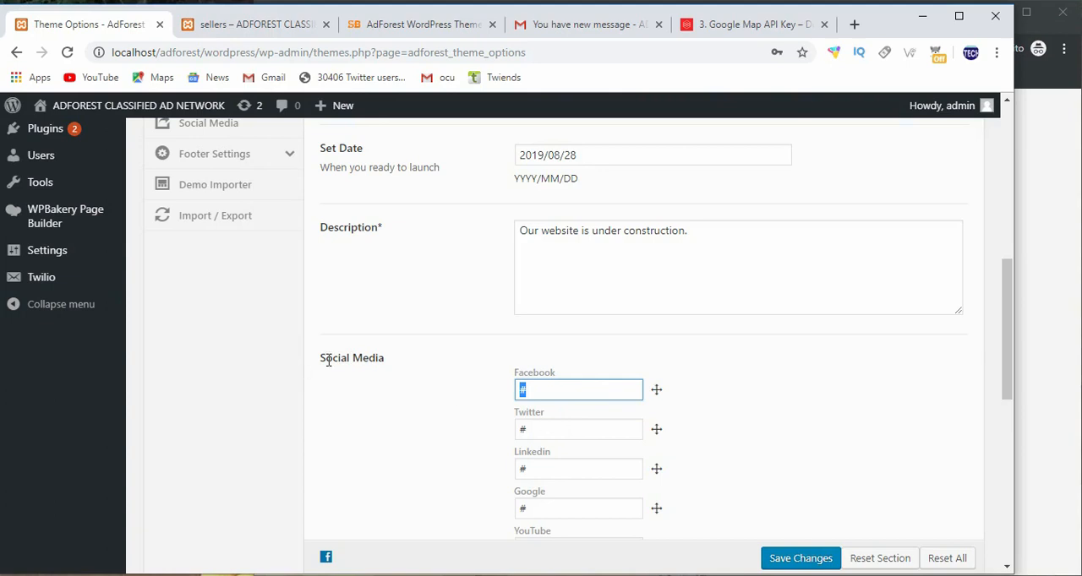
Drag the Facebook social link below Tumblr among the Coming Soon Social Media fields
scroll(down, 3)
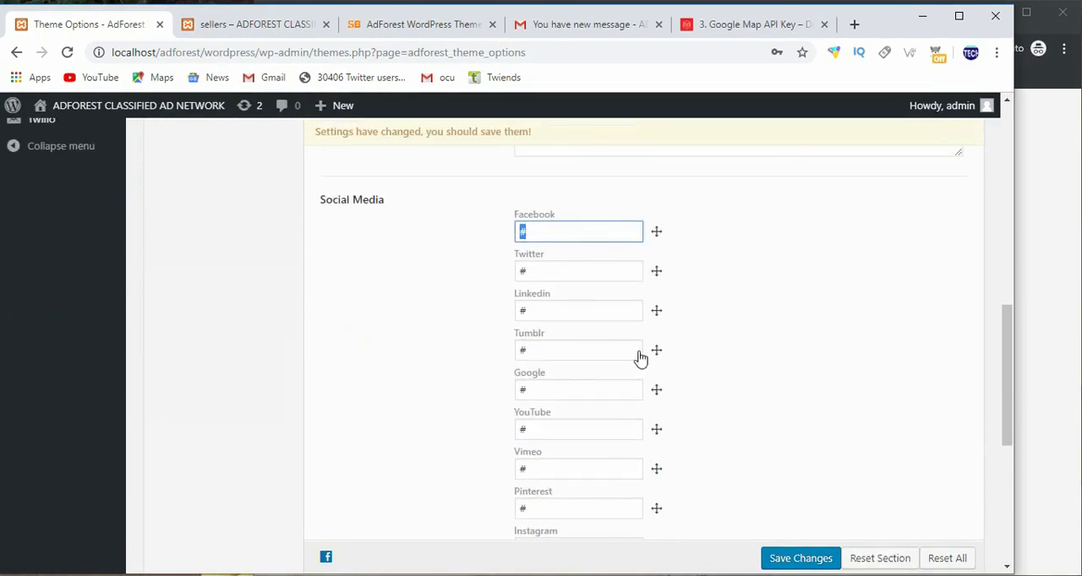
mouse_move(665, 225)
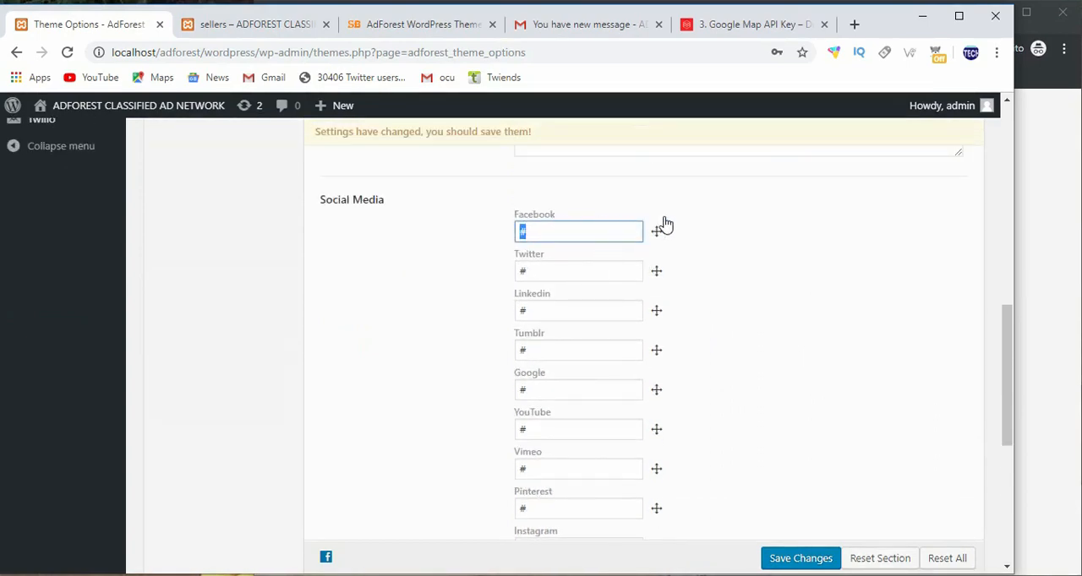
drag(657, 231, 657, 350)
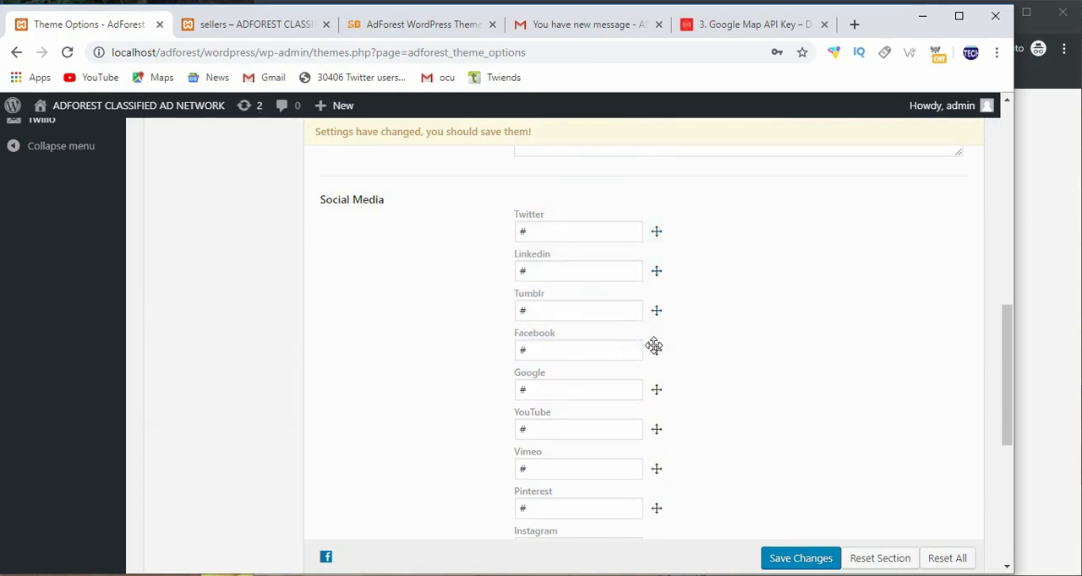
scroll(up, 3)
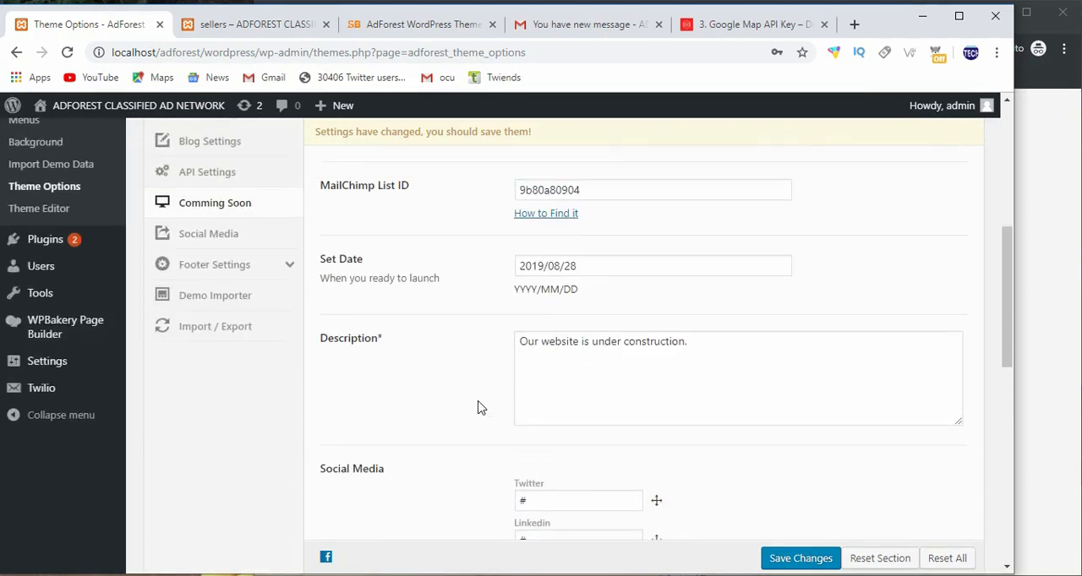
scroll(up, 3)
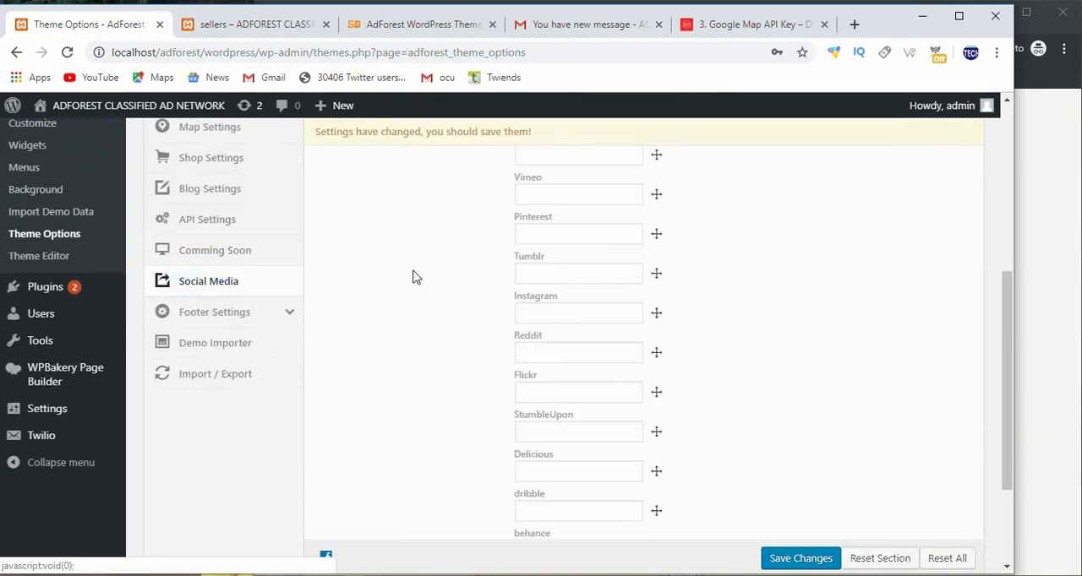
Scroll through the Facebook, Twitter, LinkedIn and Google profile link fields
scroll(up, 3)
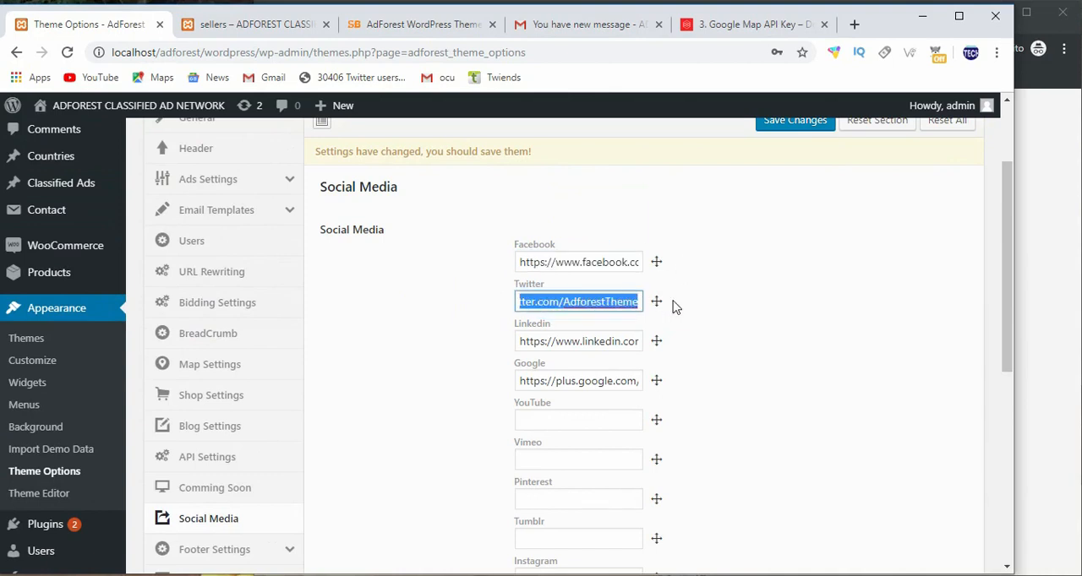
scroll(down, 3)
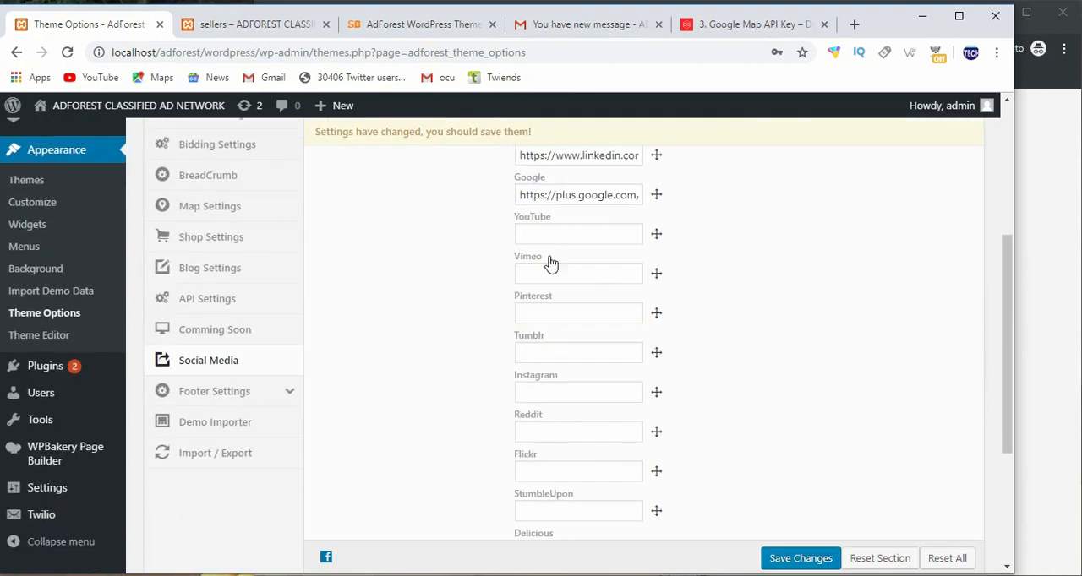
scroll(down, 3)
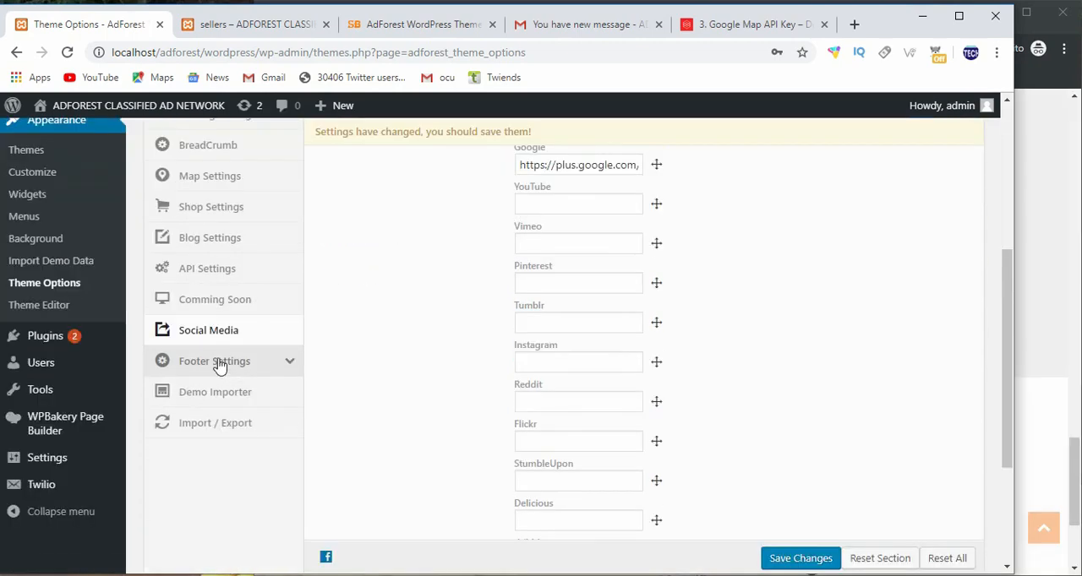
Open Footer Settings and review its Footer-2 style, White variant, logo and copyright bar
click(214, 361)
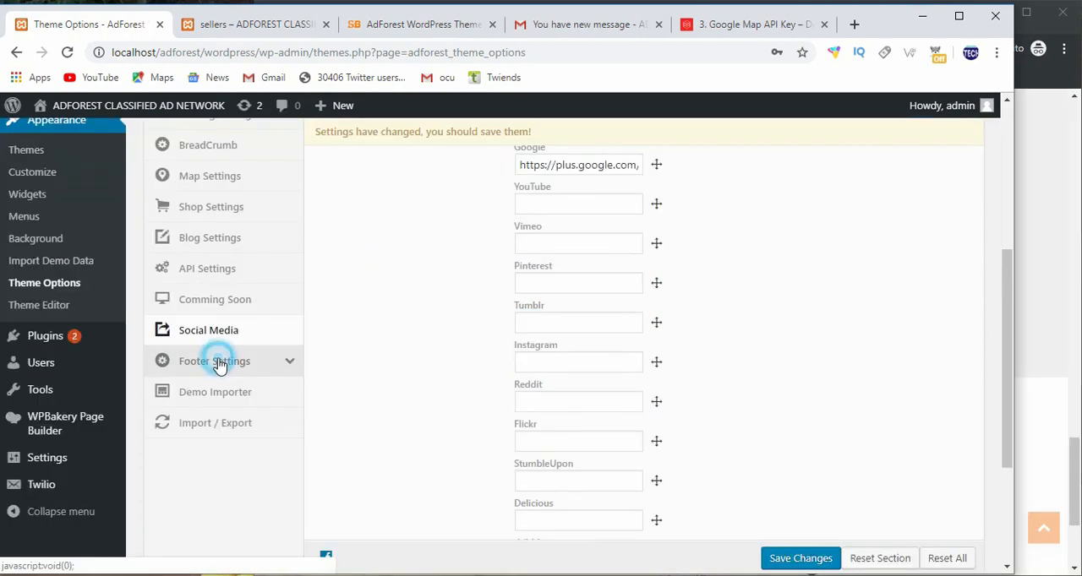
click(213, 361)
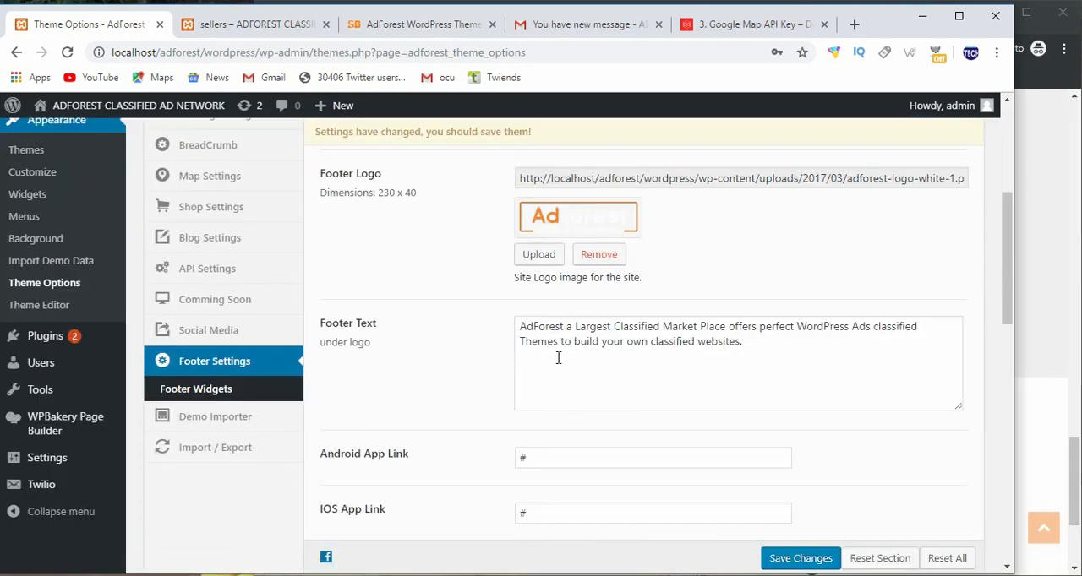
scroll(up, 3)
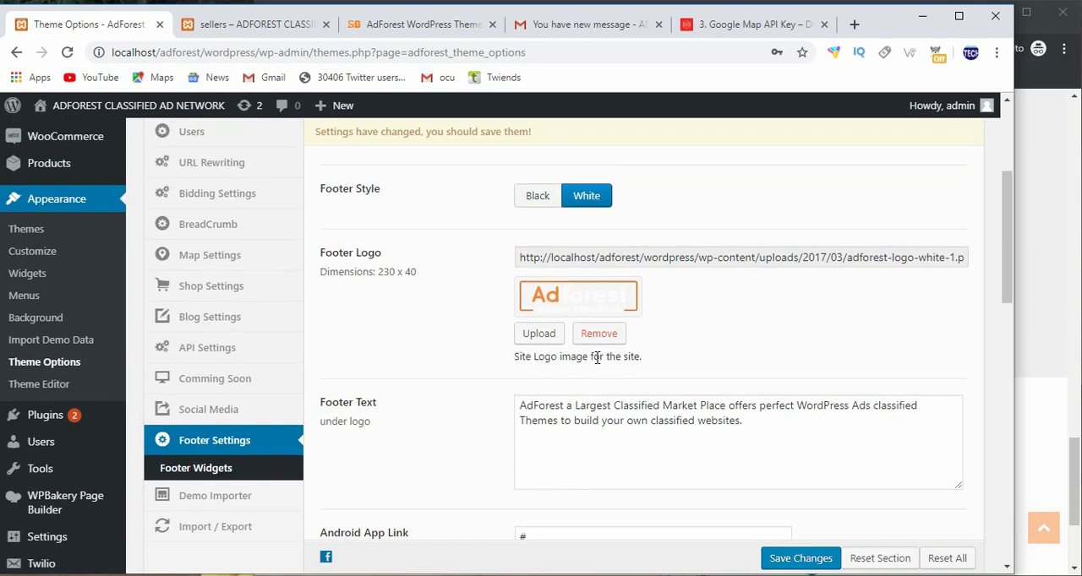
scroll(up, 3)
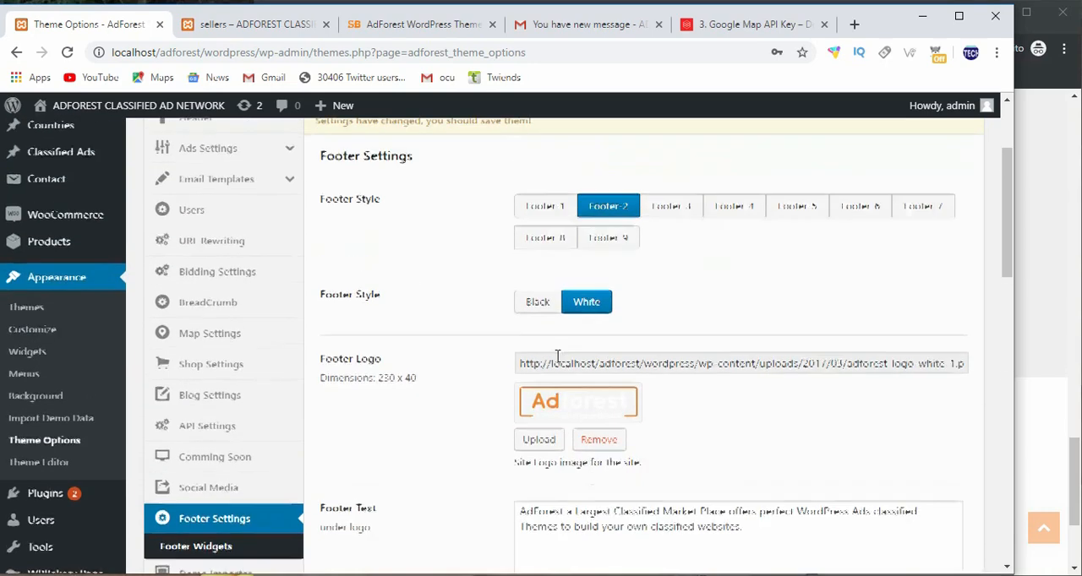
scroll(up, 3)
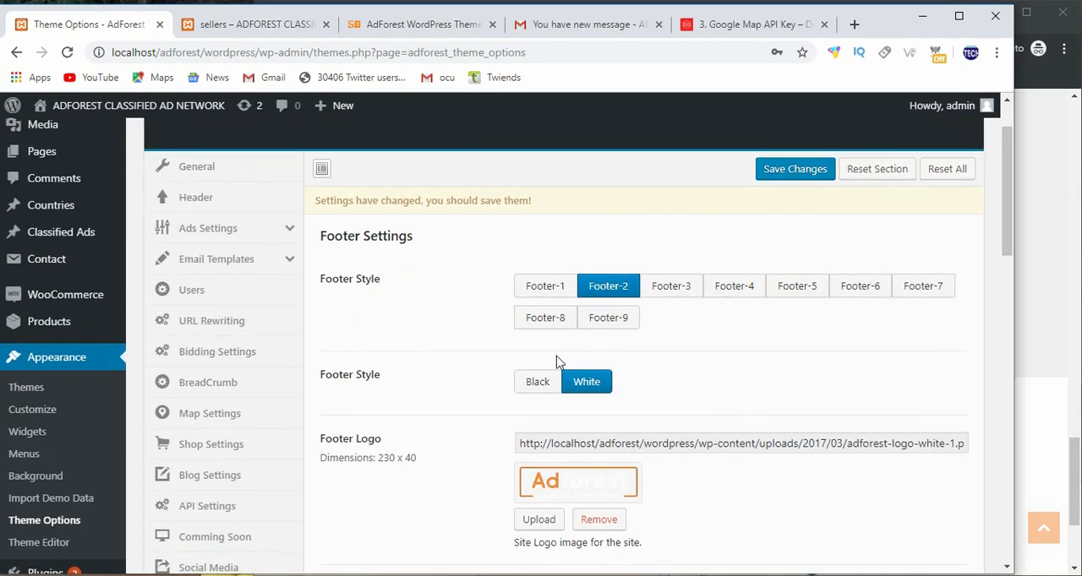
mouse_move(522, 424)
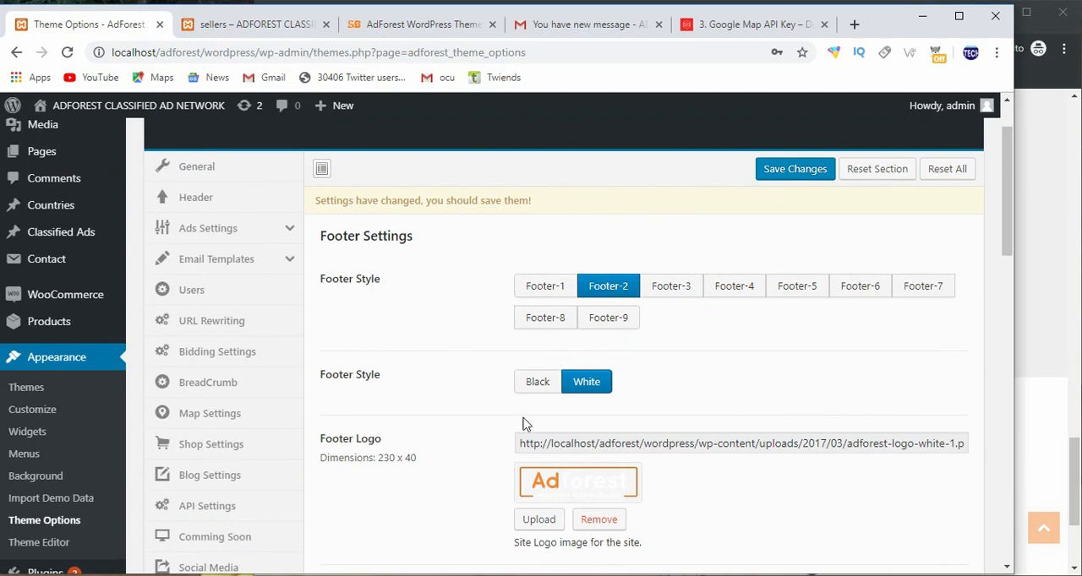
mouse_move(459, 339)
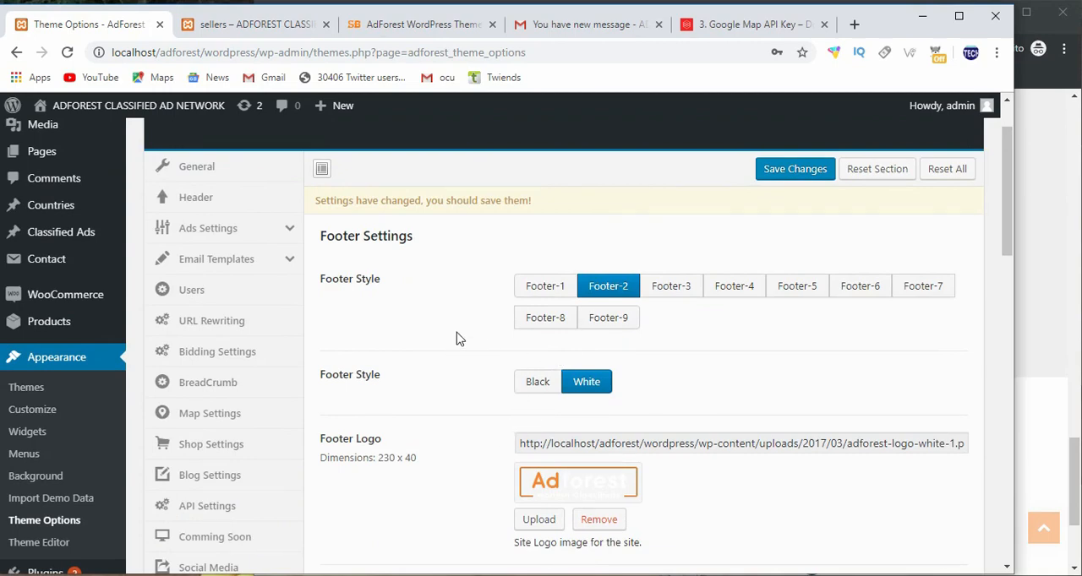
scroll(down, 3)
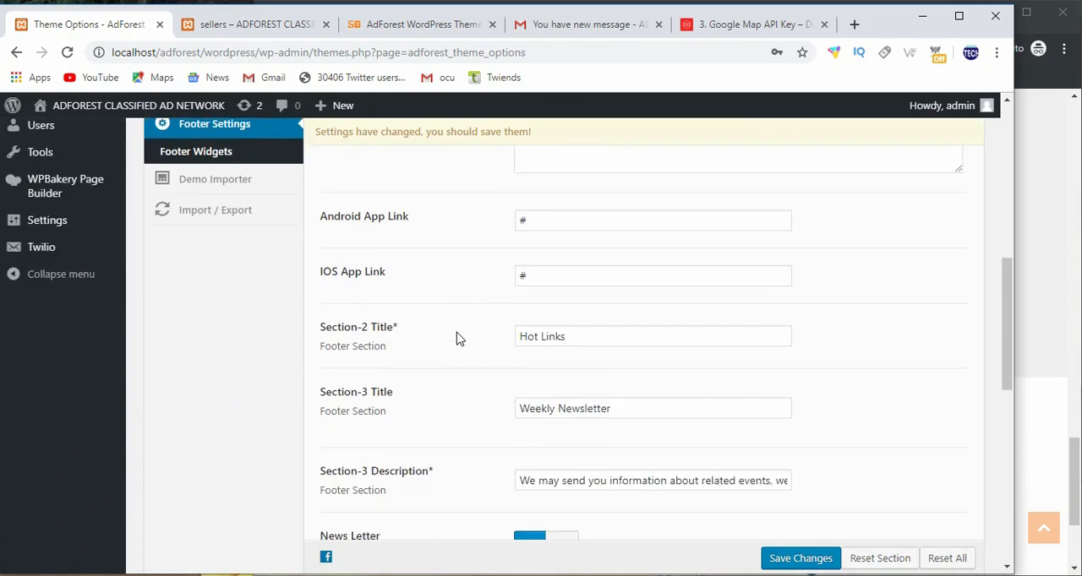
scroll(down, 3)
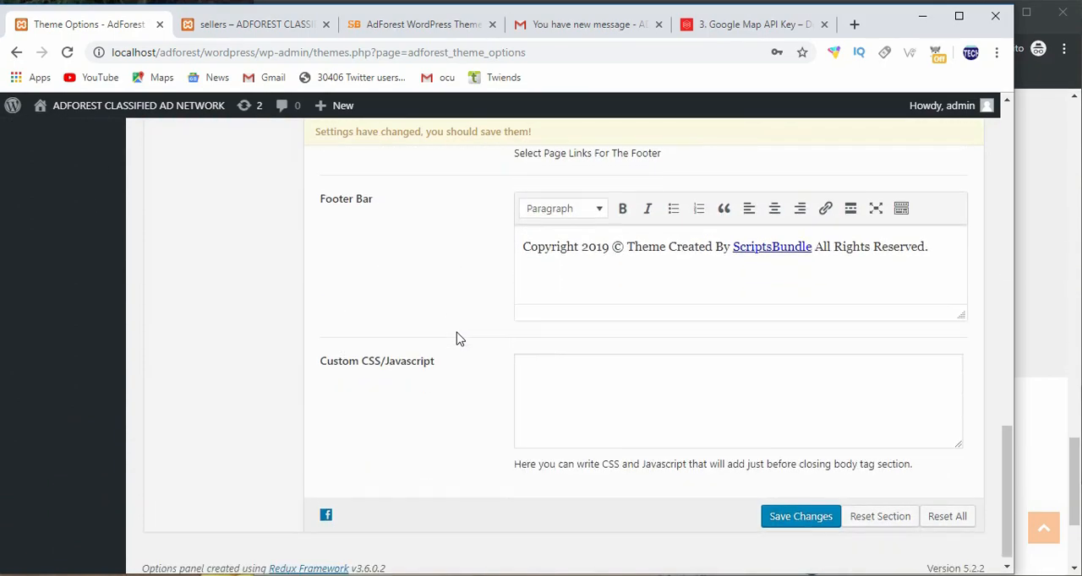
scroll(up, 3)
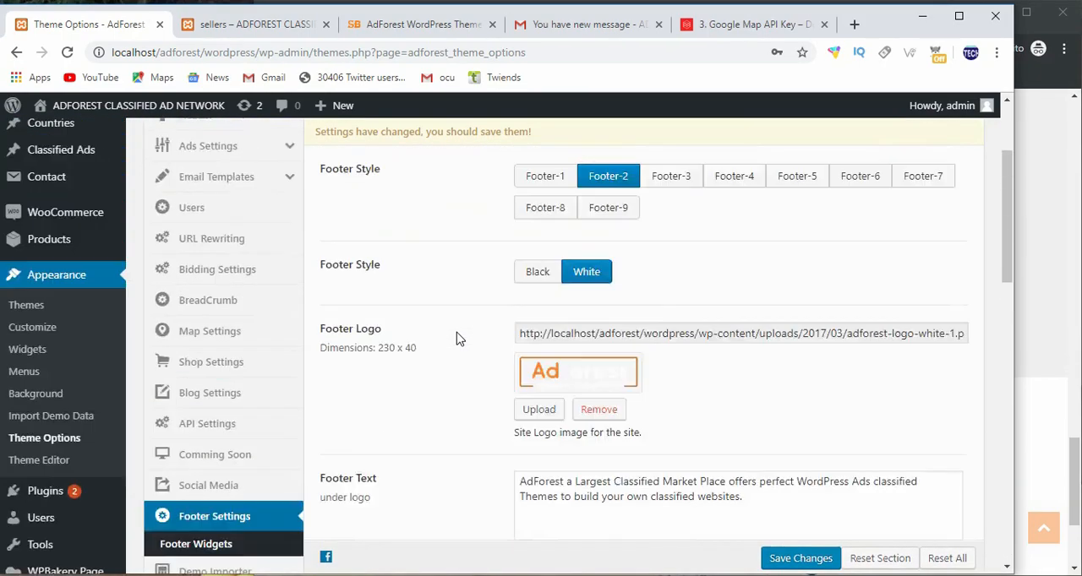
scroll(up, 3)
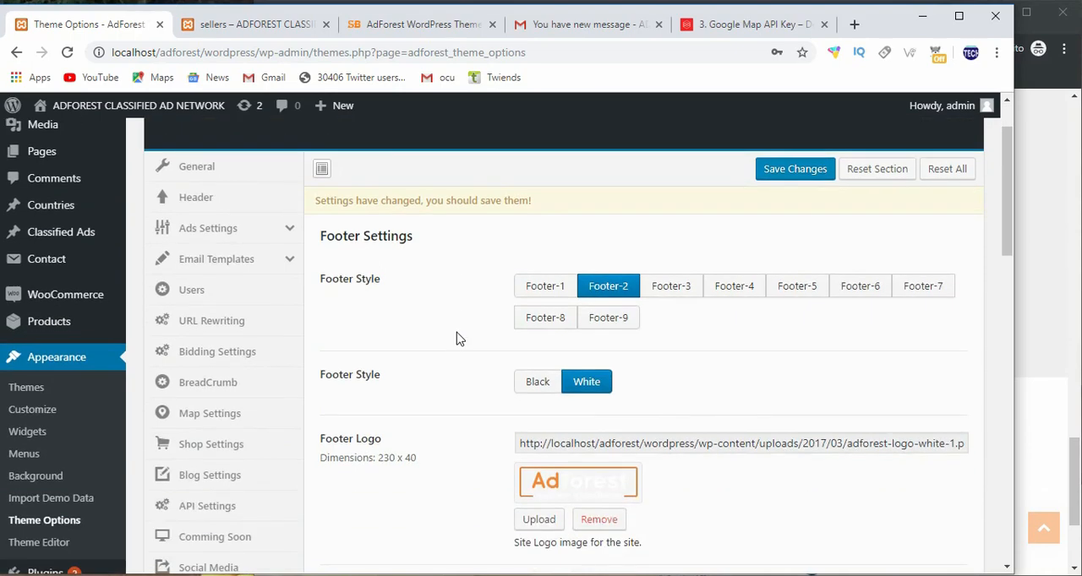
scroll(down, 3)
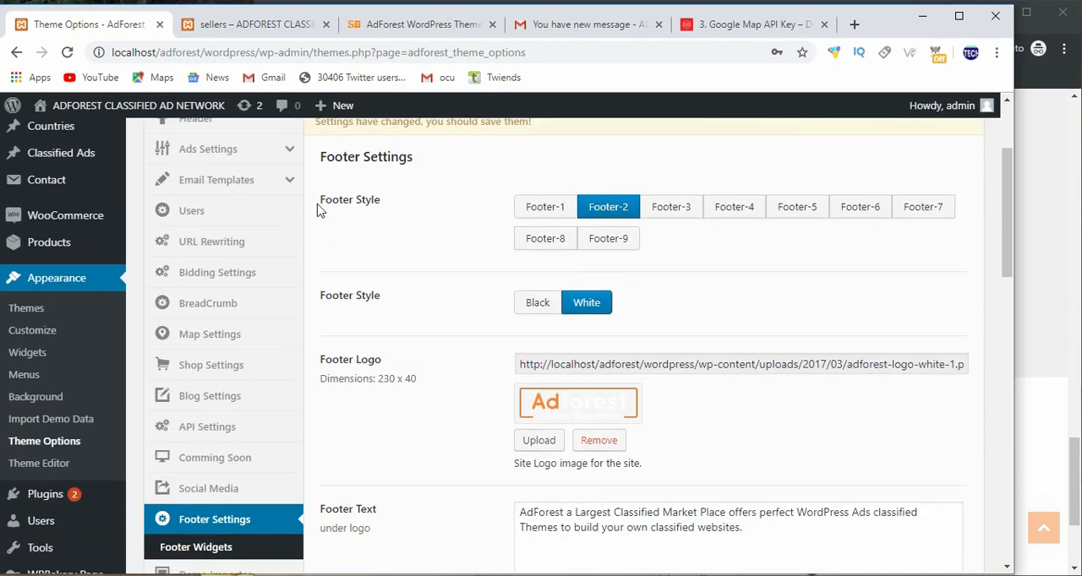
double_click(349, 199)
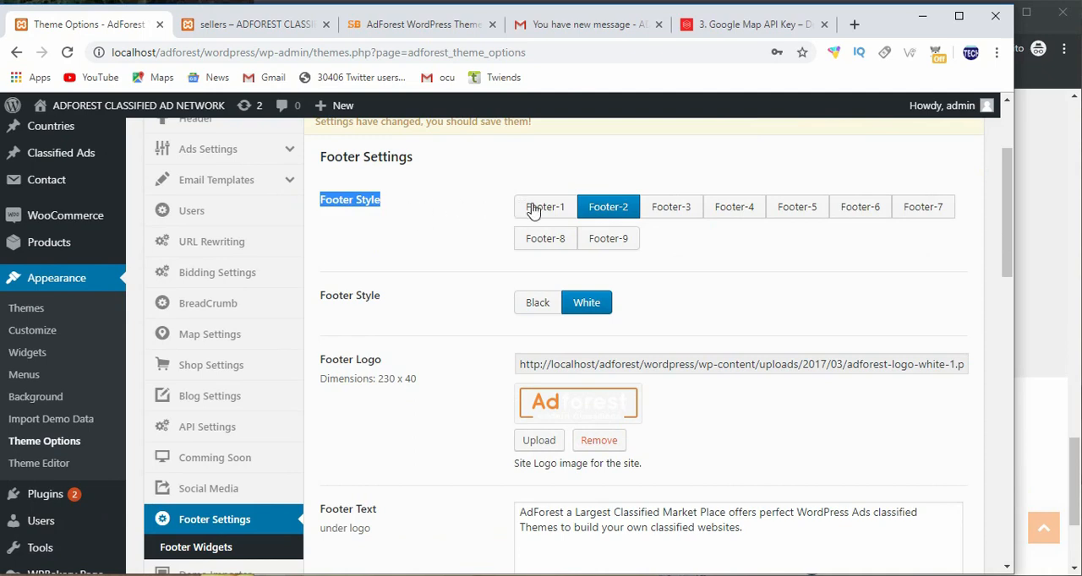
mouse_move(541, 208)
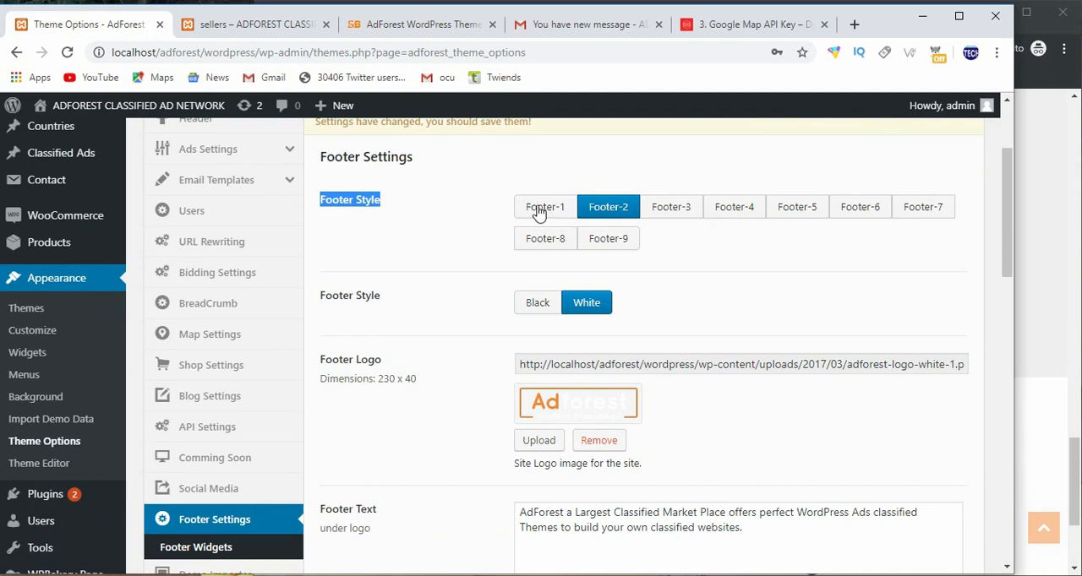
mouse_move(577, 211)
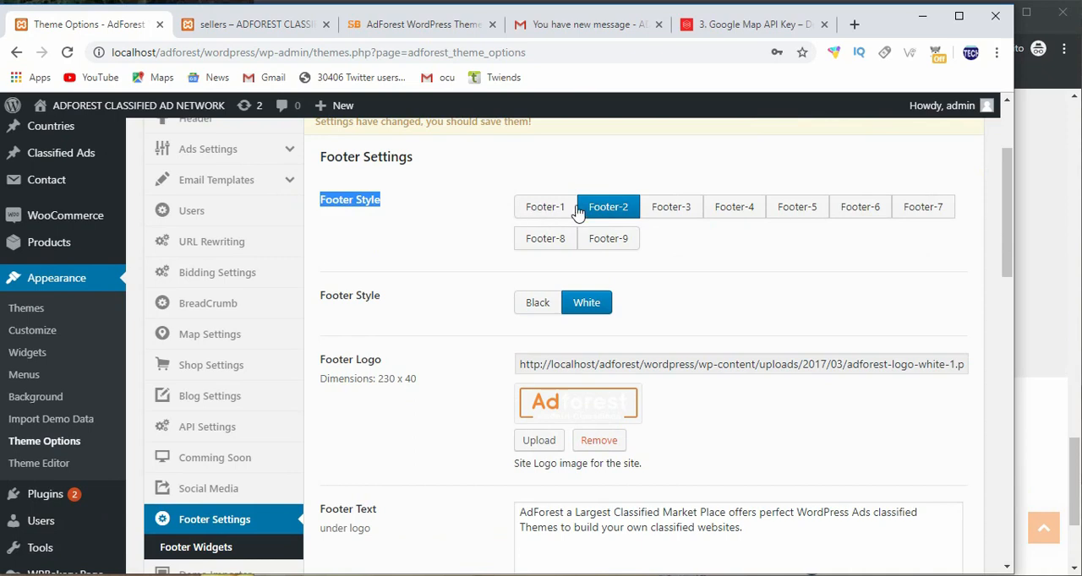
mouse_move(544, 207)
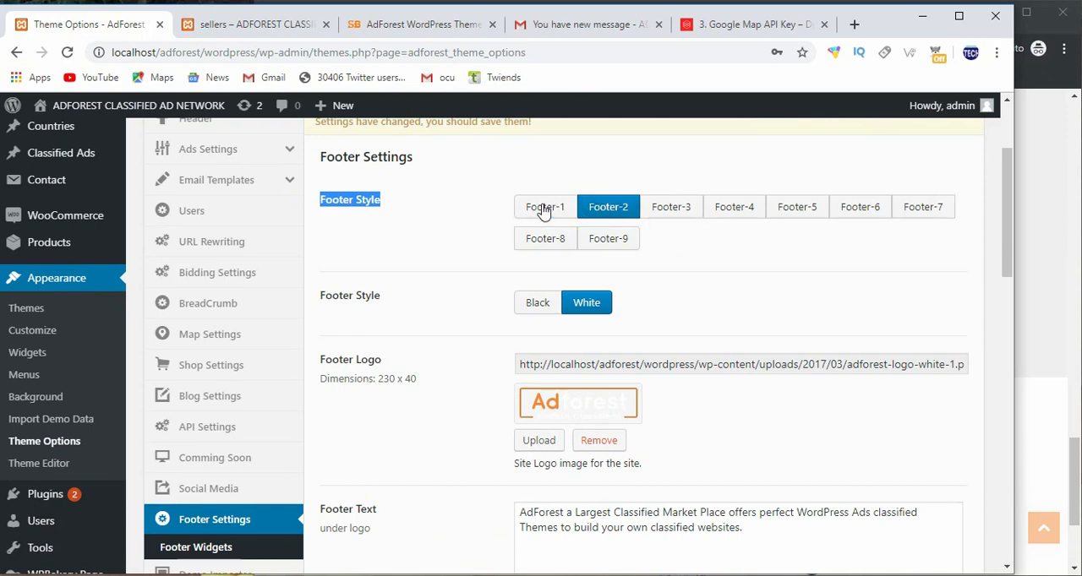
Preview the Footer-8 layout's fields, then set the footer style to Footer-3
click(545, 238)
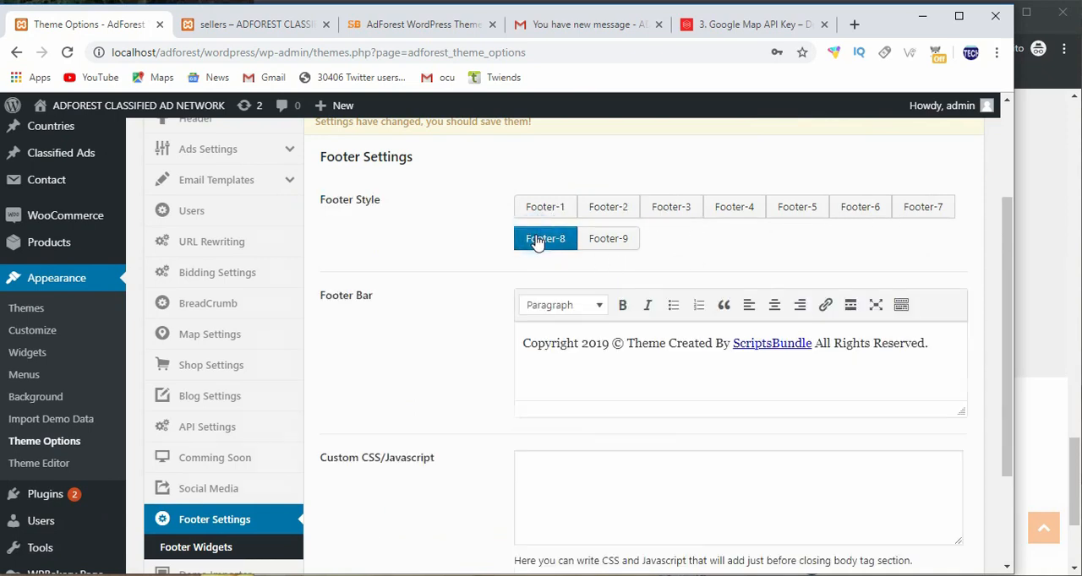
scroll(down, 3)
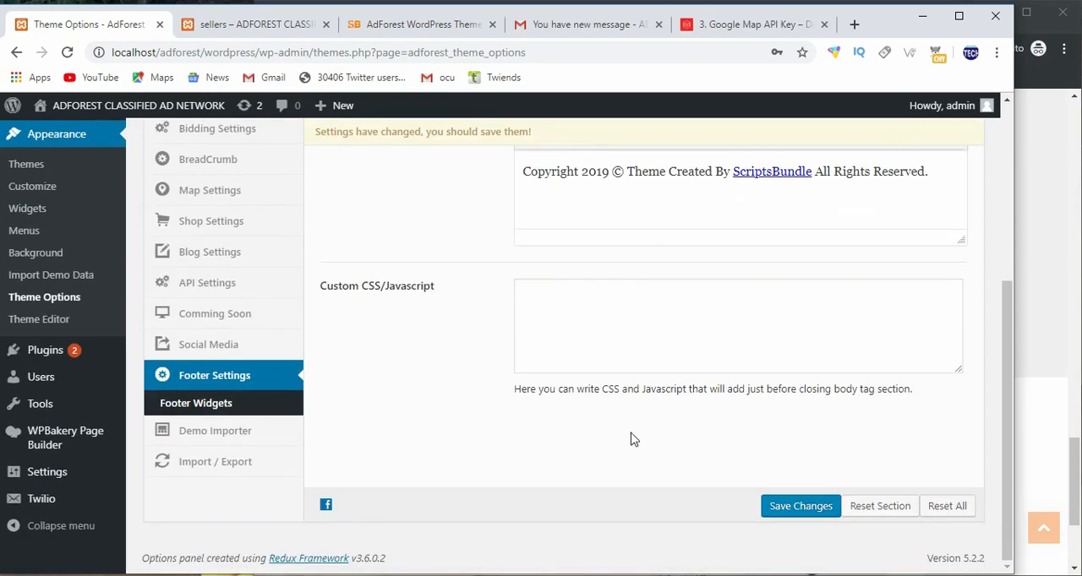
scroll(up, 3)
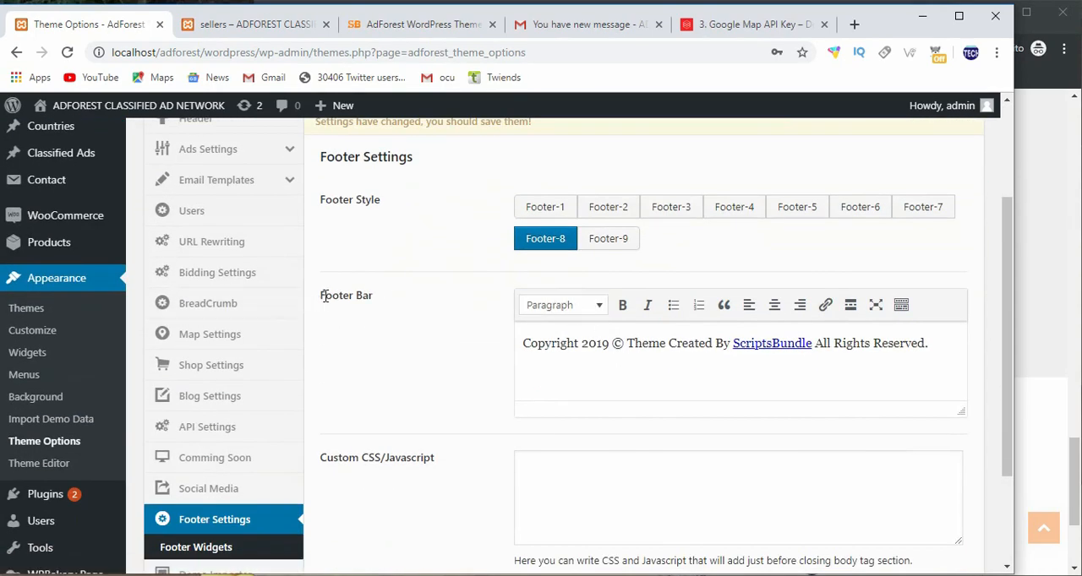
double_click(343, 295)
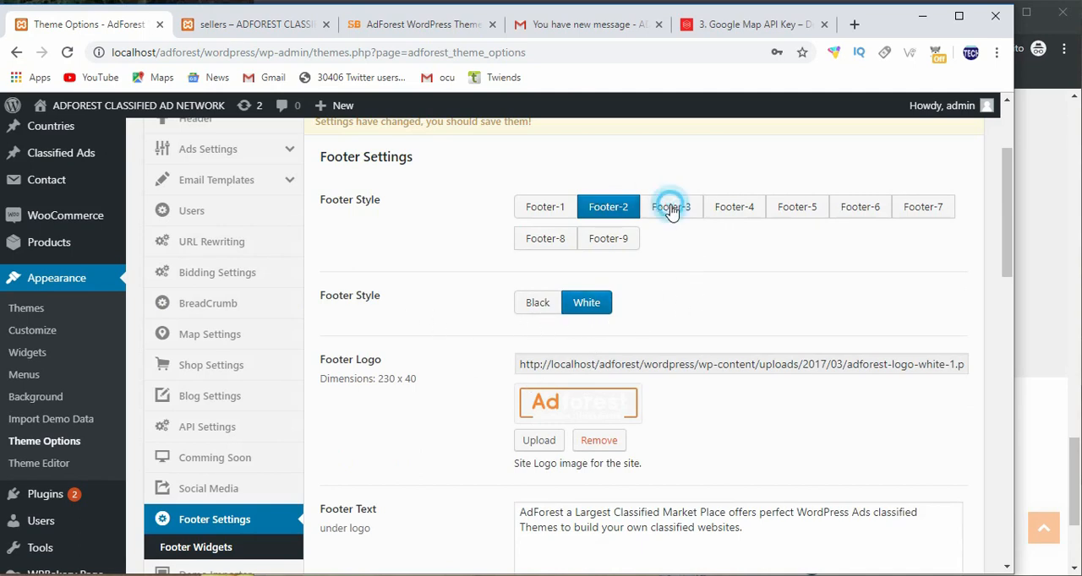
click(671, 206)
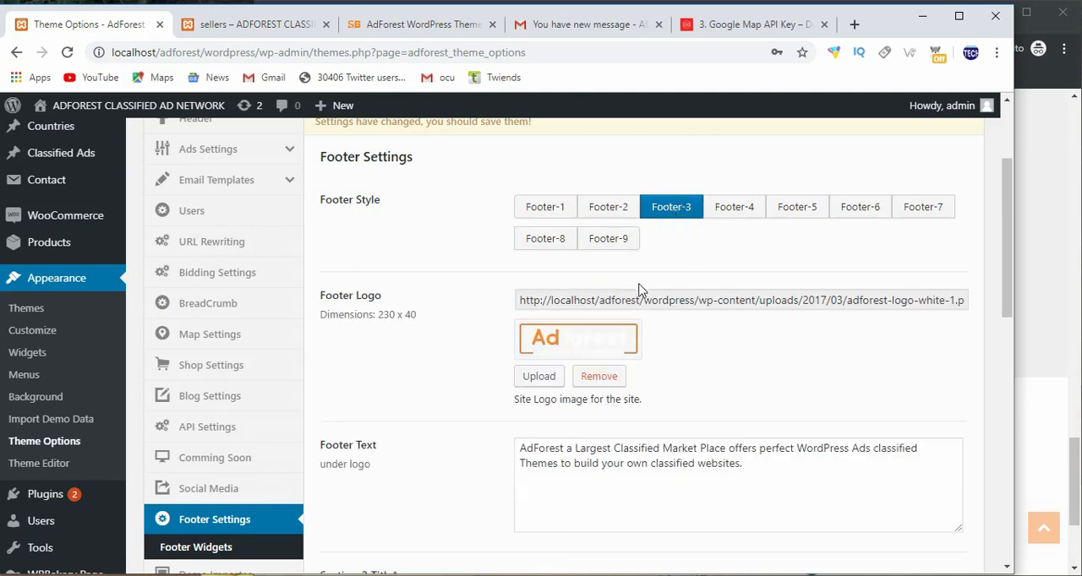
Save the Footer-3 footer style in the AdForest Footer Settings
scroll(down, 3)
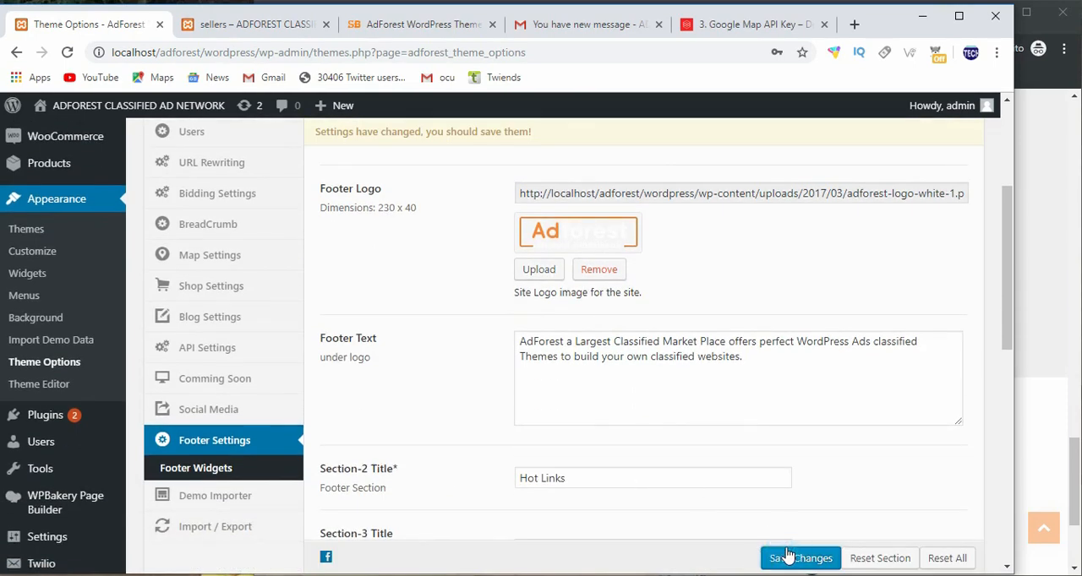
click(800, 558)
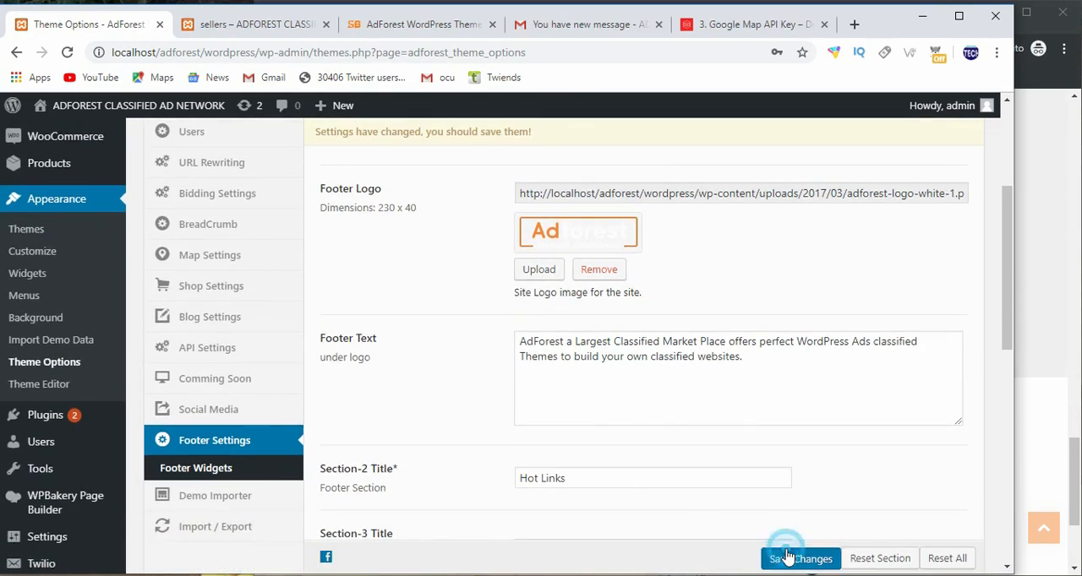
scroll(up, 3)
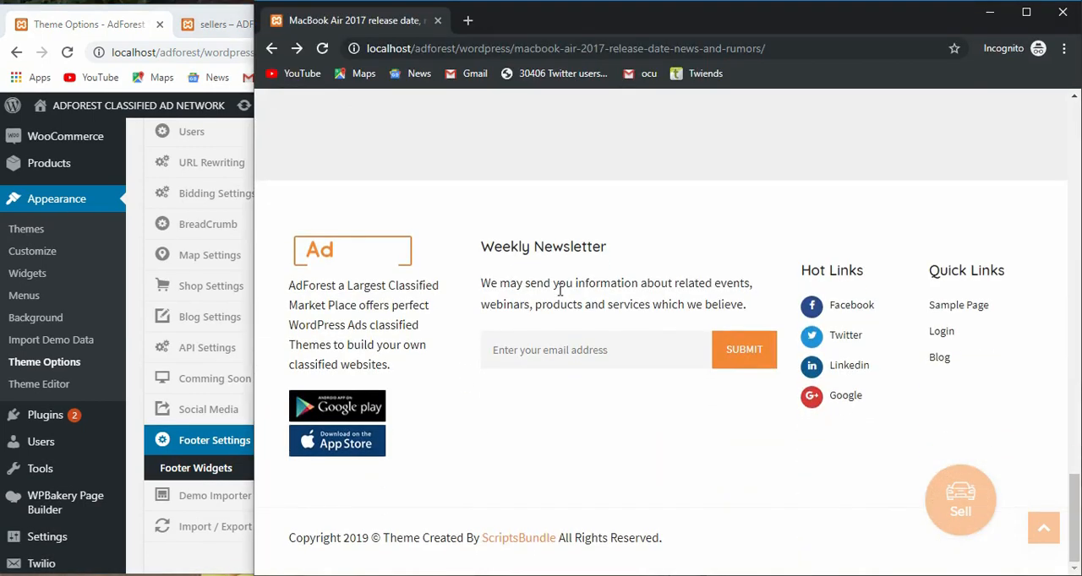
mouse_move(262, 185)
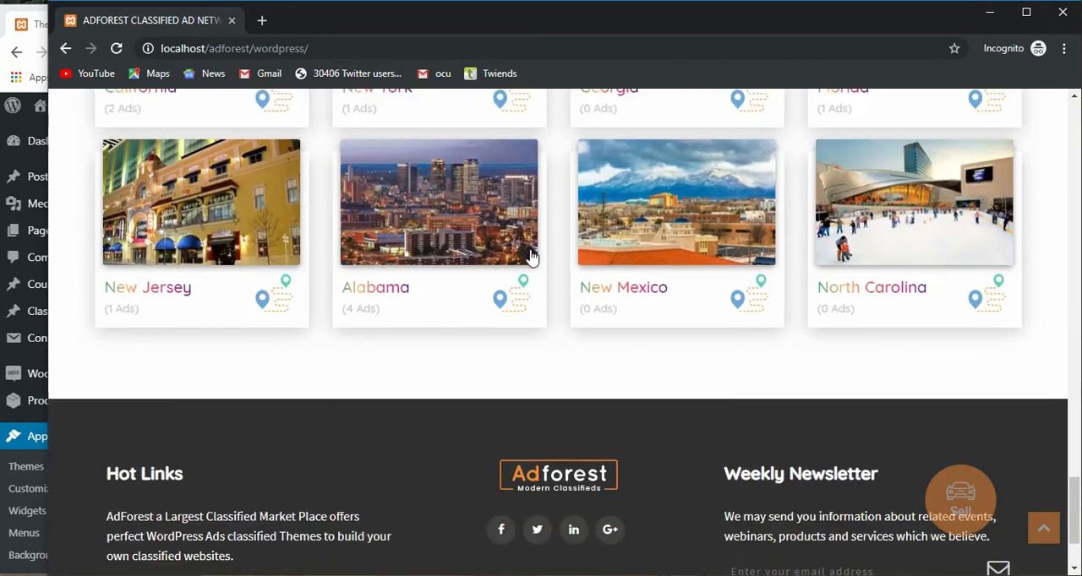
Scroll down the live AdForest home page to view the new dark footer
scroll(down, 3)
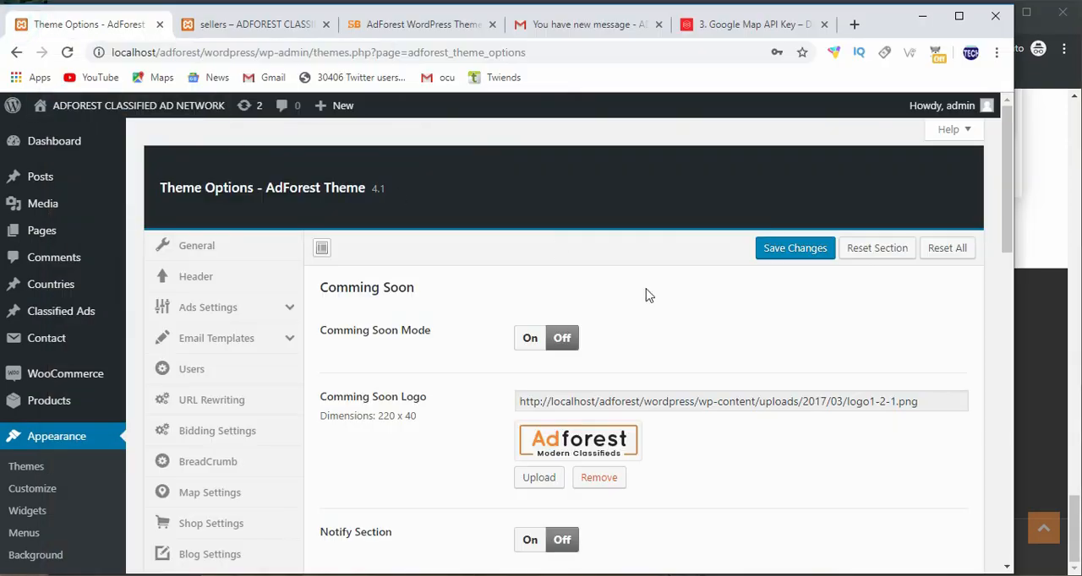
Open Footer Settings, scroll its fields and select the footer bar copyright text
scroll(down, 3)
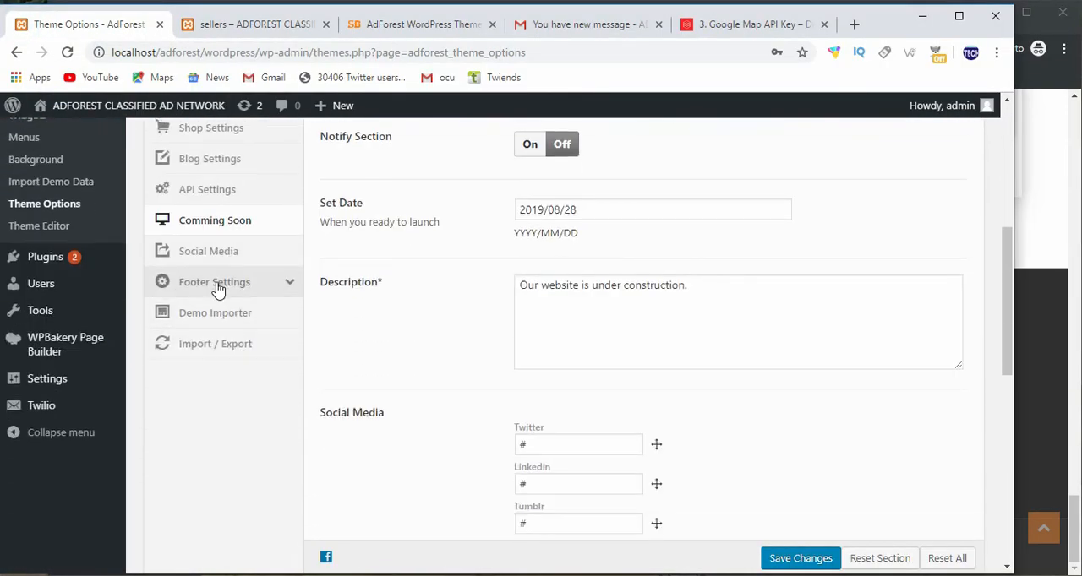
click(215, 282)
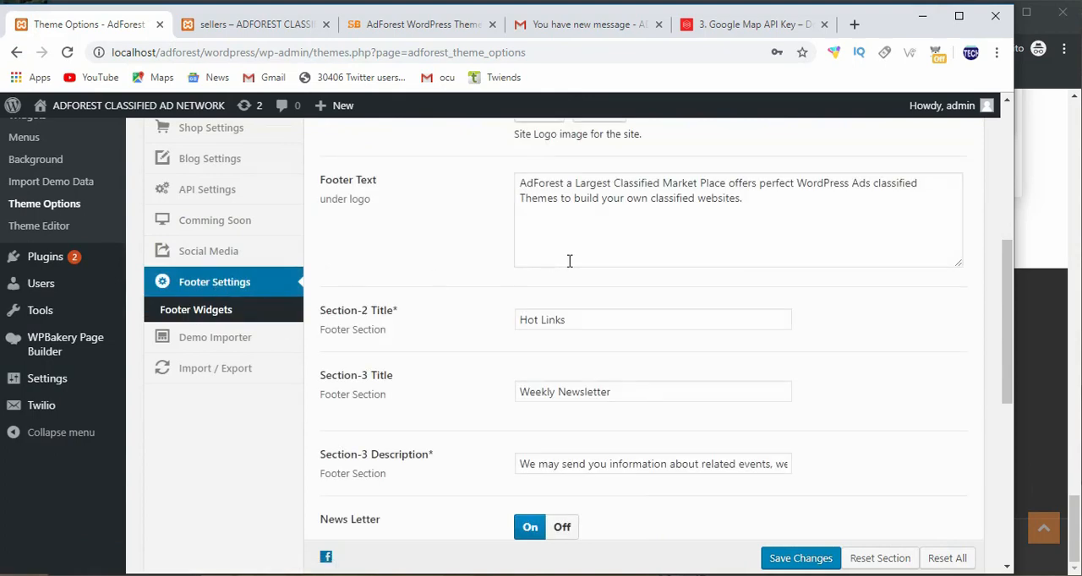
scroll(down, 3)
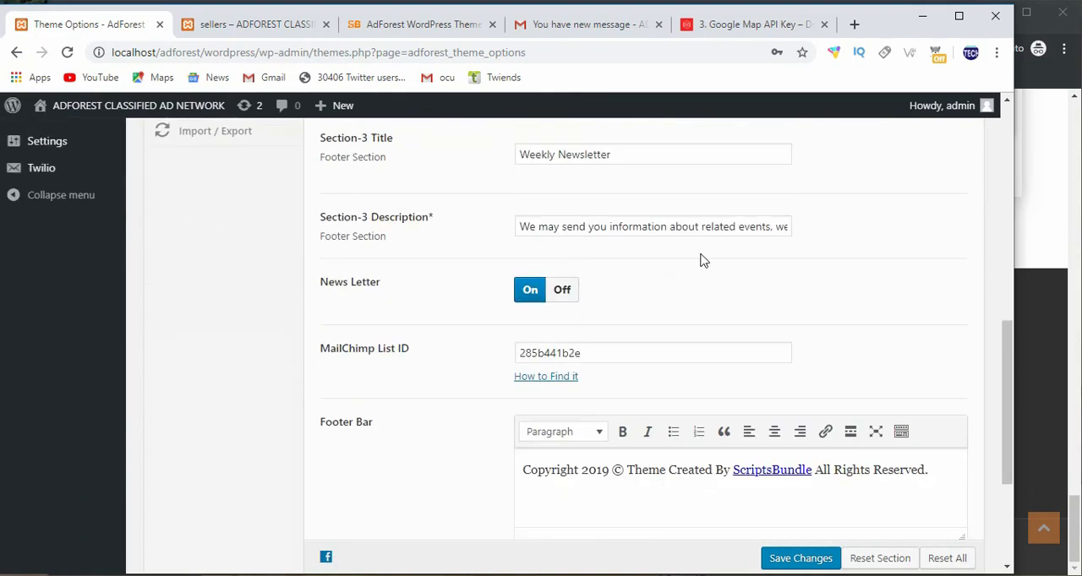
scroll(down, 3)
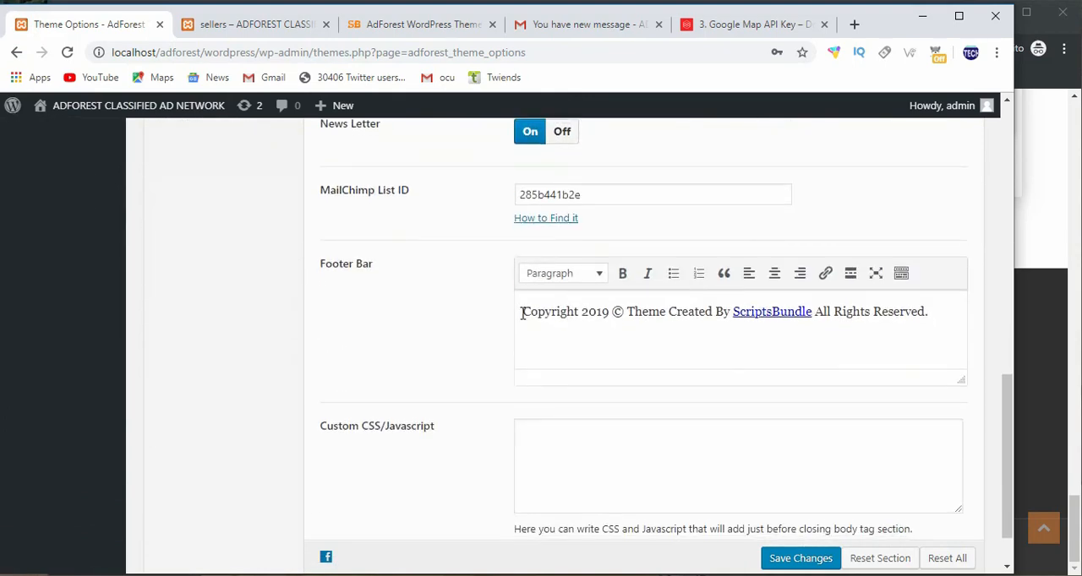
triple_click(718, 311)
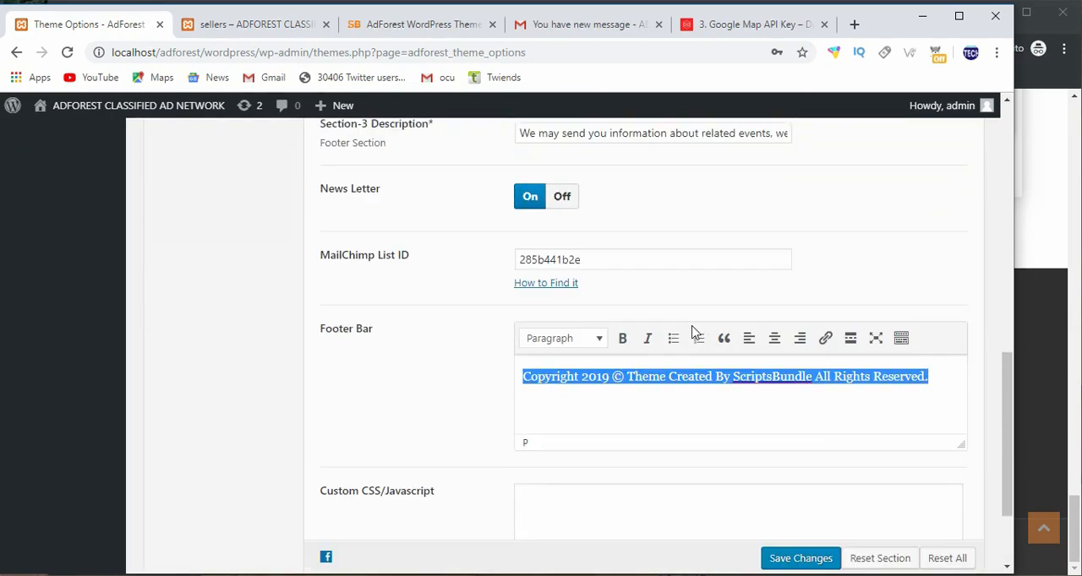
scroll(up, 3)
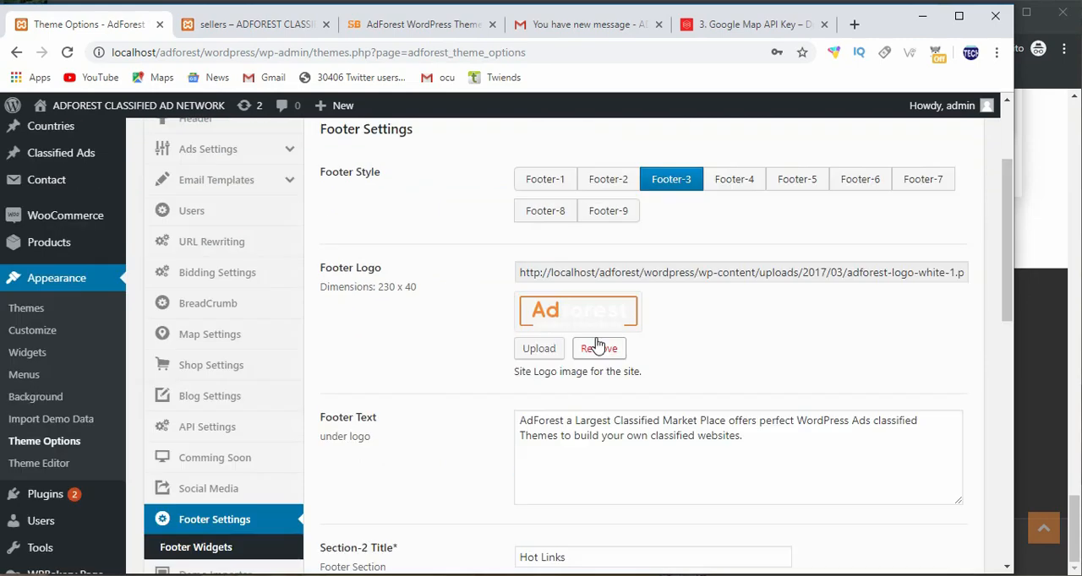
scroll(down, 3)
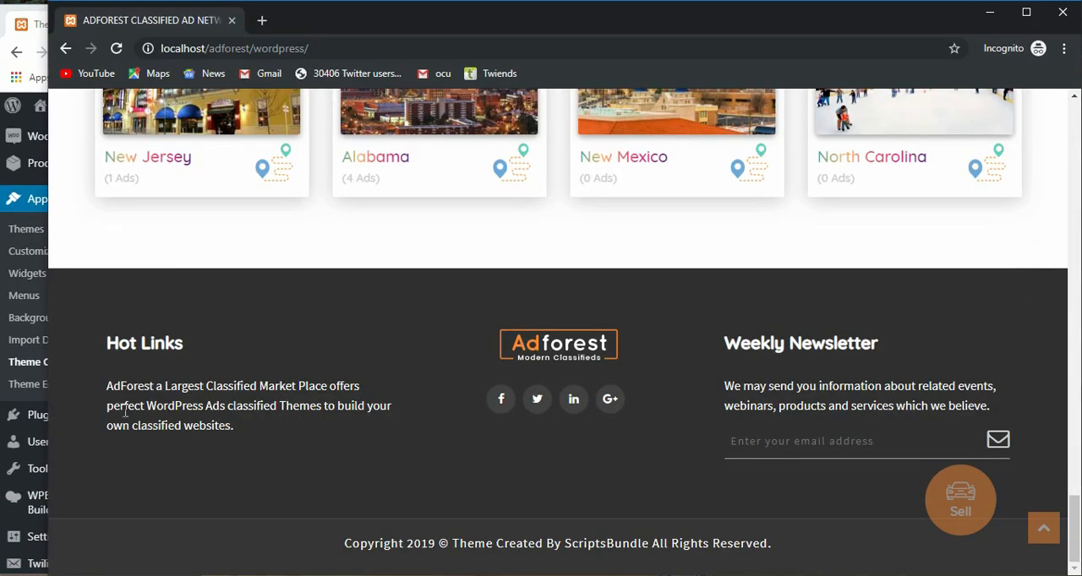
double_click(144, 343)
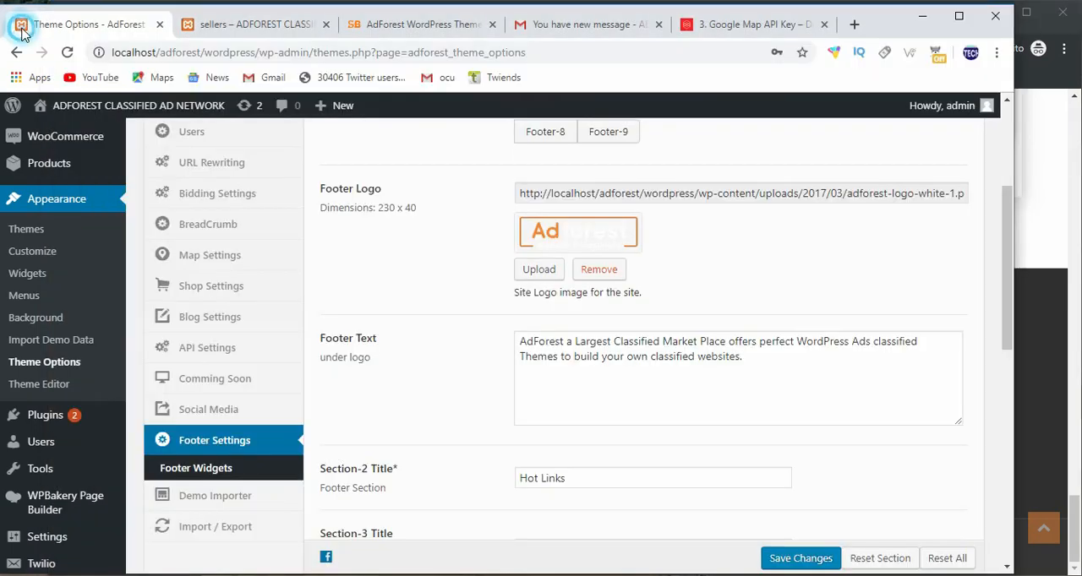
Select the Hot Links section title and scroll through the footer settings
triple_click(718, 349)
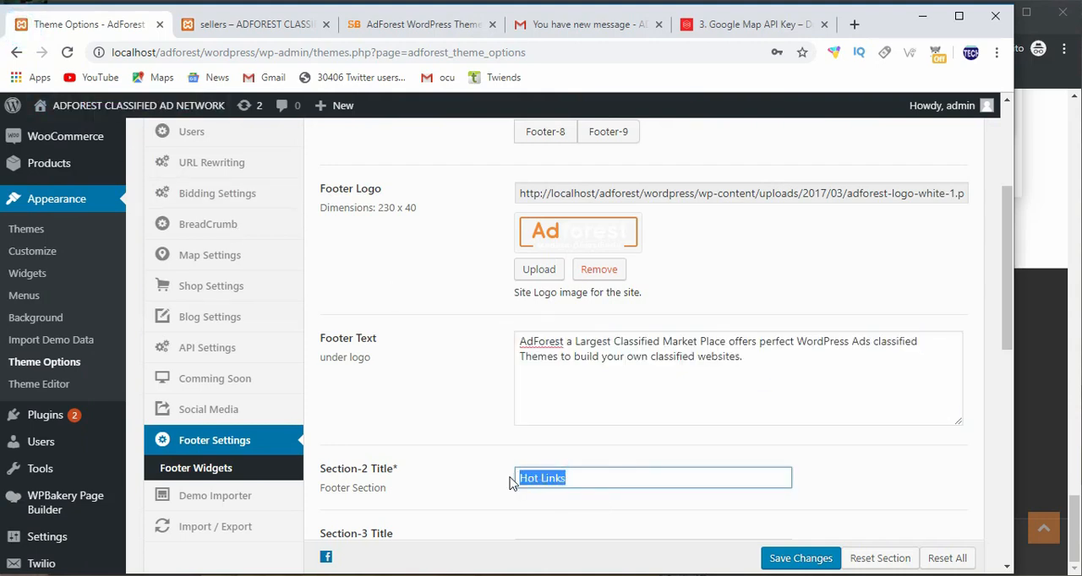
scroll(up, 3)
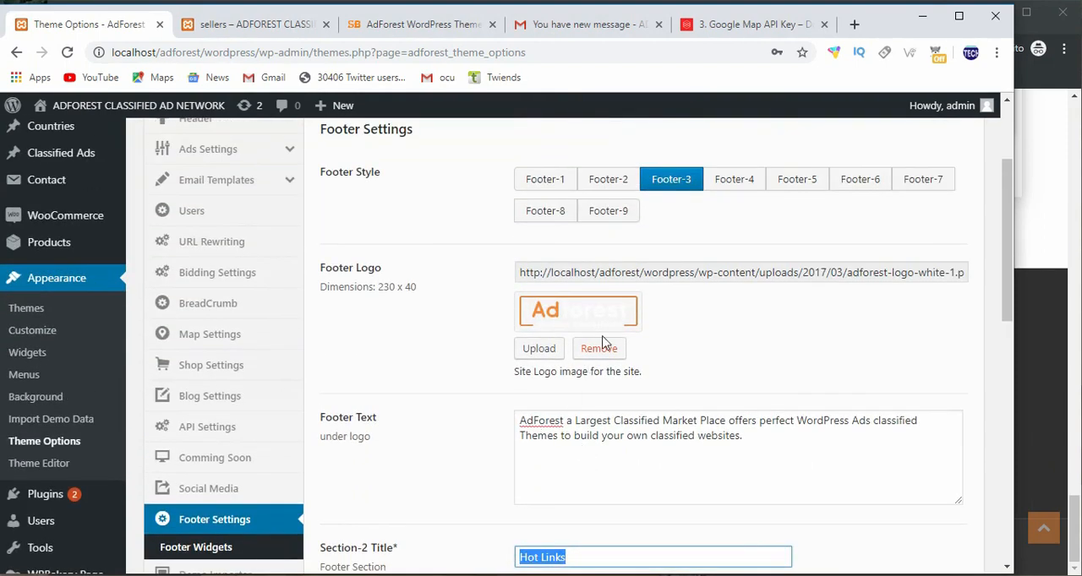
mouse_move(715, 216)
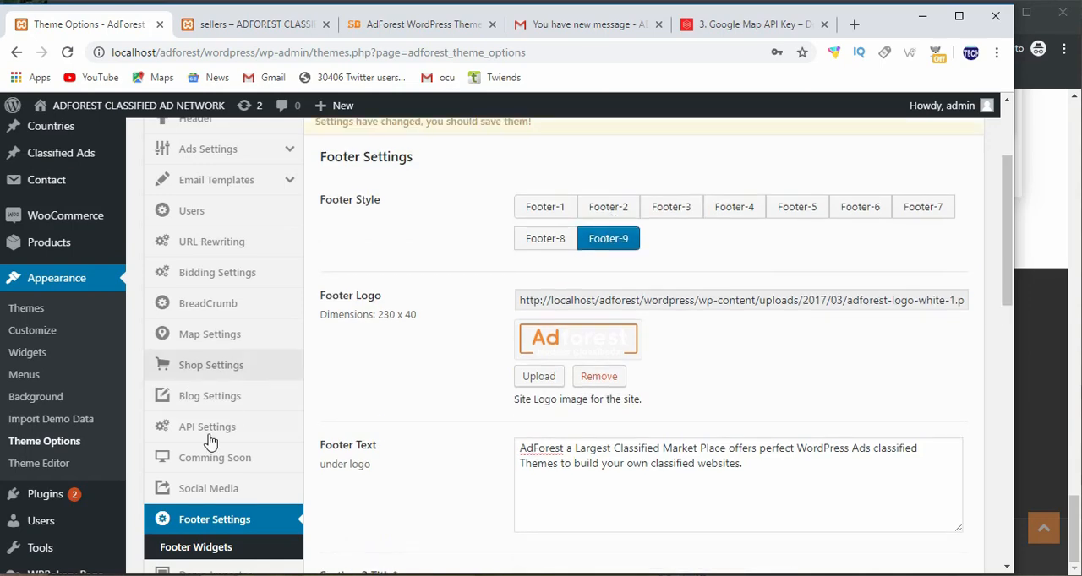
scroll(down, 3)
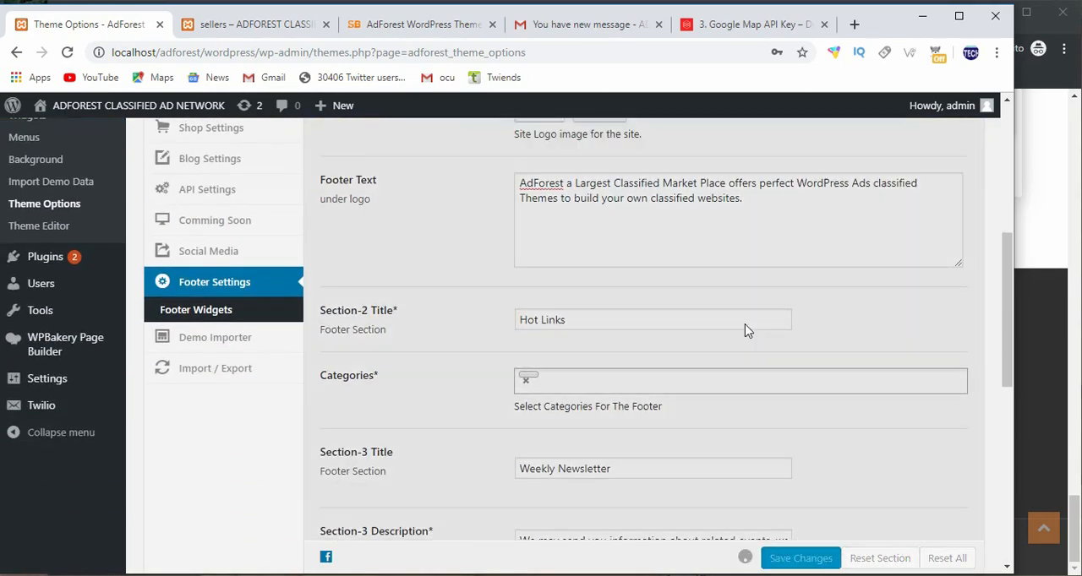
scroll(up, 3)
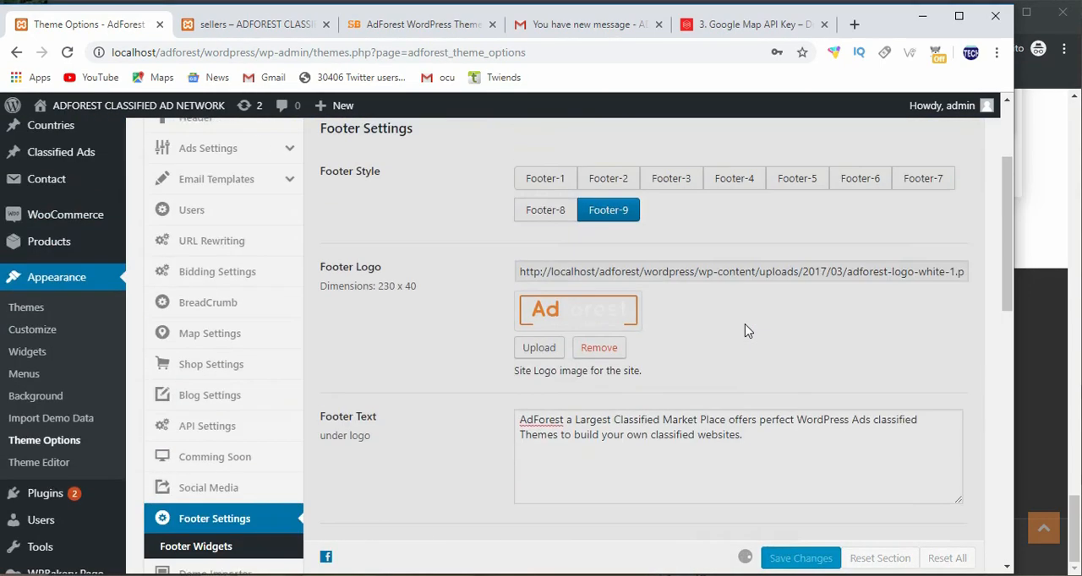
scroll(down, 3)
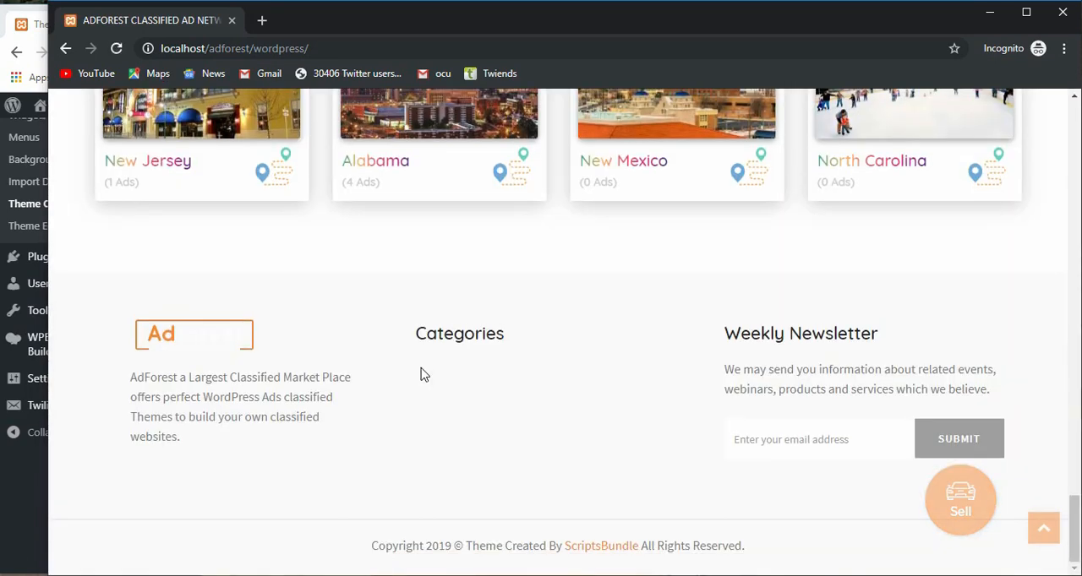
mouse_move(175, 326)
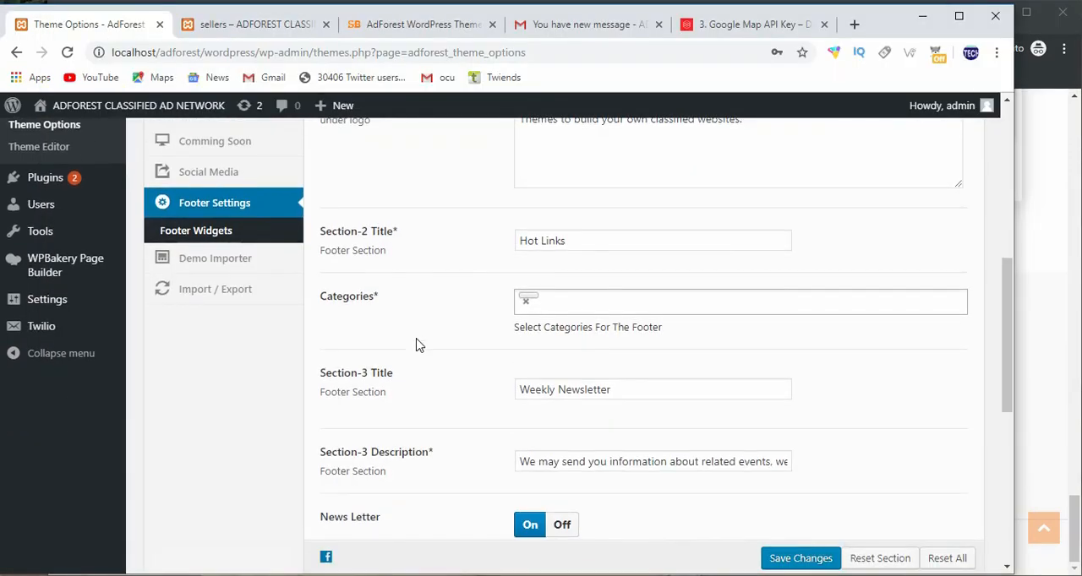
scroll(up, 3)
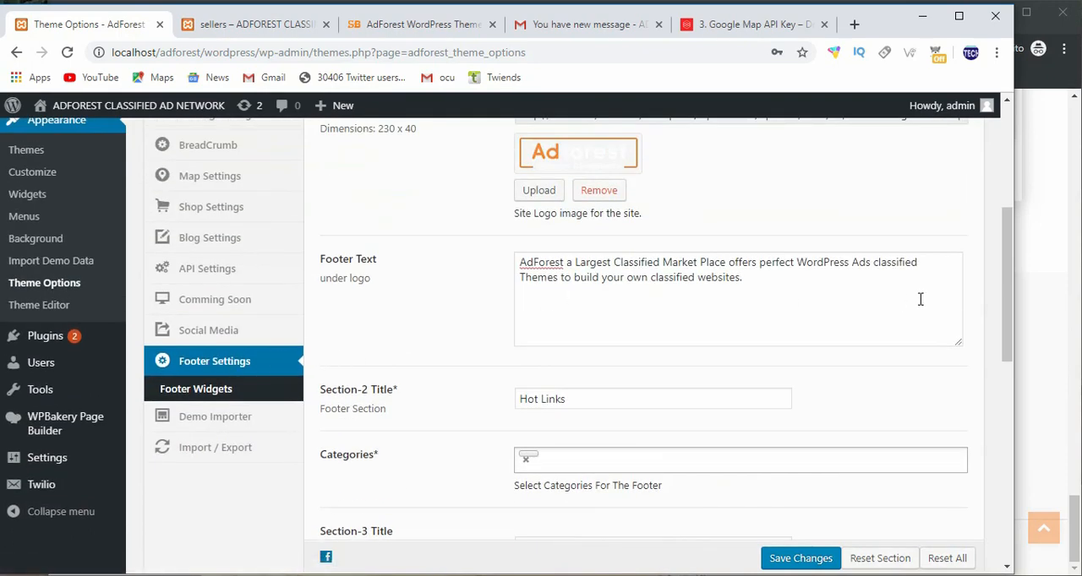
mouse_move(464, 296)
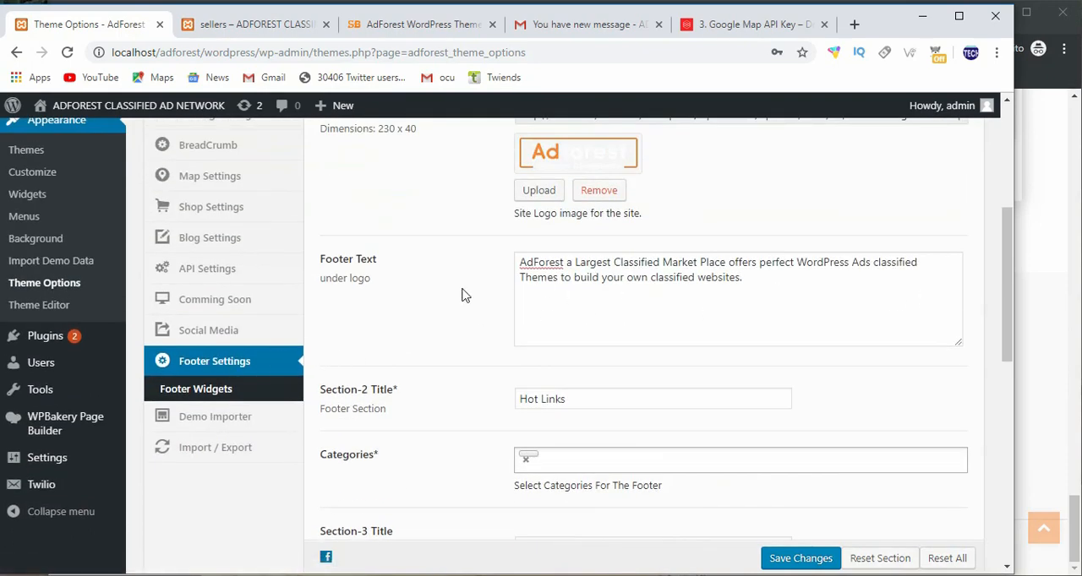
scroll(up, 3)
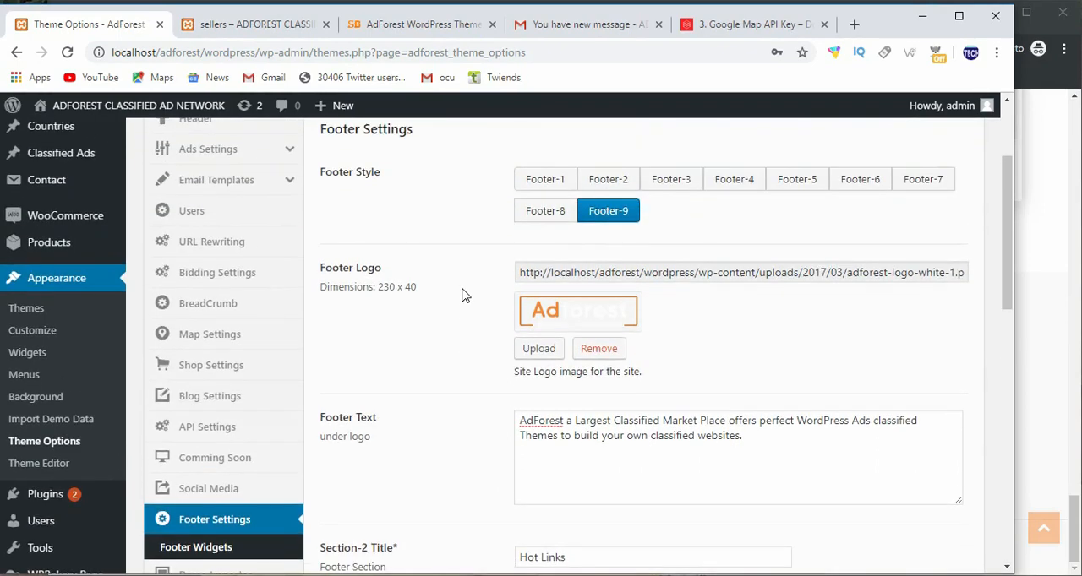
mouse_move(460, 298)
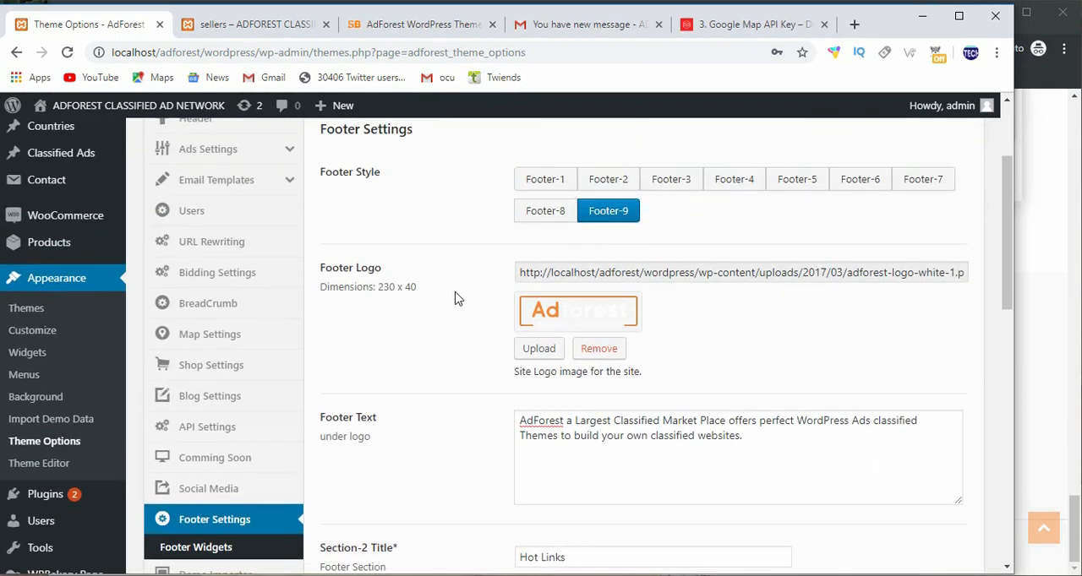
scroll(down, 3)
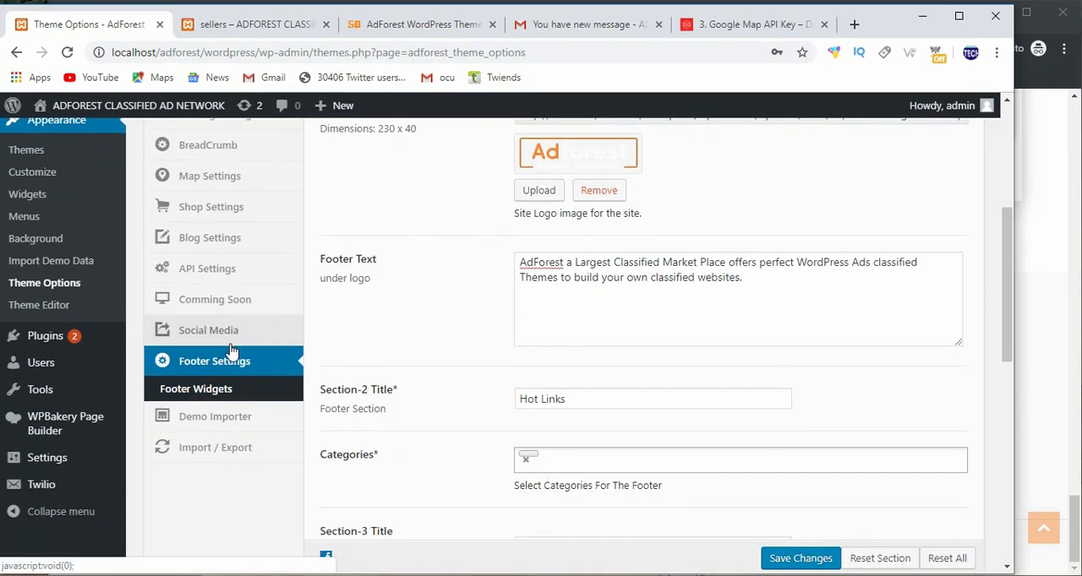
scroll(up, 3)
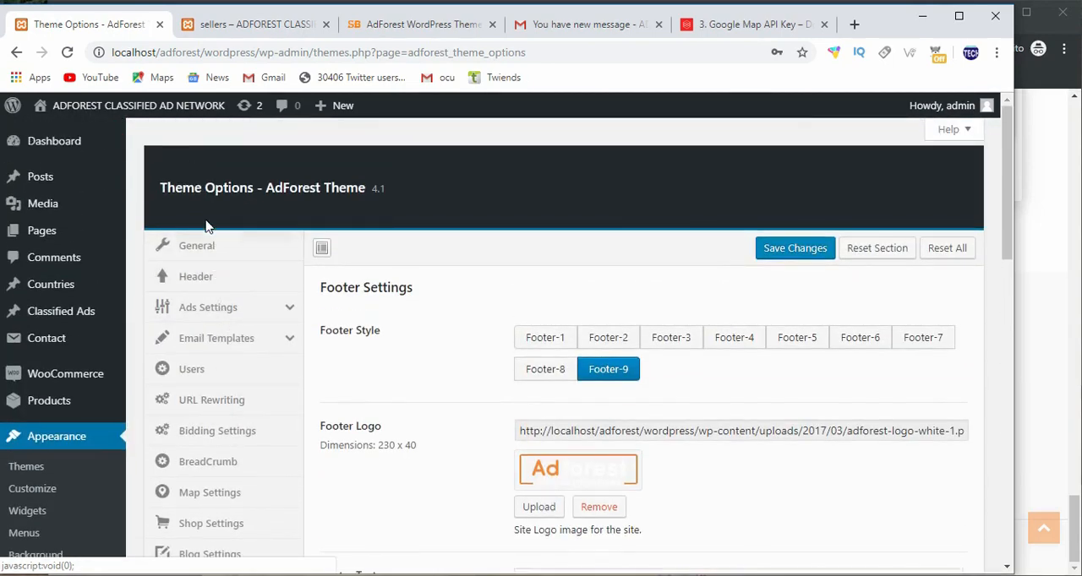
double_click(205, 187)
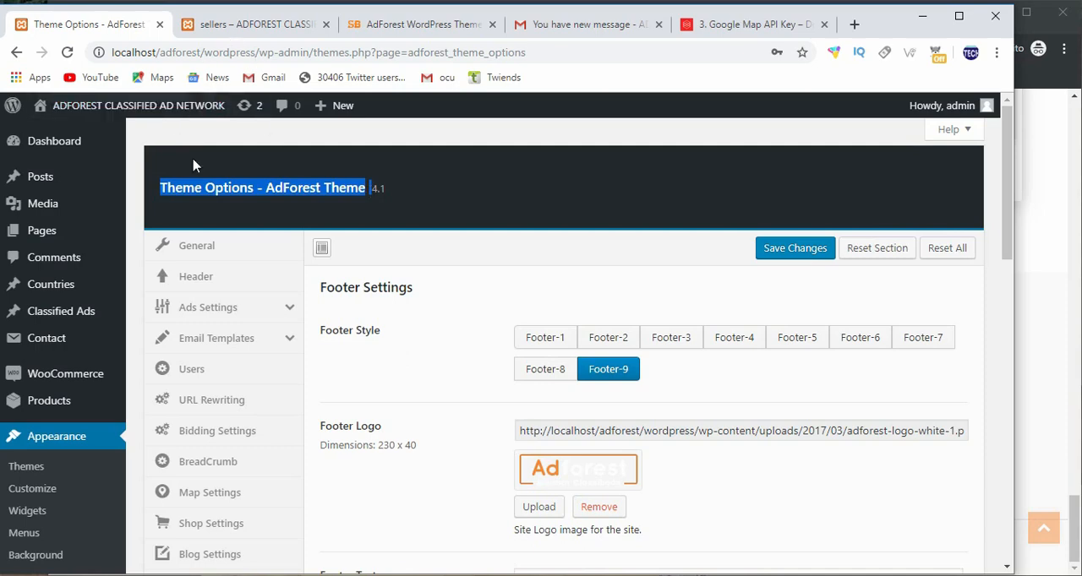
scroll(down, 3)
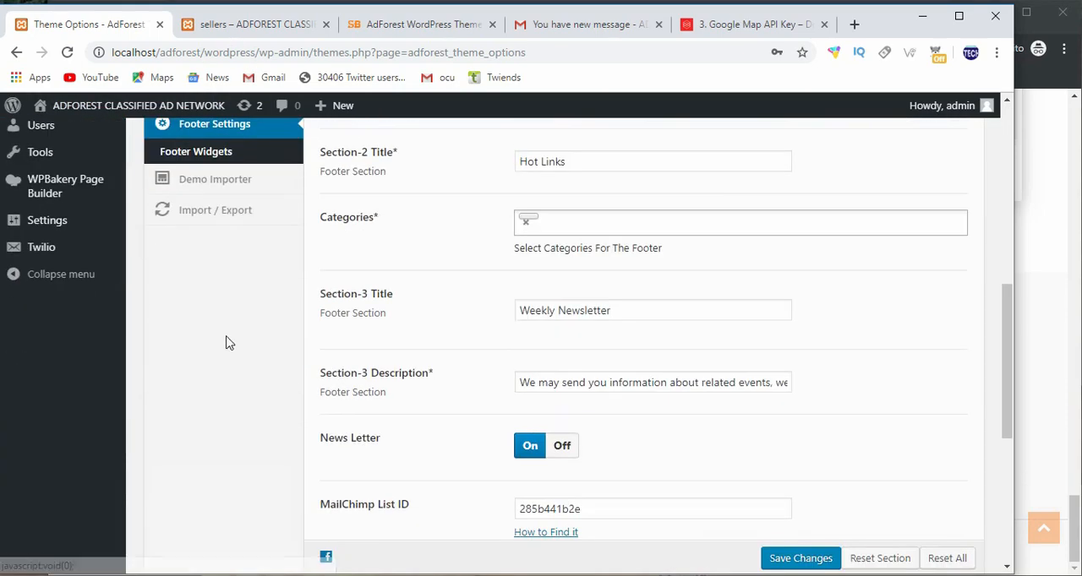
scroll(up, 3)
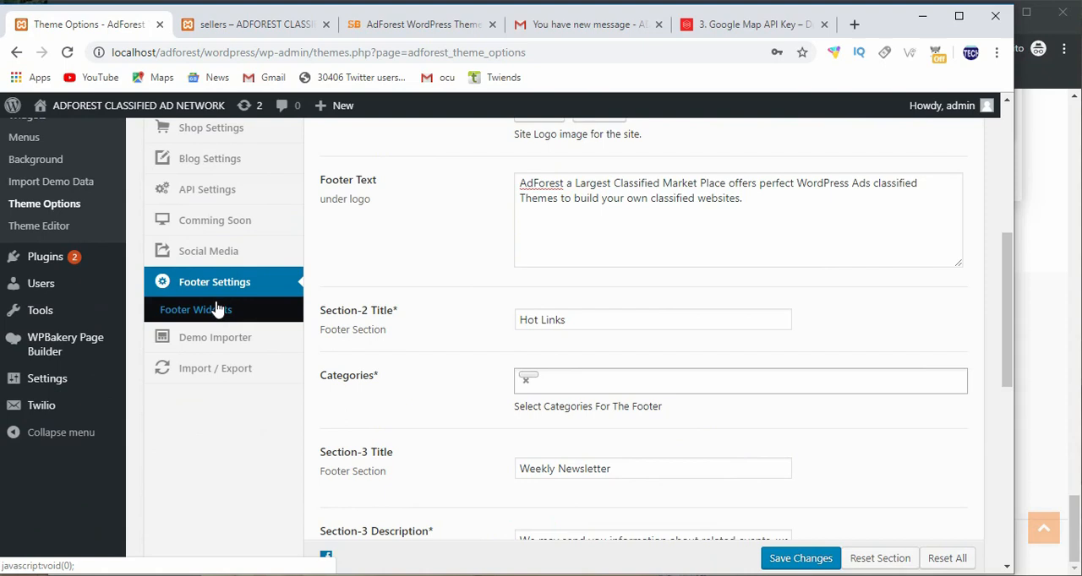
mouse_move(478, 293)
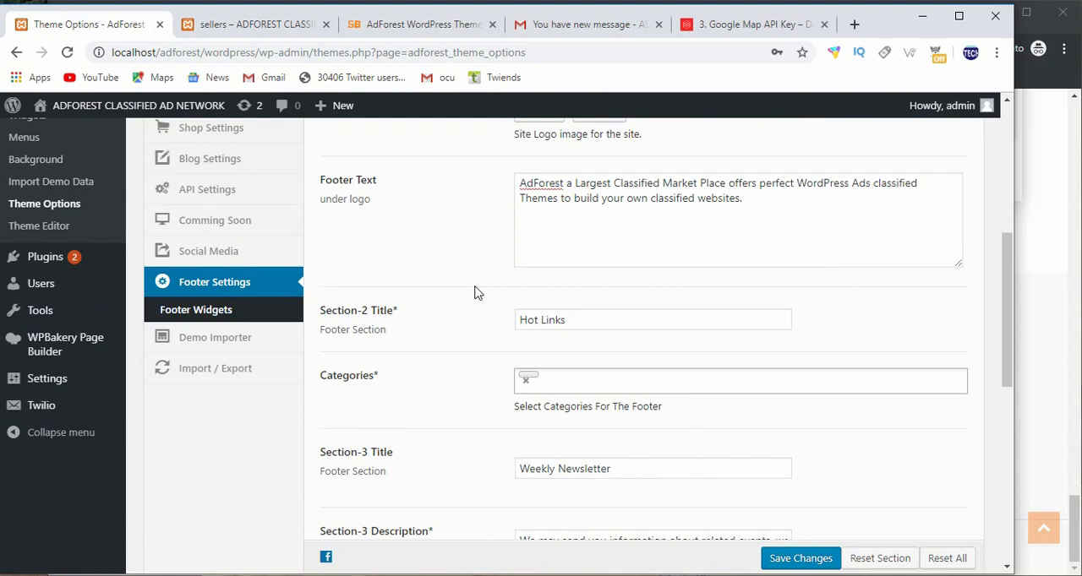
mouse_move(730, 406)
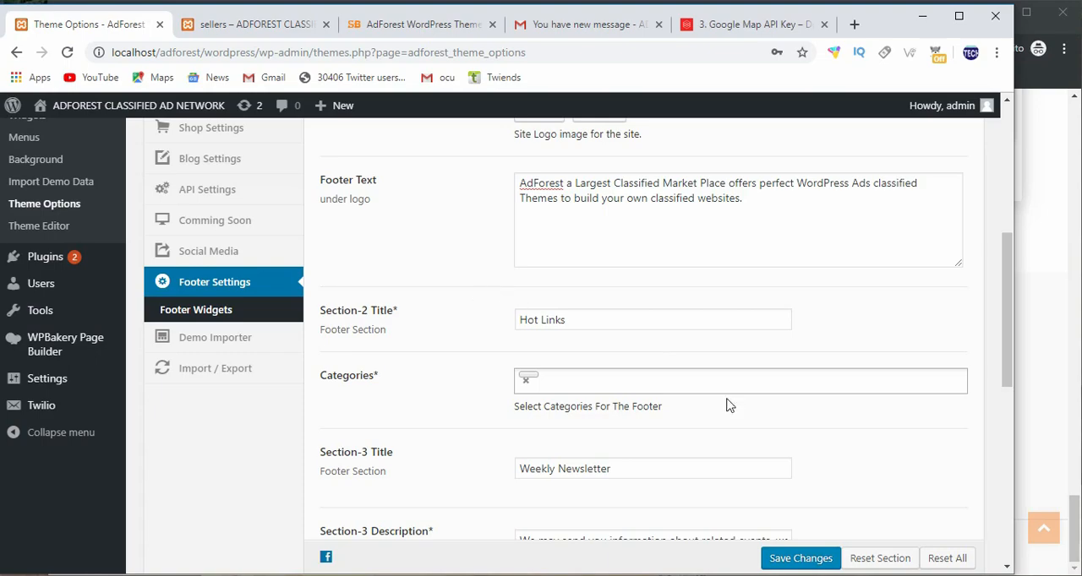